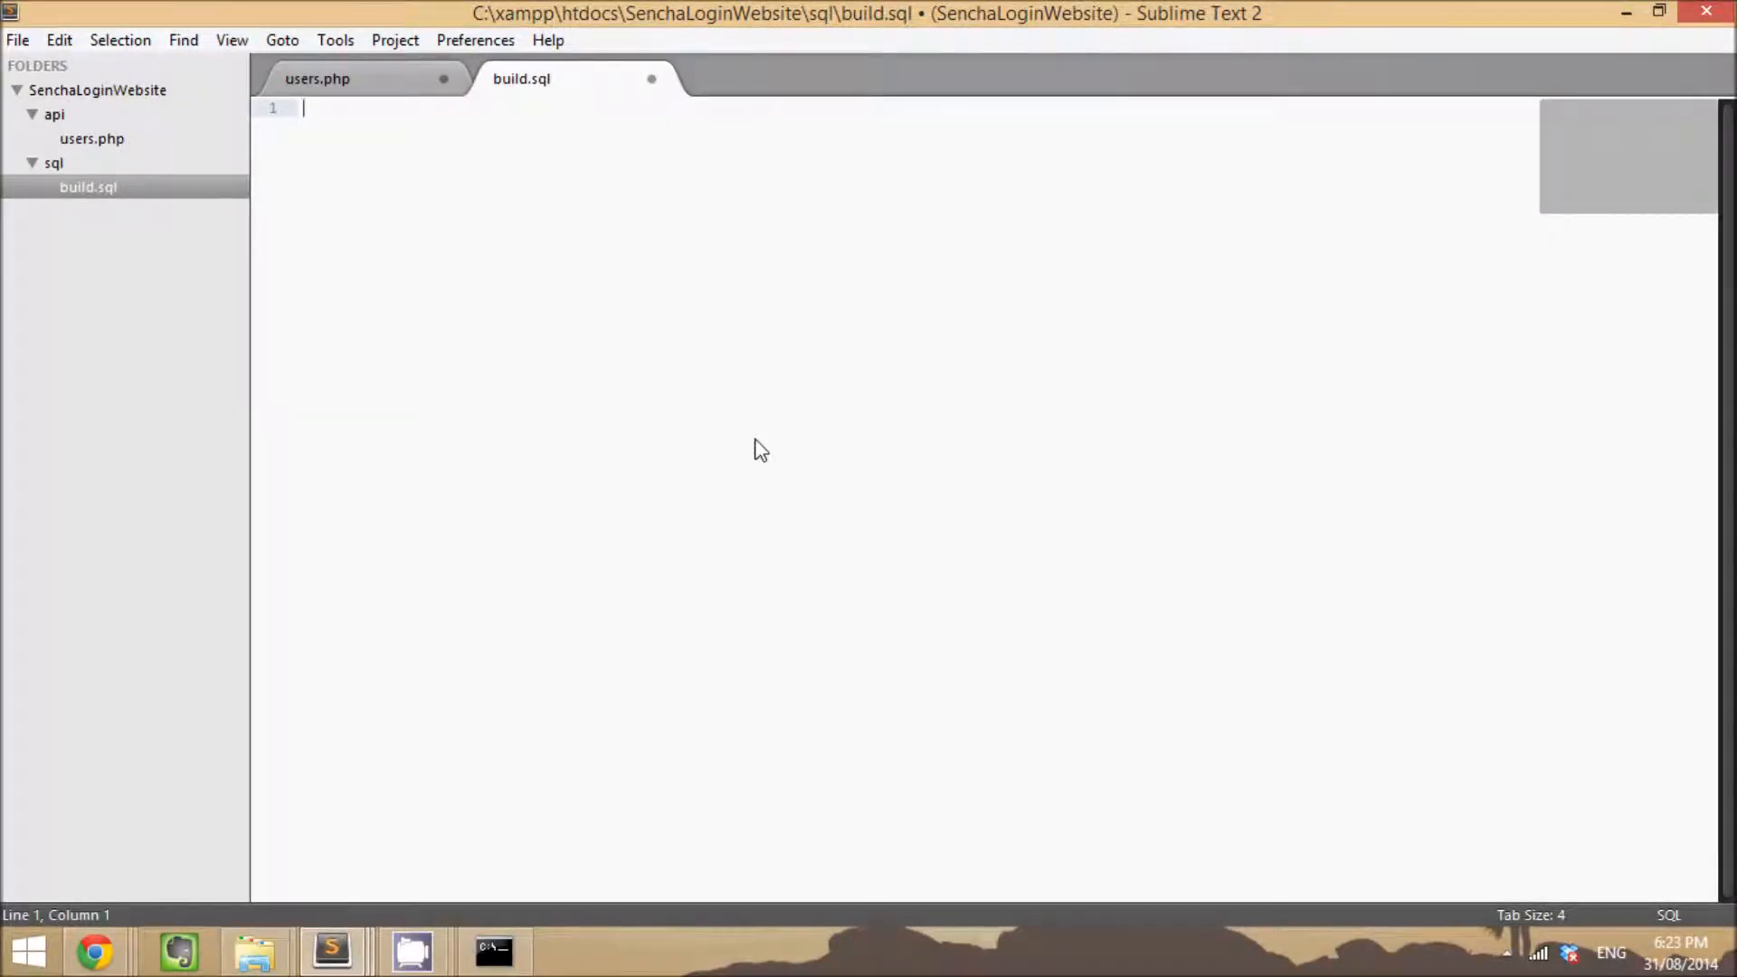
mouse_move(778, 362)
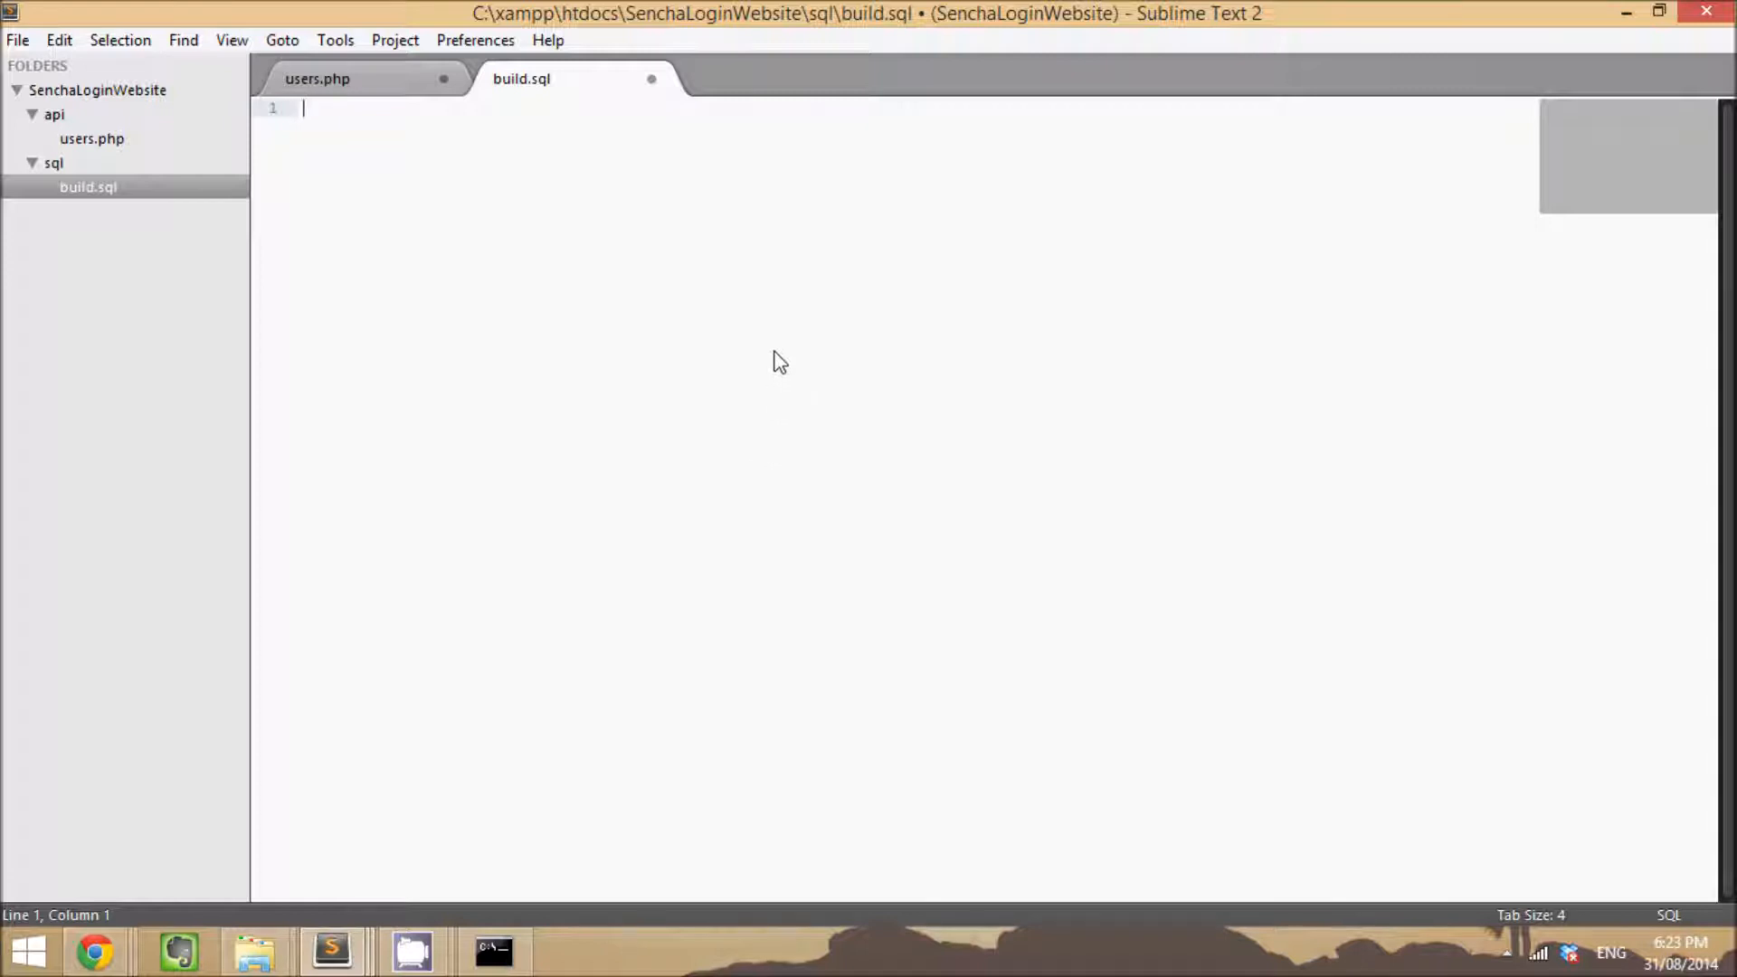
mouse_move(691, 450)
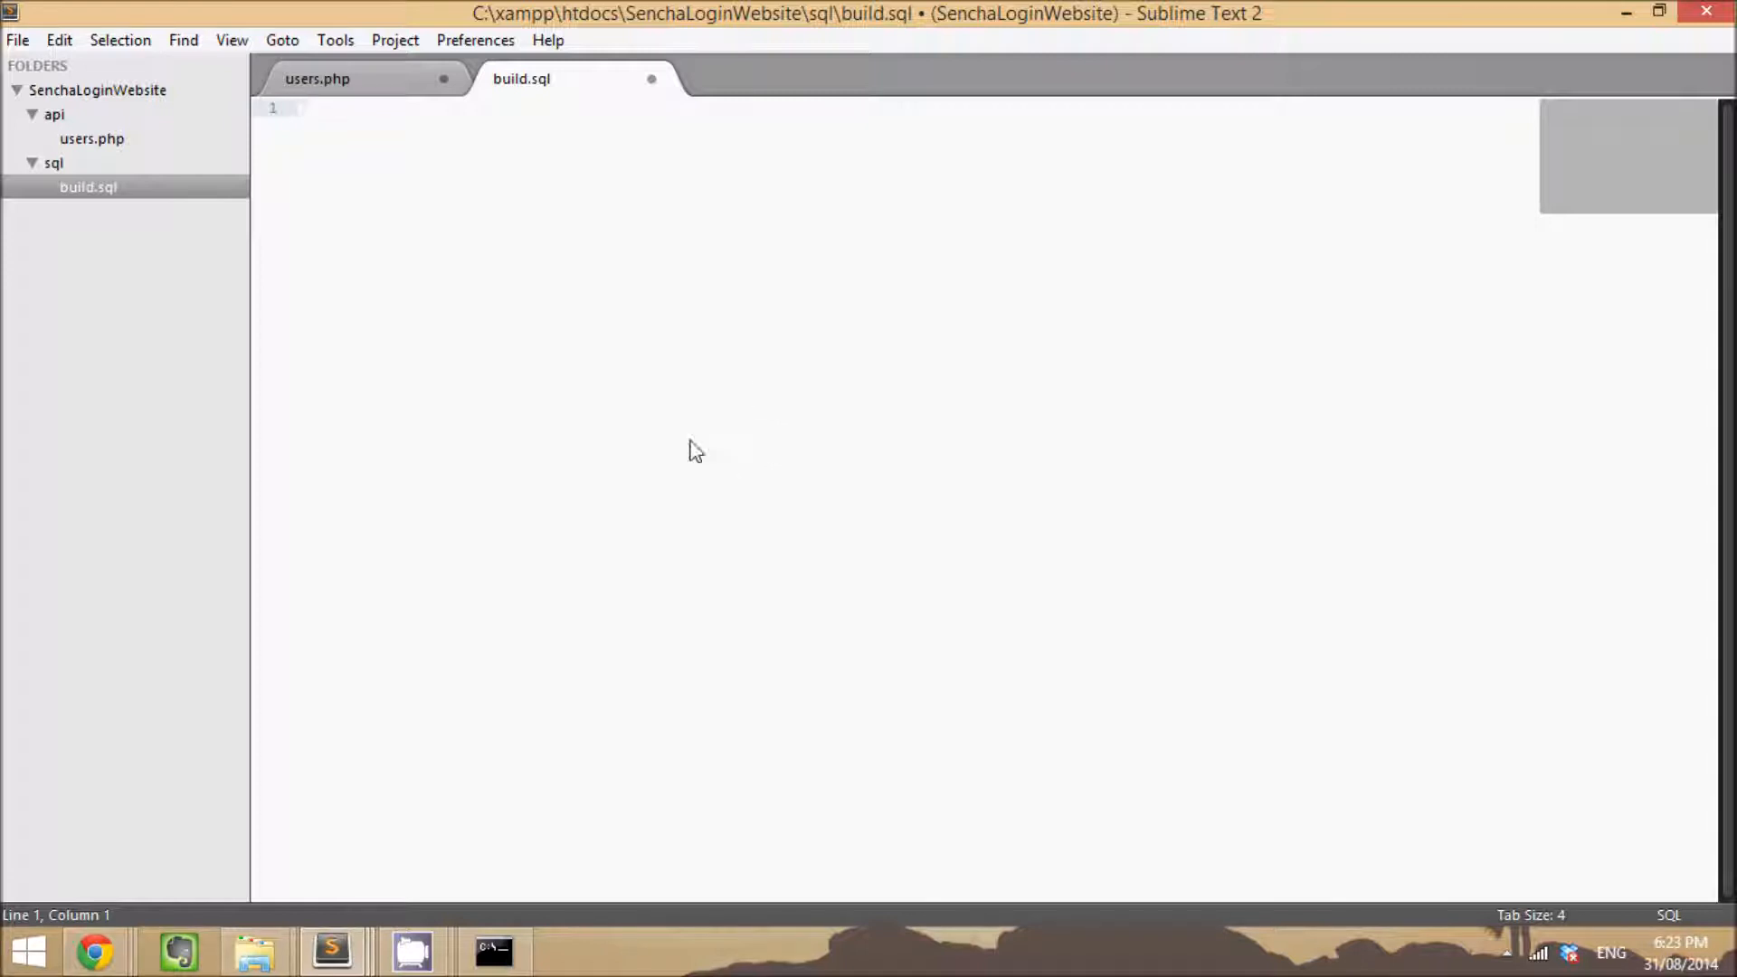
mouse_move(975, 478)
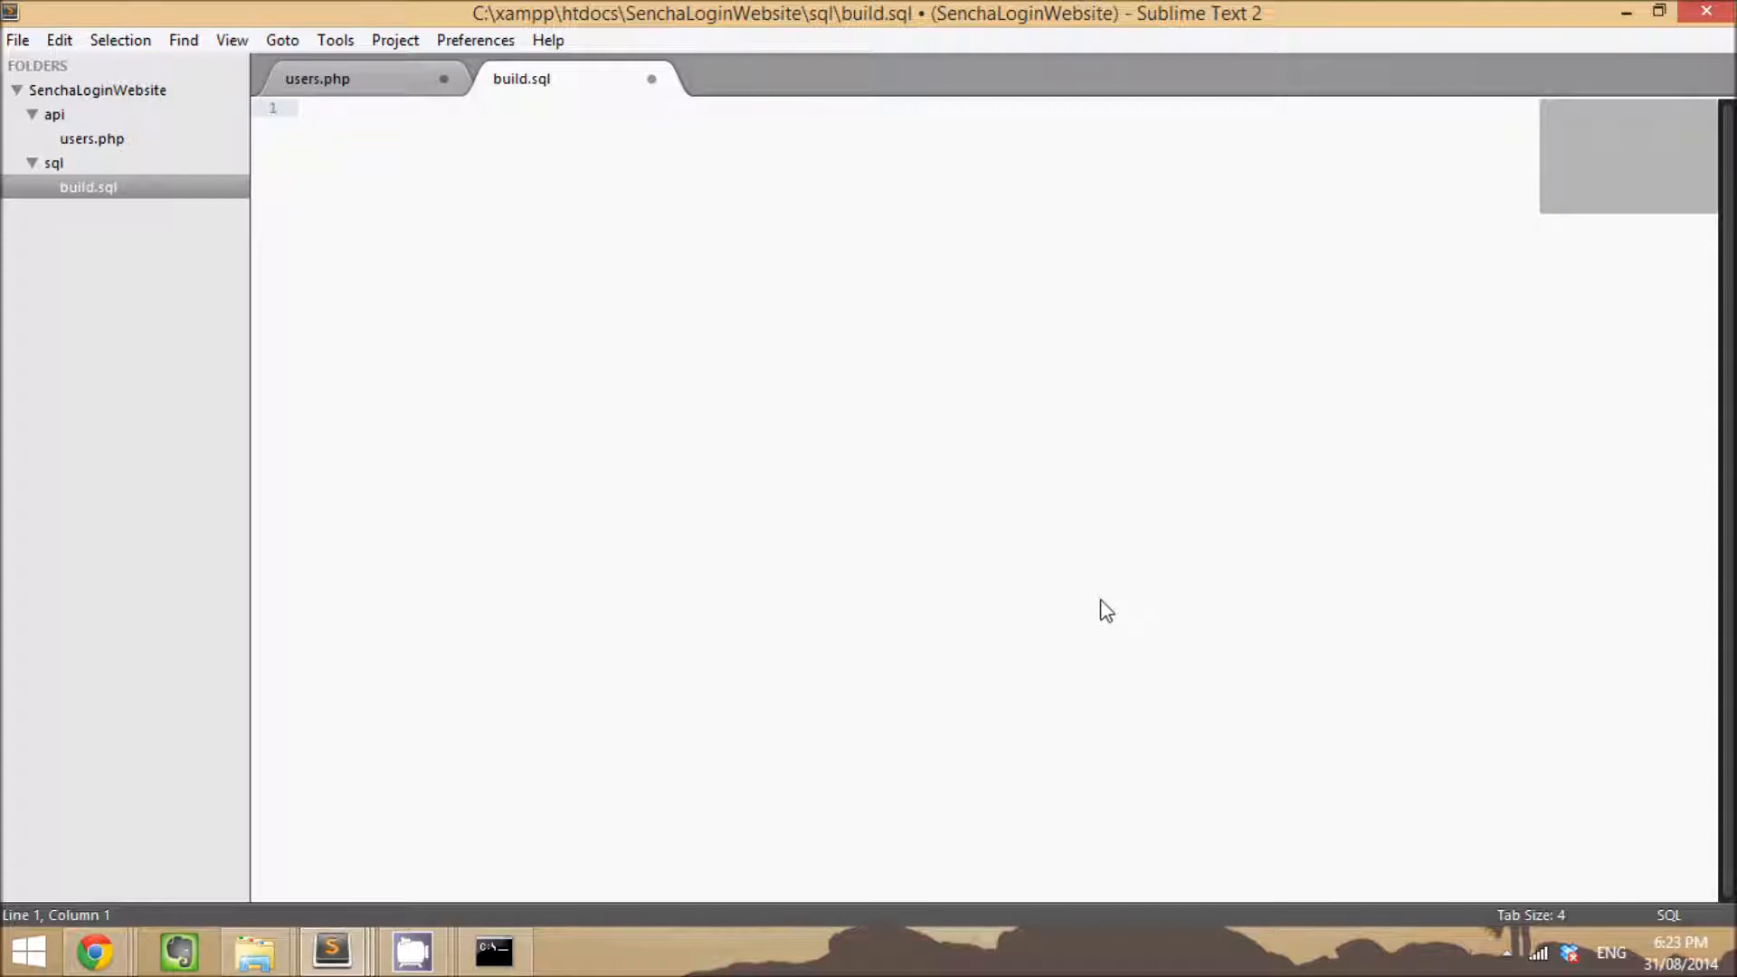
mouse_move(857, 242)
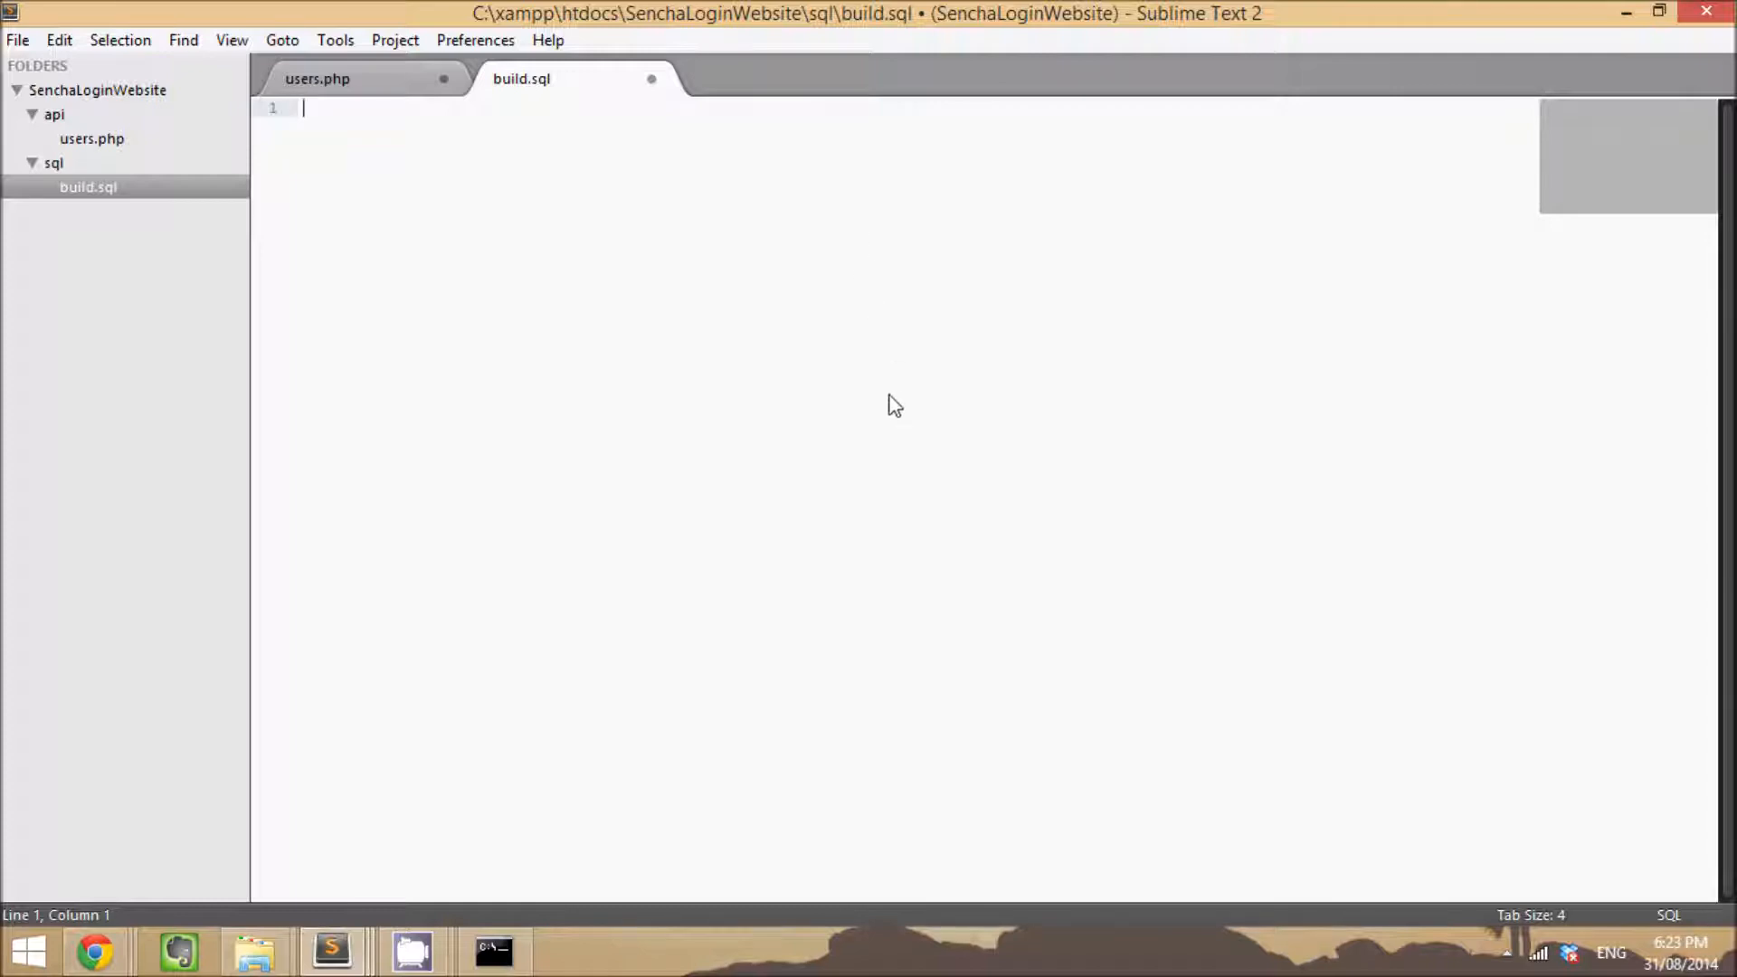
mouse_move(866, 360)
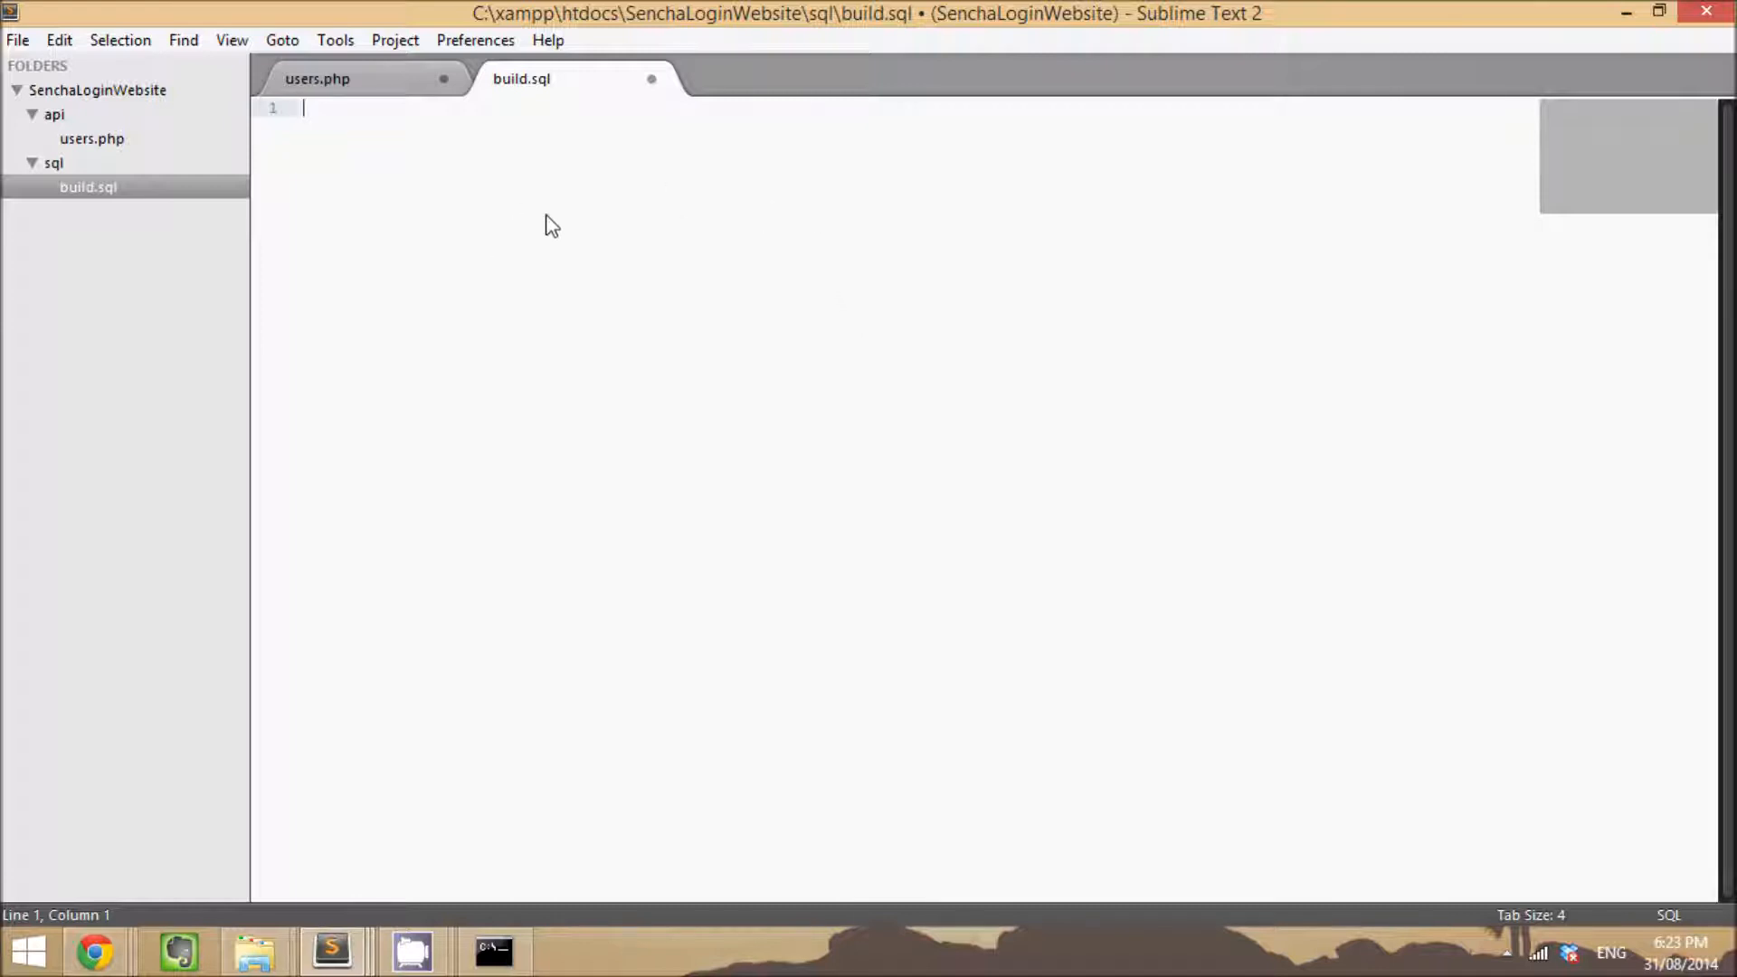
mouse_move(528, 248)
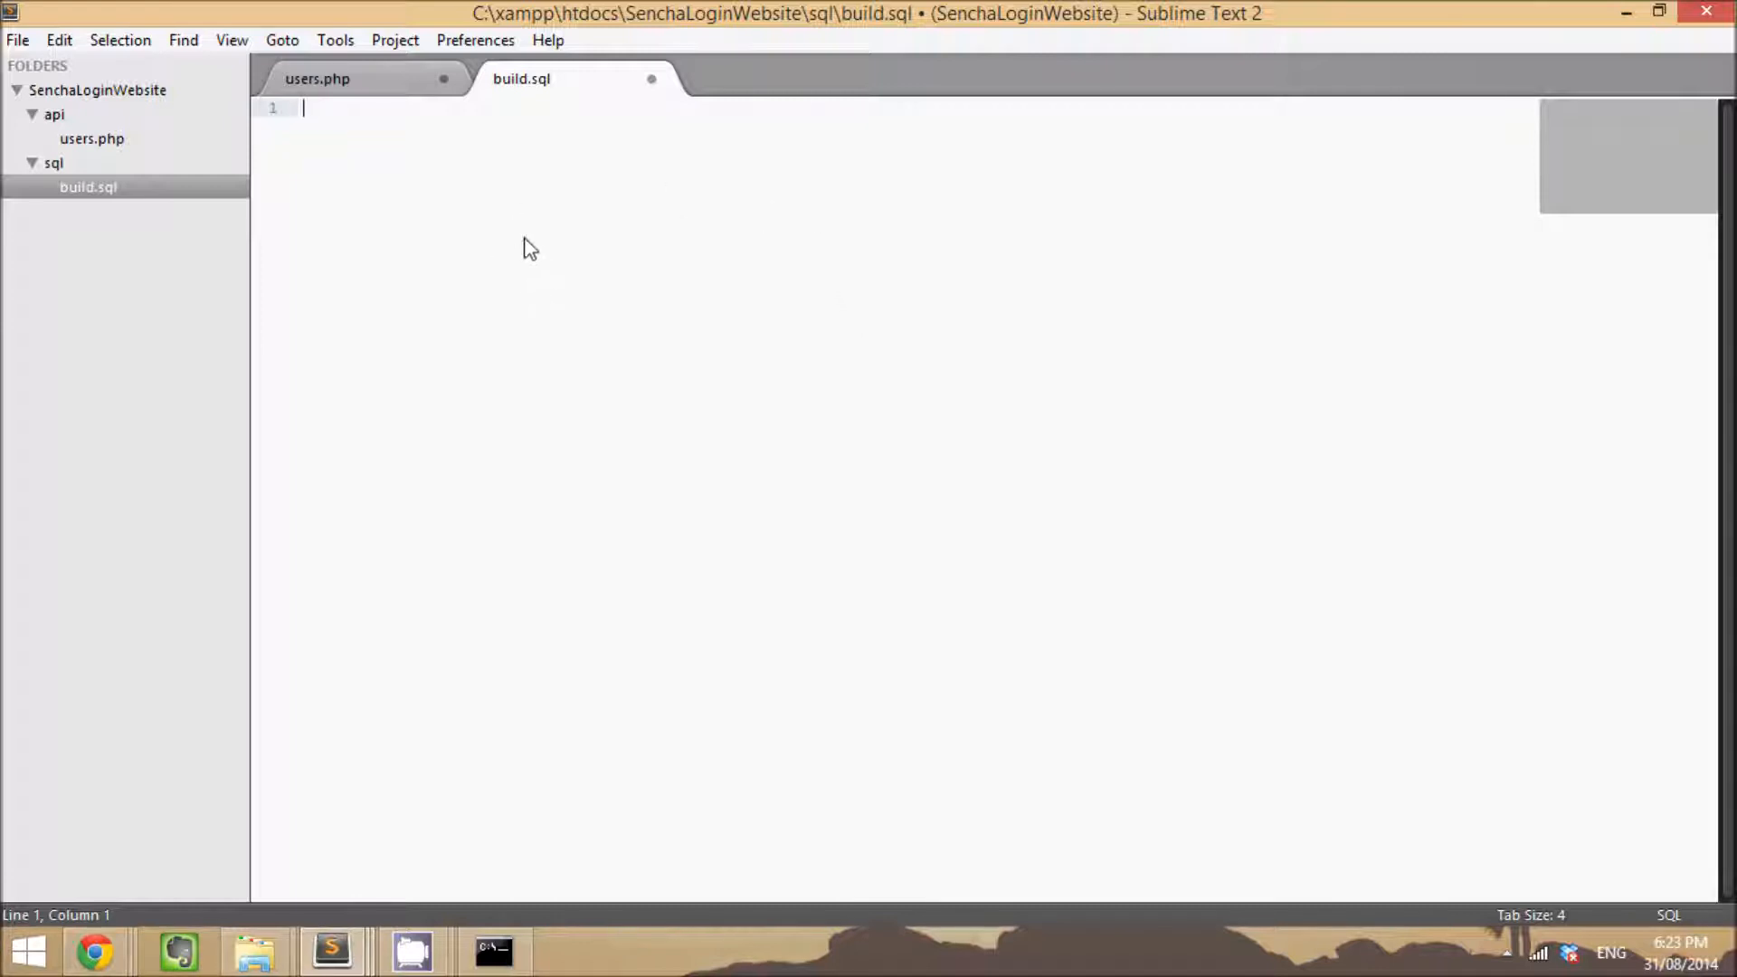
mouse_move(536, 318)
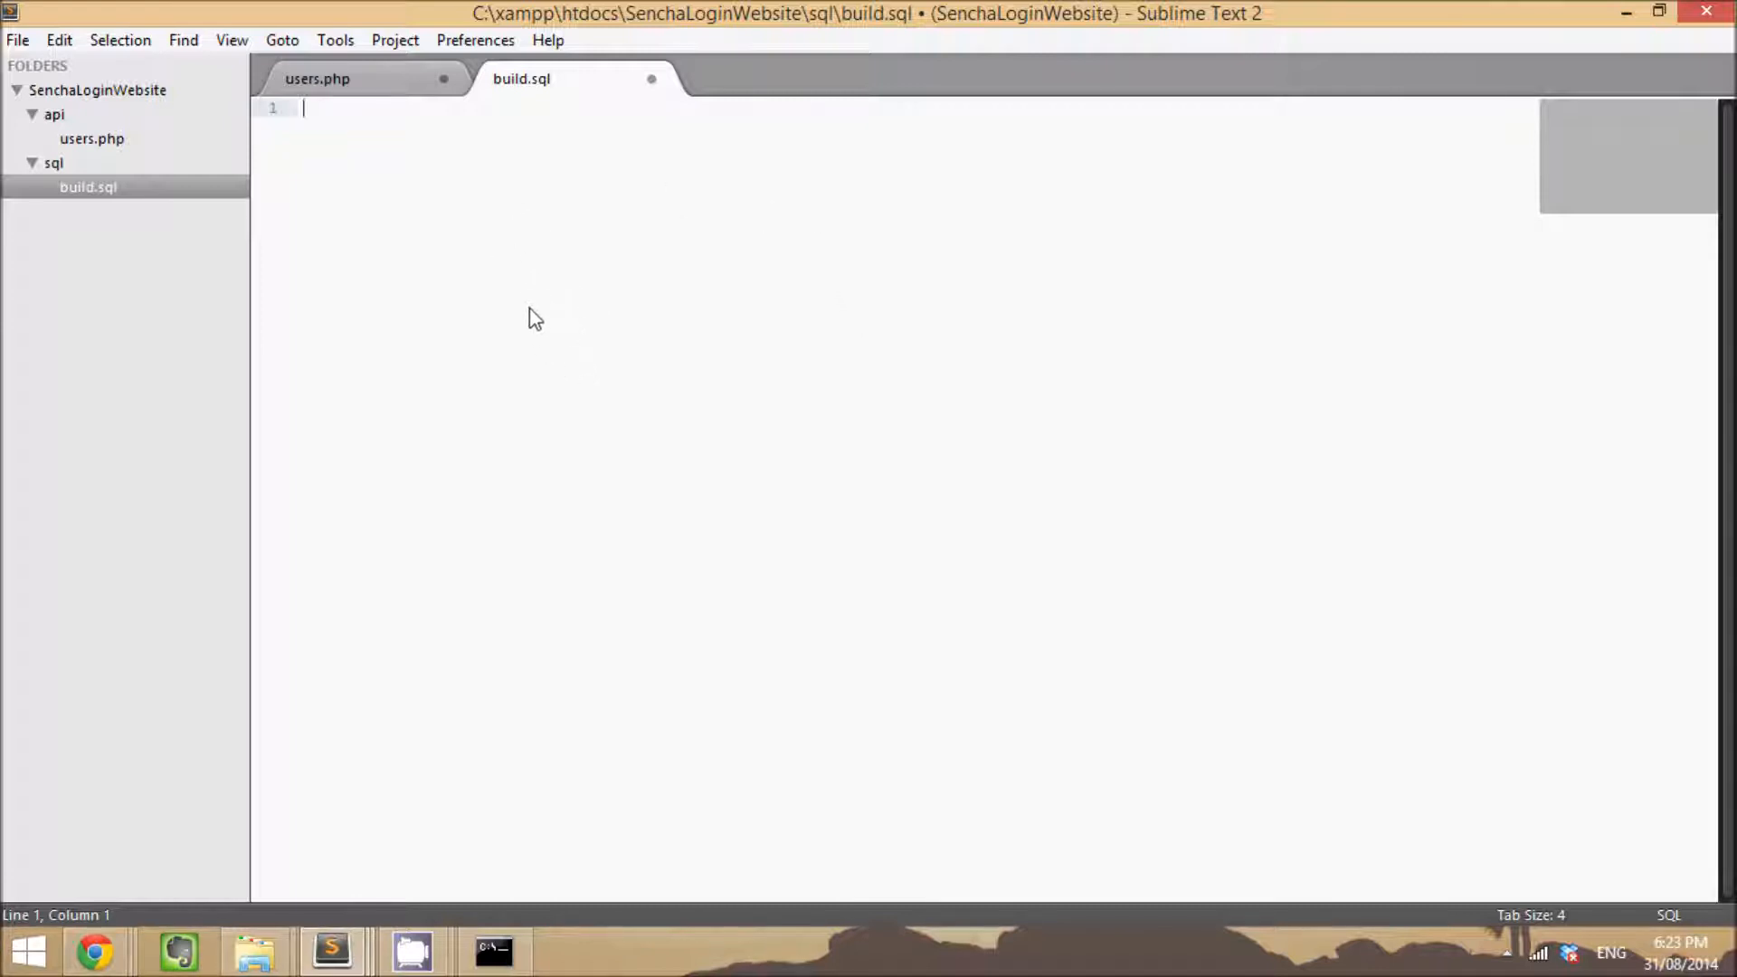
mouse_move(587, 378)
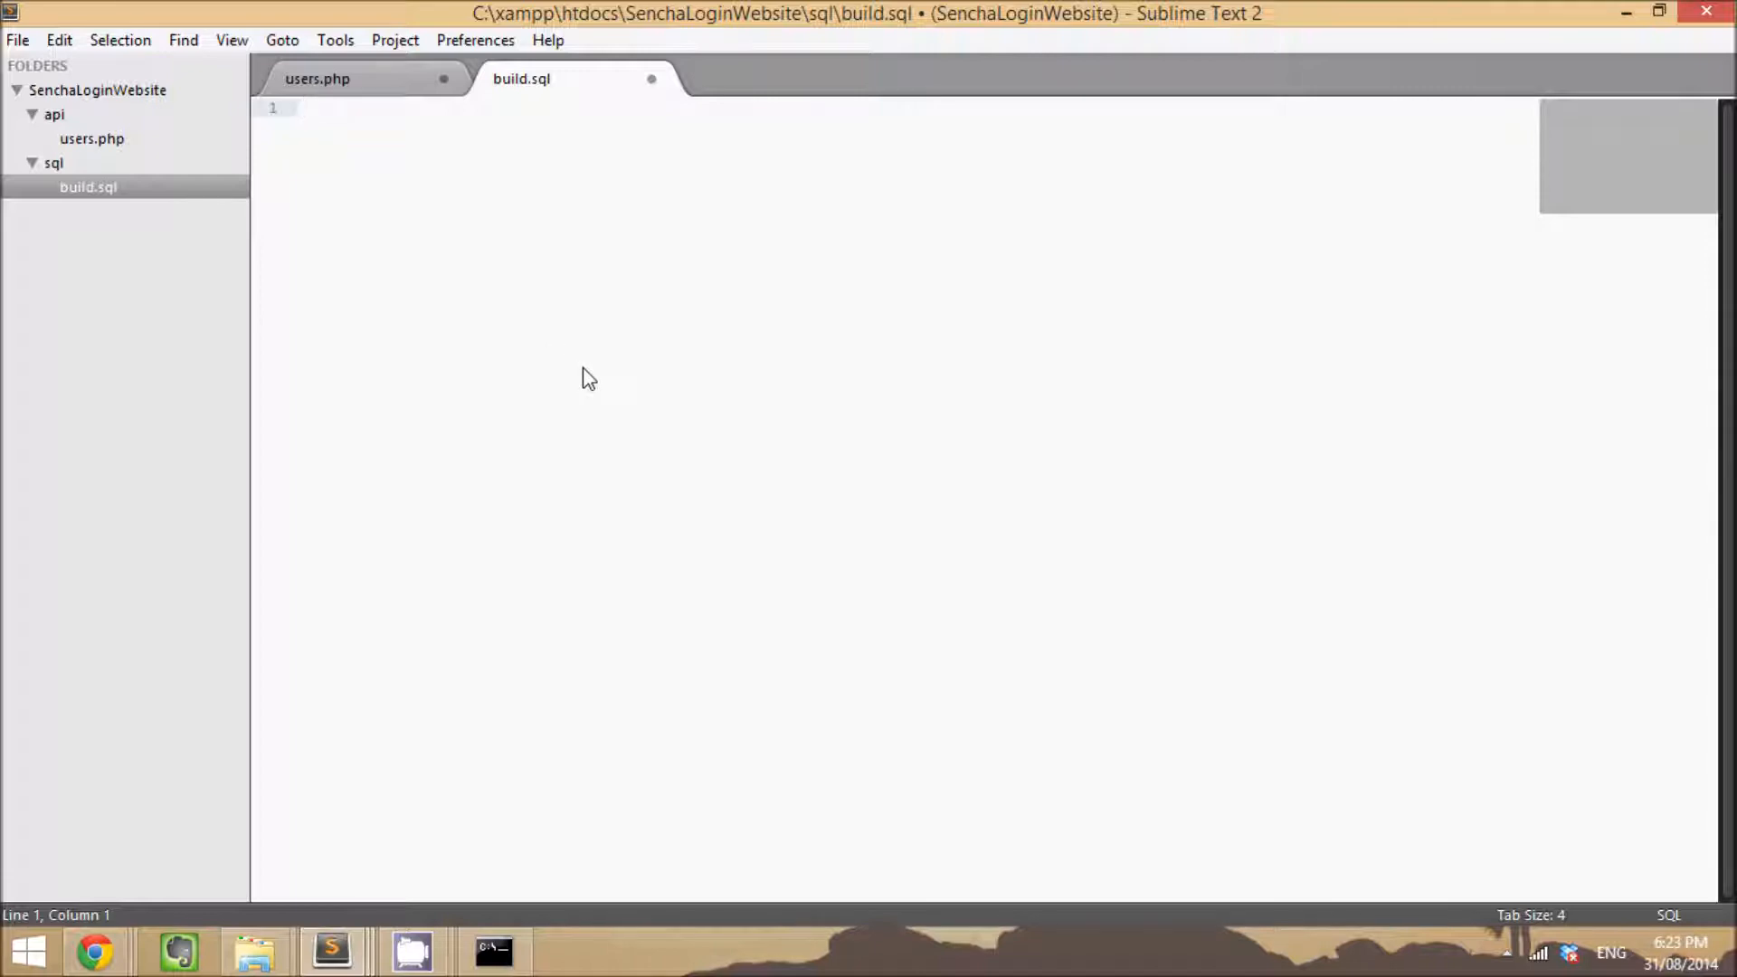
mouse_move(579, 279)
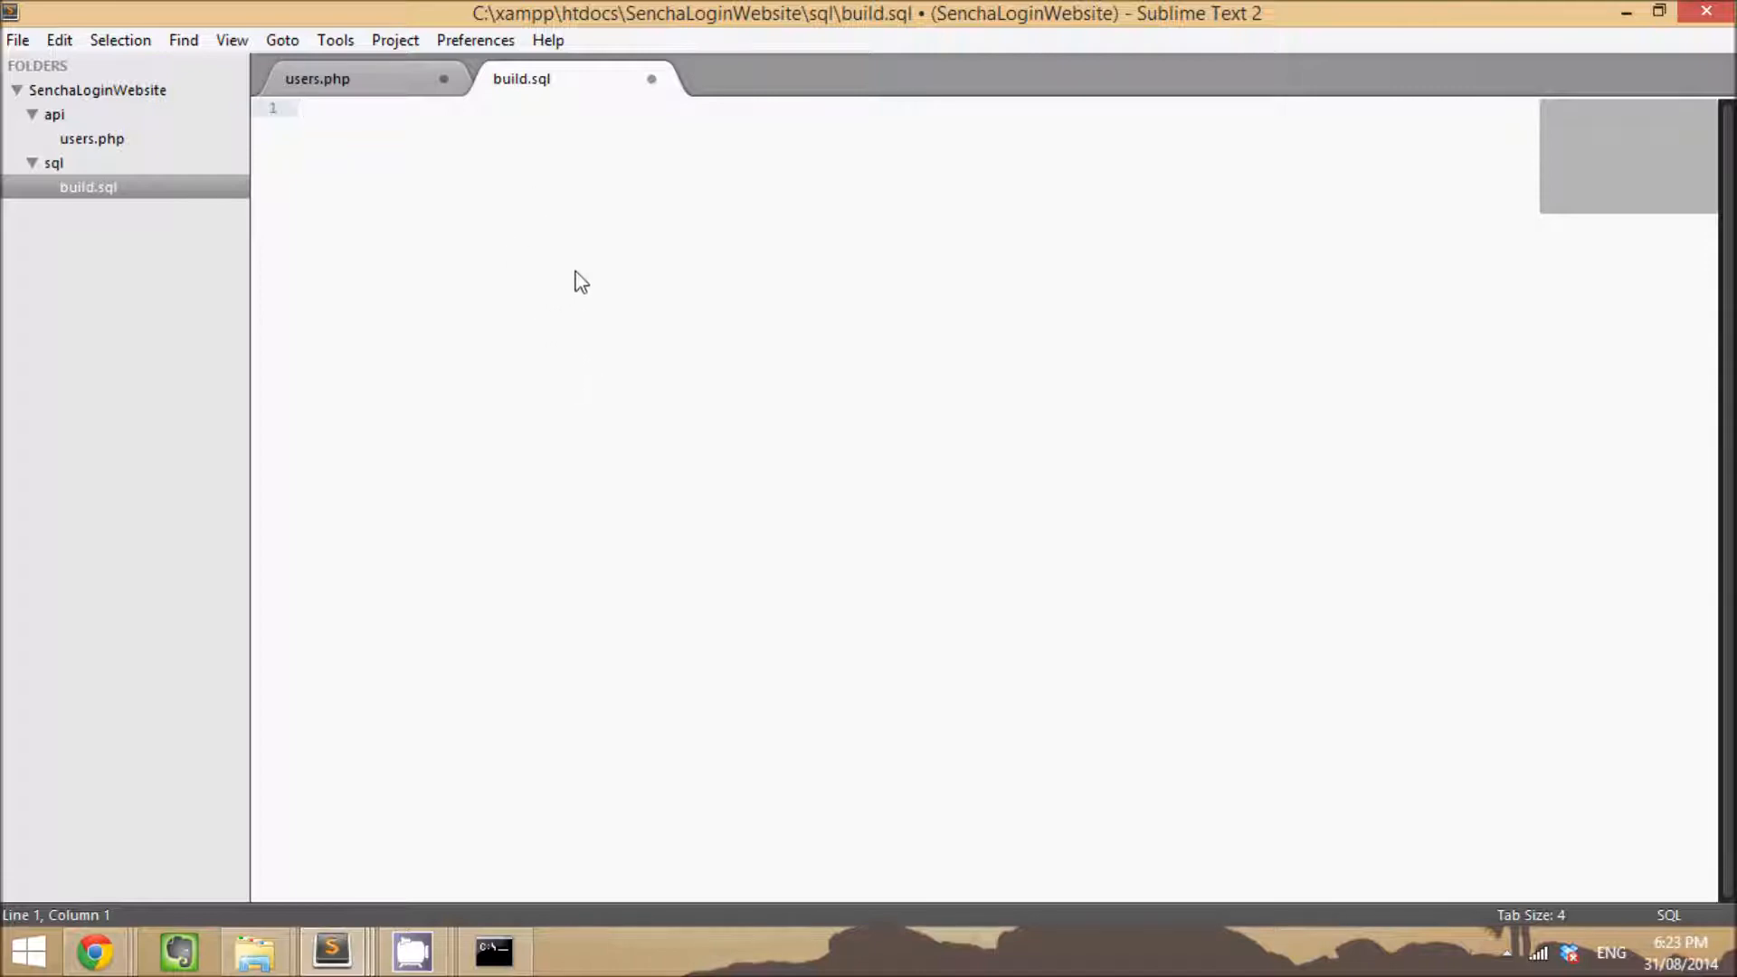
mouse_move(742, 237)
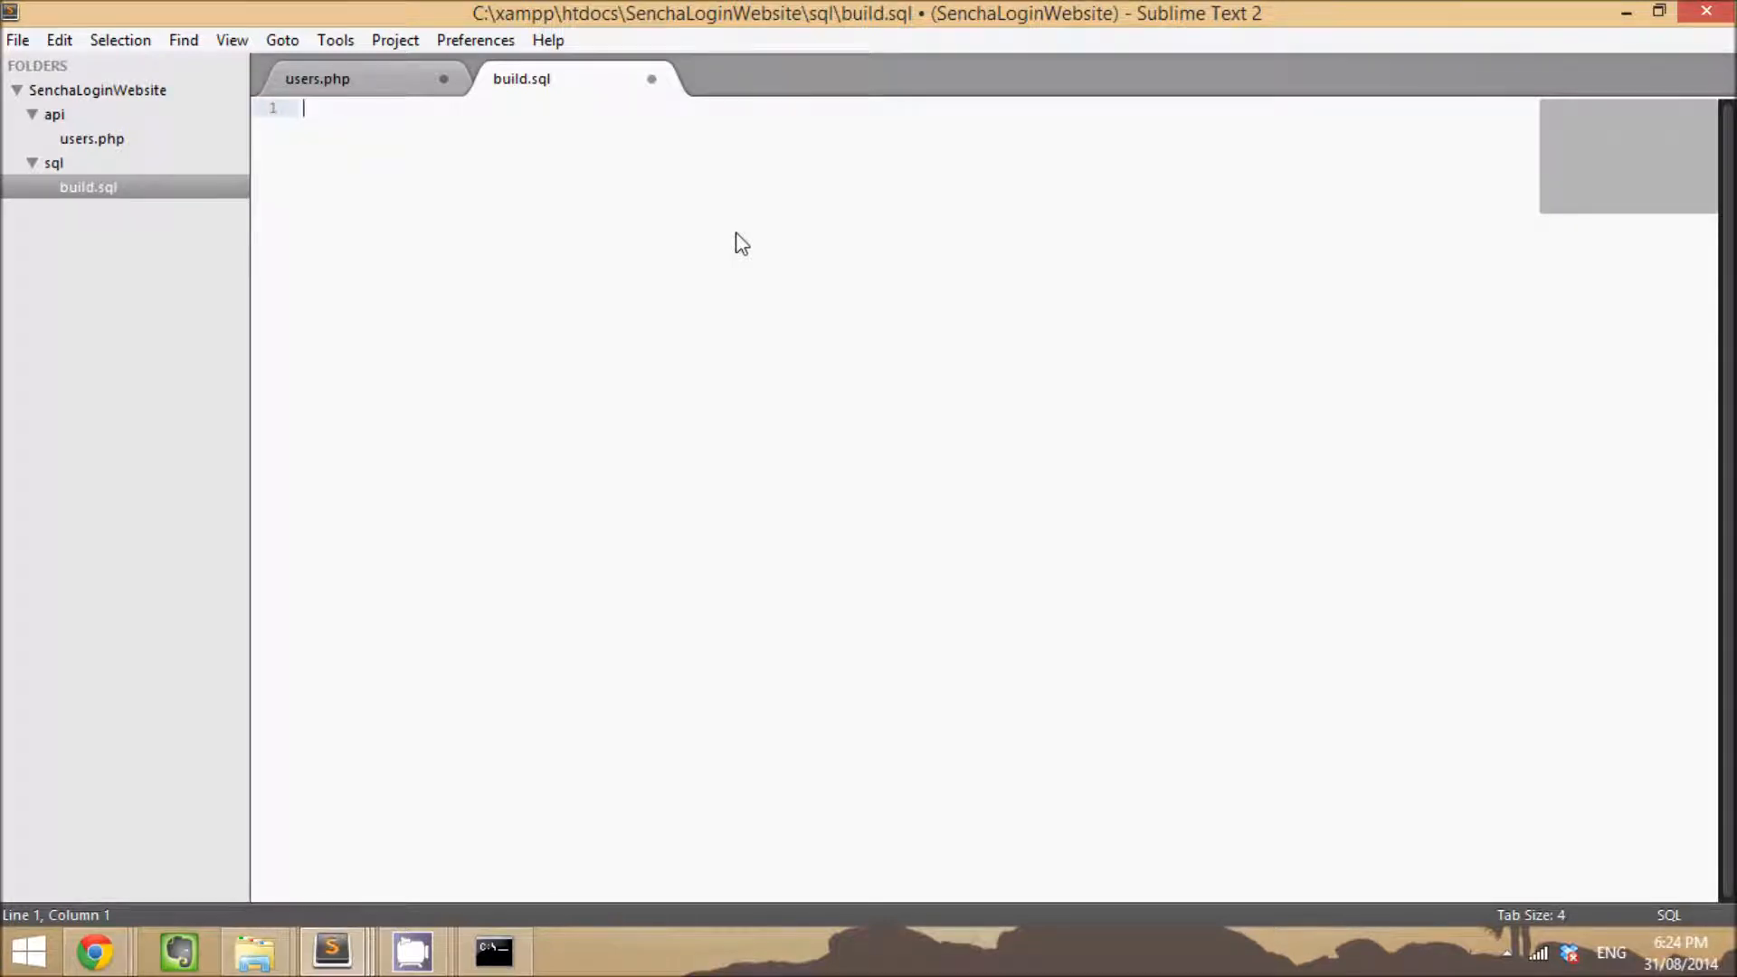
mouse_move(500, 155)
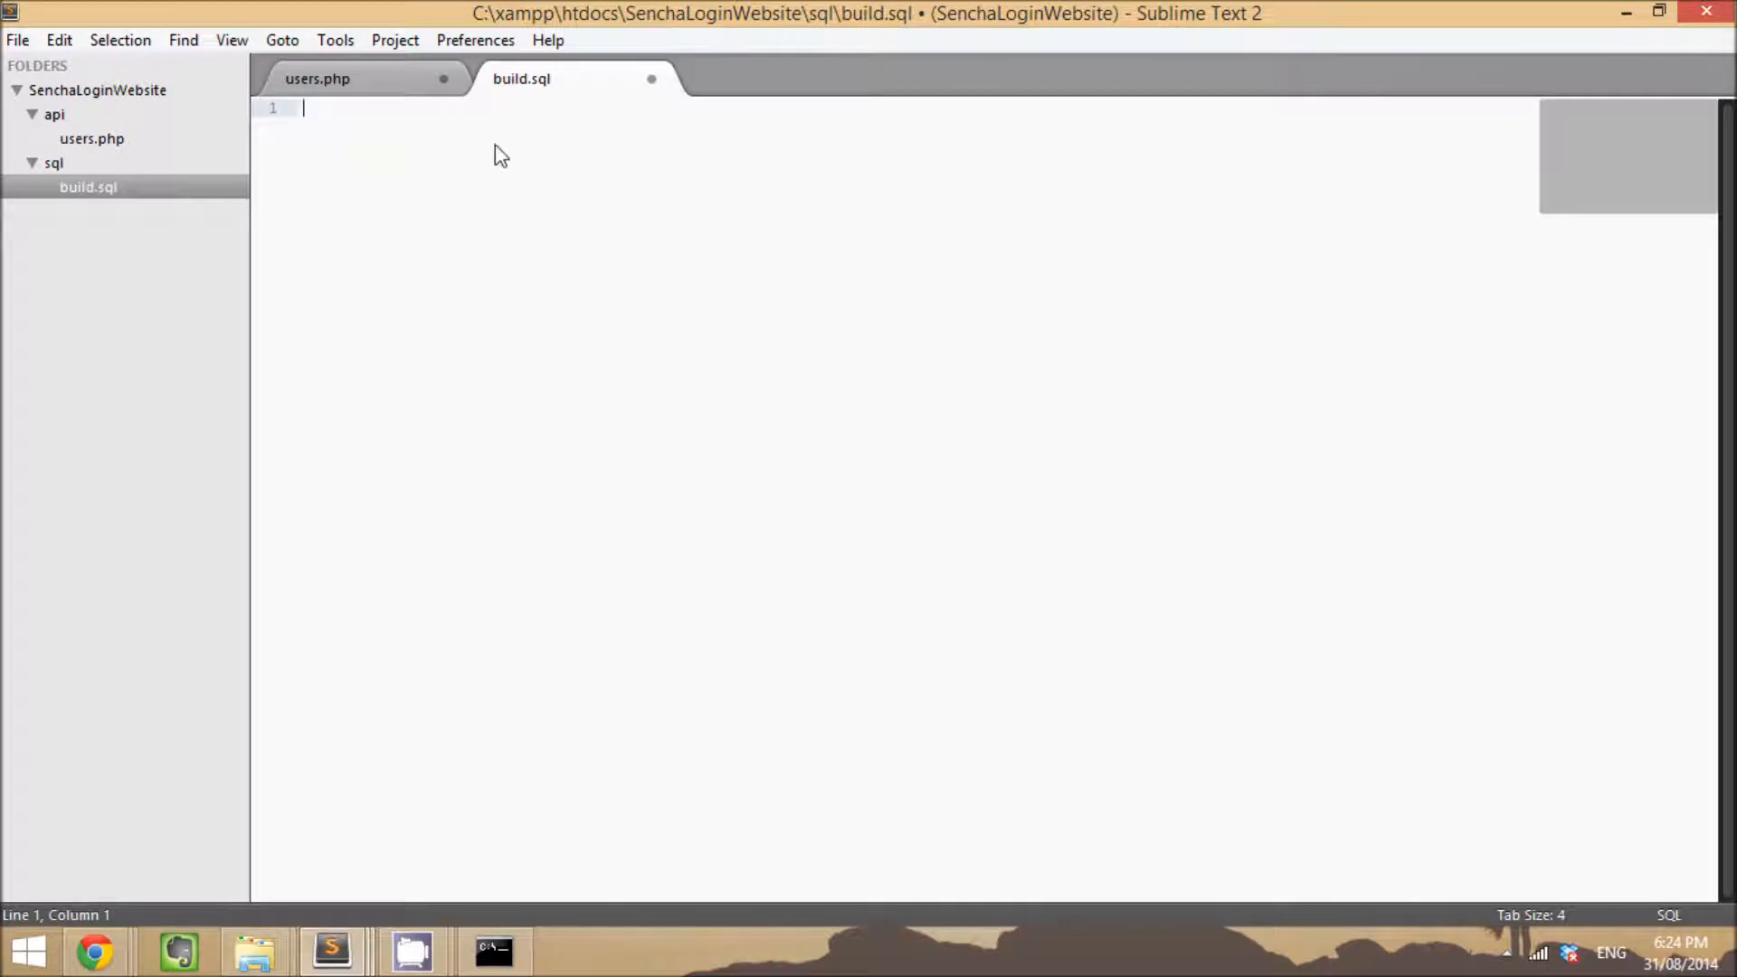
mouse_move(357, 152)
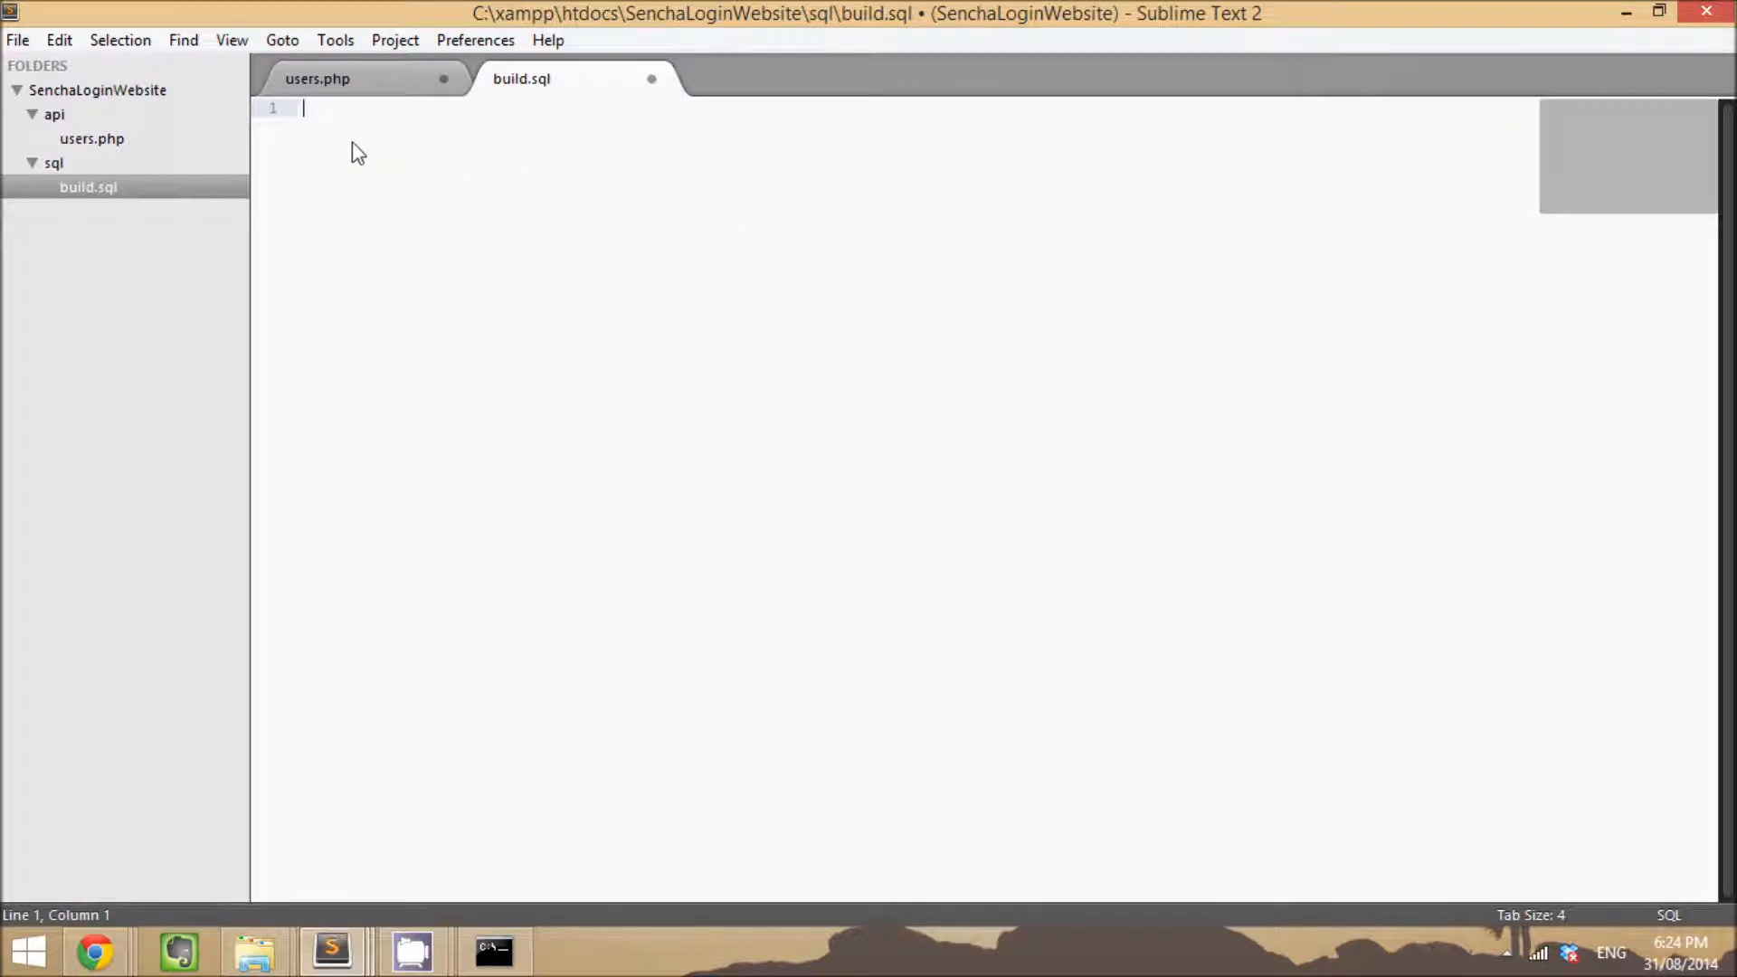
mouse_move(395, 123)
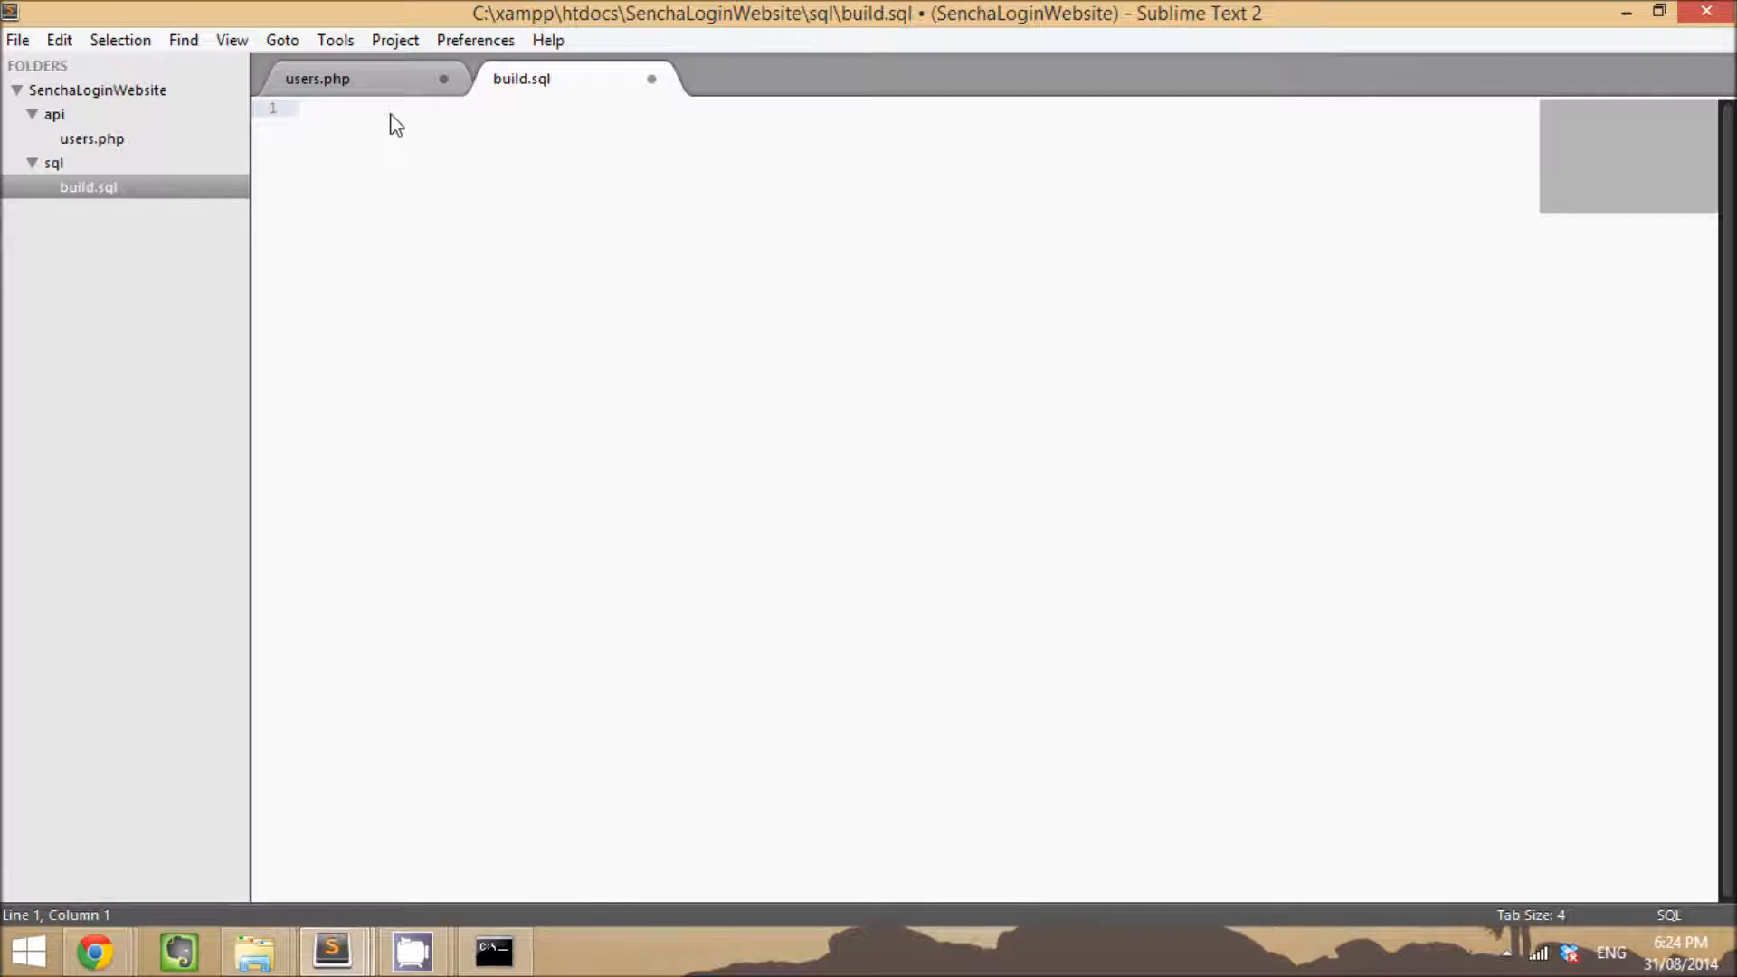
mouse_move(461, 134)
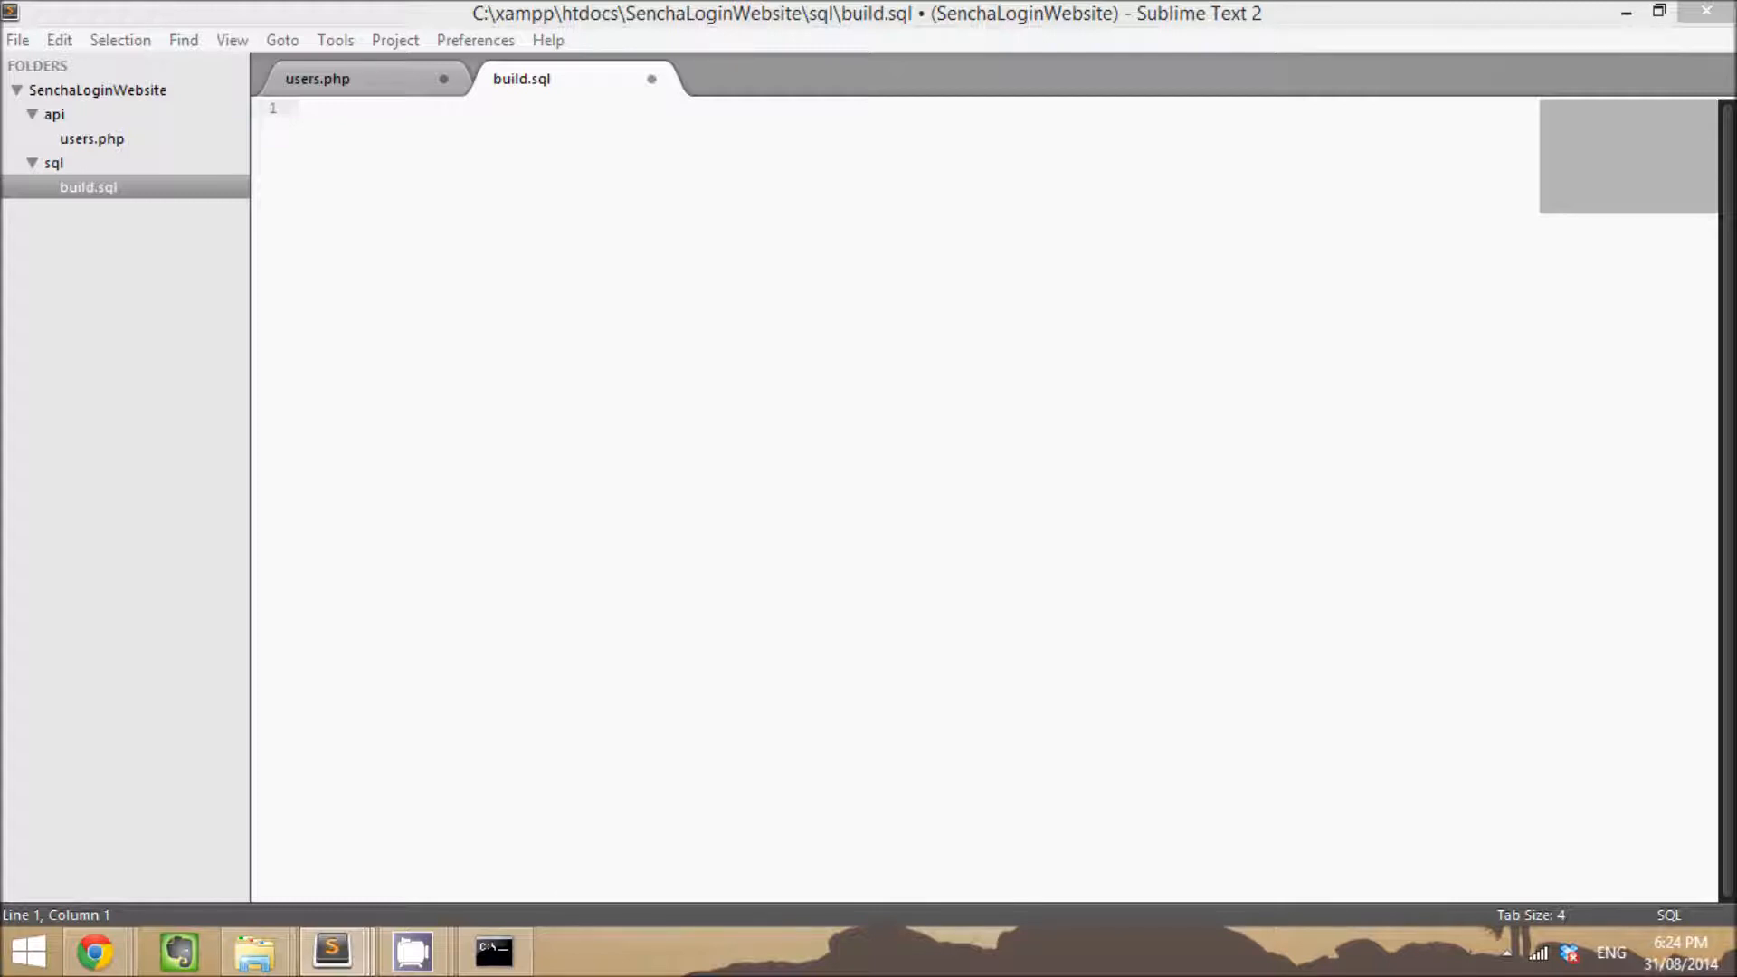
mouse_move(398, 396)
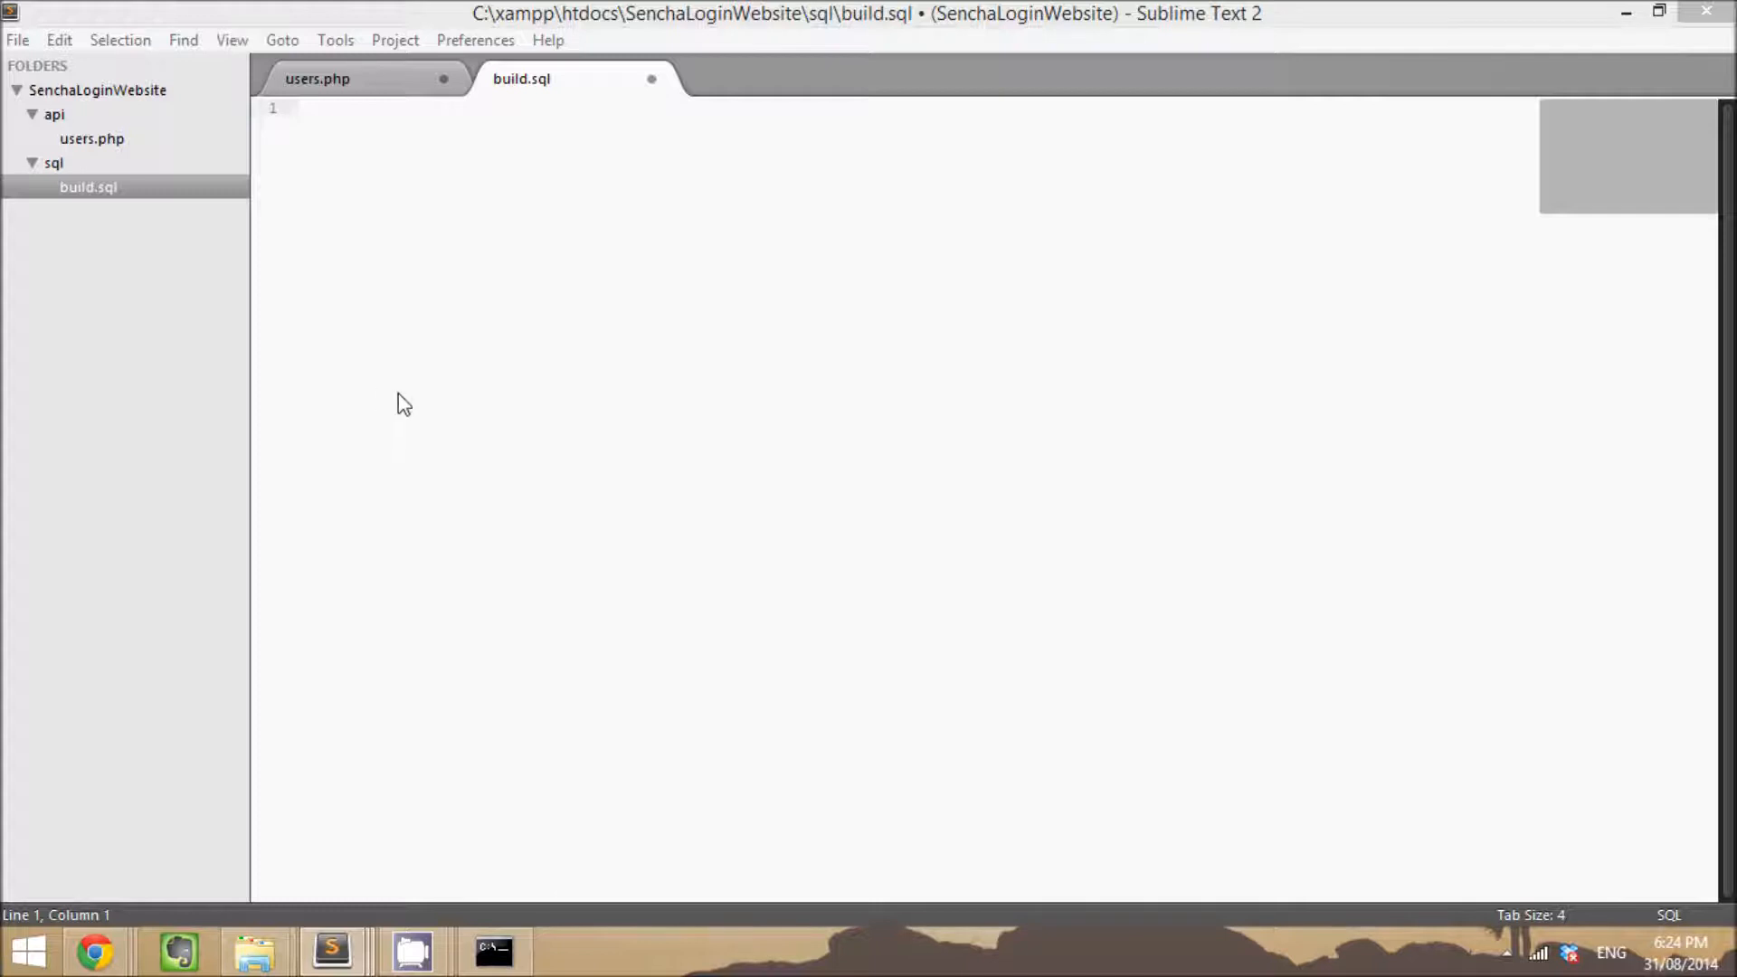
mouse_move(423, 333)
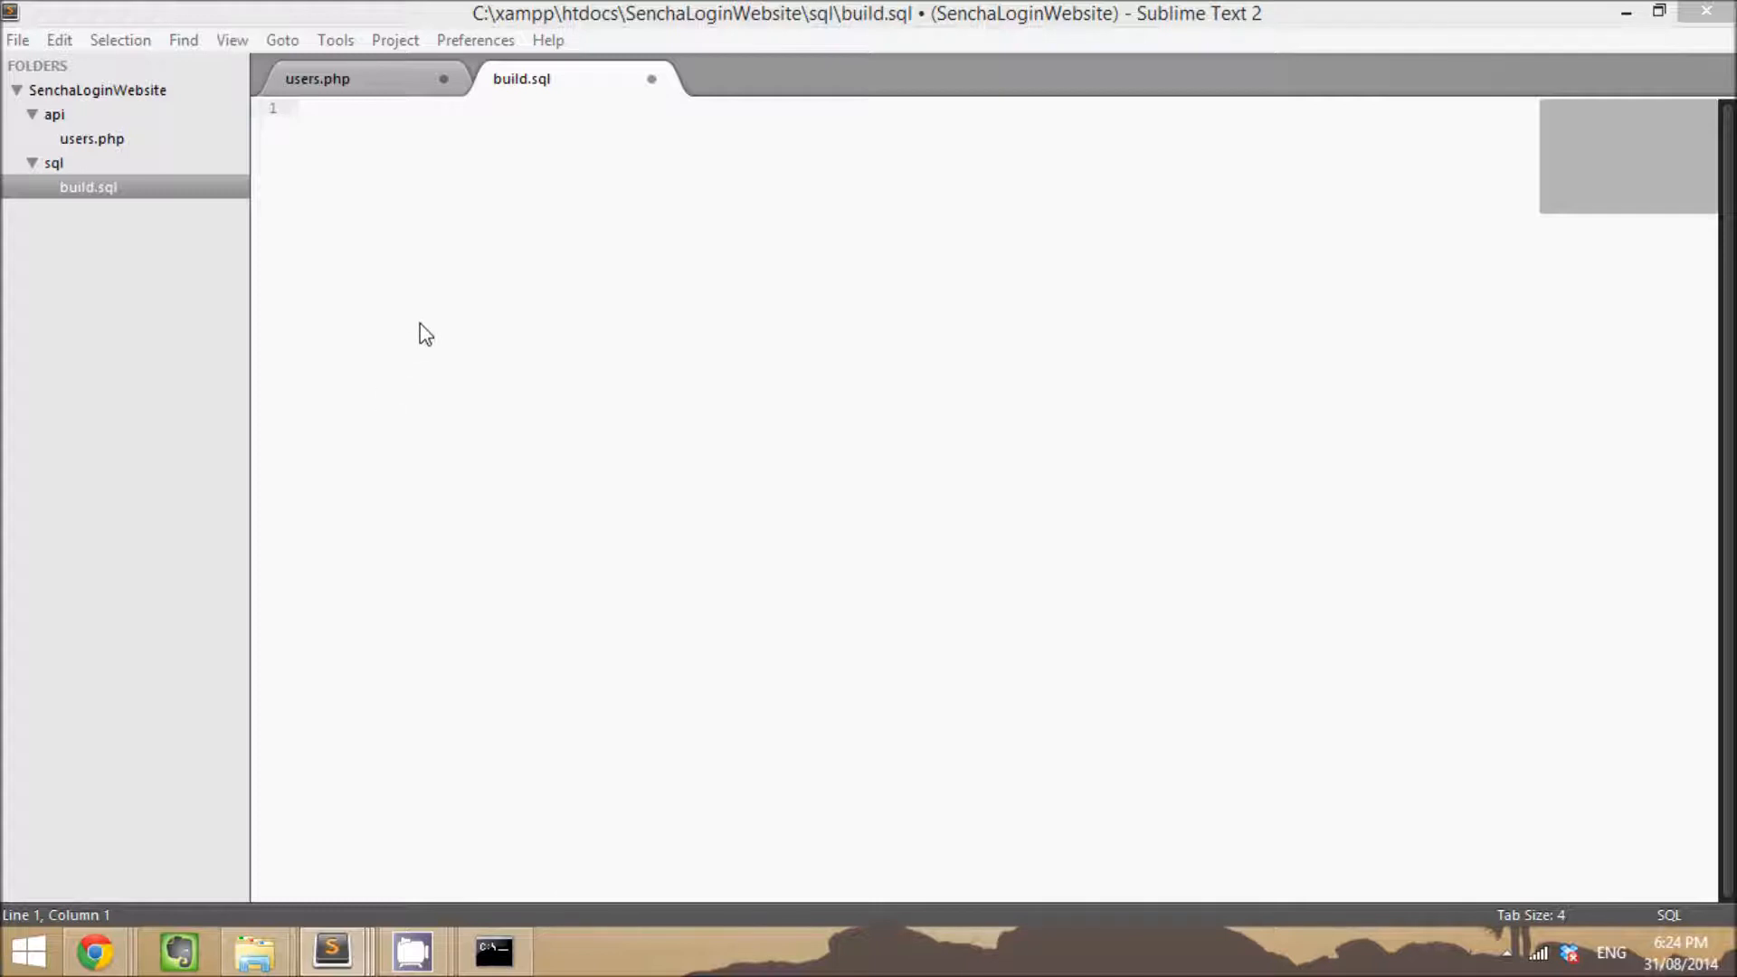
mouse_move(435, 328)
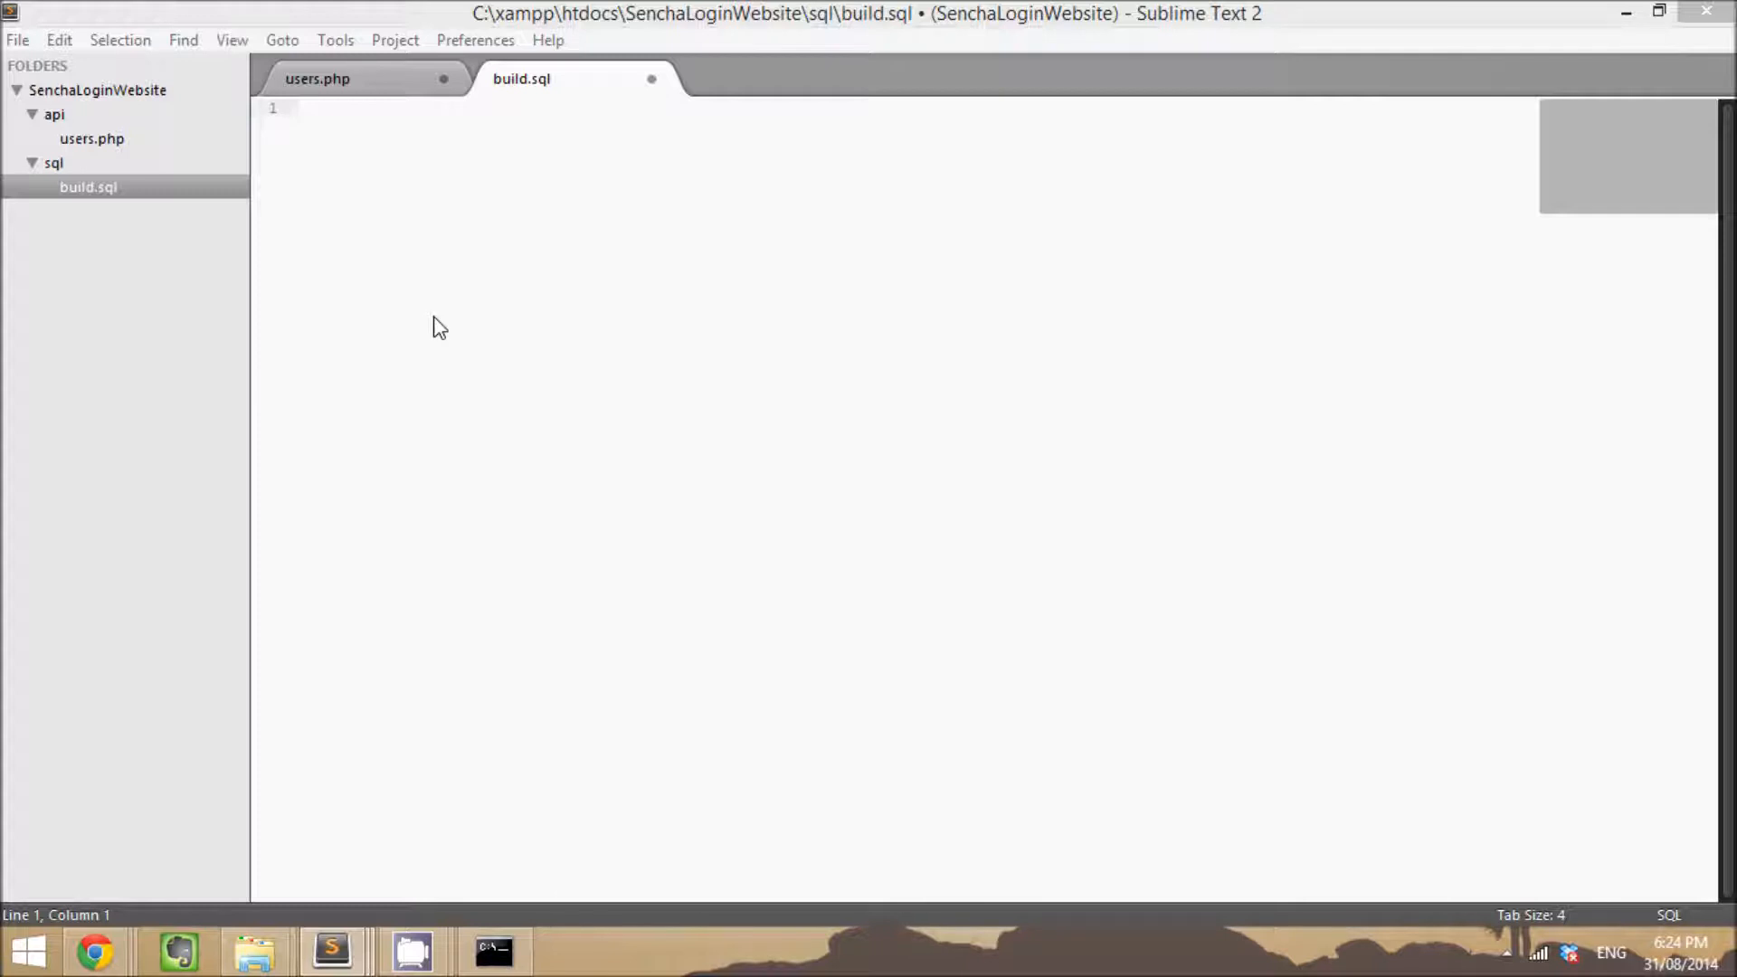
mouse_move(700, 333)
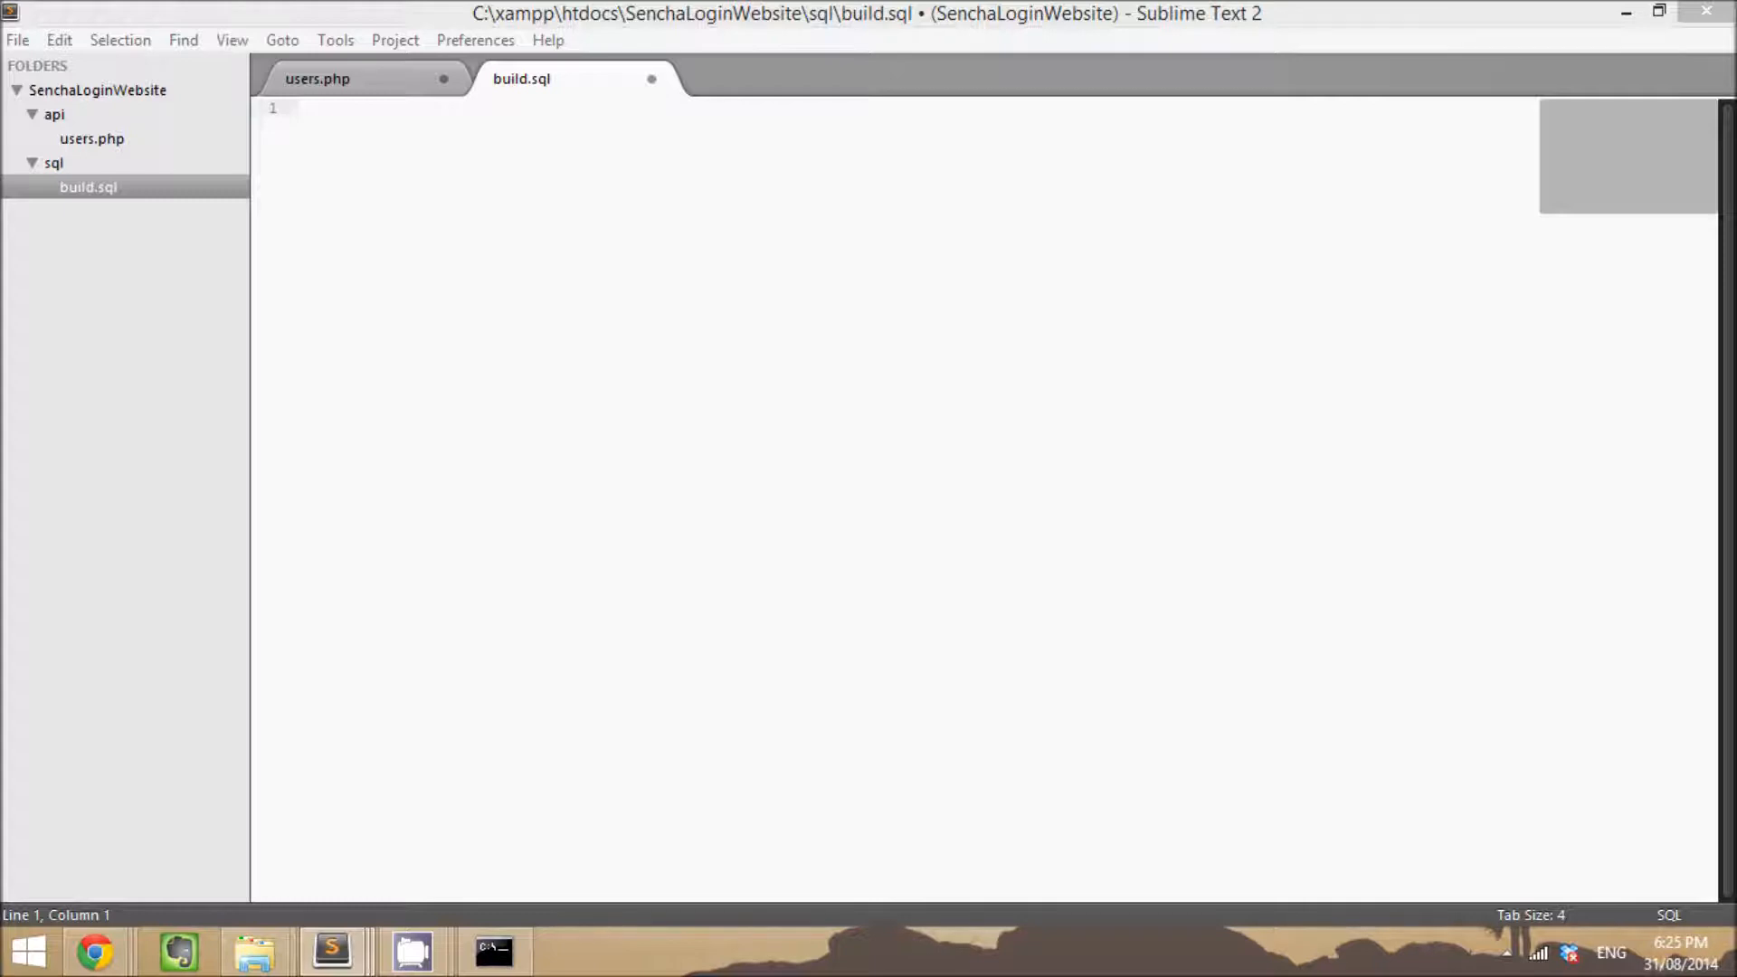
mouse_move(458, 257)
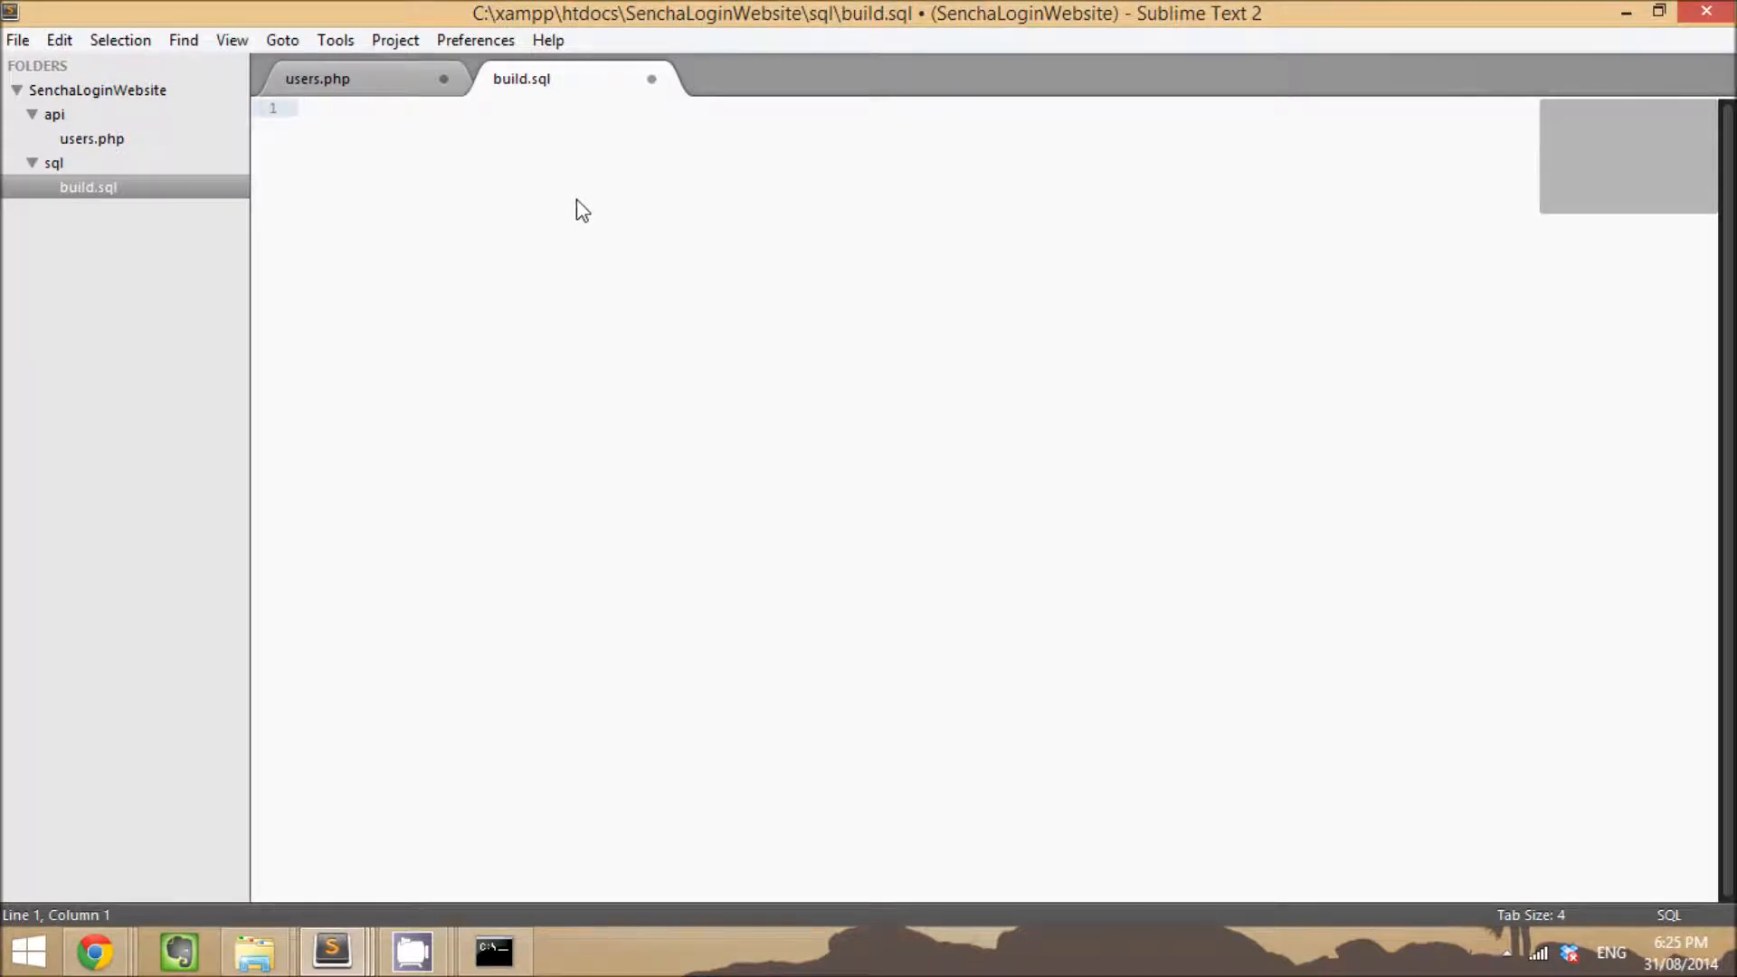
mouse_move(537, 201)
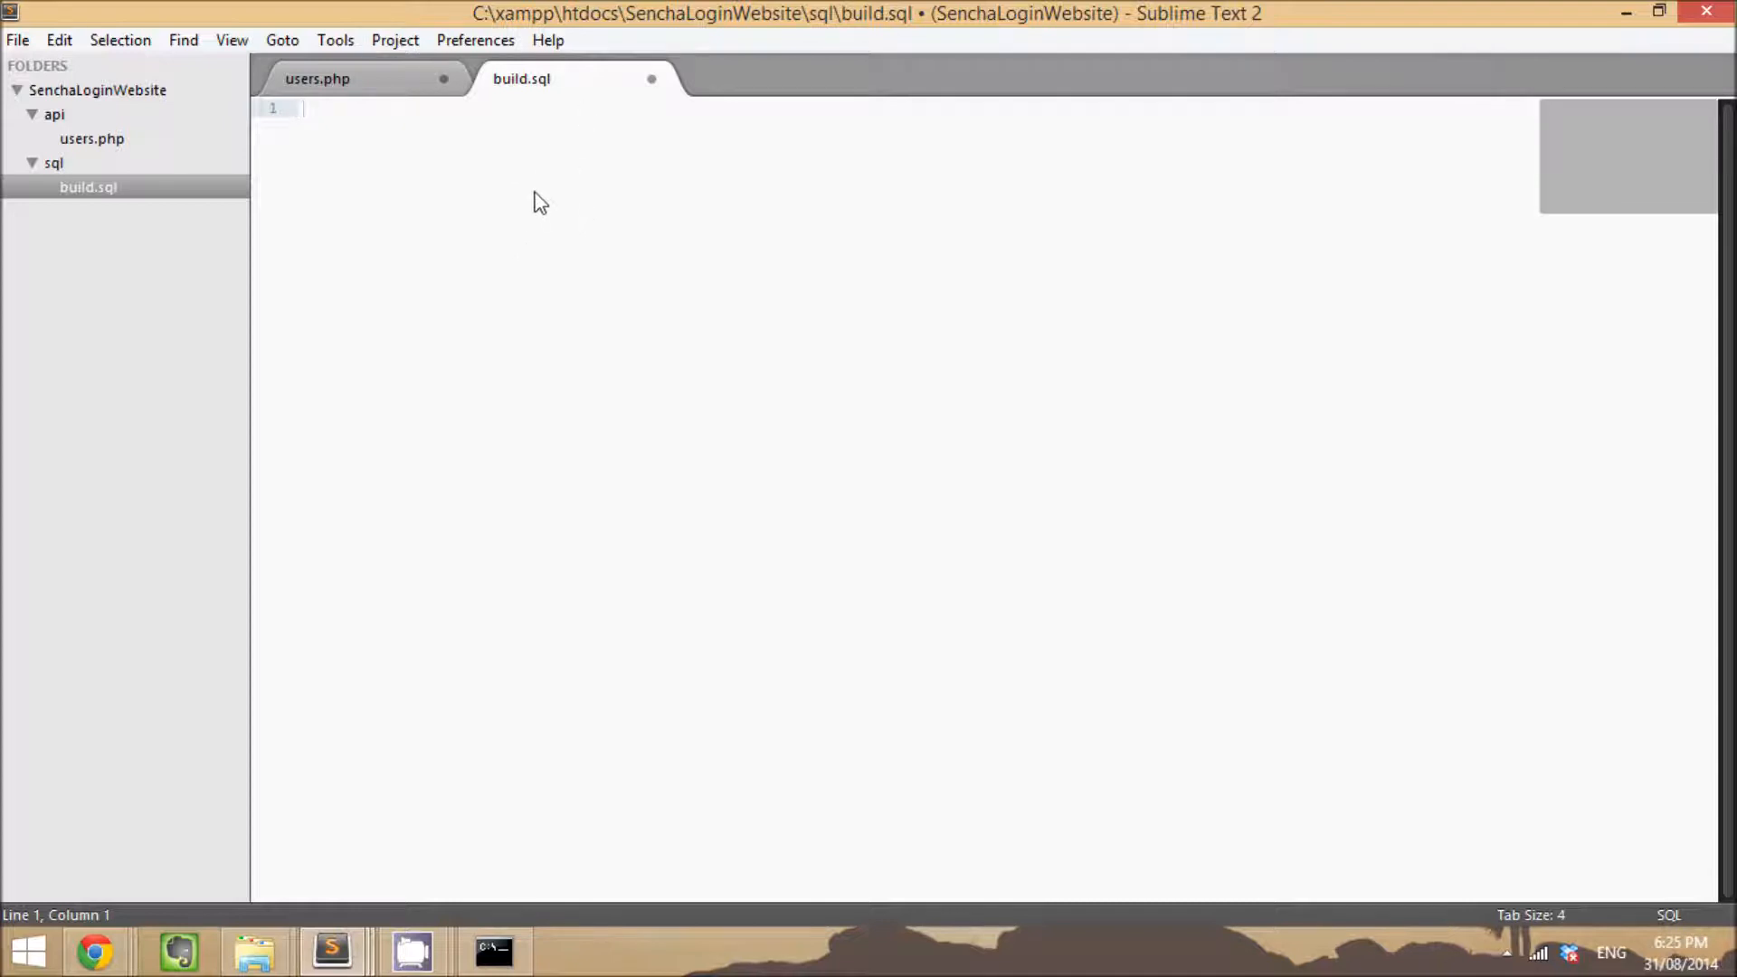
Step: Write CREATE TABLE users with an id INT UNSIGNED NOT NULL AUTO_INCREMENT column
type("C")
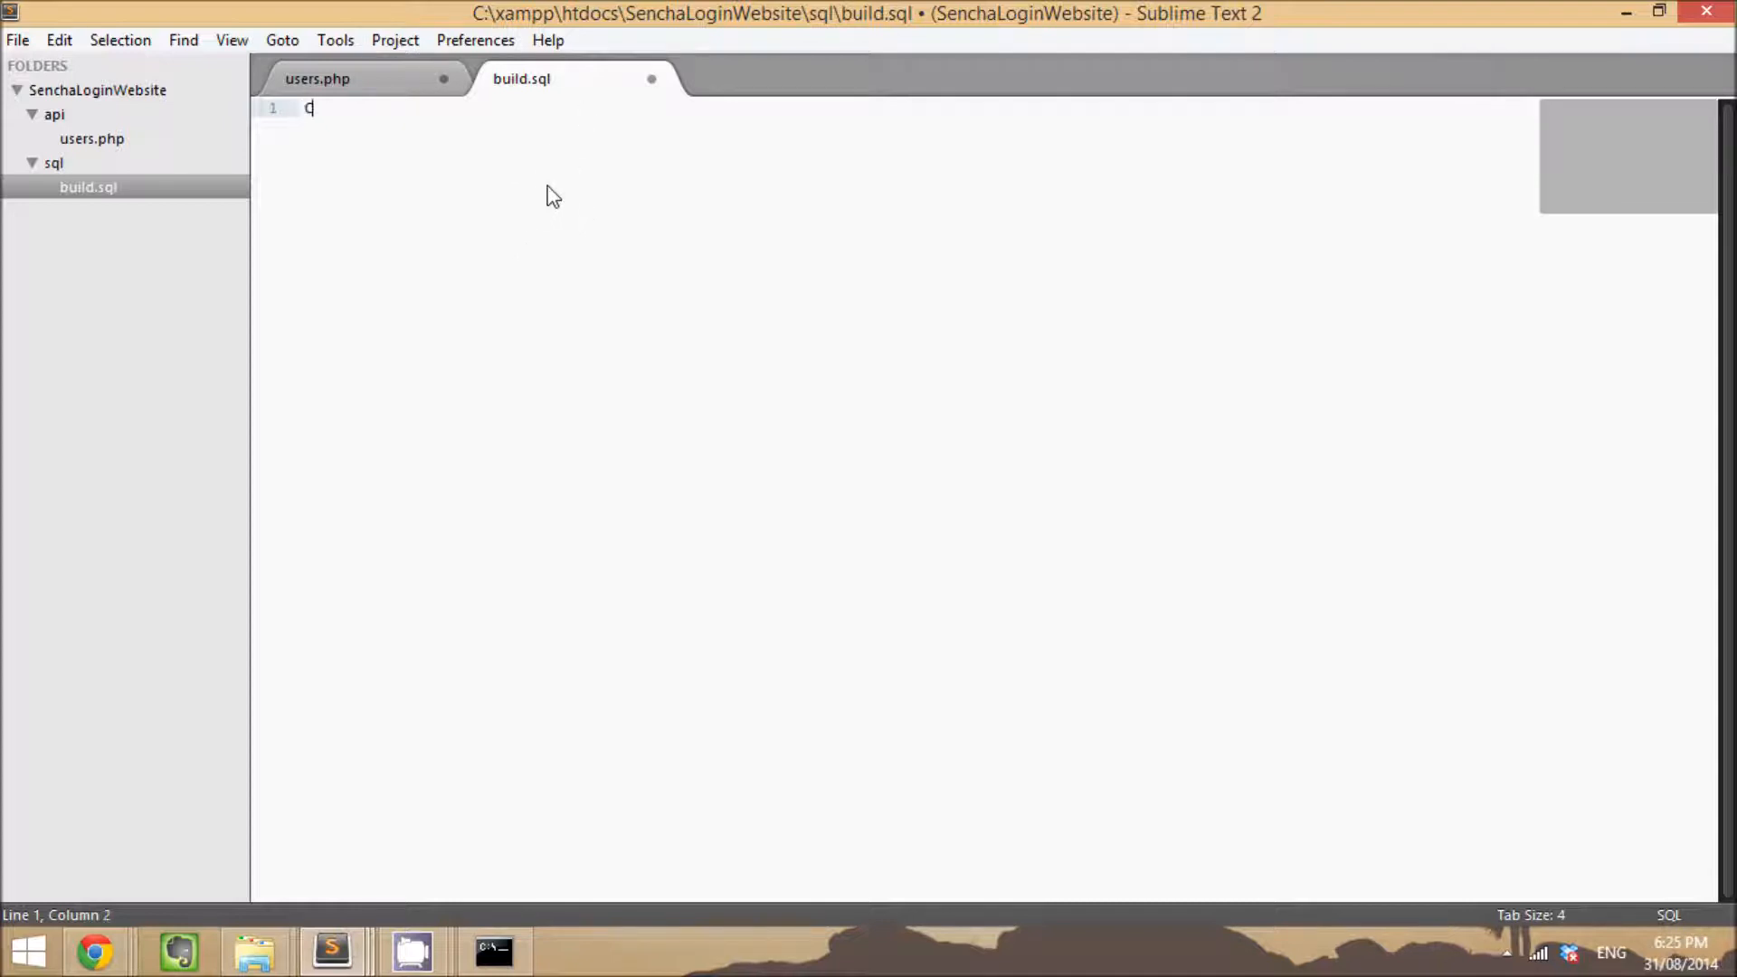
type("CREATE TABLE `users` (")
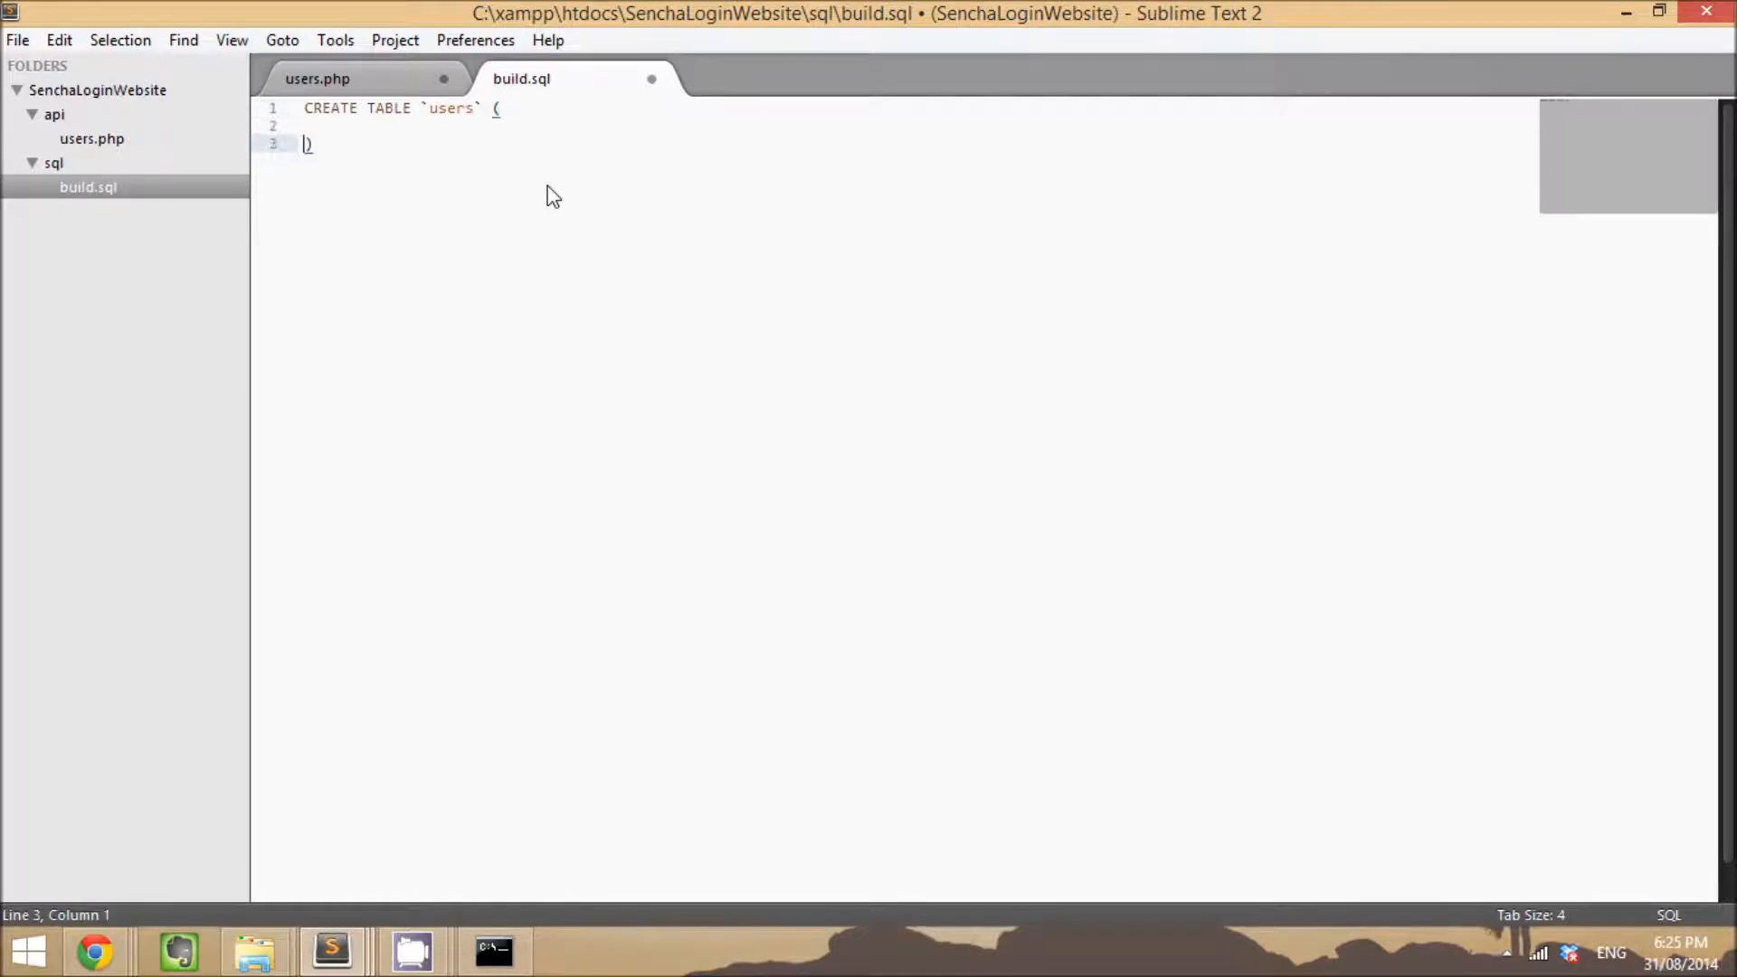
type(";")
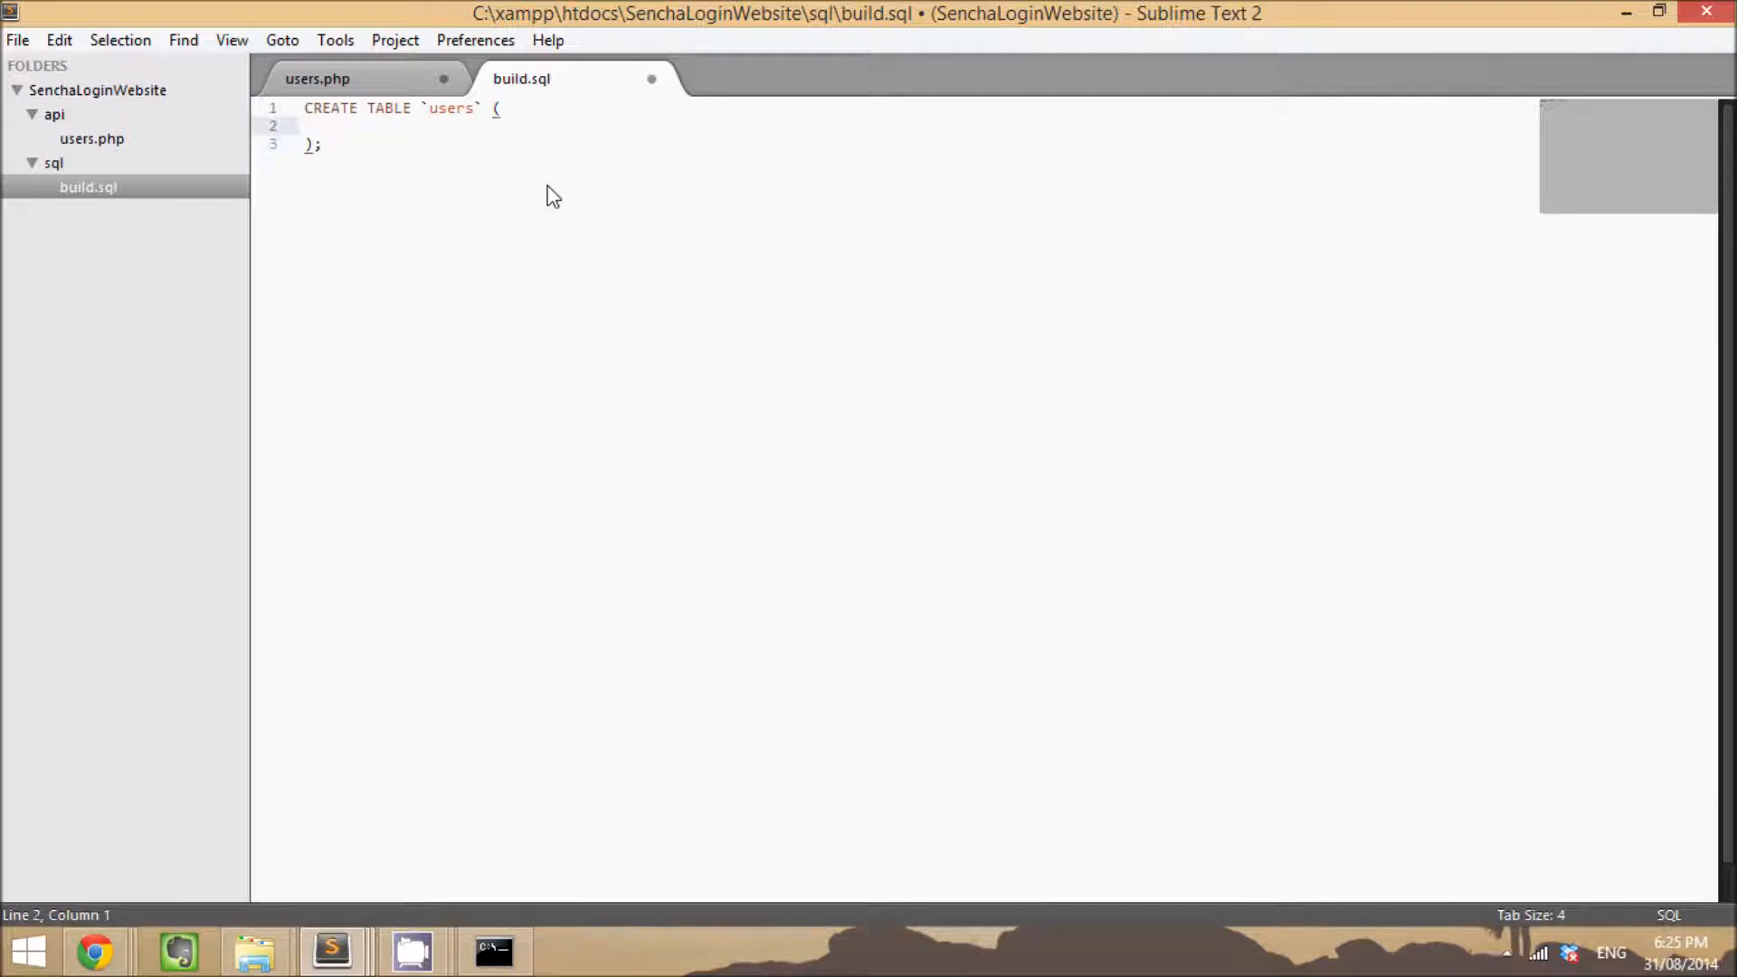
type("`id`")
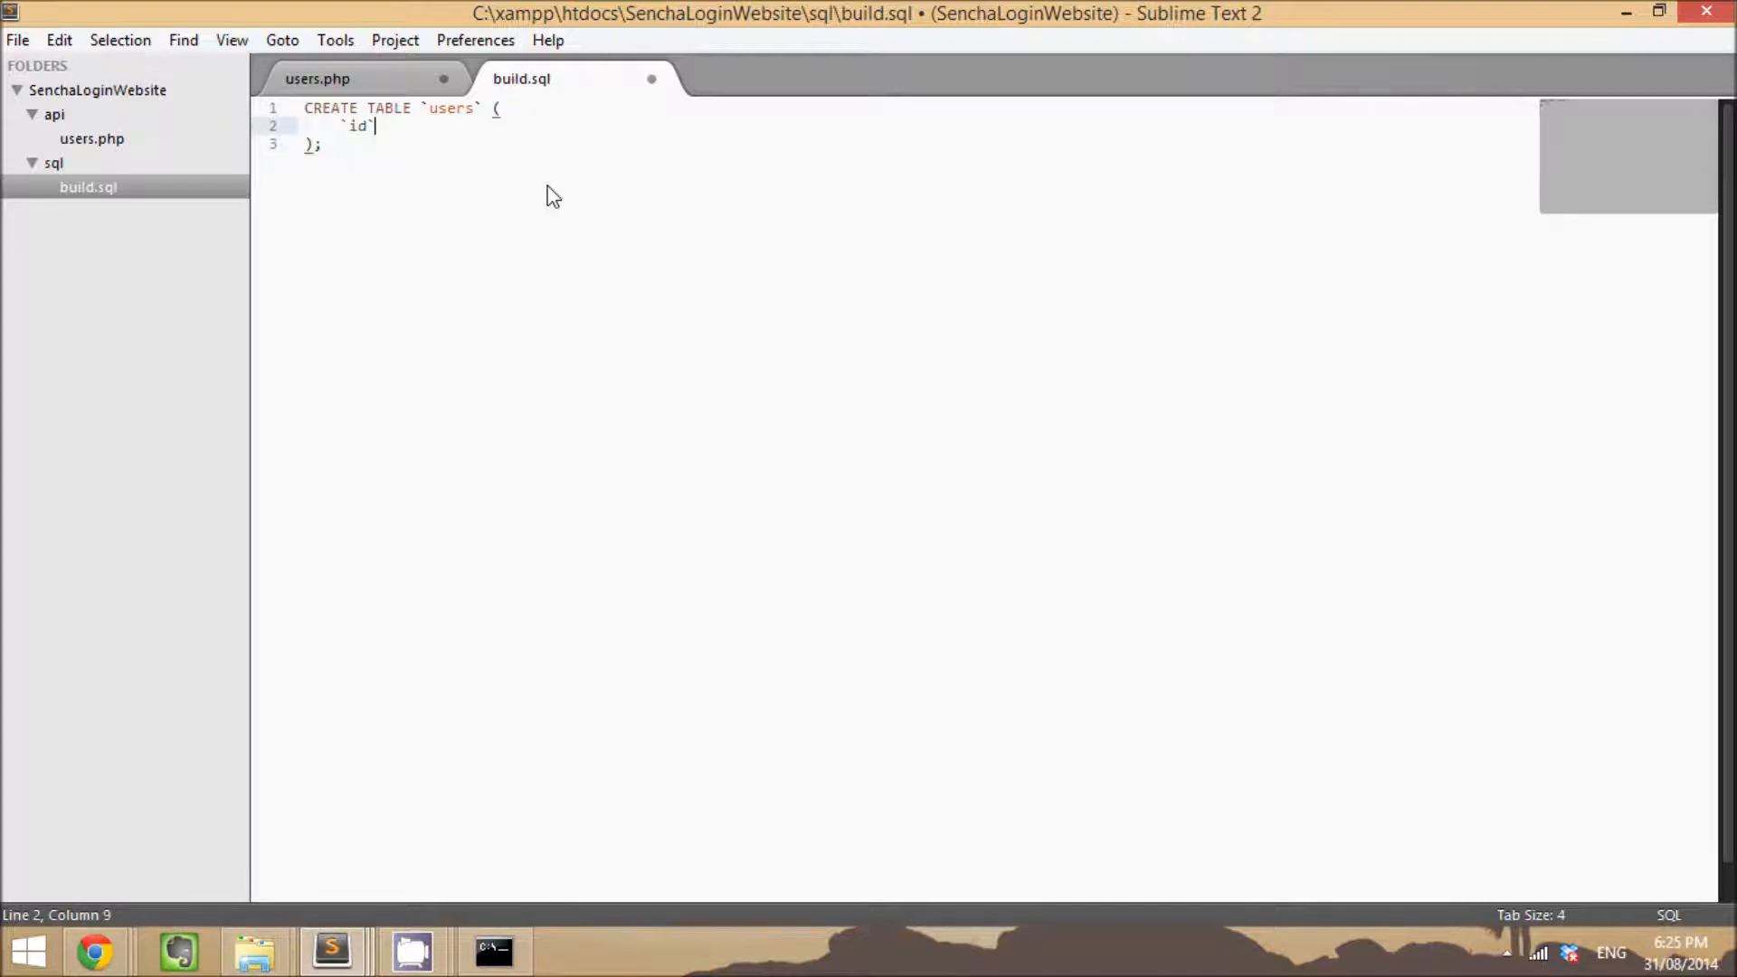
type("INT(1)")
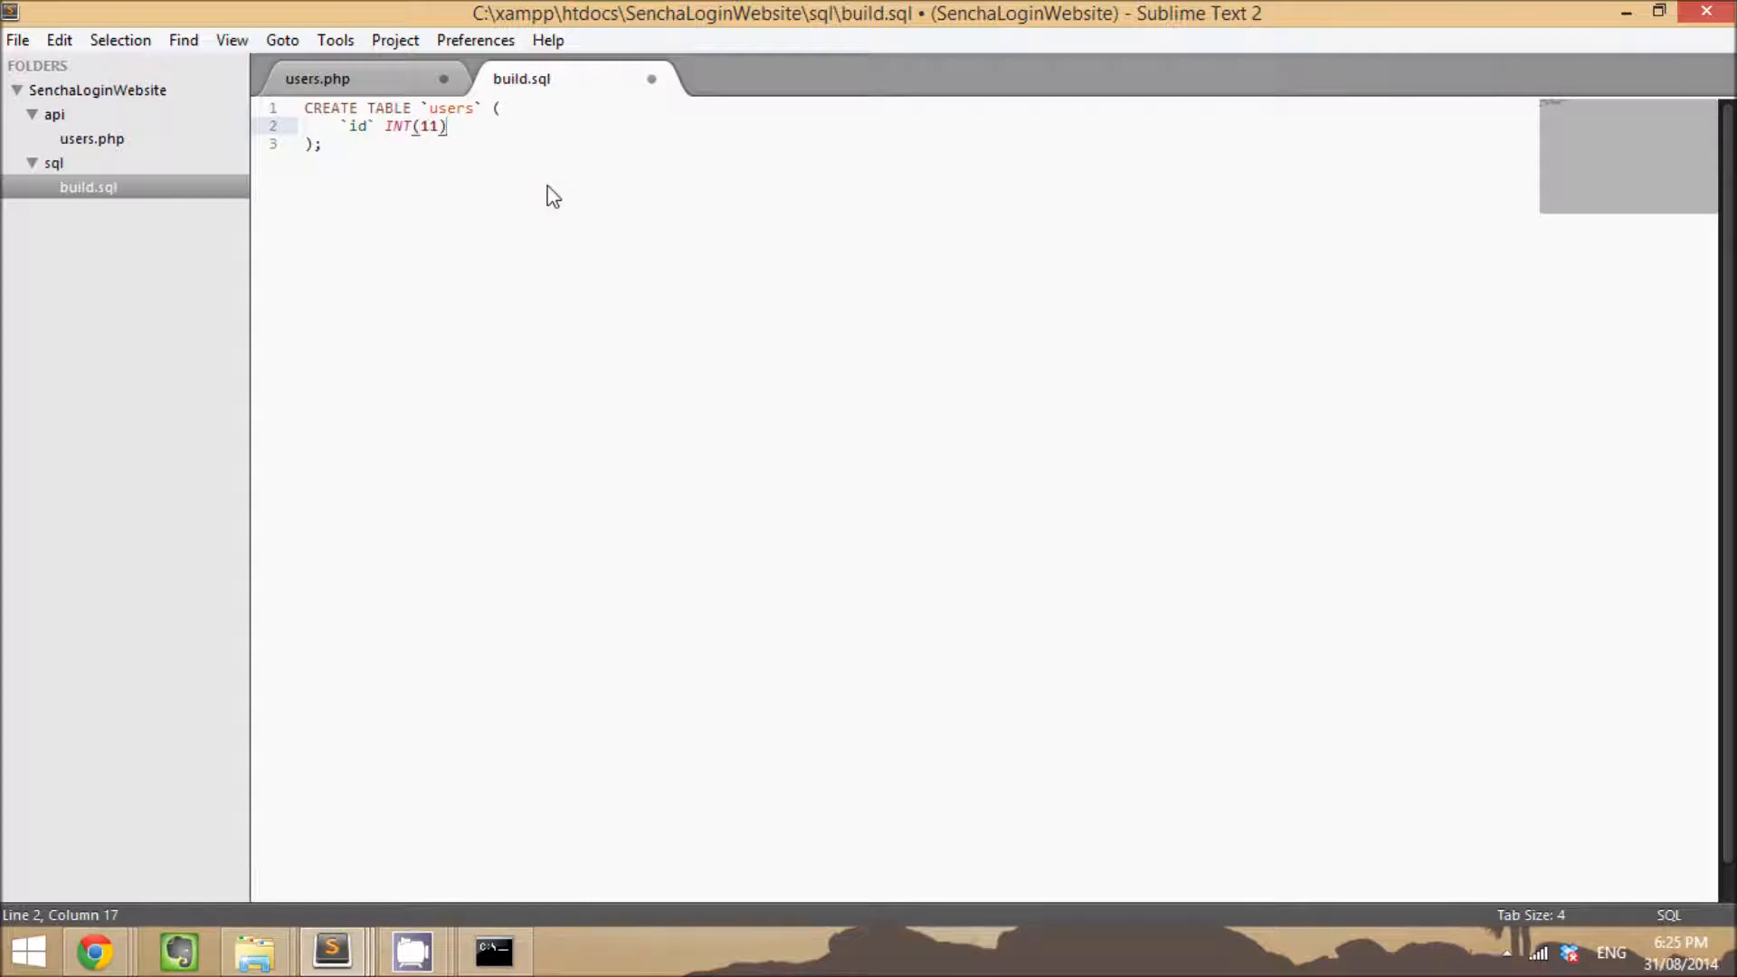
type("UNSIGN")
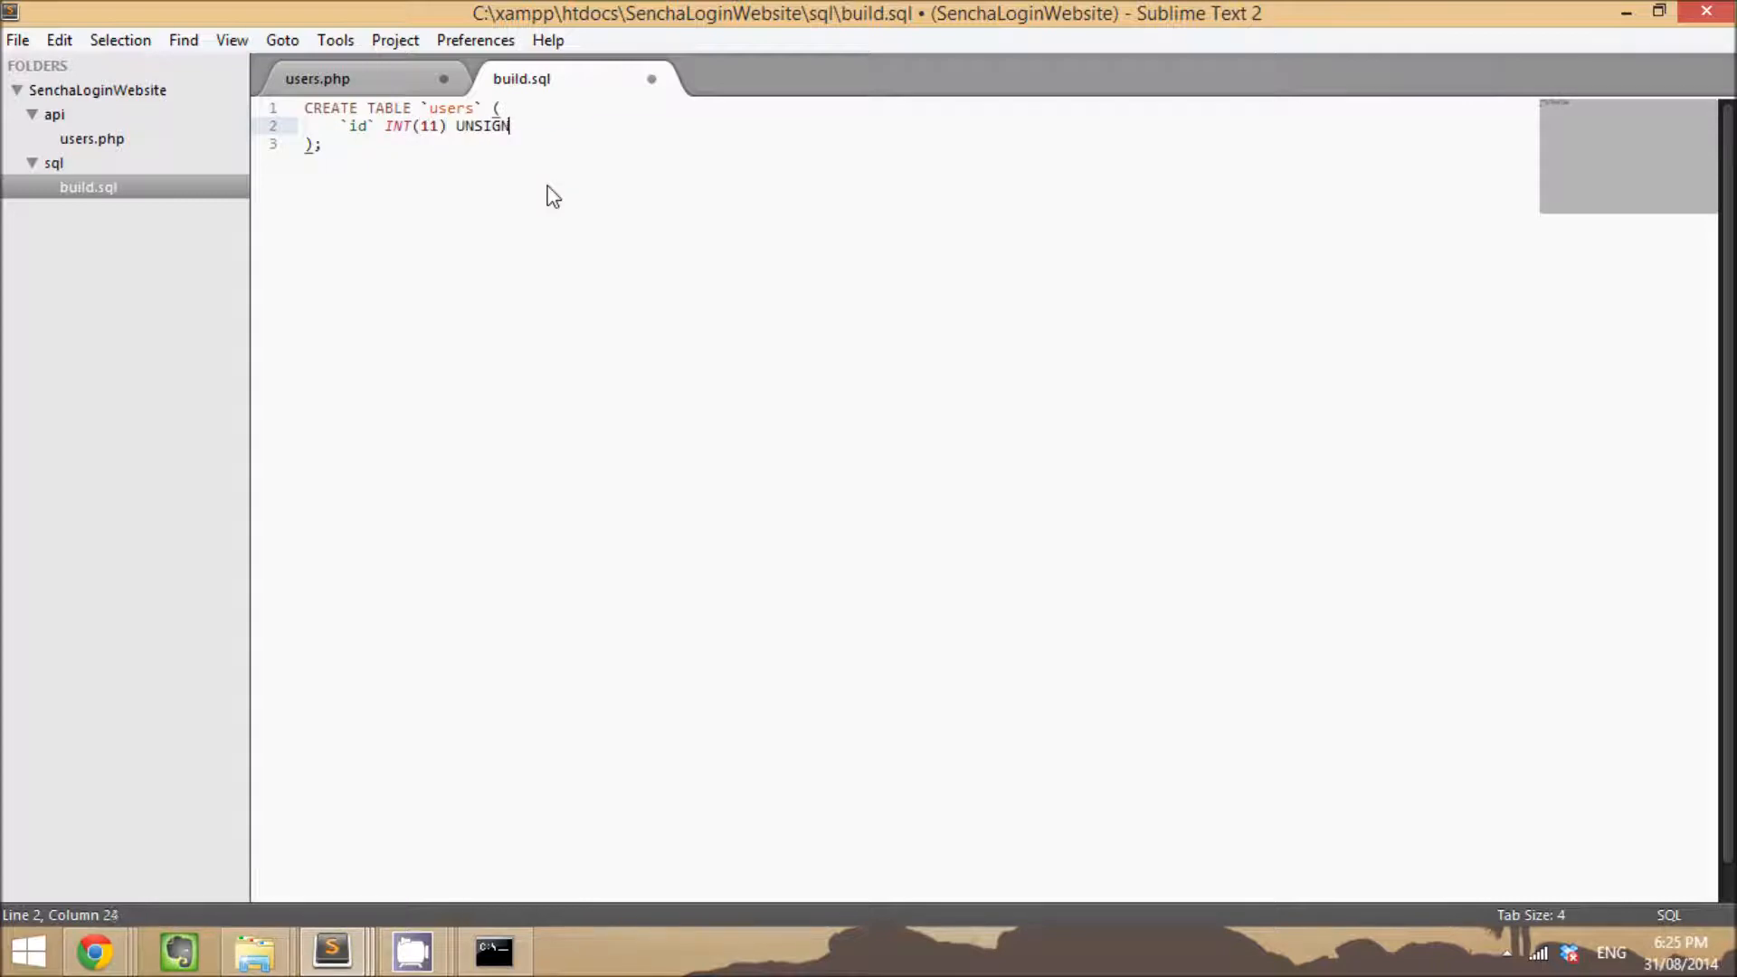
type("ED NOT NULL")
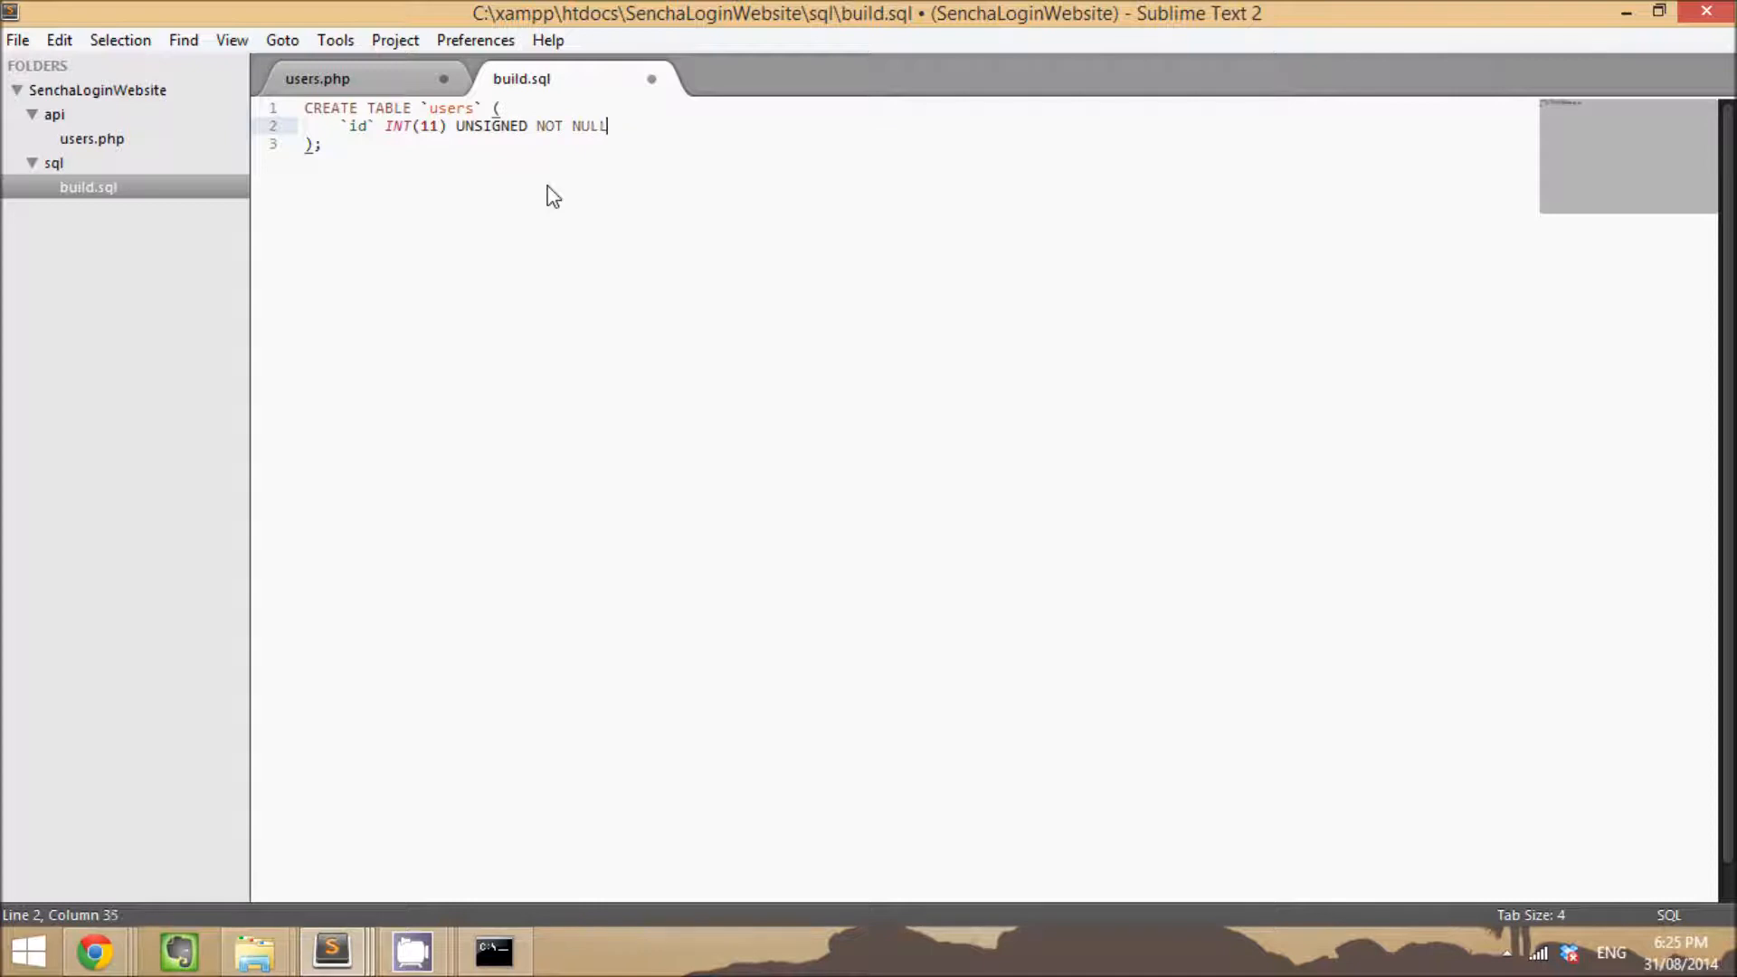
type("AUTO_INCREMENT,")
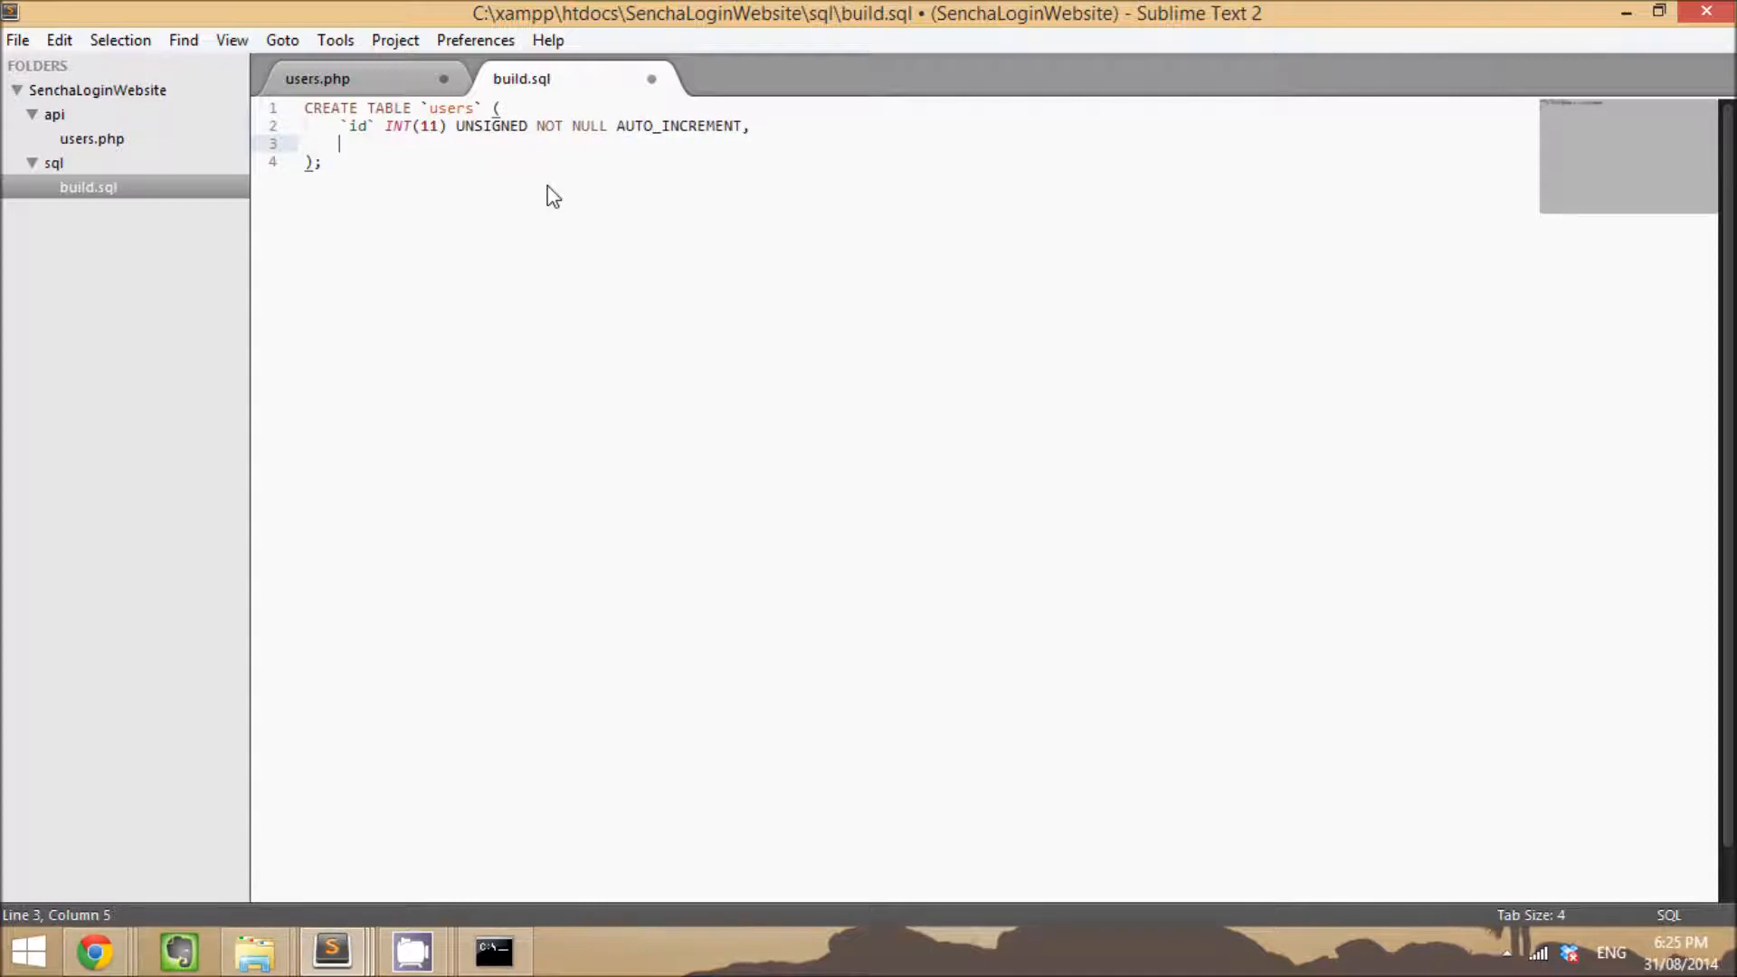
Step: Add an fbid VARCHAR(255) column to the users table
type("`fbid`")
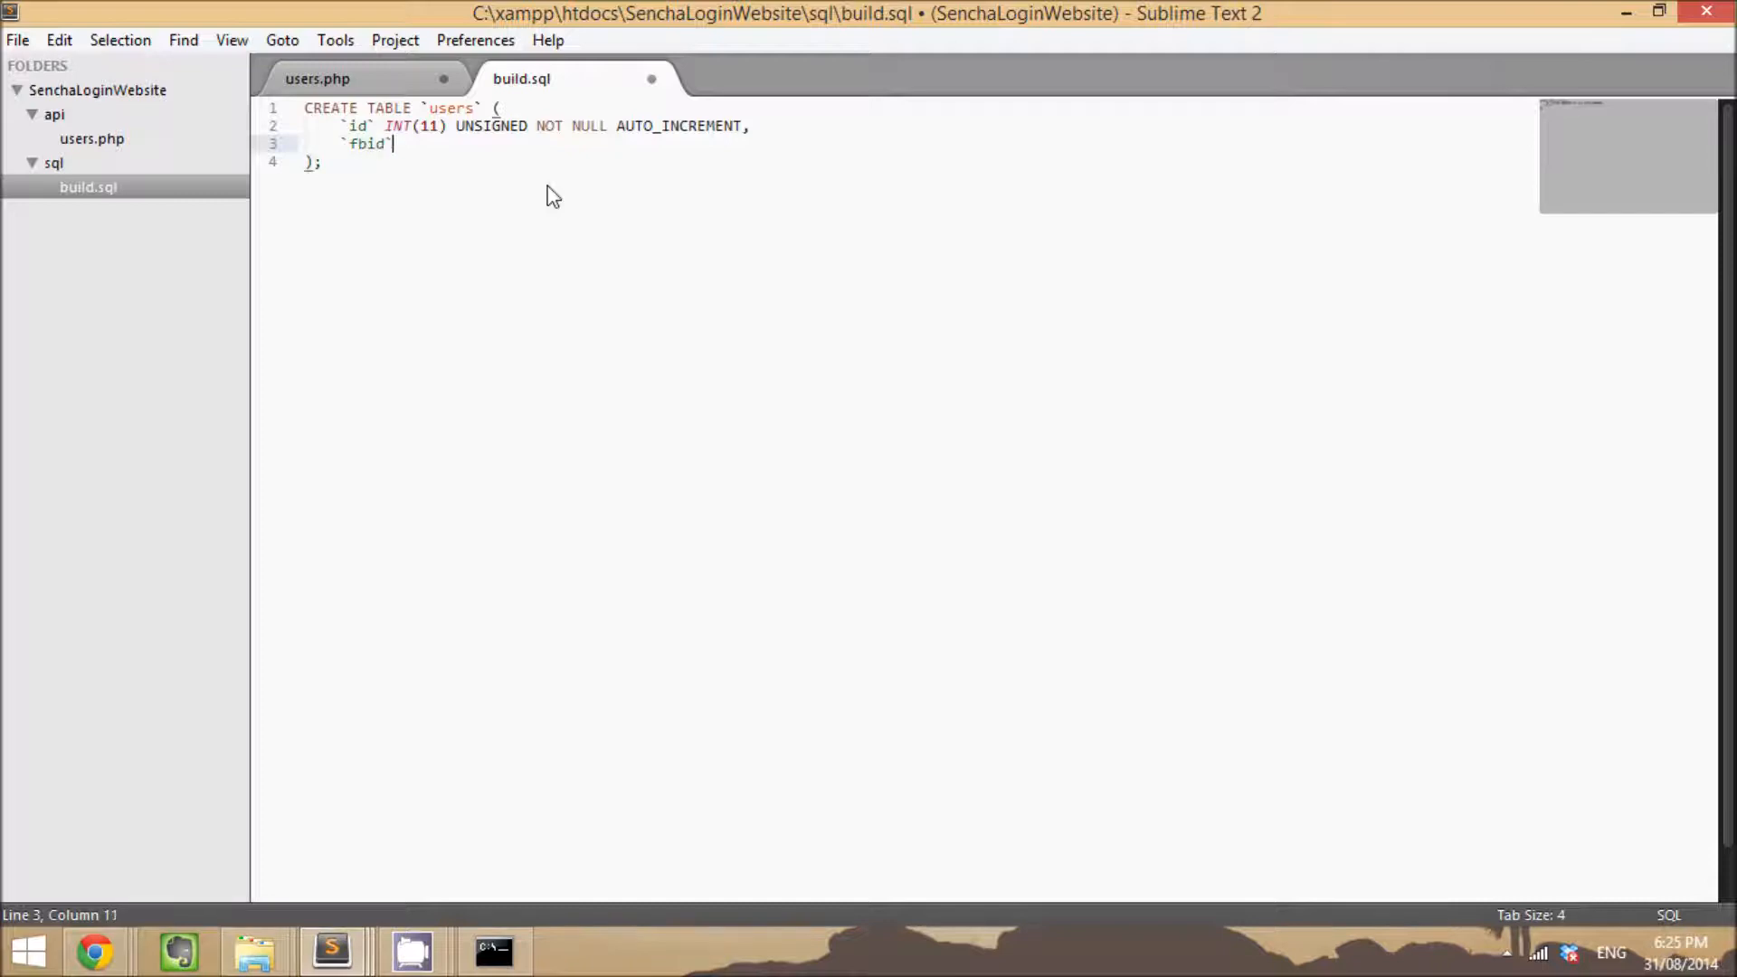
type("VARCHAR")
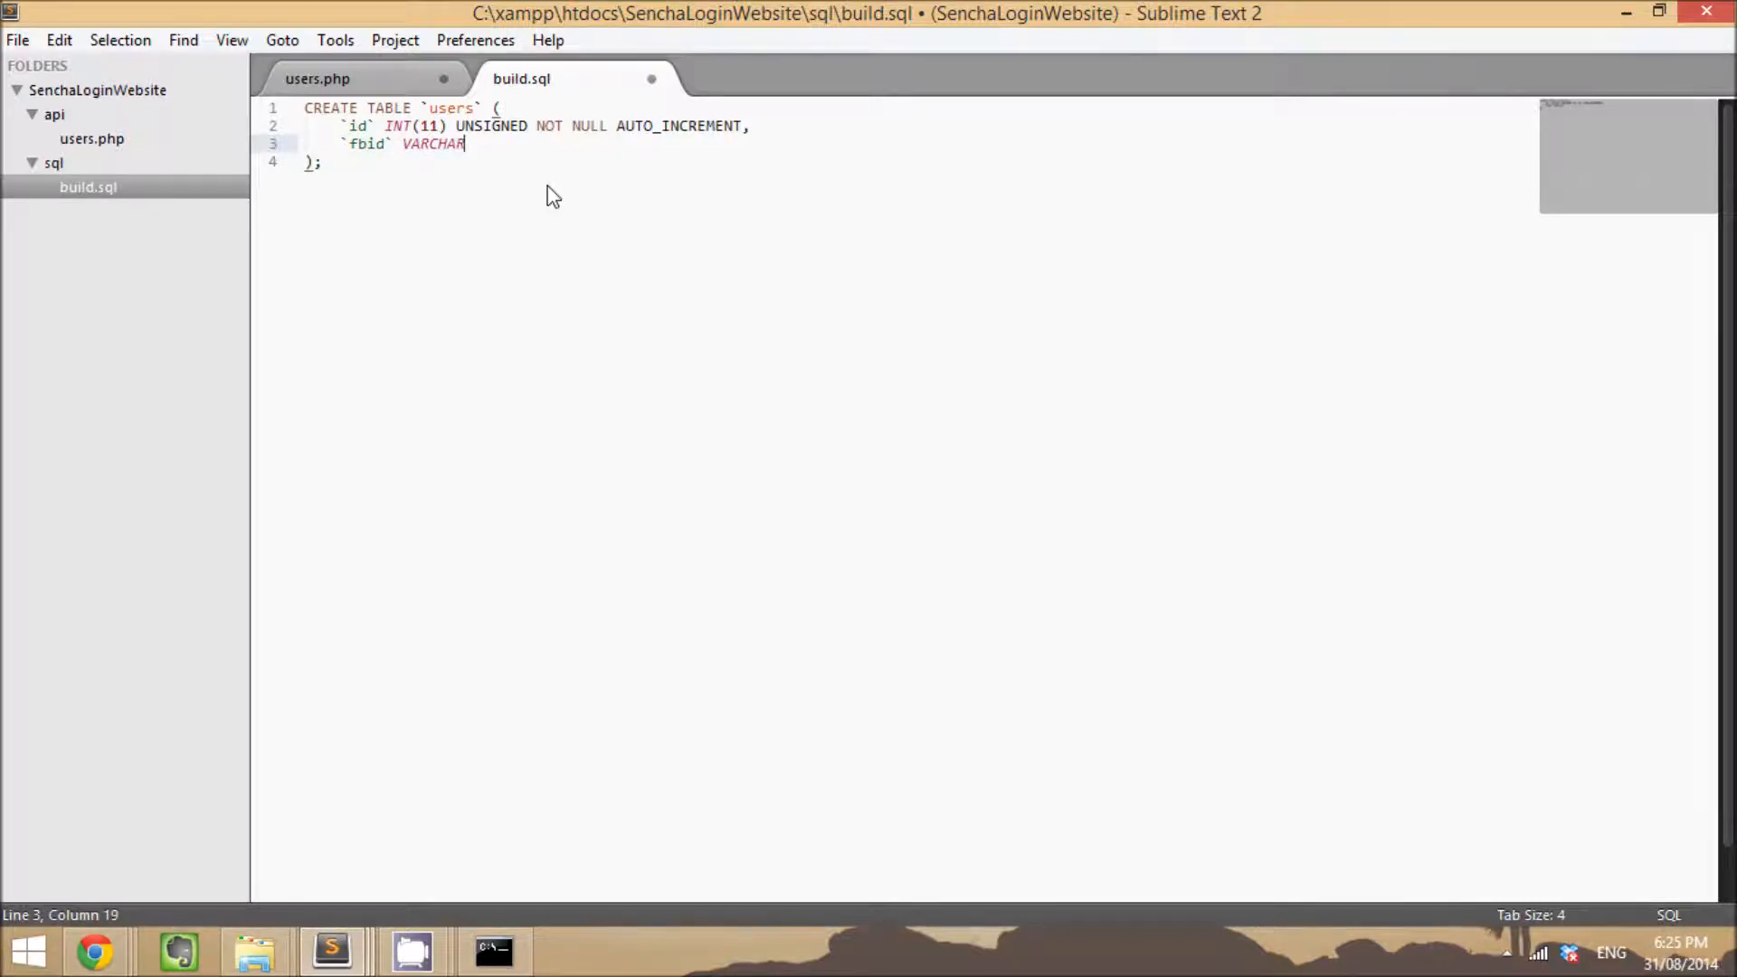
type("()")
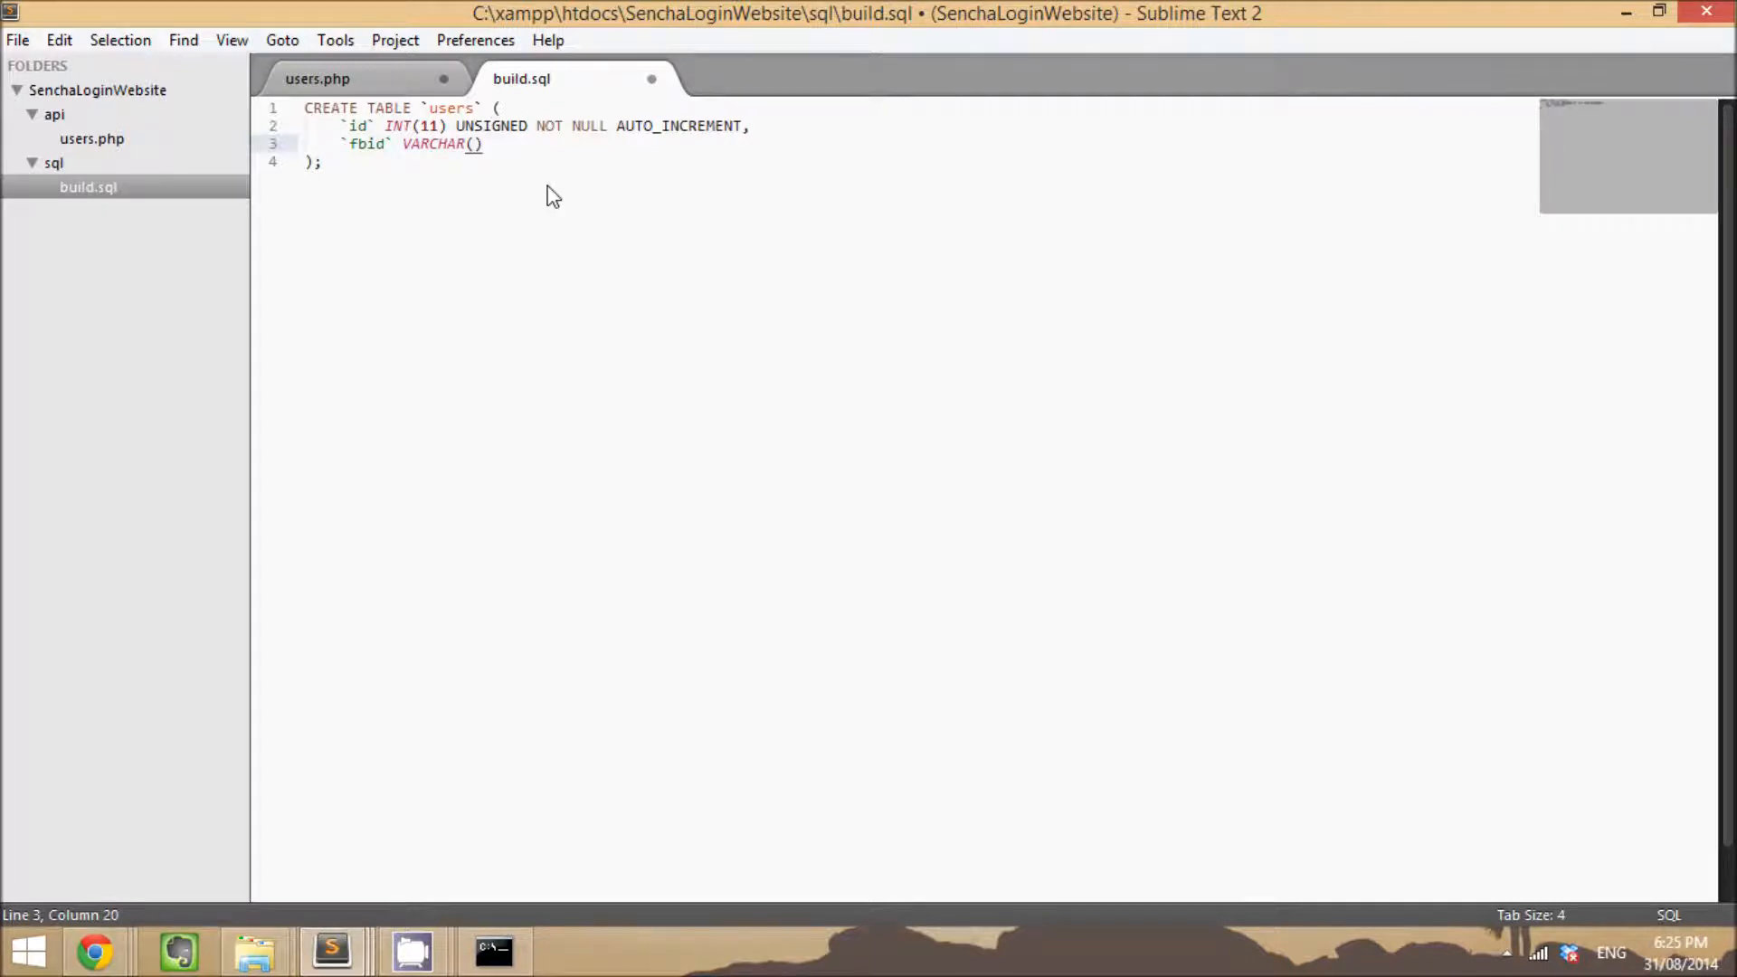
type("255")
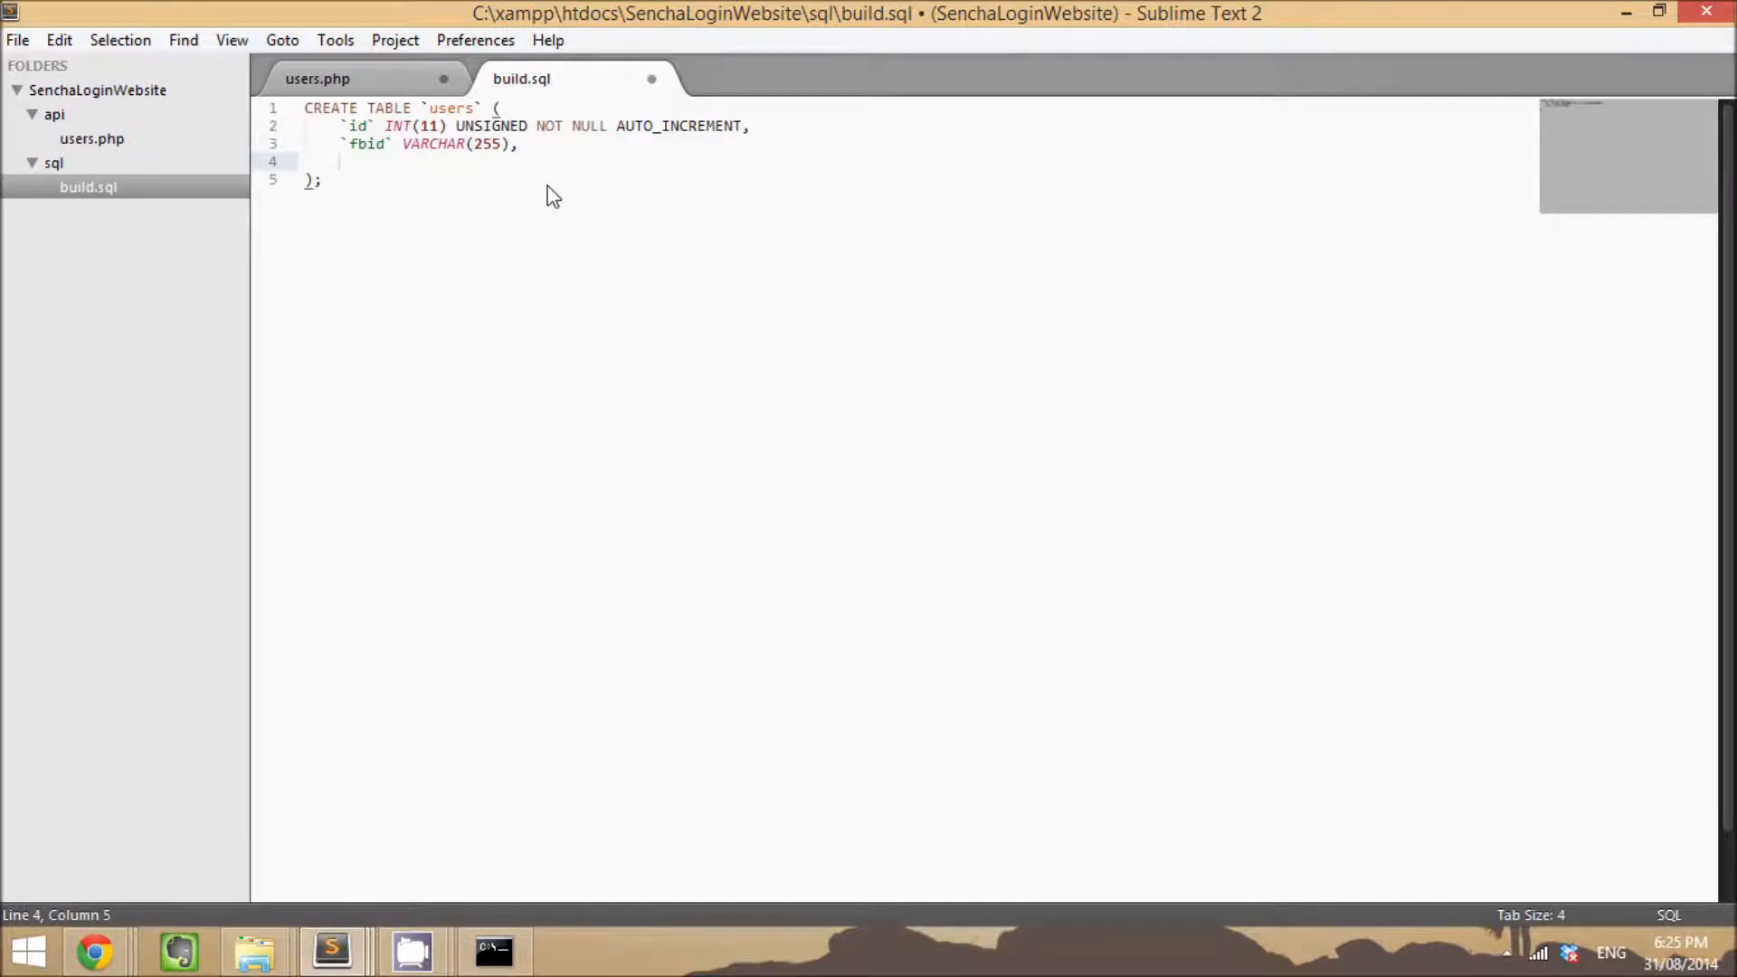
Step: Add an email VARCHAR(100) NOT NULL column
type("`email`")
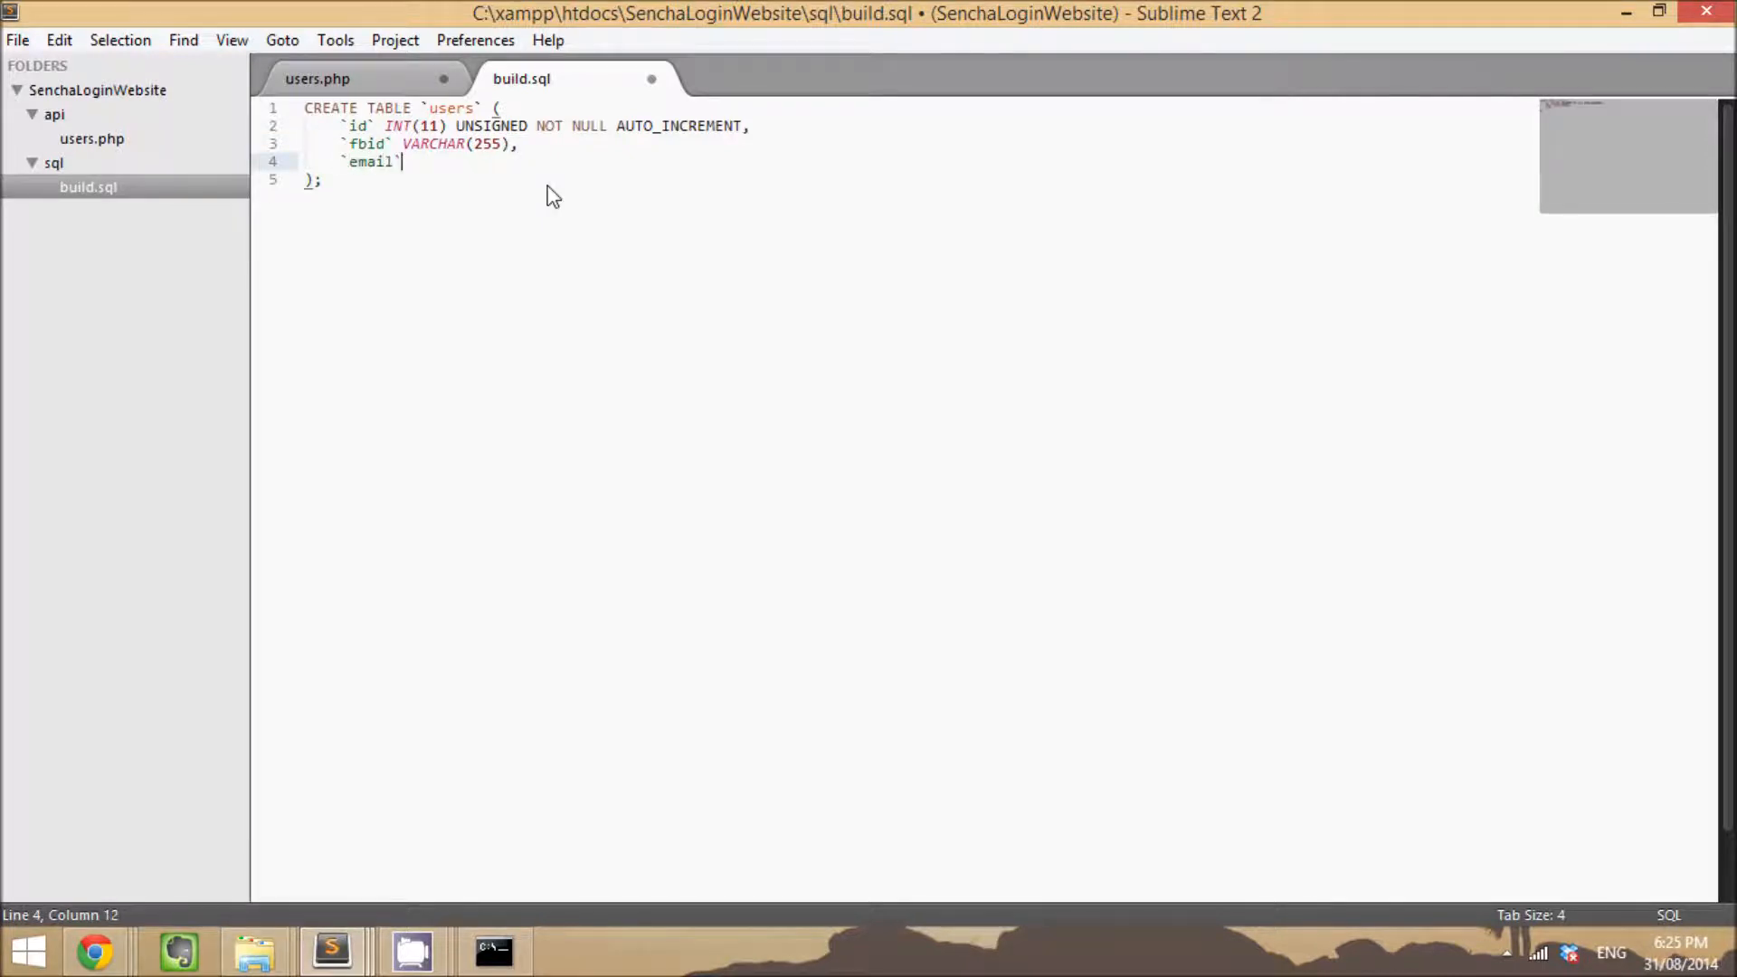
type("VARCHAR(@")
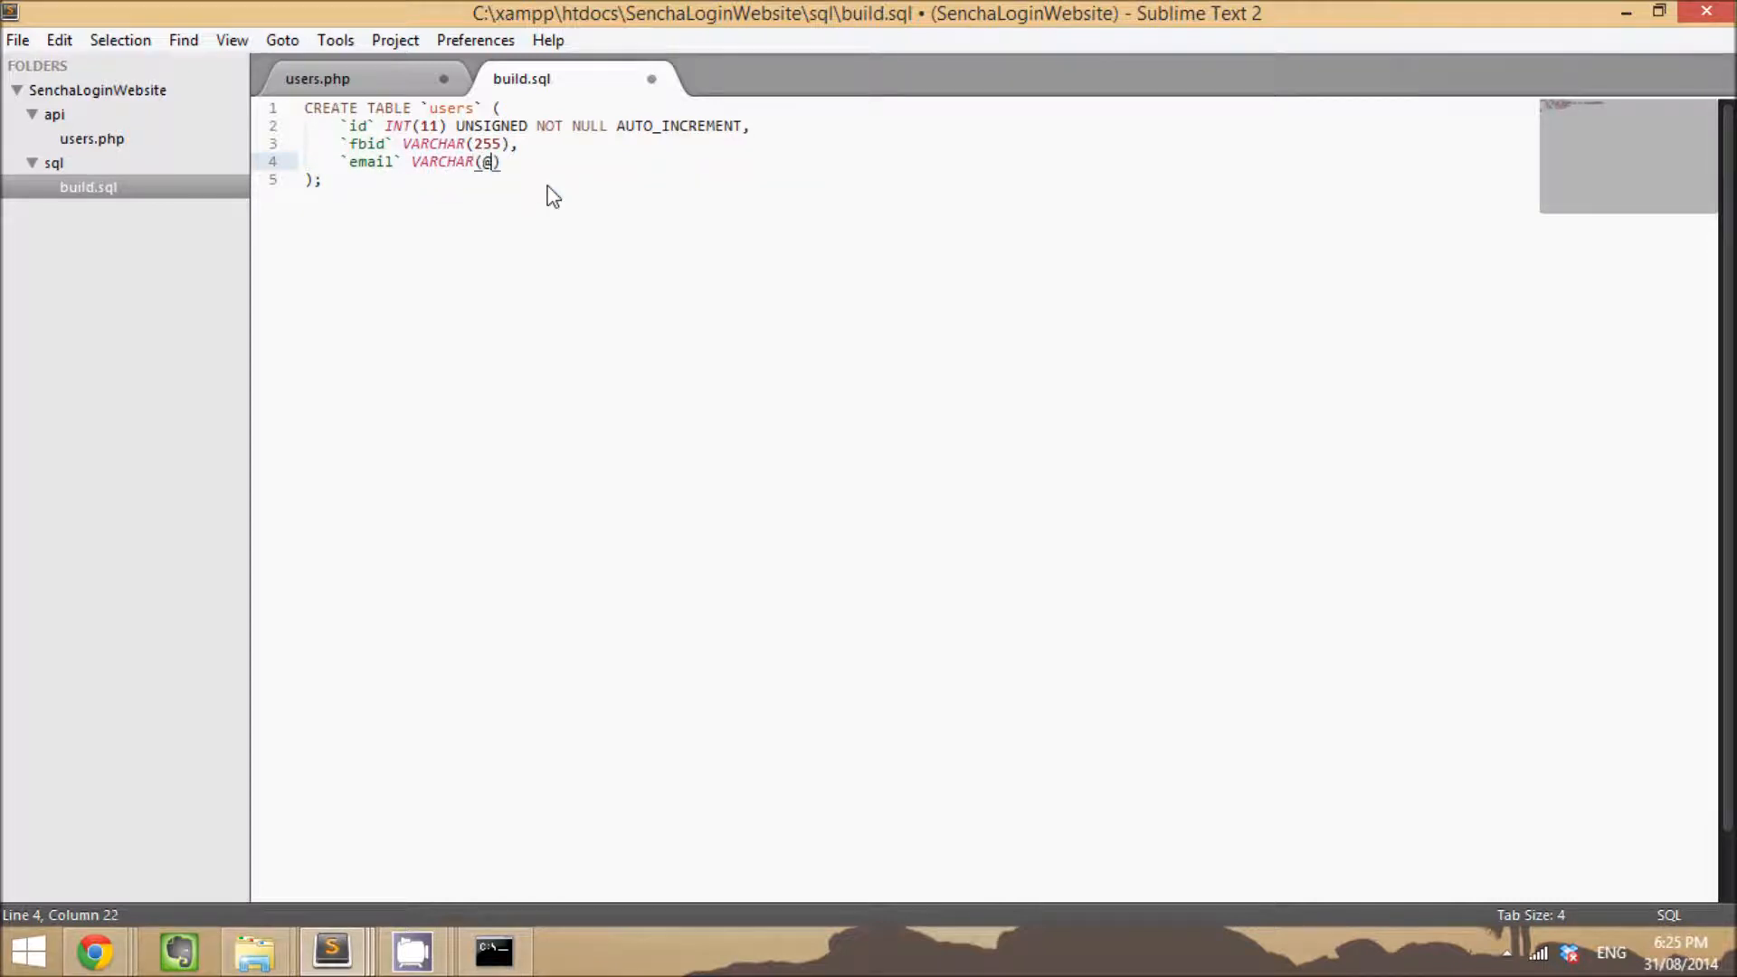
type("100")
type("`pa")
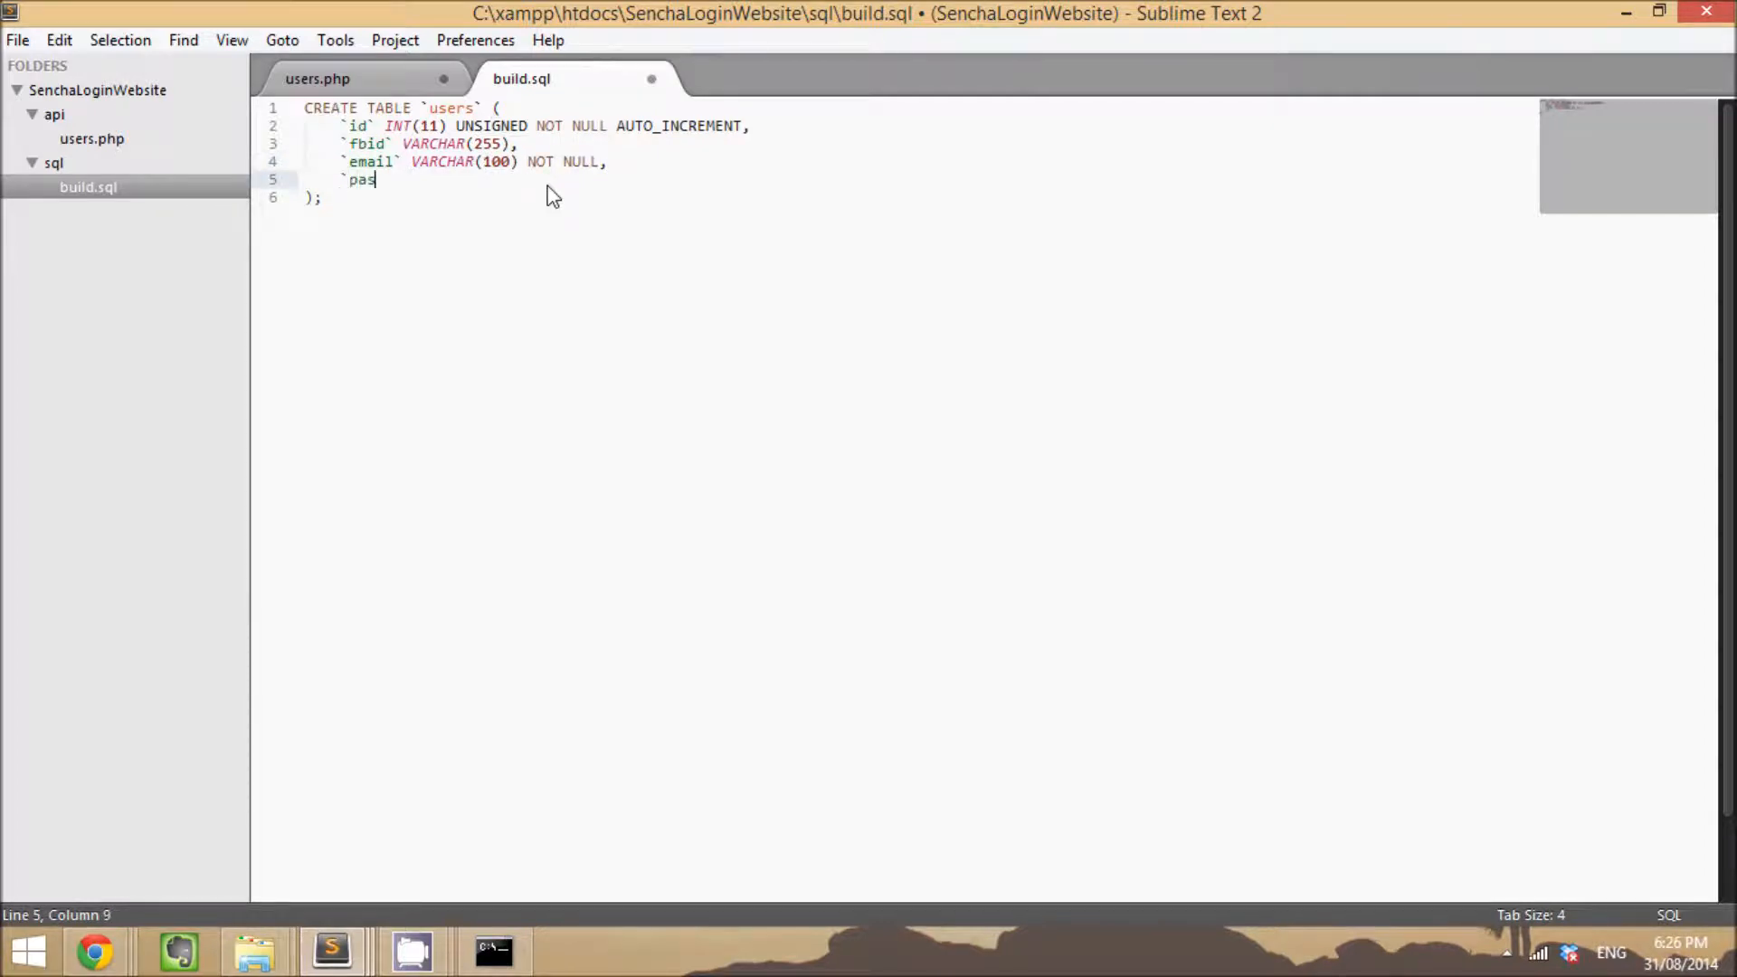
Step: Add password VARCHAR(255) NOT NULL and session VARCHAR(255) columns
type("sword` VAR")
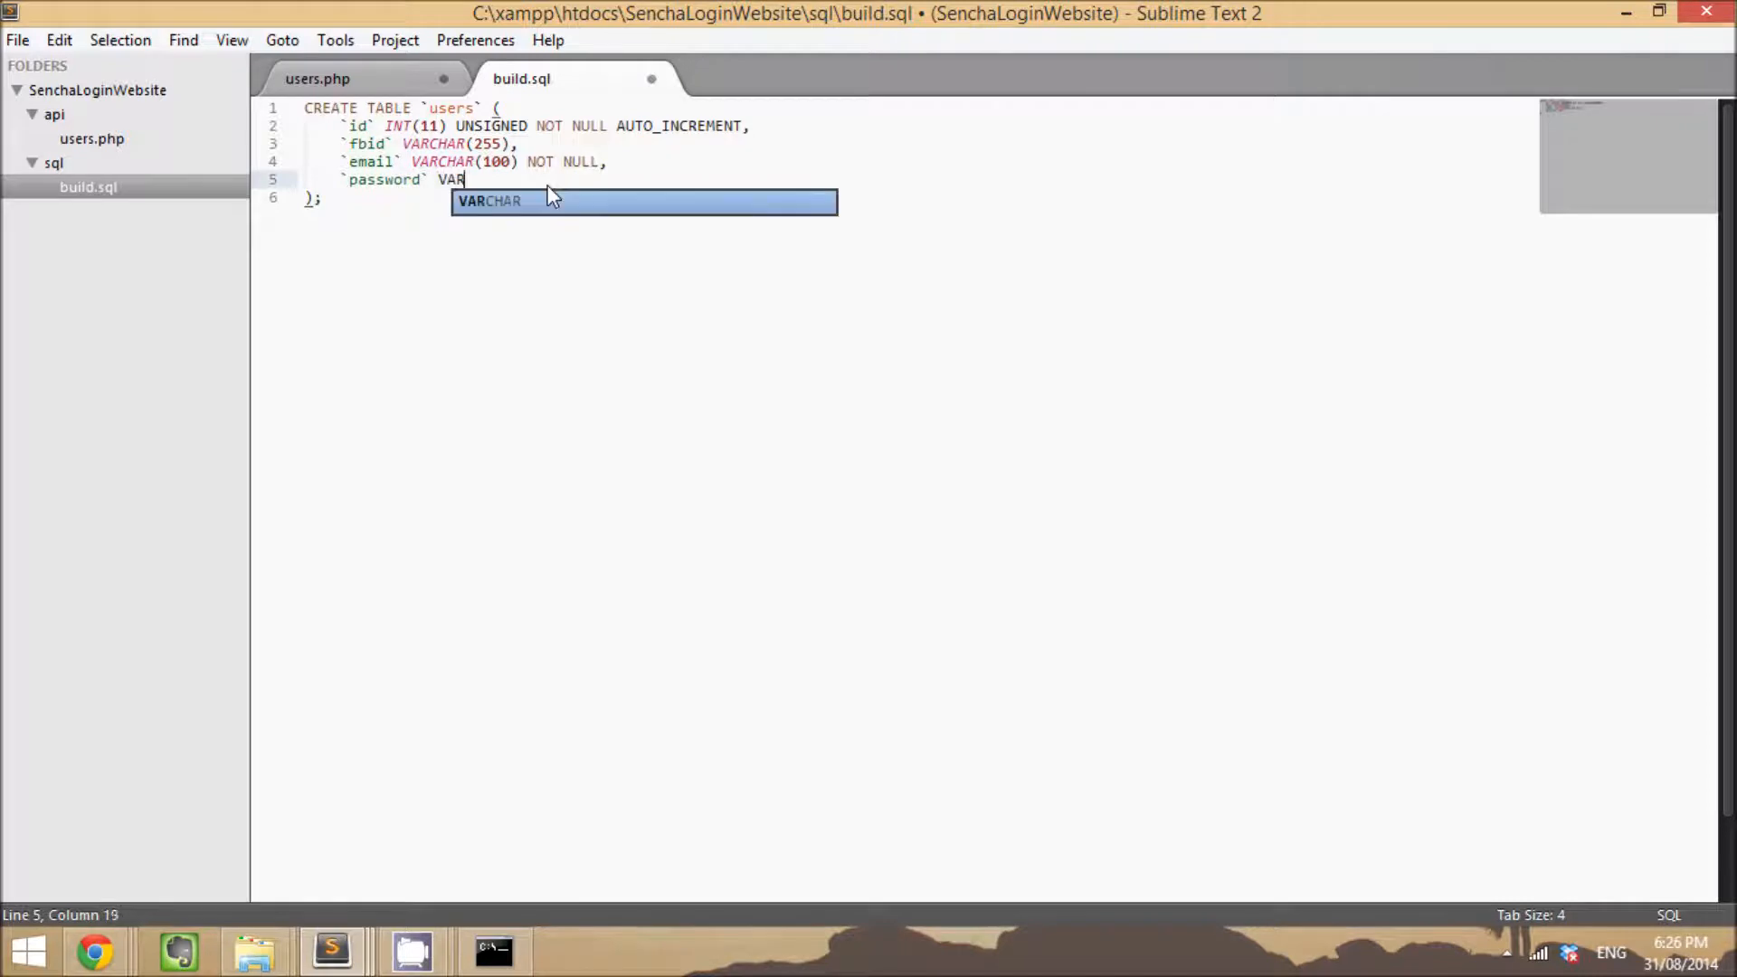
type("CHAR(255) NOT NULL,")
type("`ses")
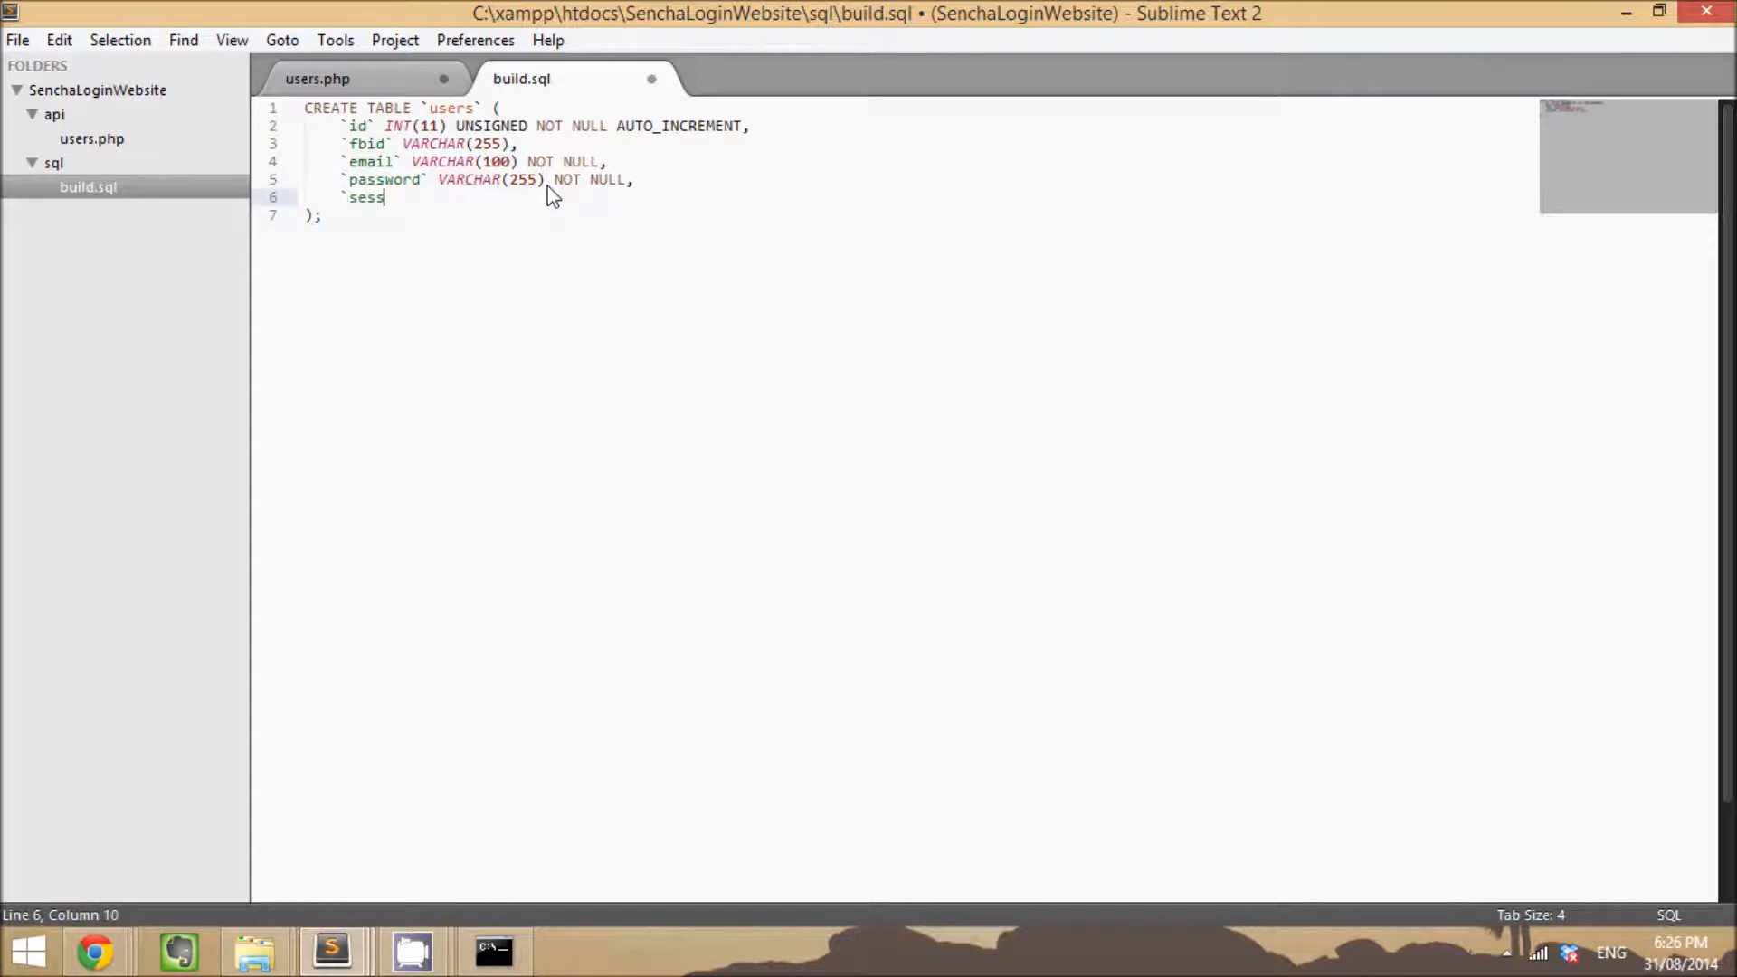
type("sion`")
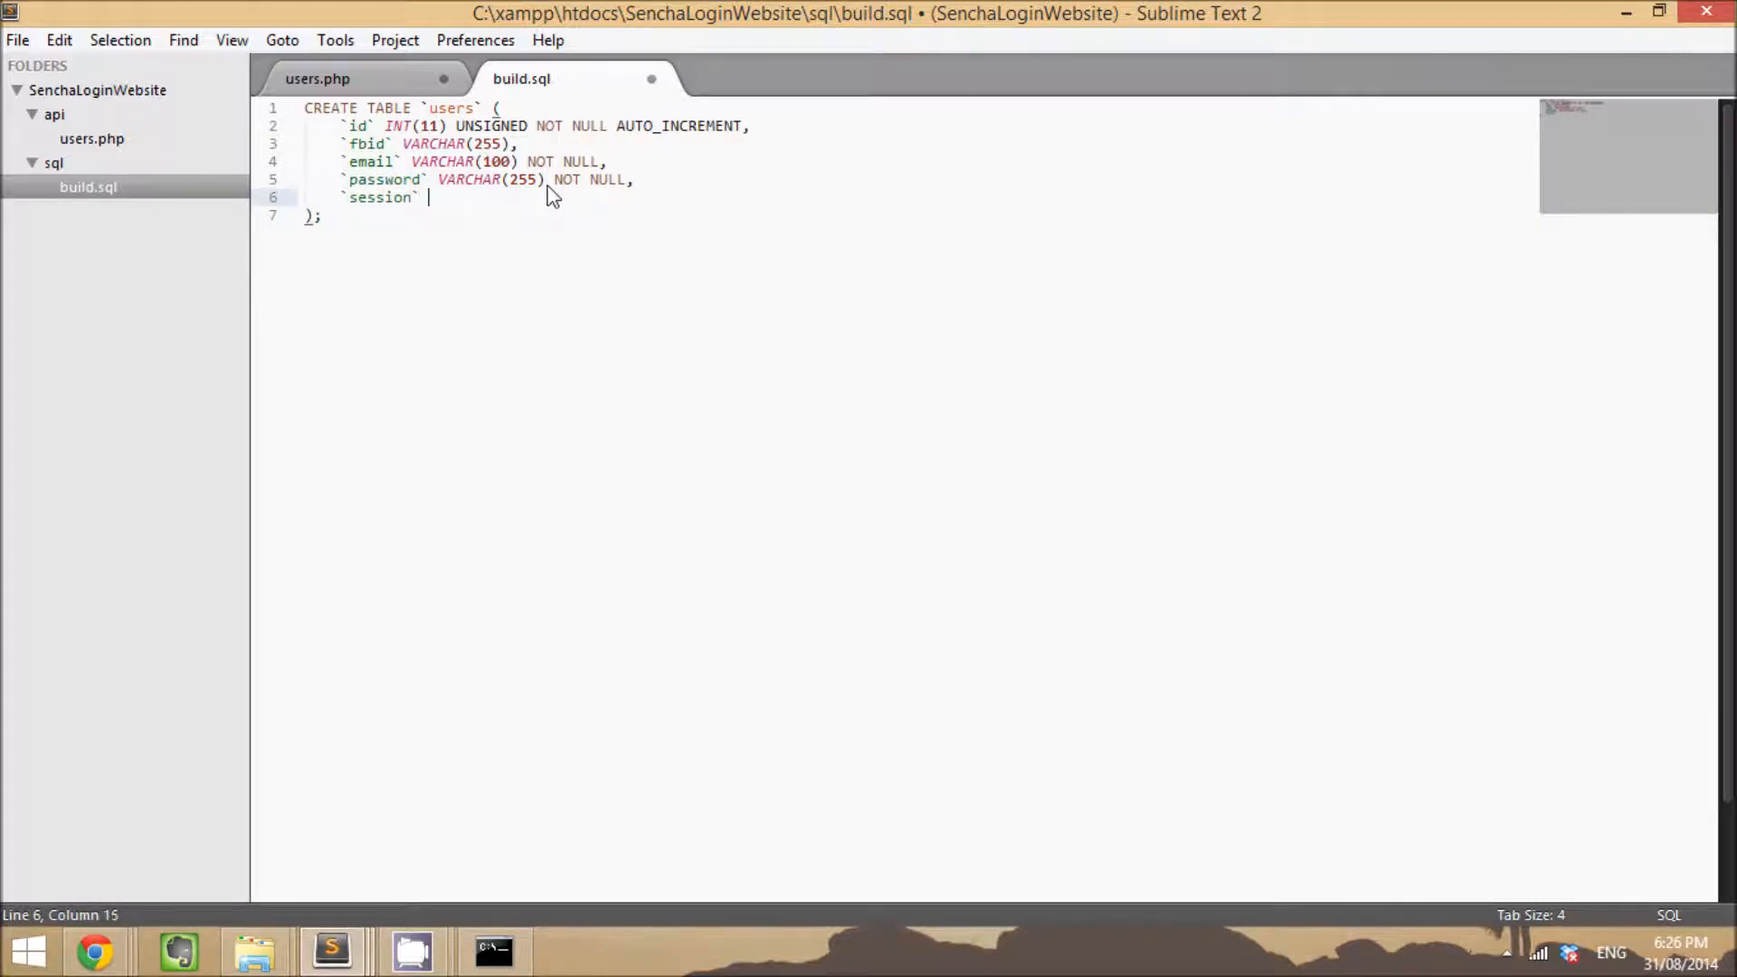
type("VARCHAR(")
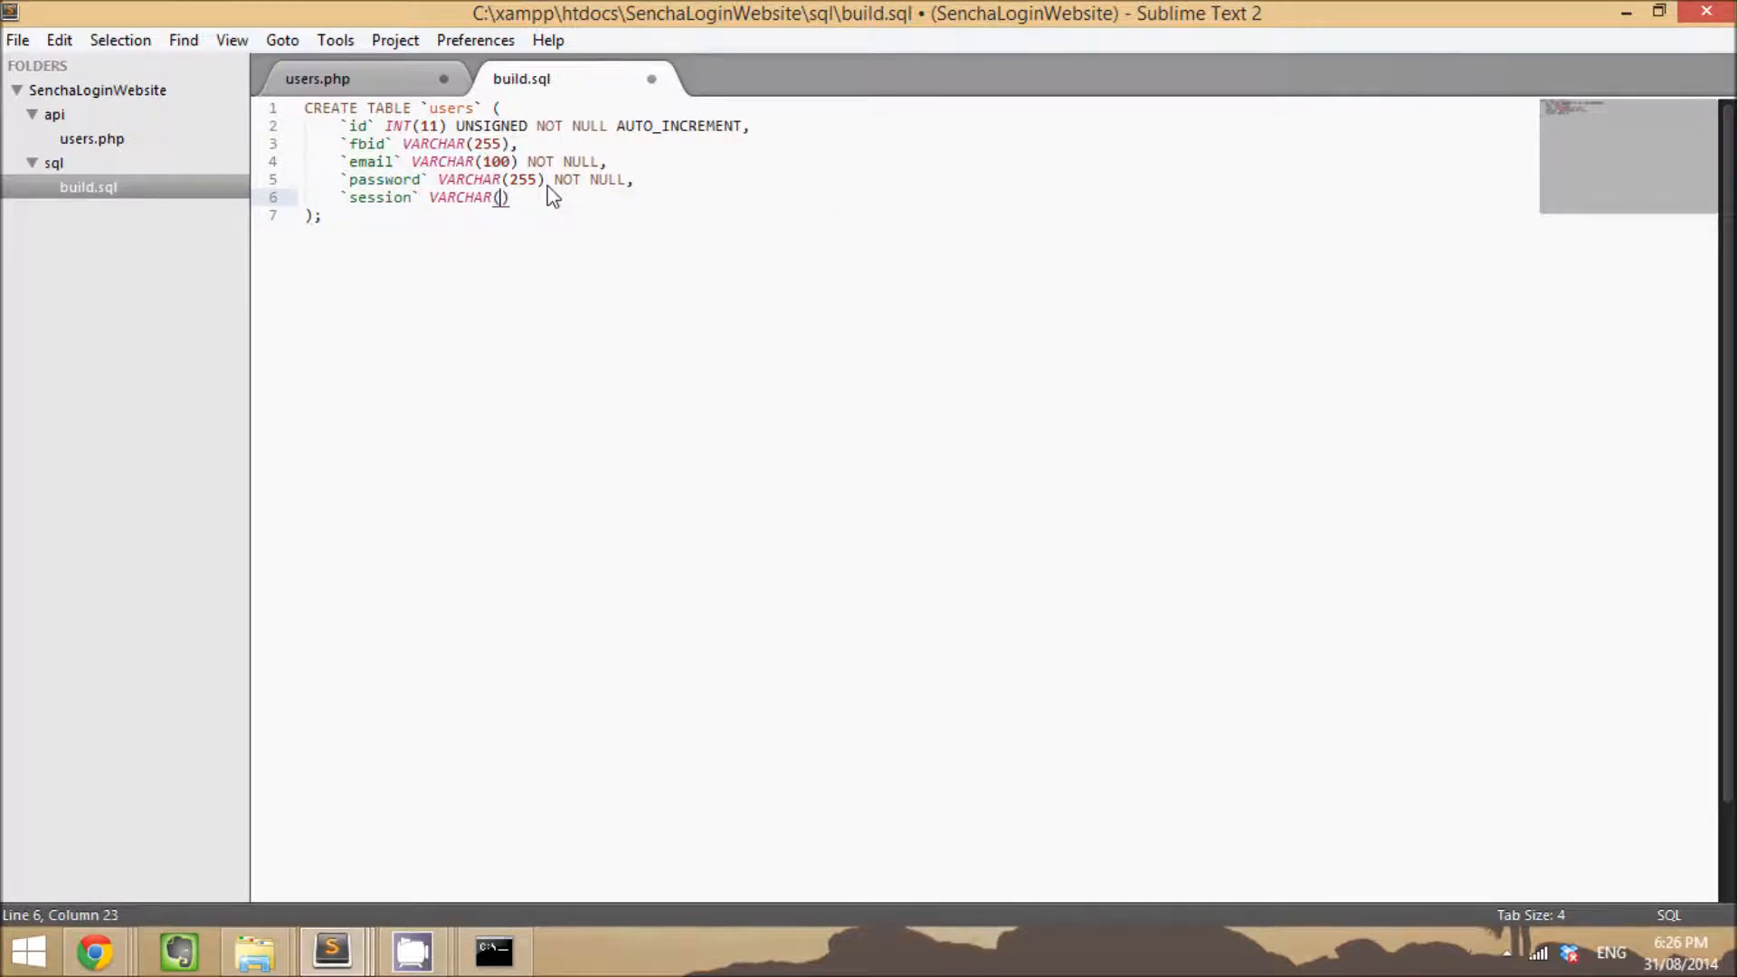
type("25")
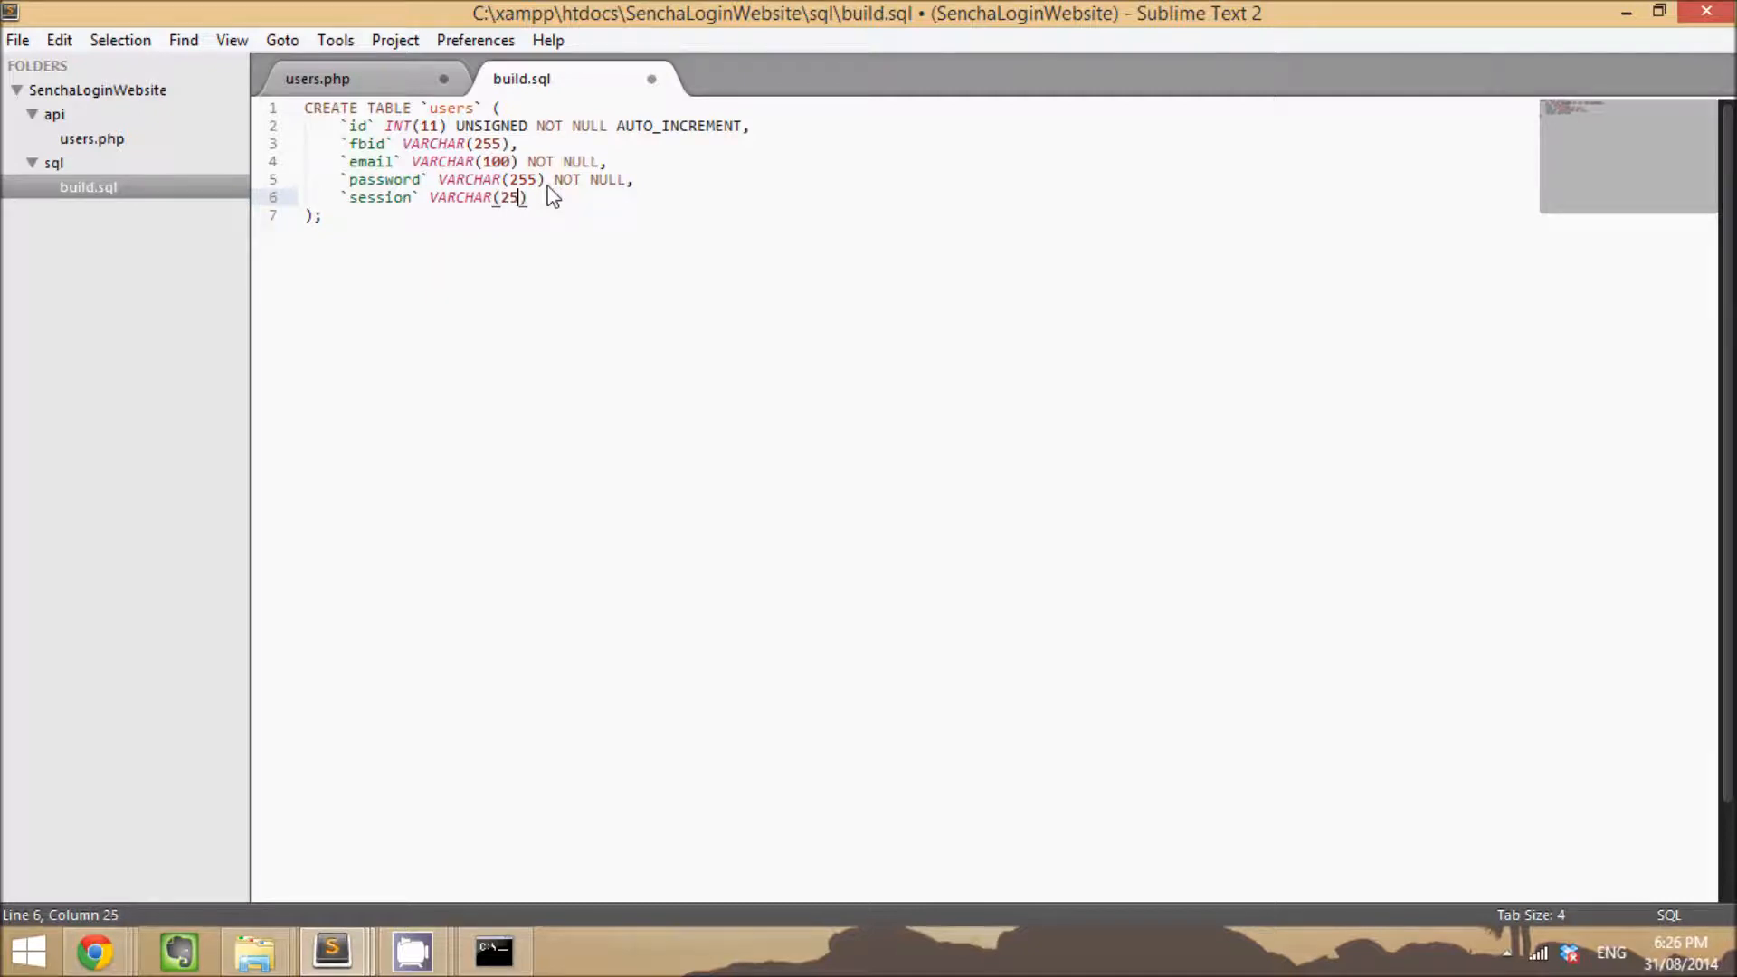
type("5)")
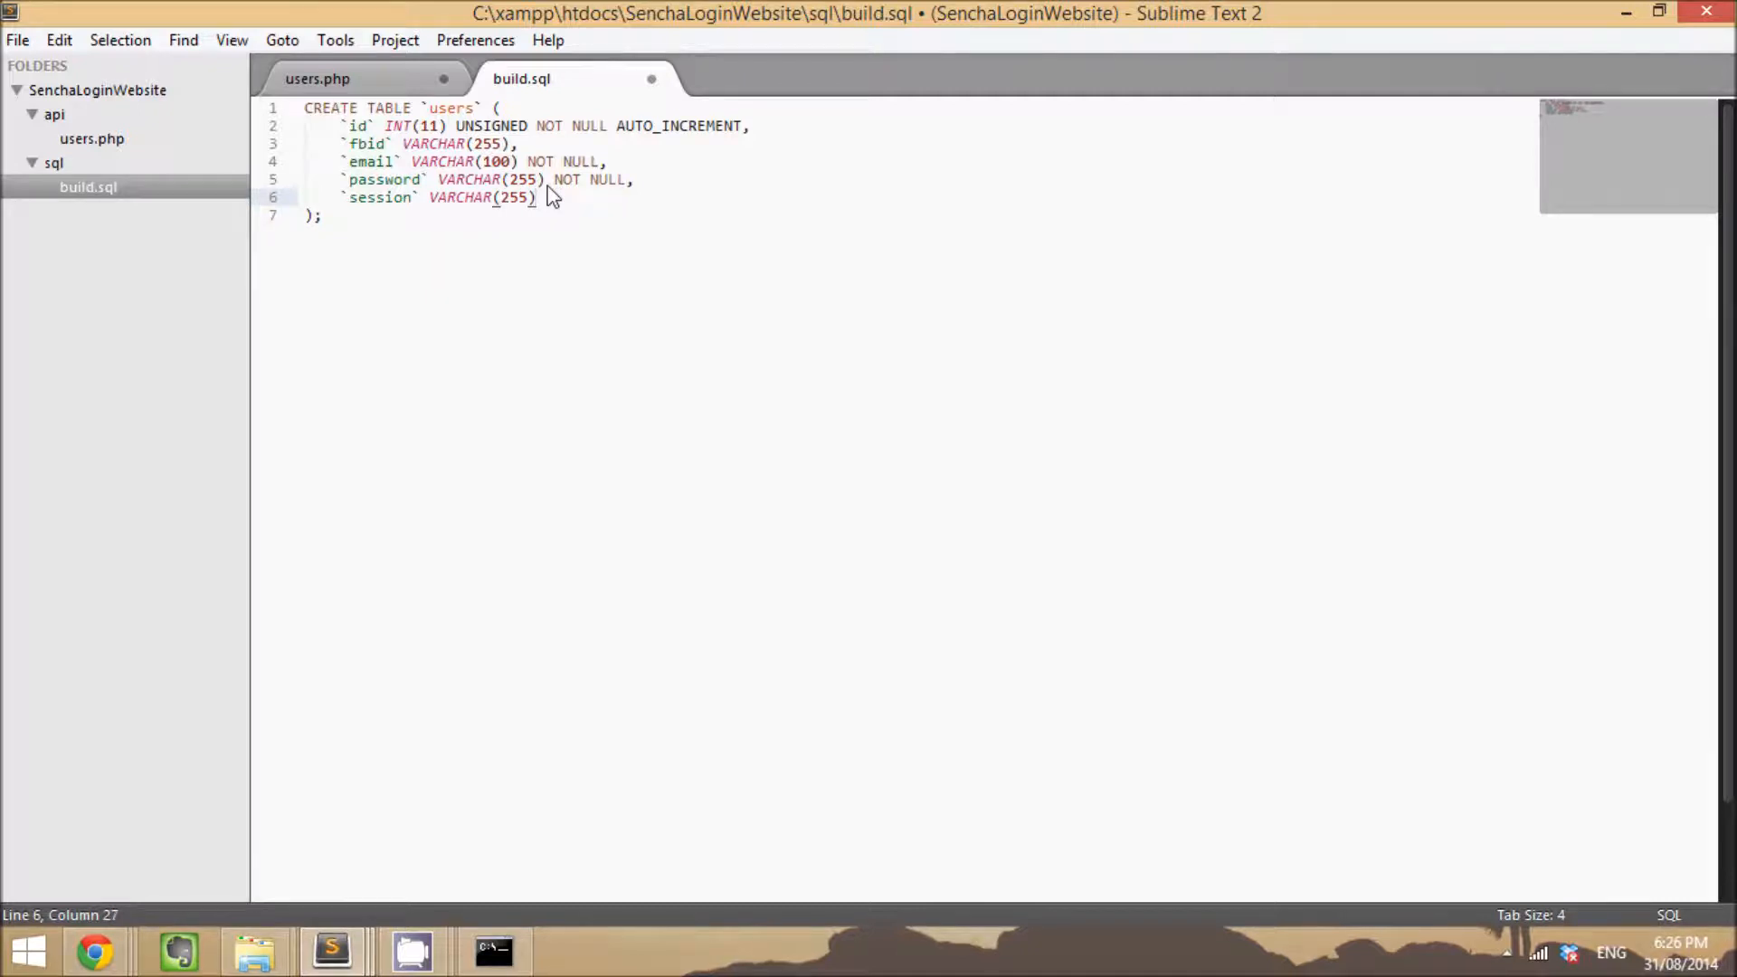
Step: Close the users table with PRIMARY KEY(`id`)
type(",")
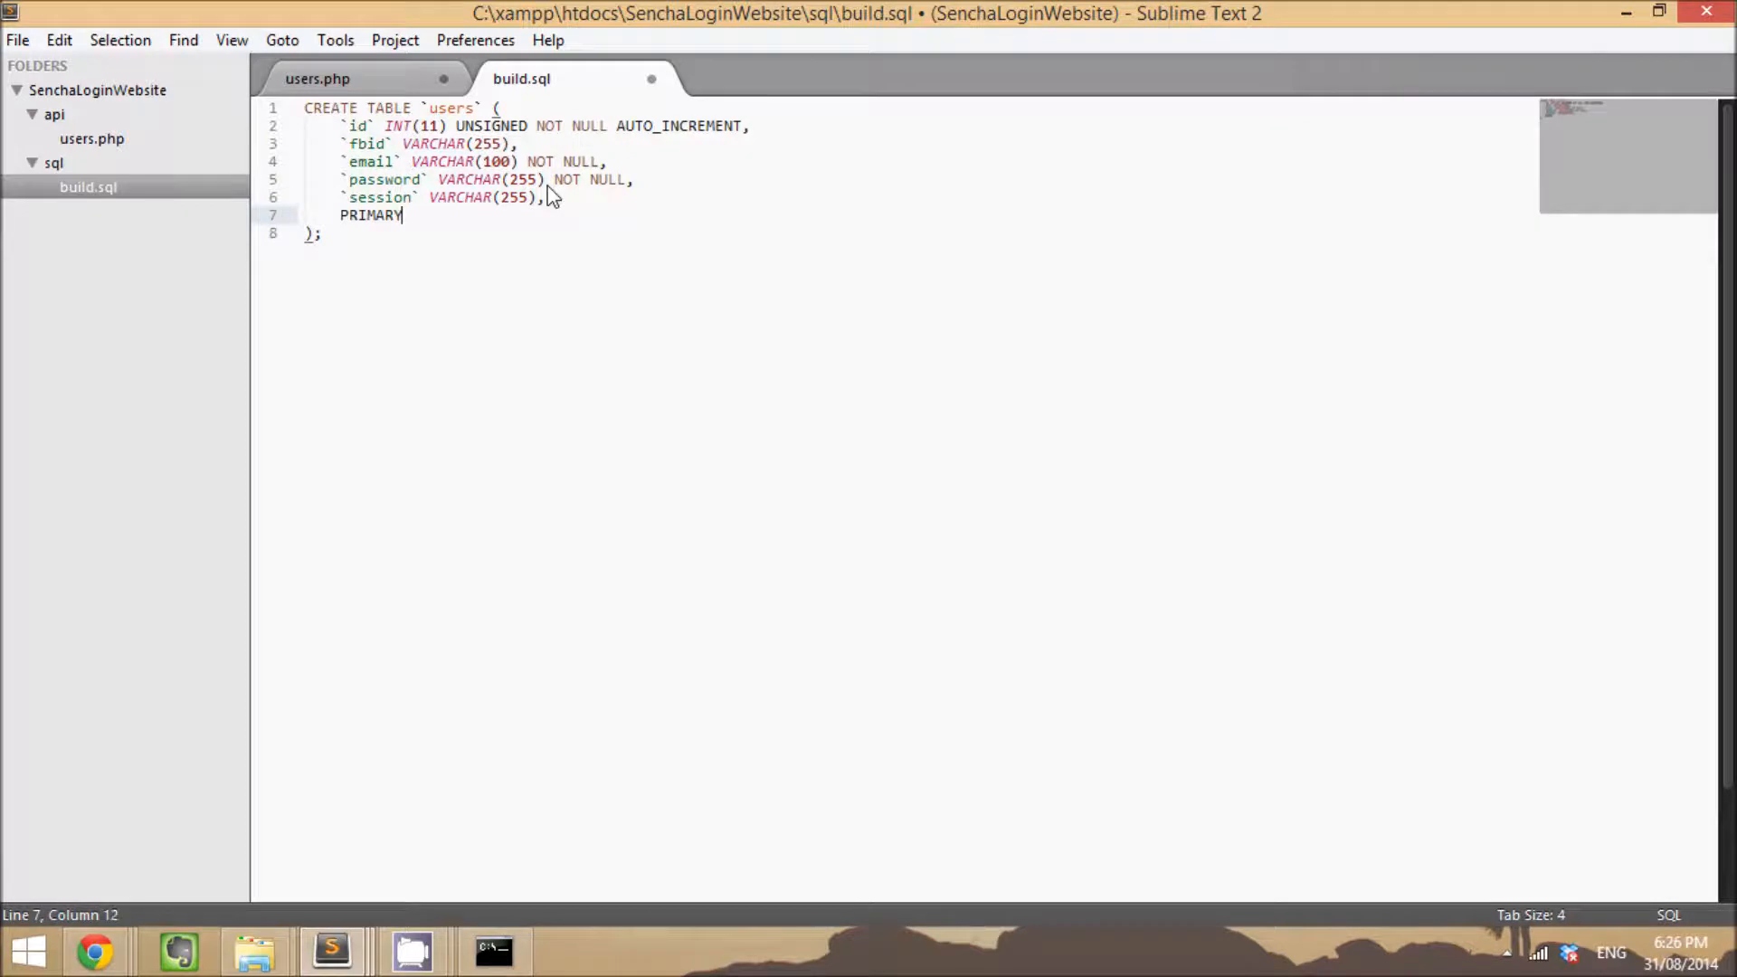
type("KEY()")
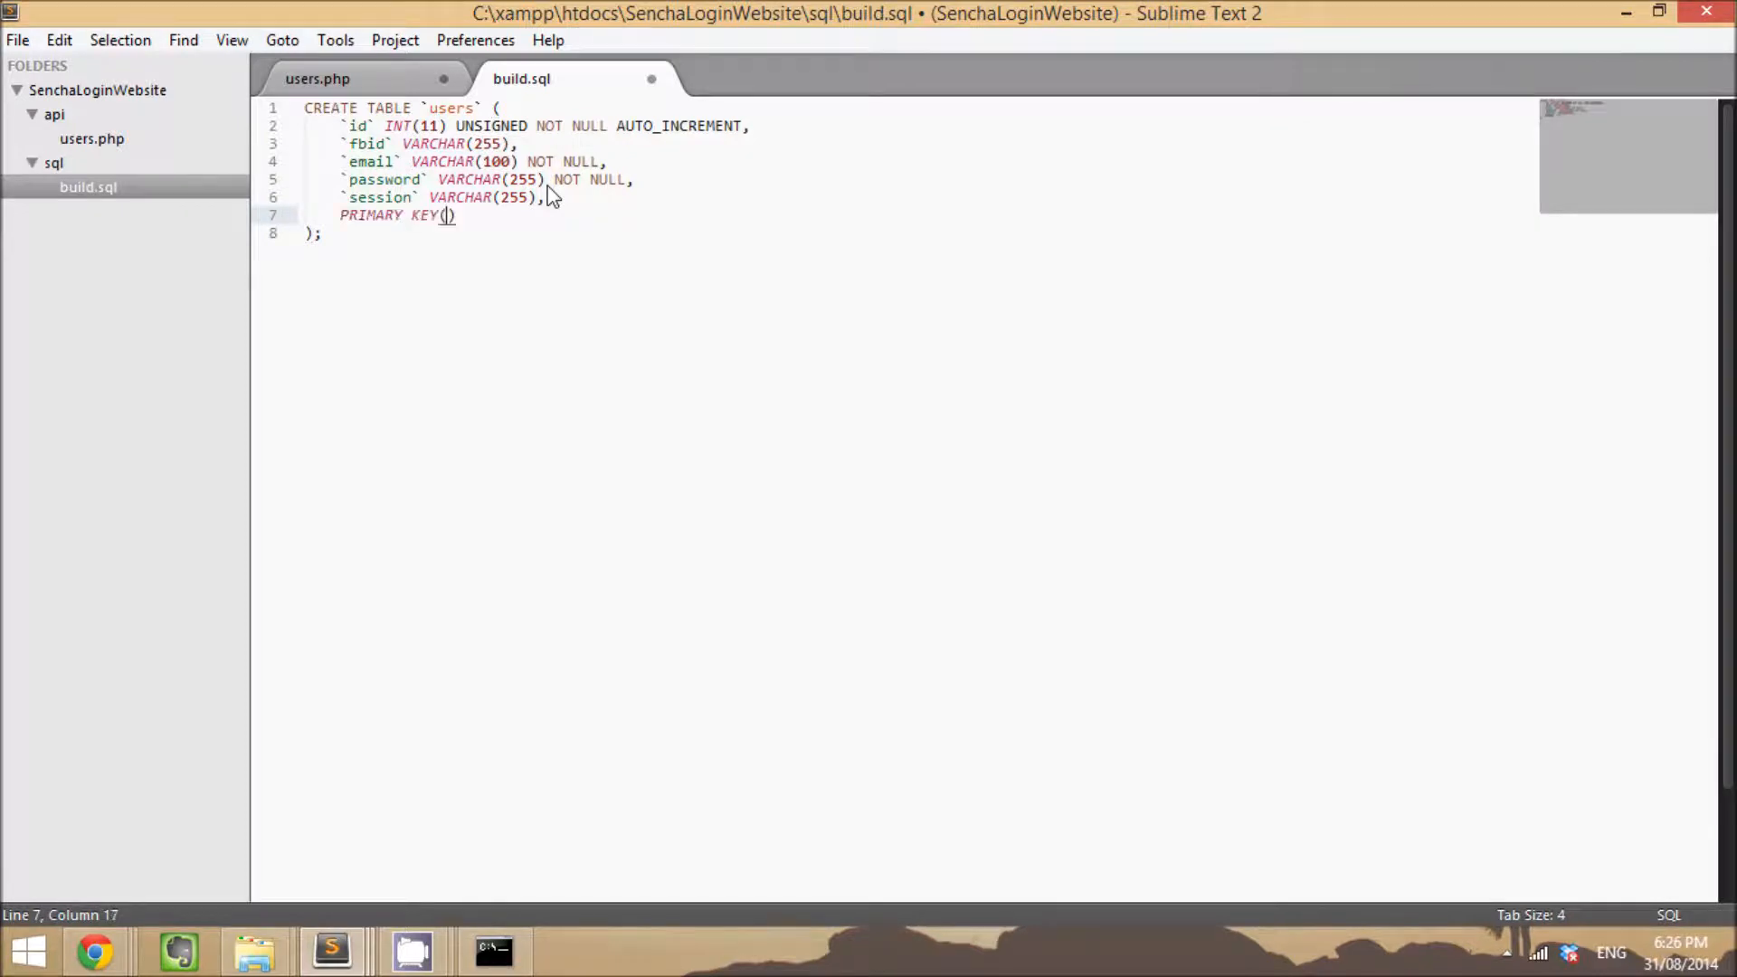
type("`id`")
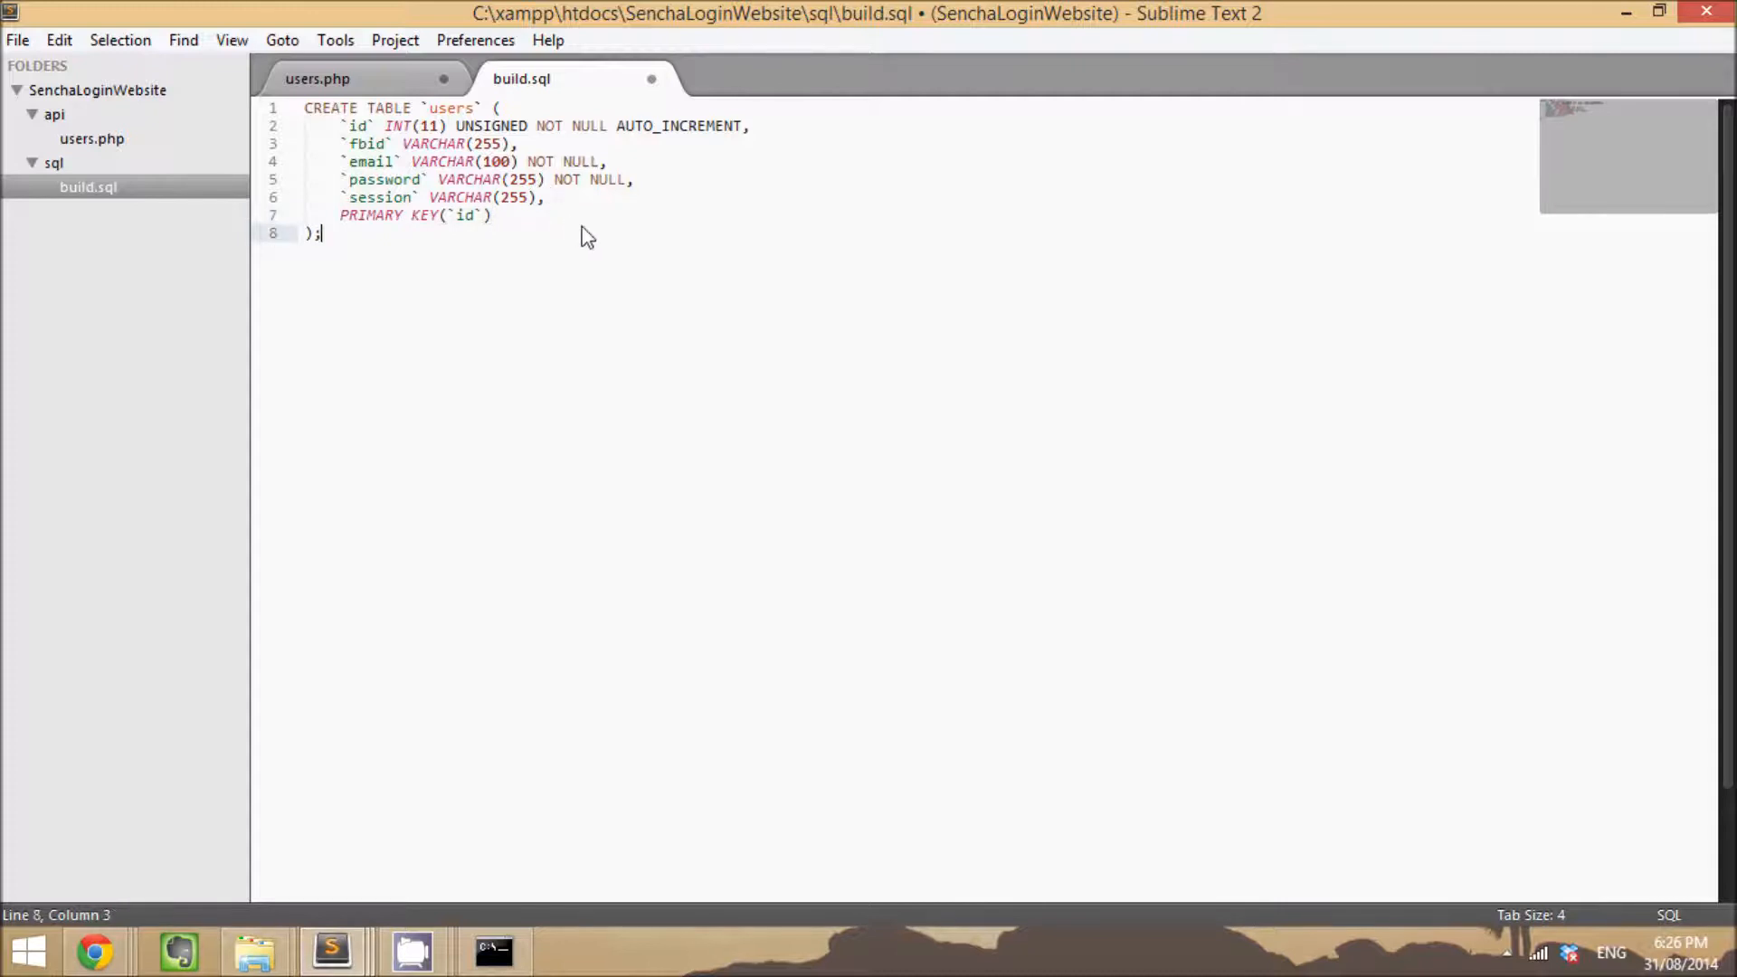
mouse_move(599, 445)
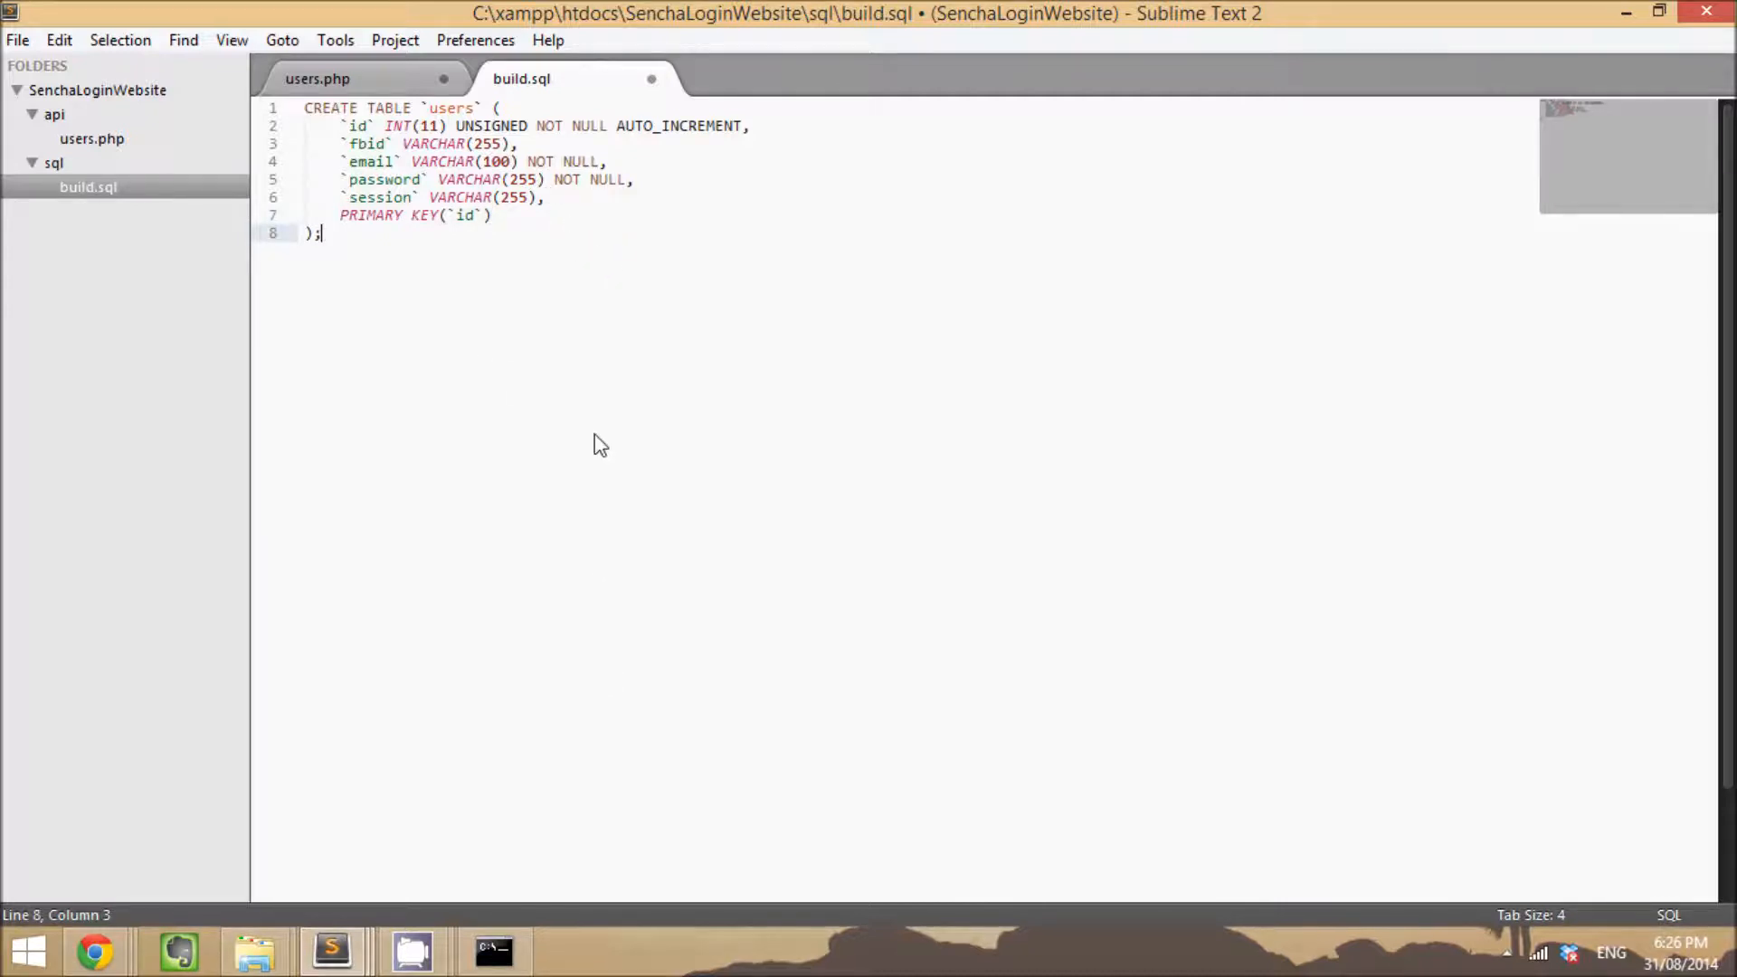
mouse_move(575, 257)
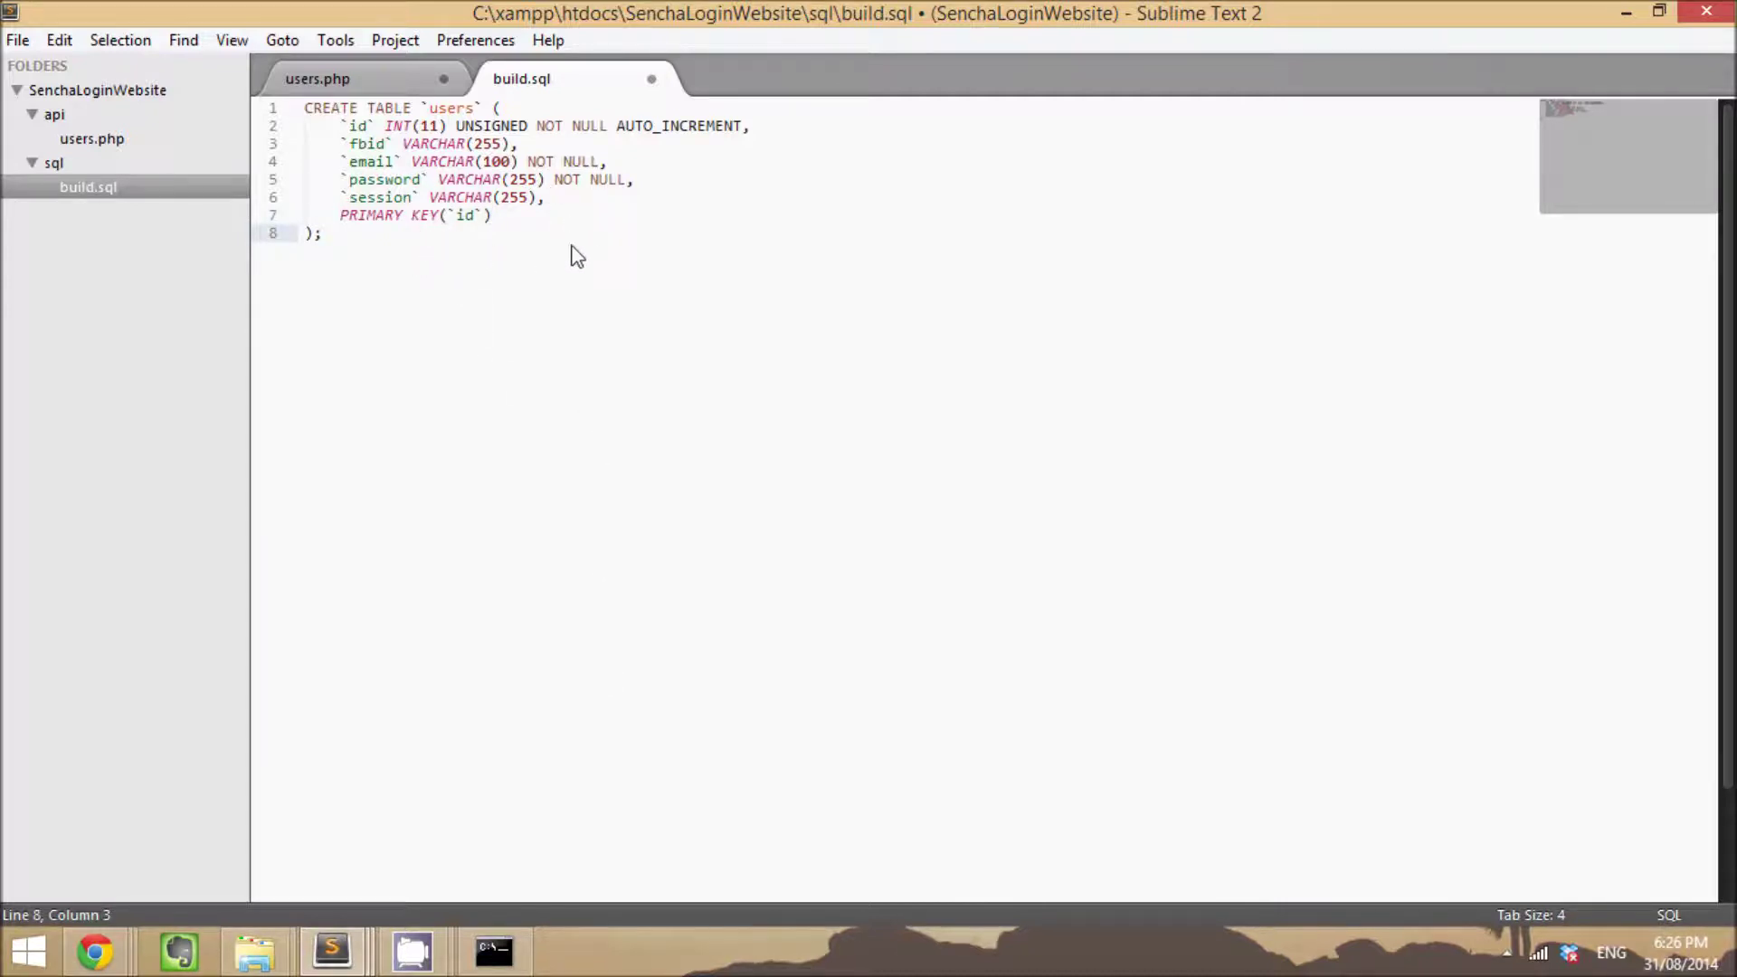
Step: Save build.sql with Ctrl+S and switch to users.php in the sidebar
left_click(391, 127)
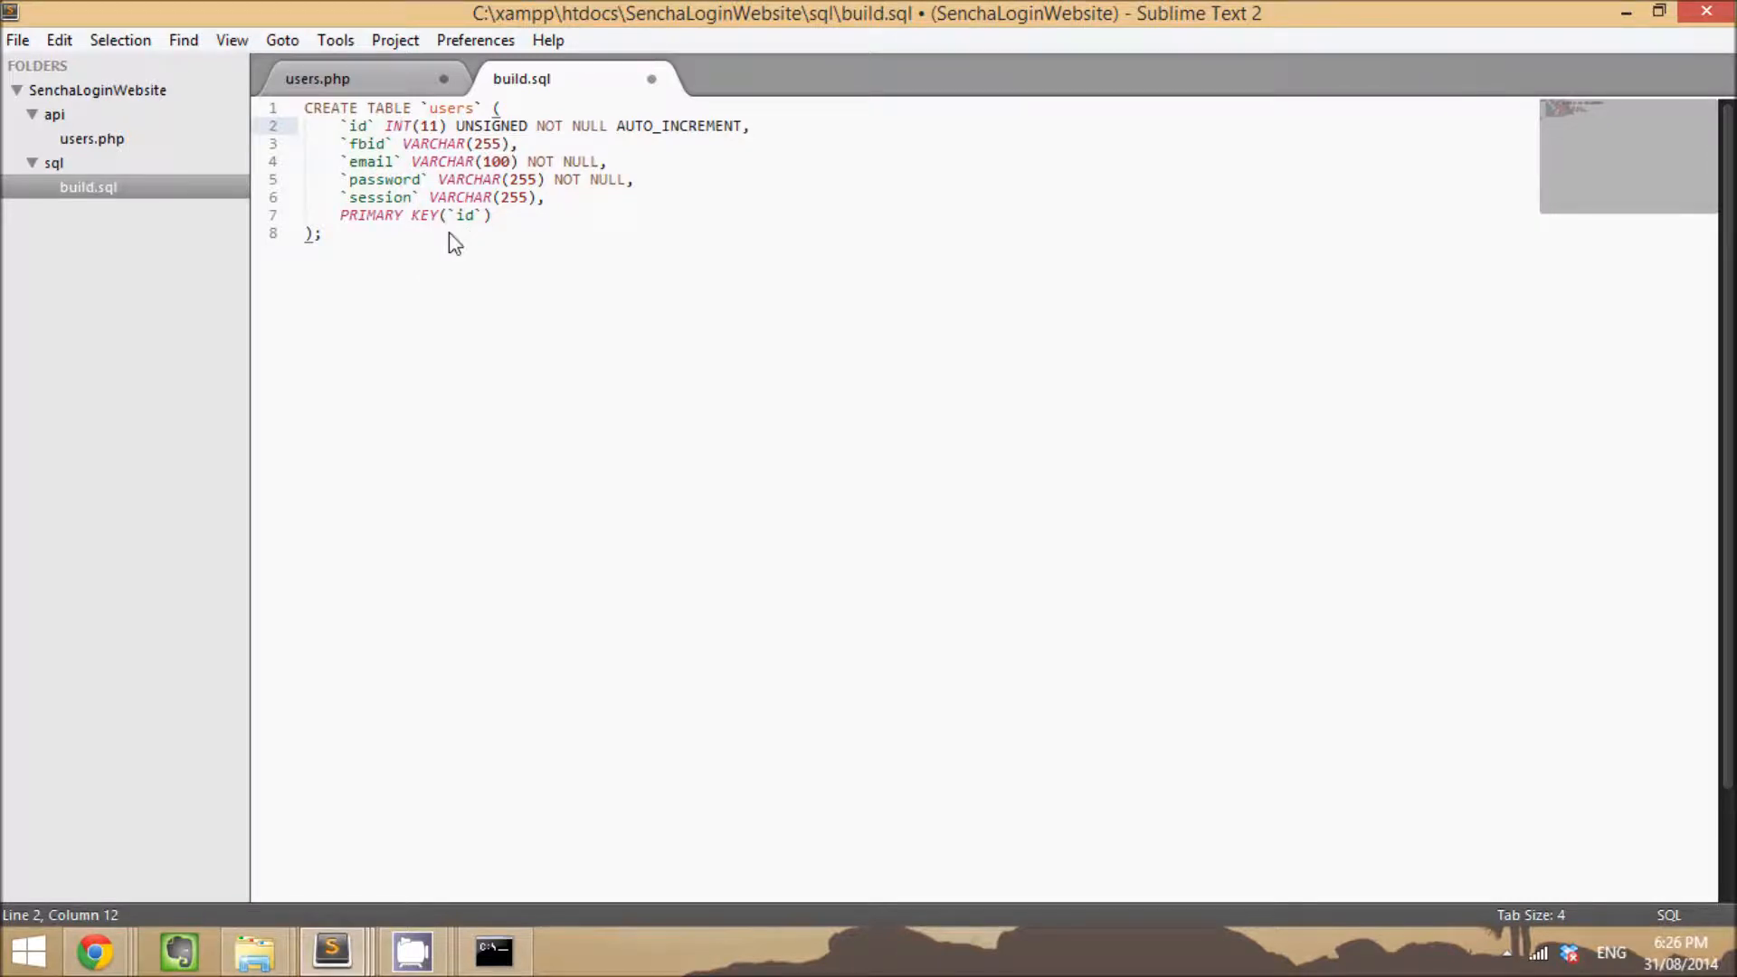
mouse_move(561, 239)
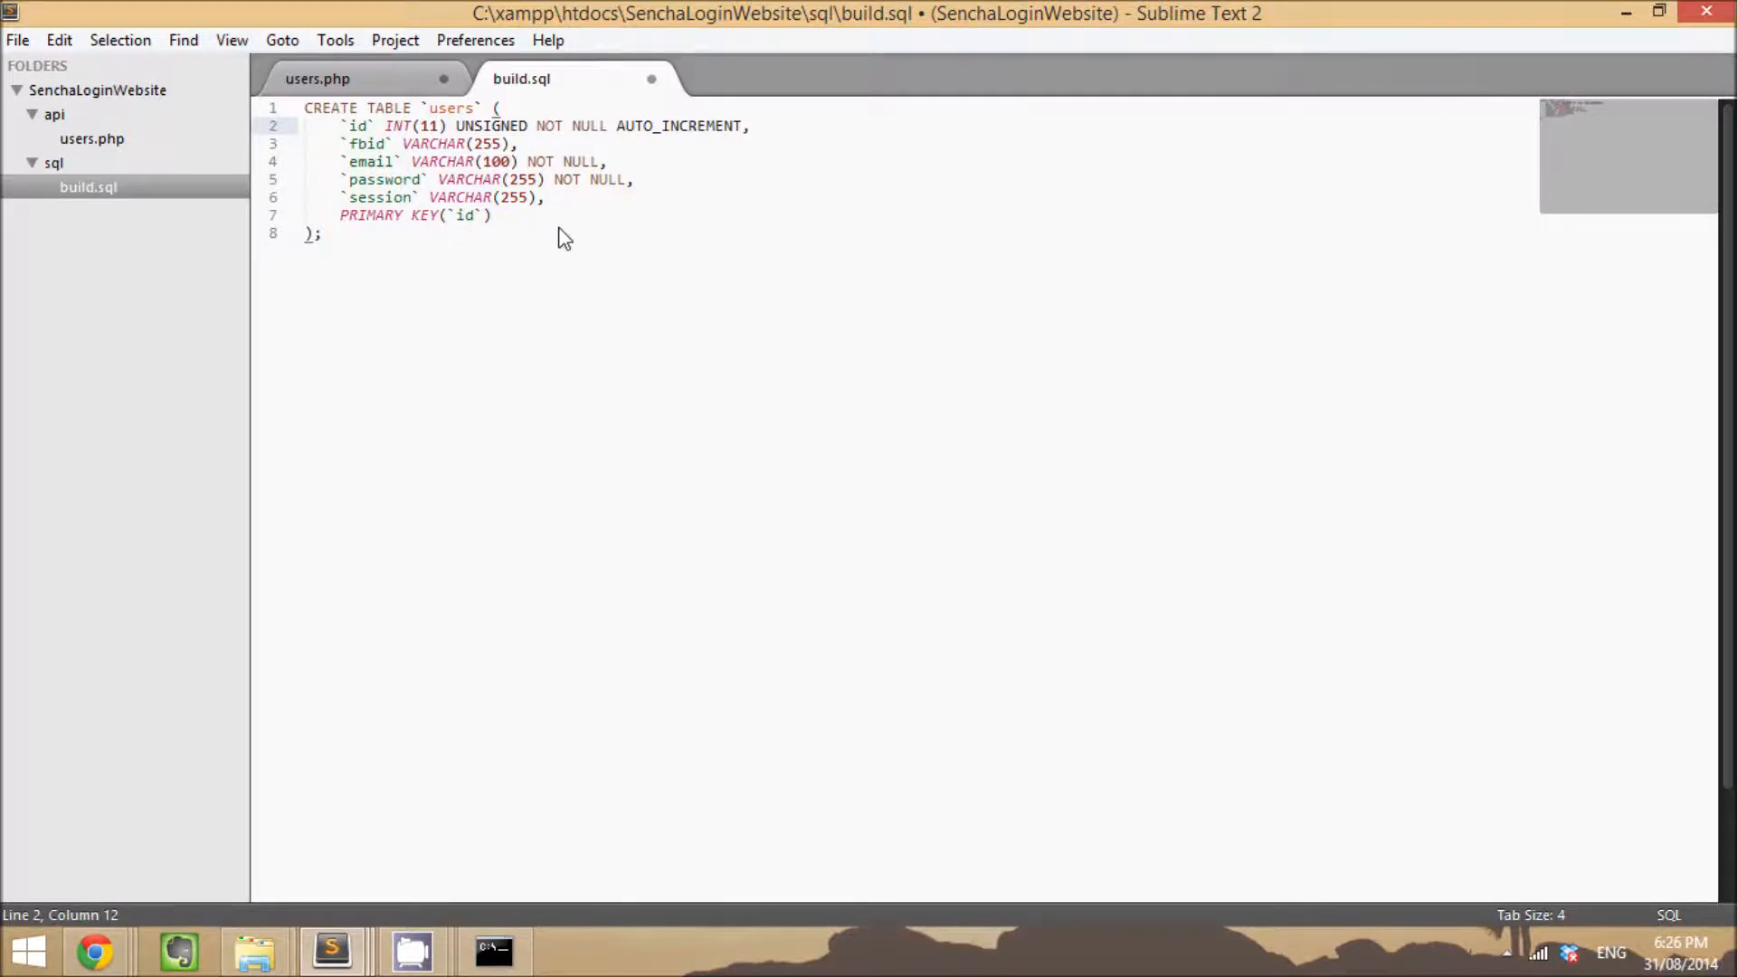
mouse_move(488, 269)
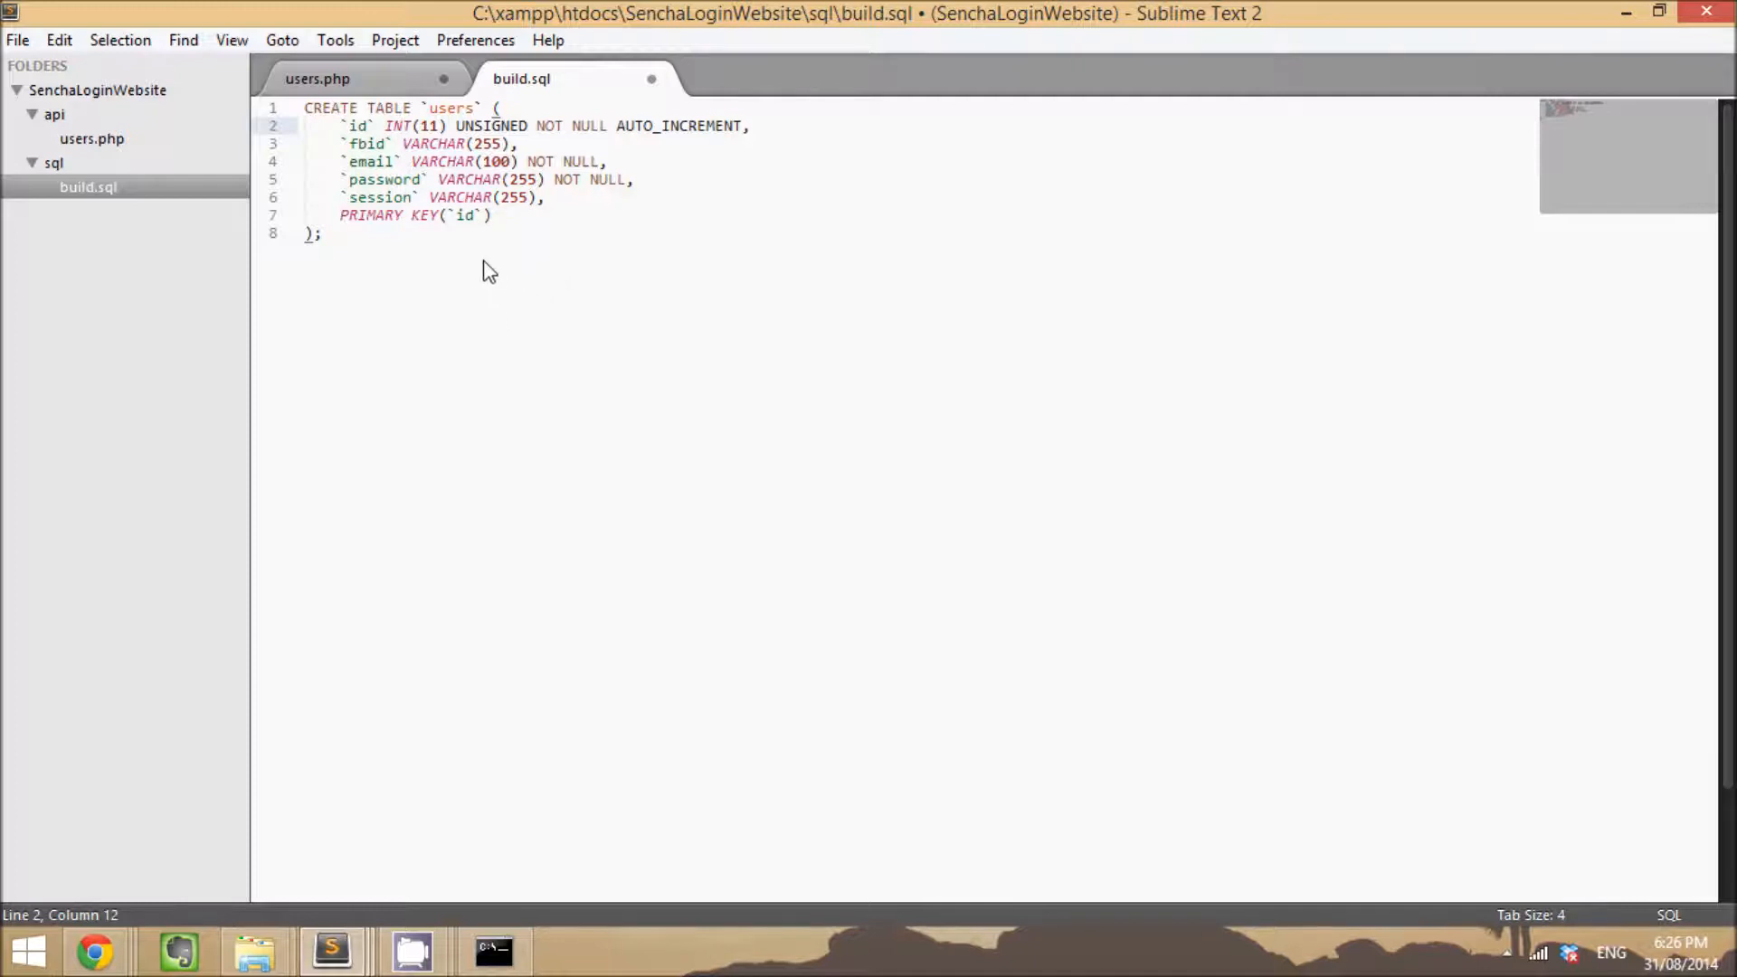
mouse_move(445, 340)
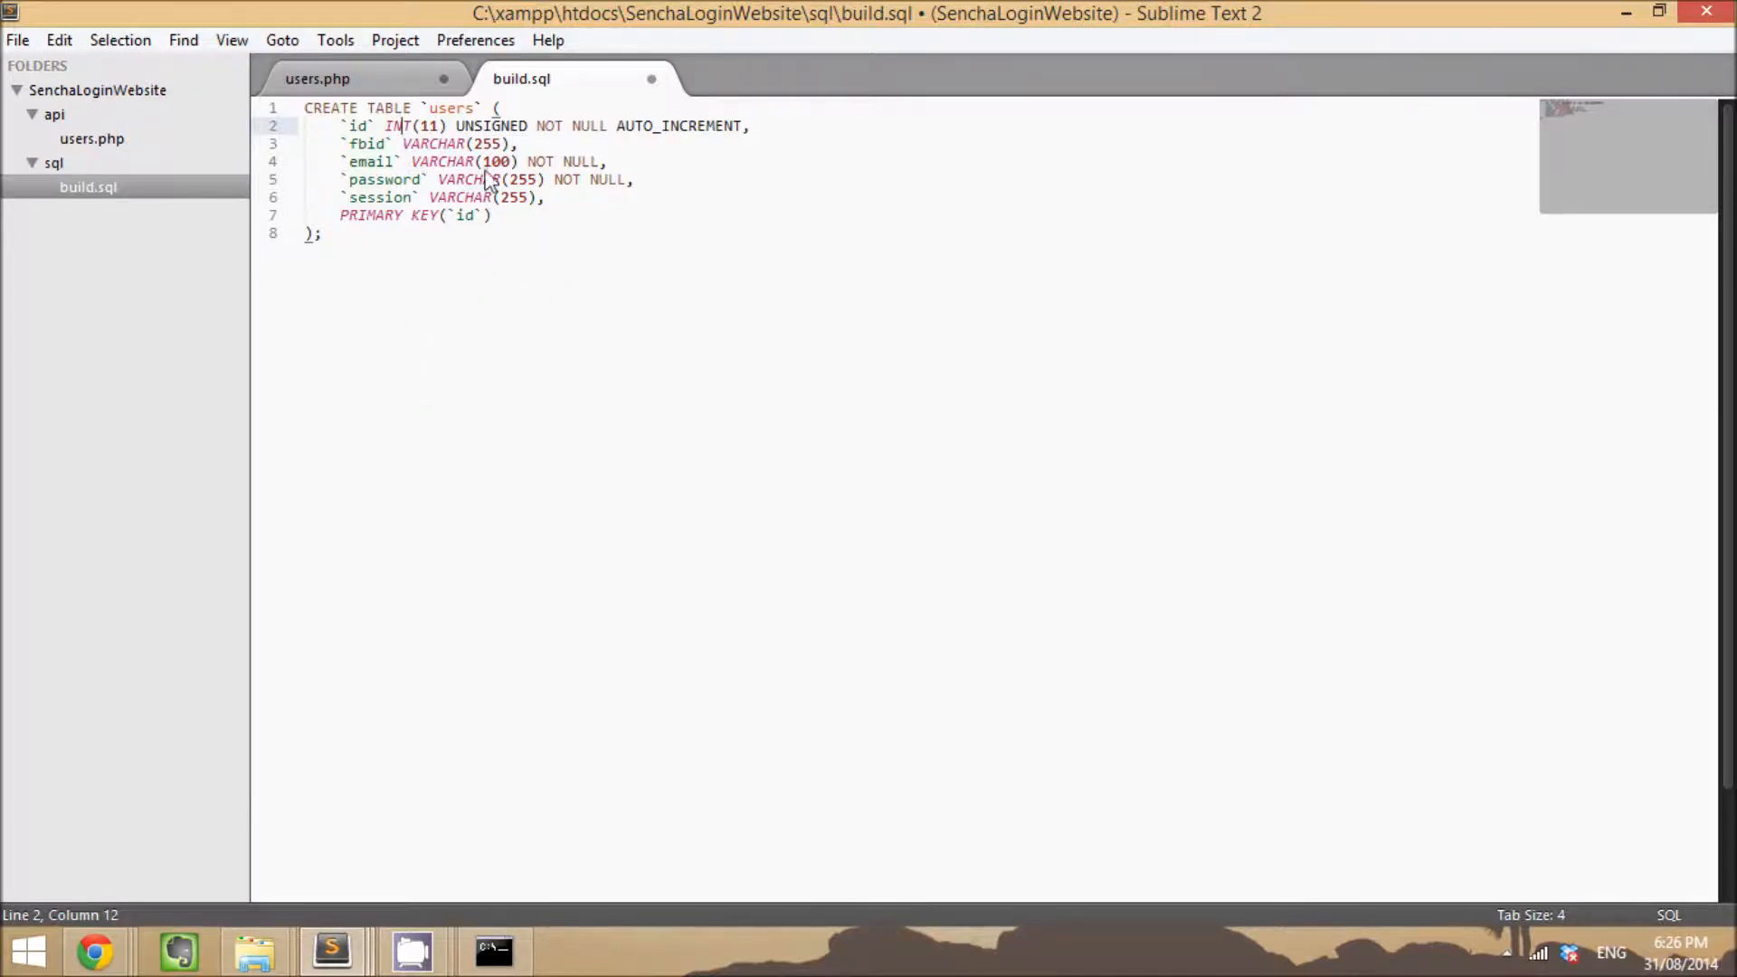
left_click(635, 185)
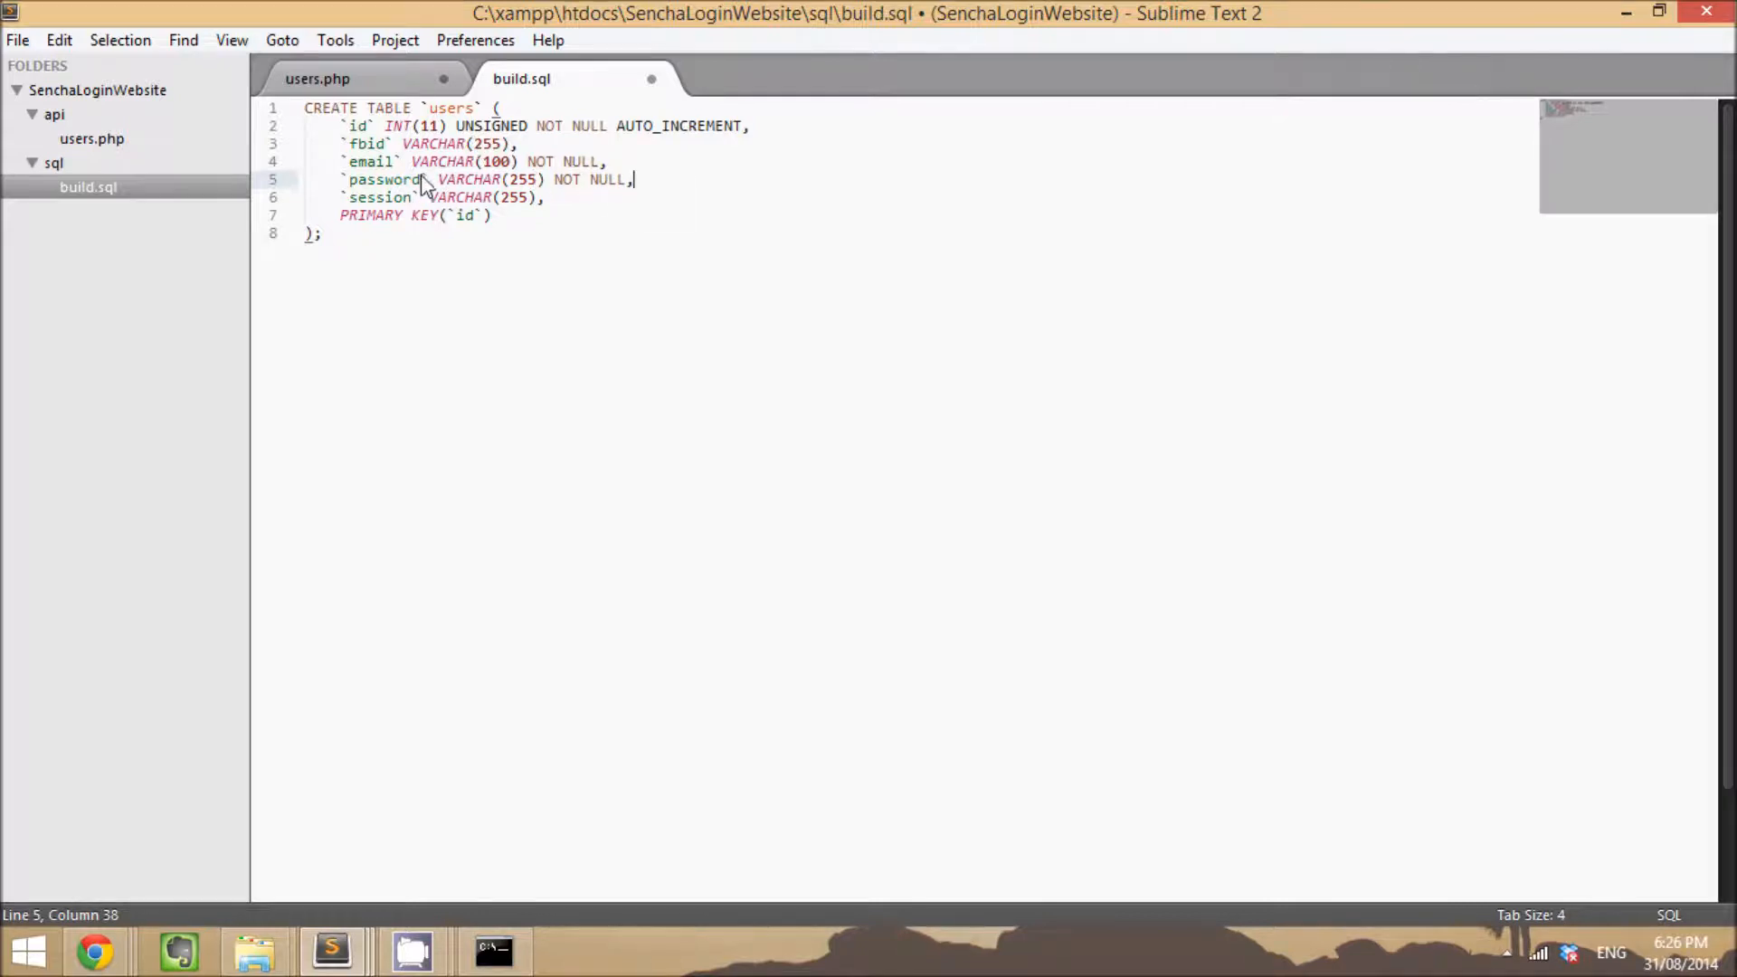
mouse_move(394, 246)
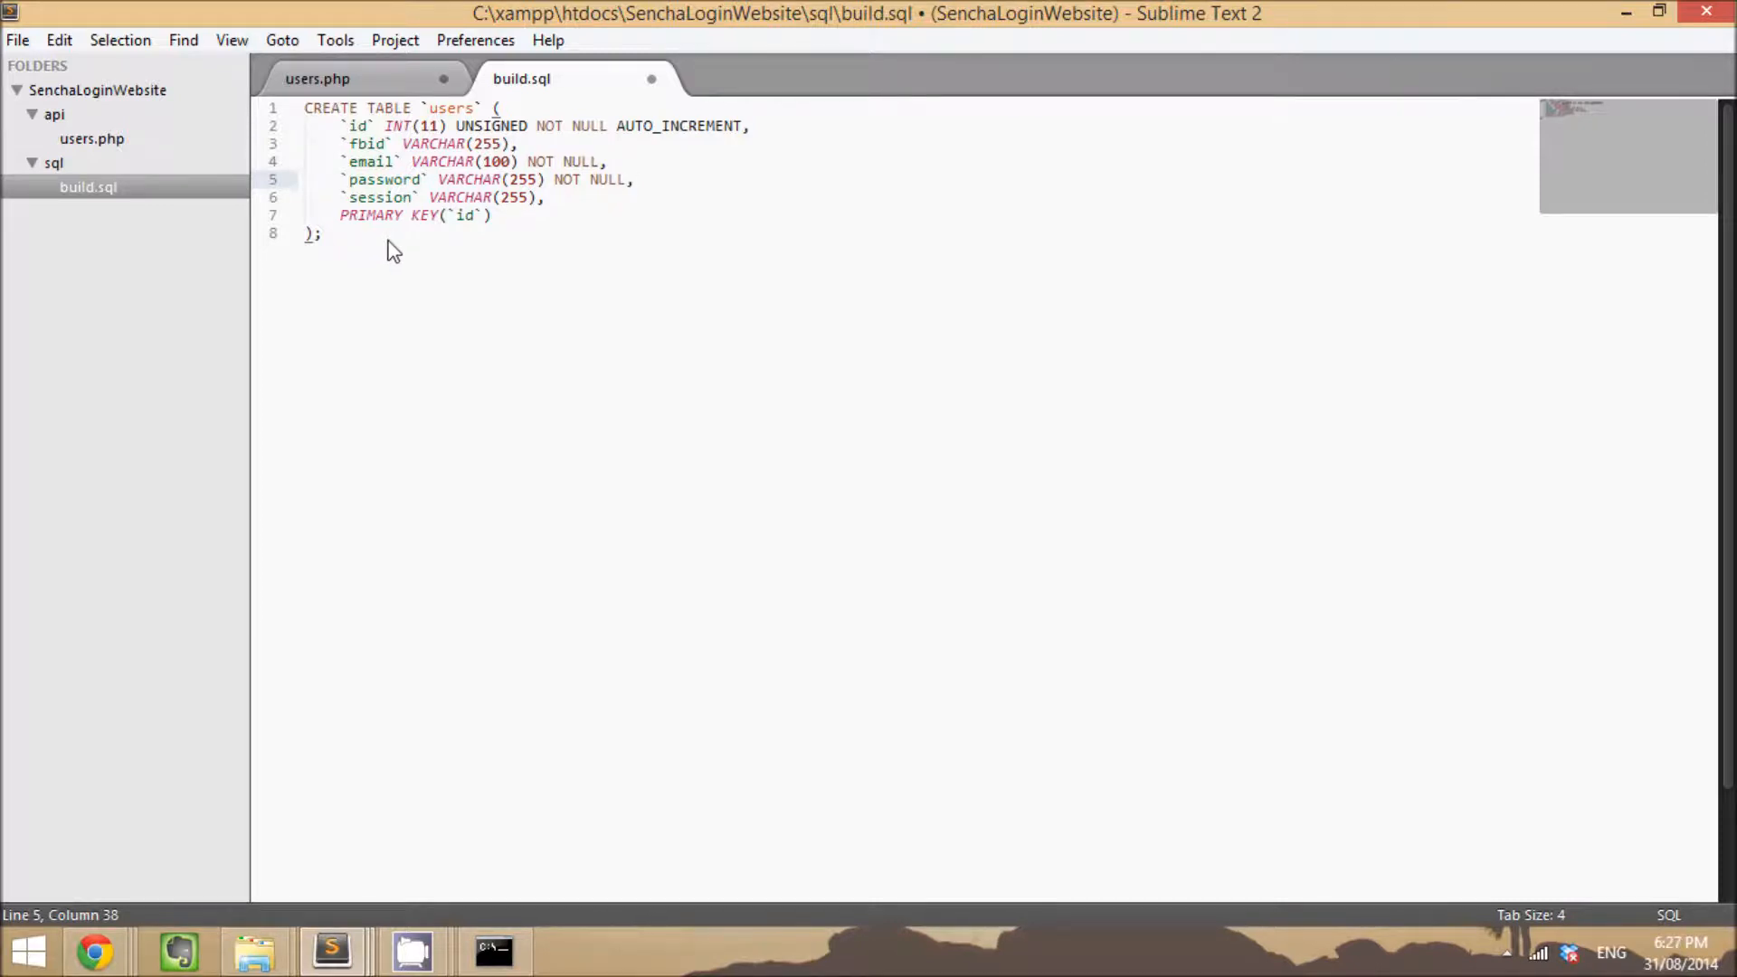
mouse_move(423, 272)
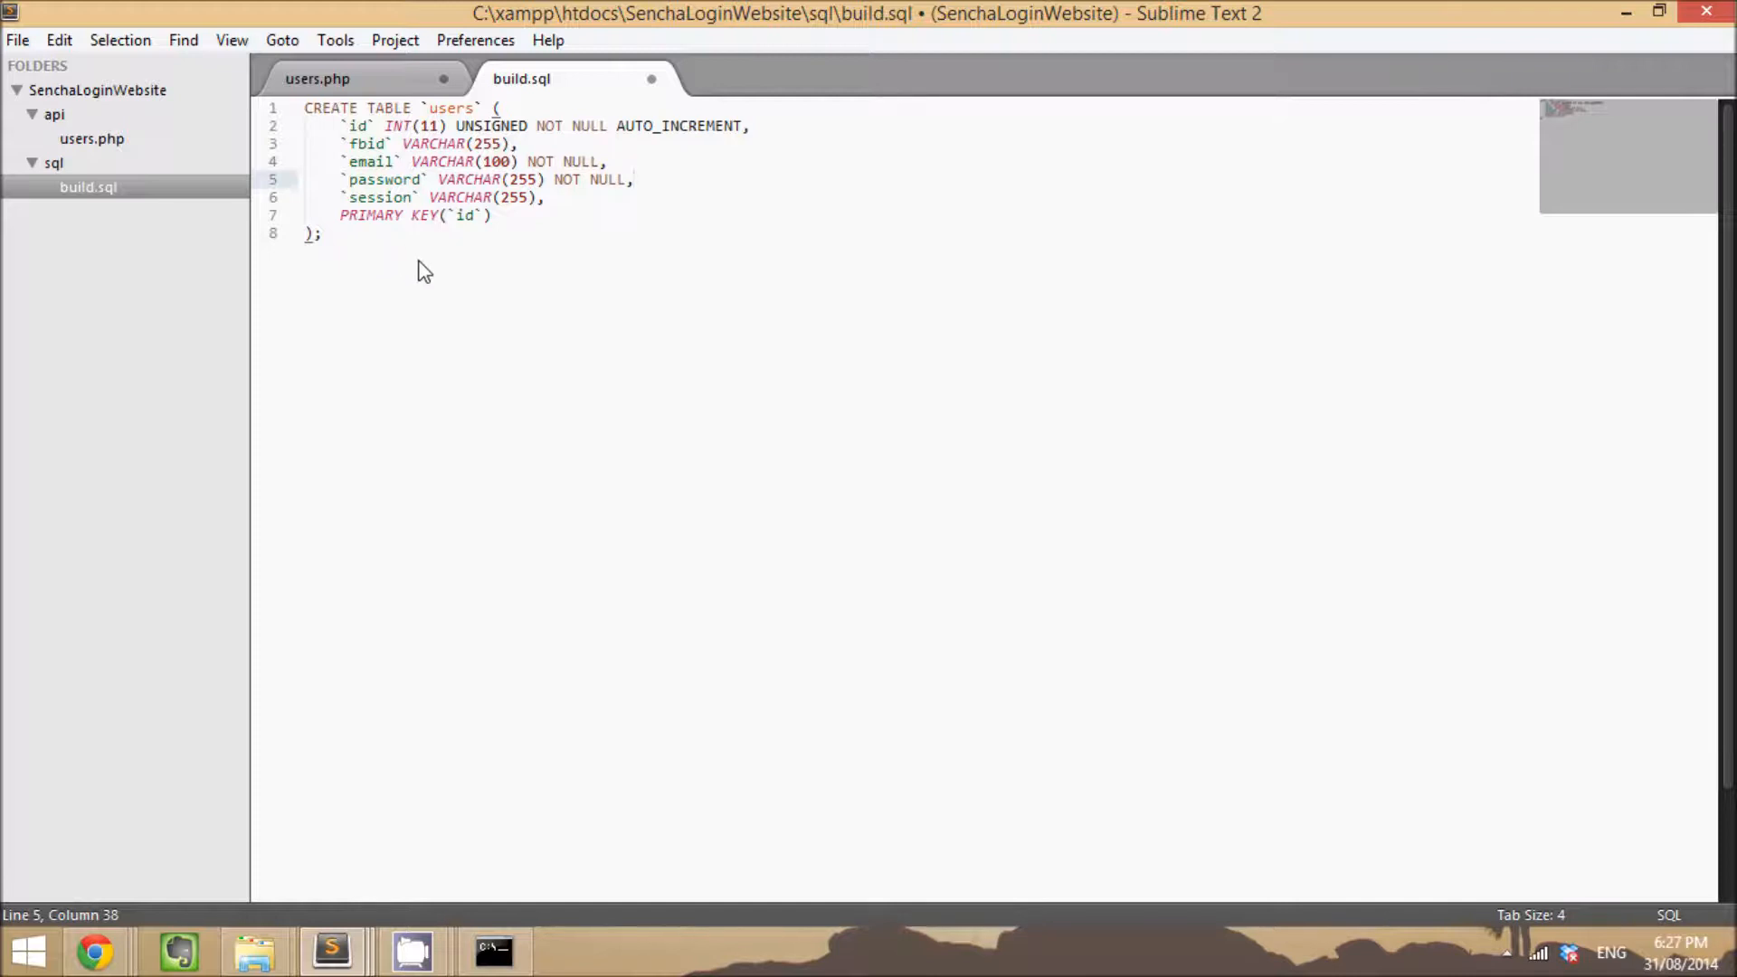
key("ctrl+s")
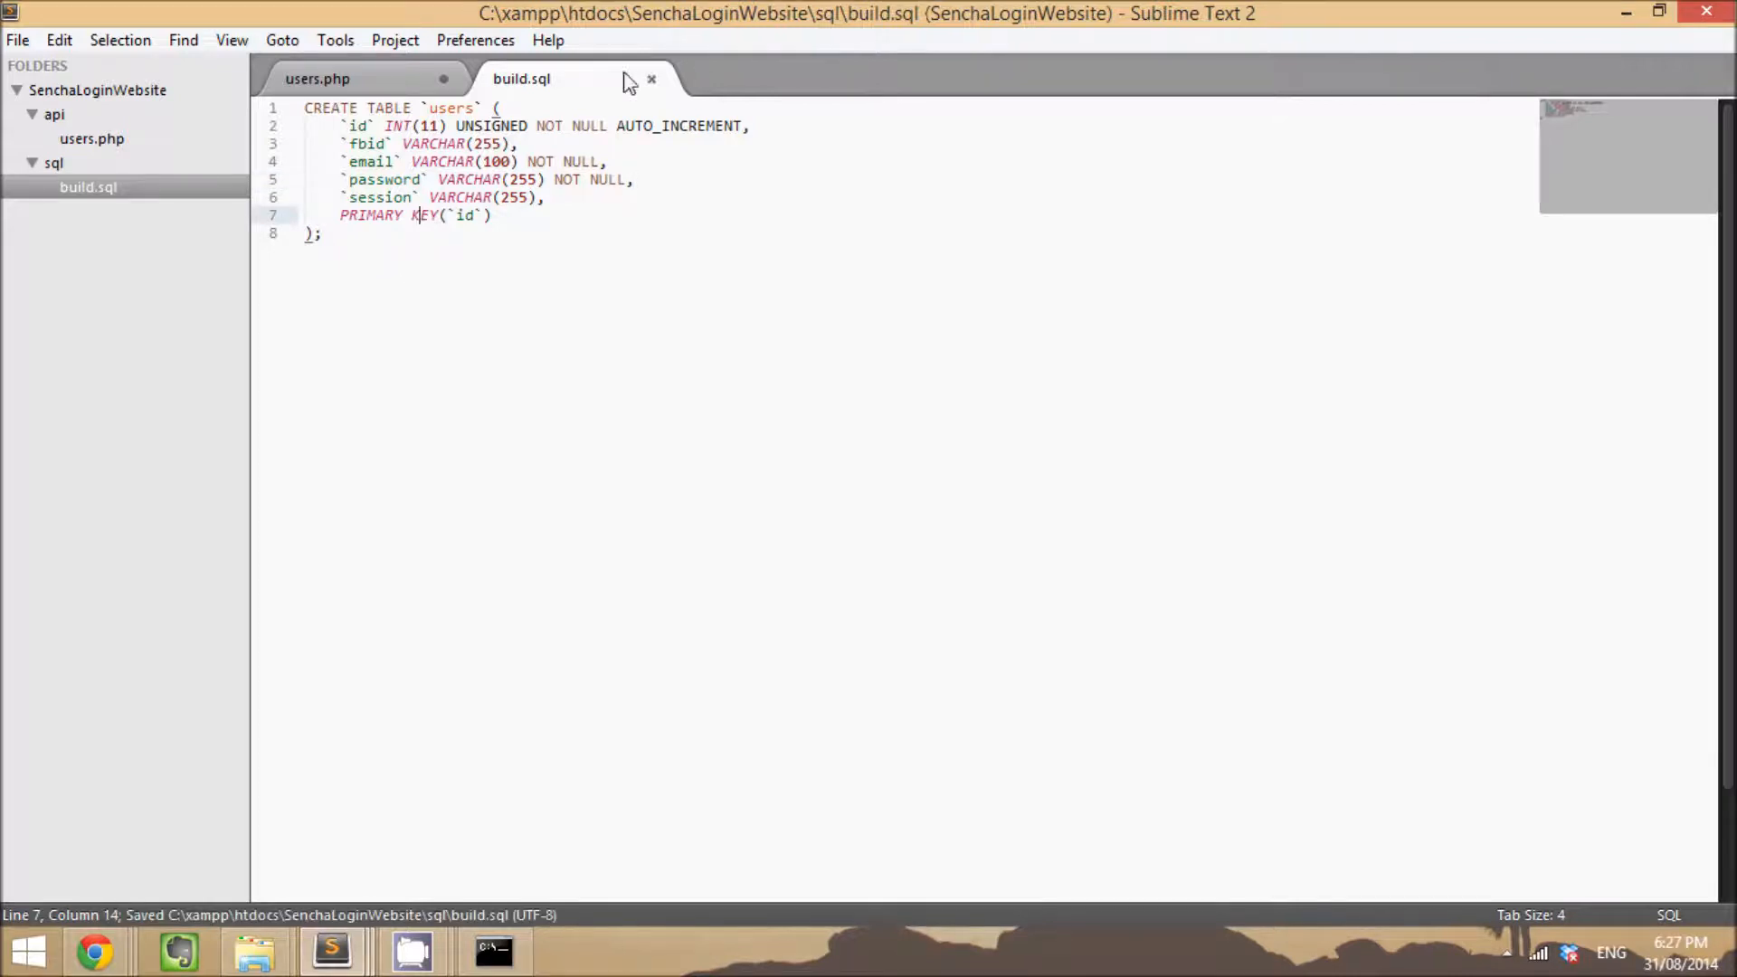
mouse_move(718, 339)
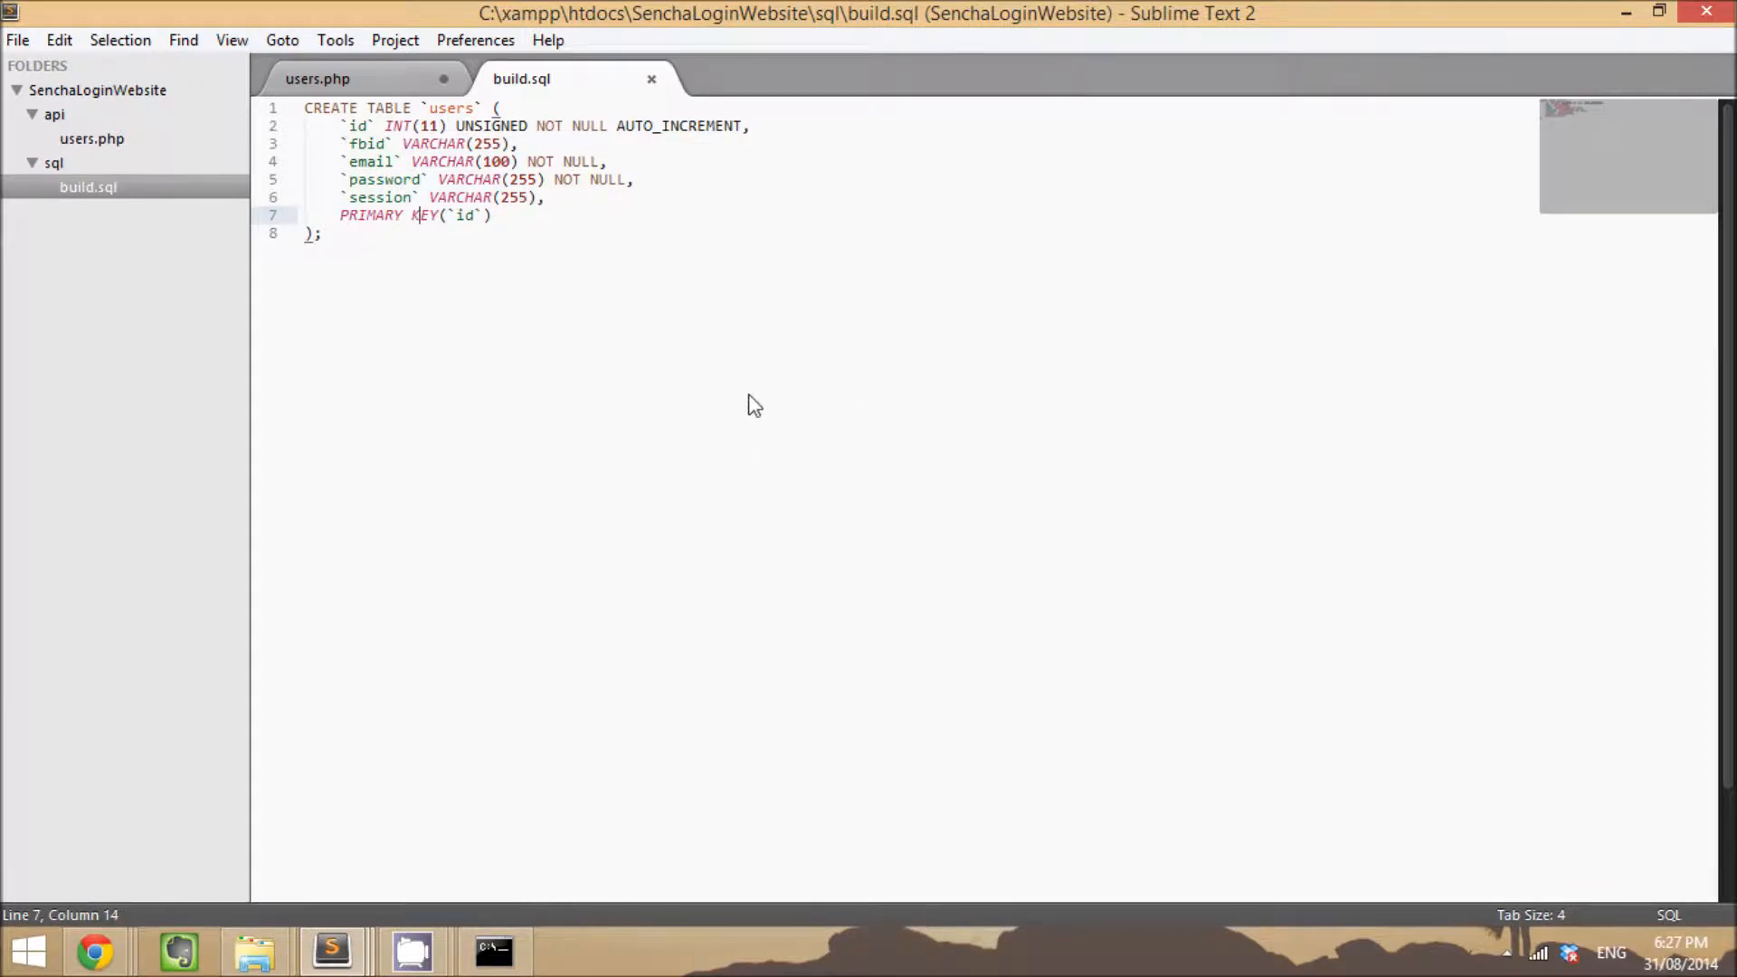
mouse_move(517, 300)
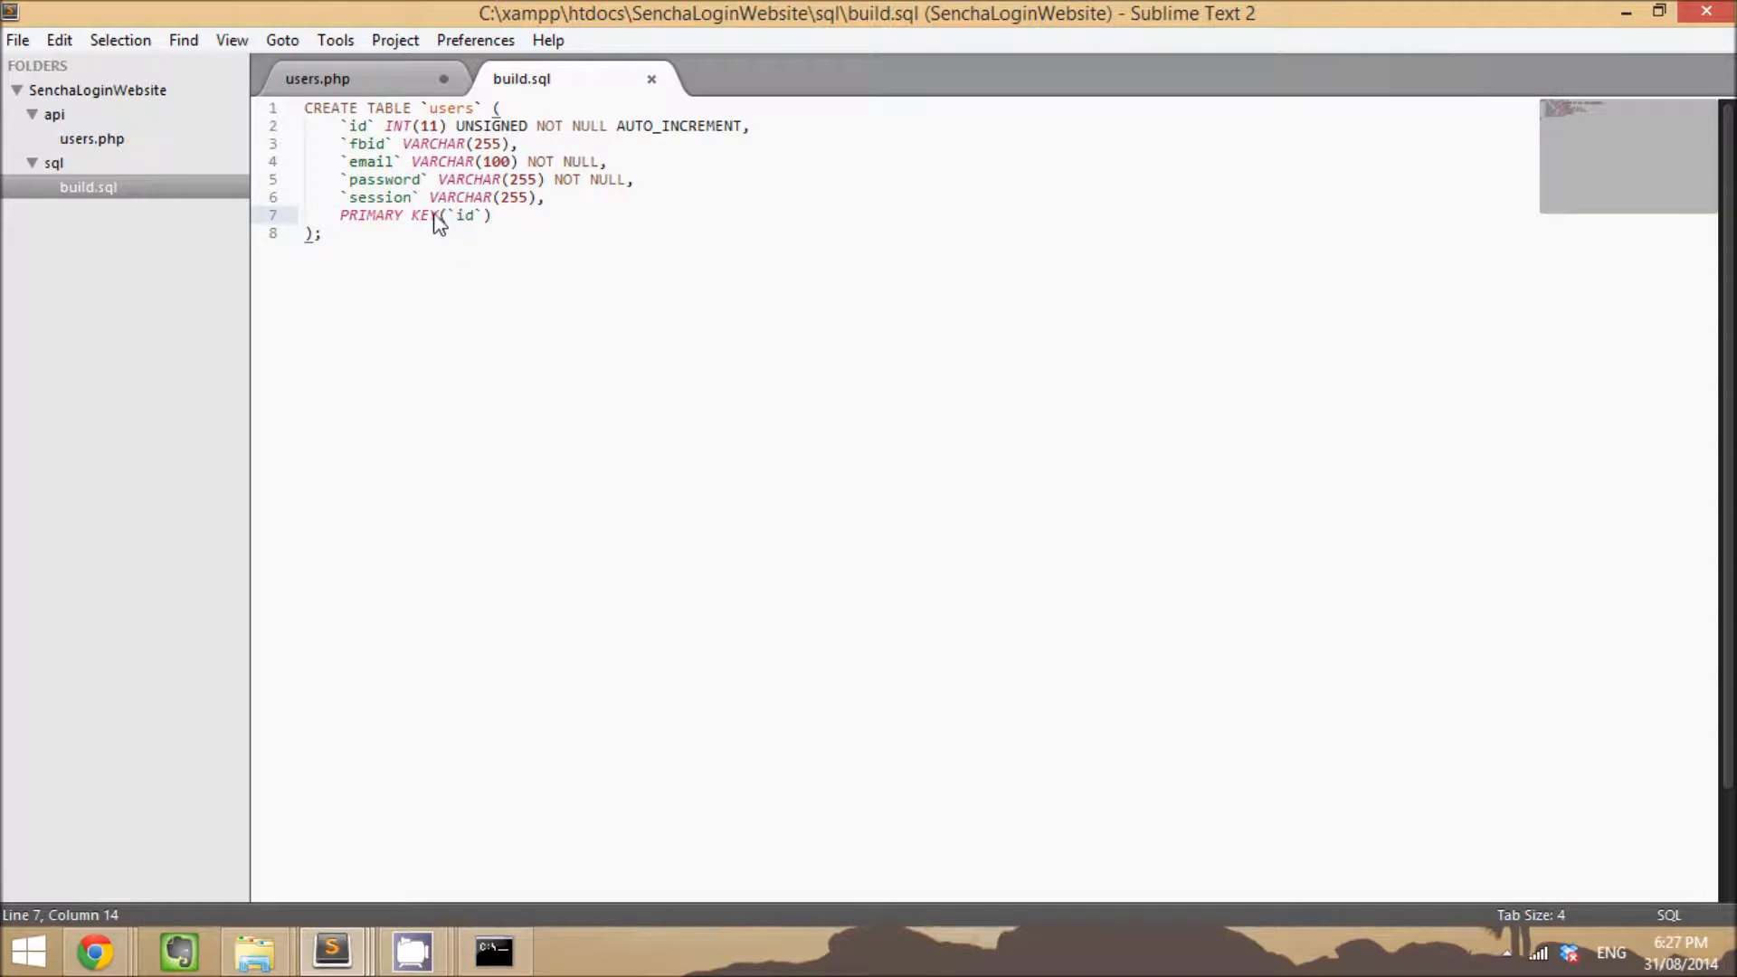
mouse_move(417, 271)
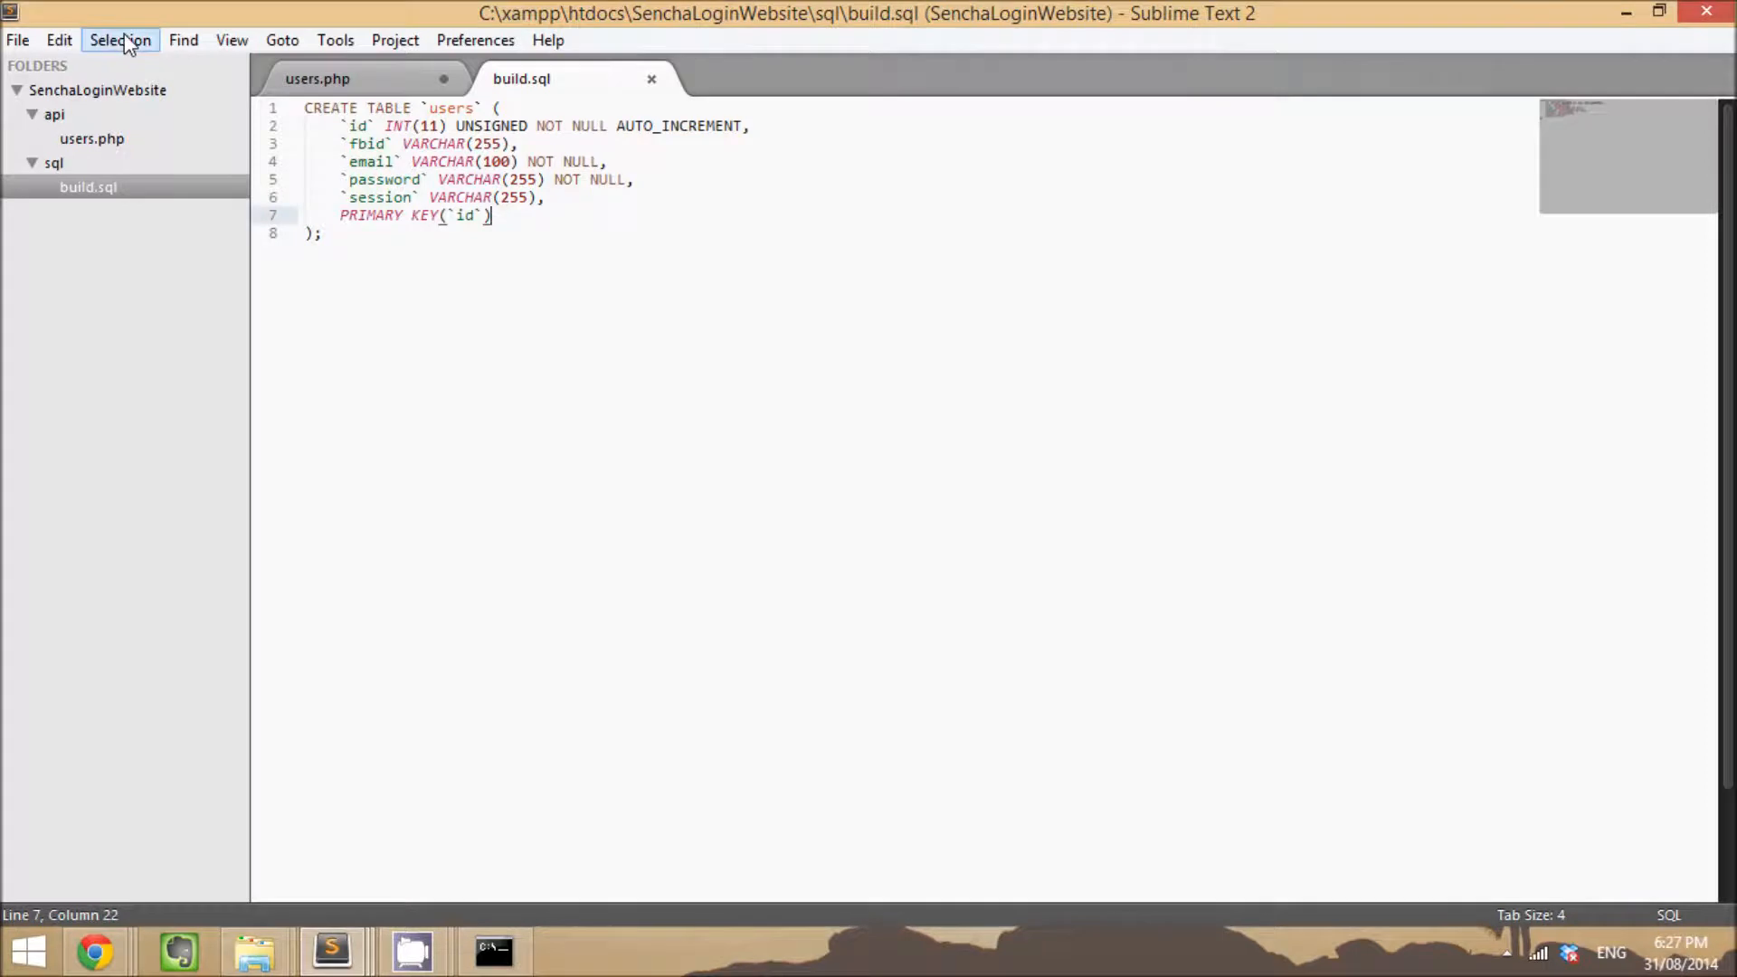
left_click(90, 138)
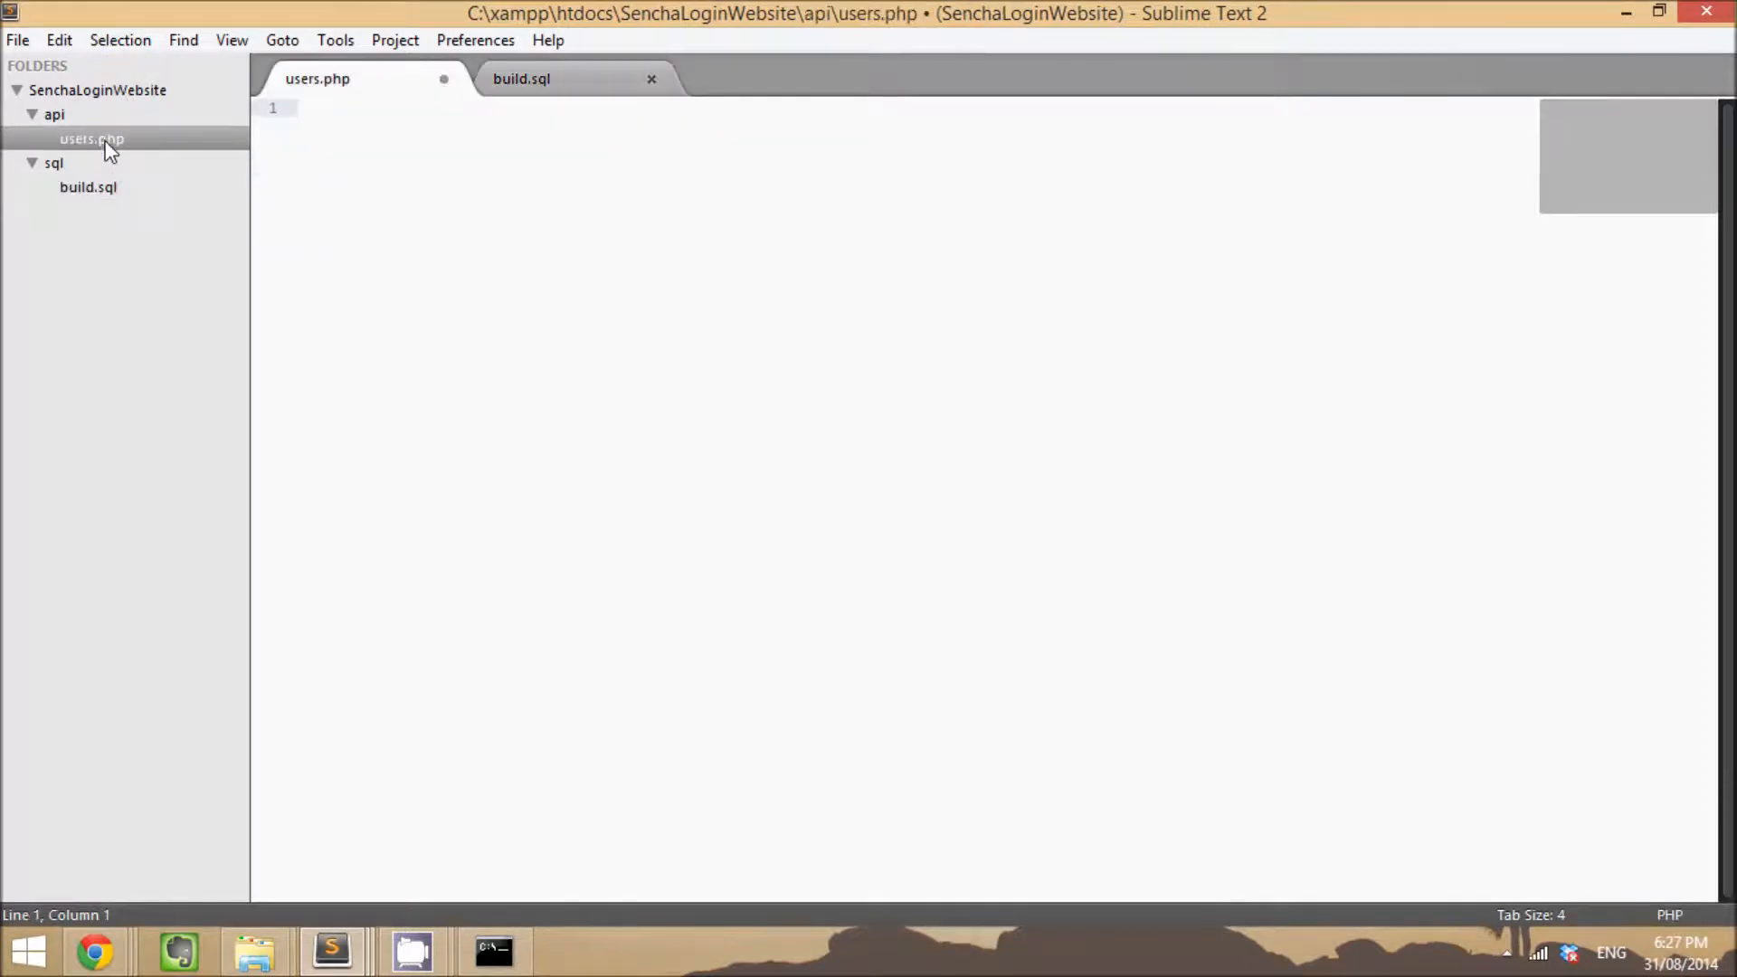
mouse_move(521, 192)
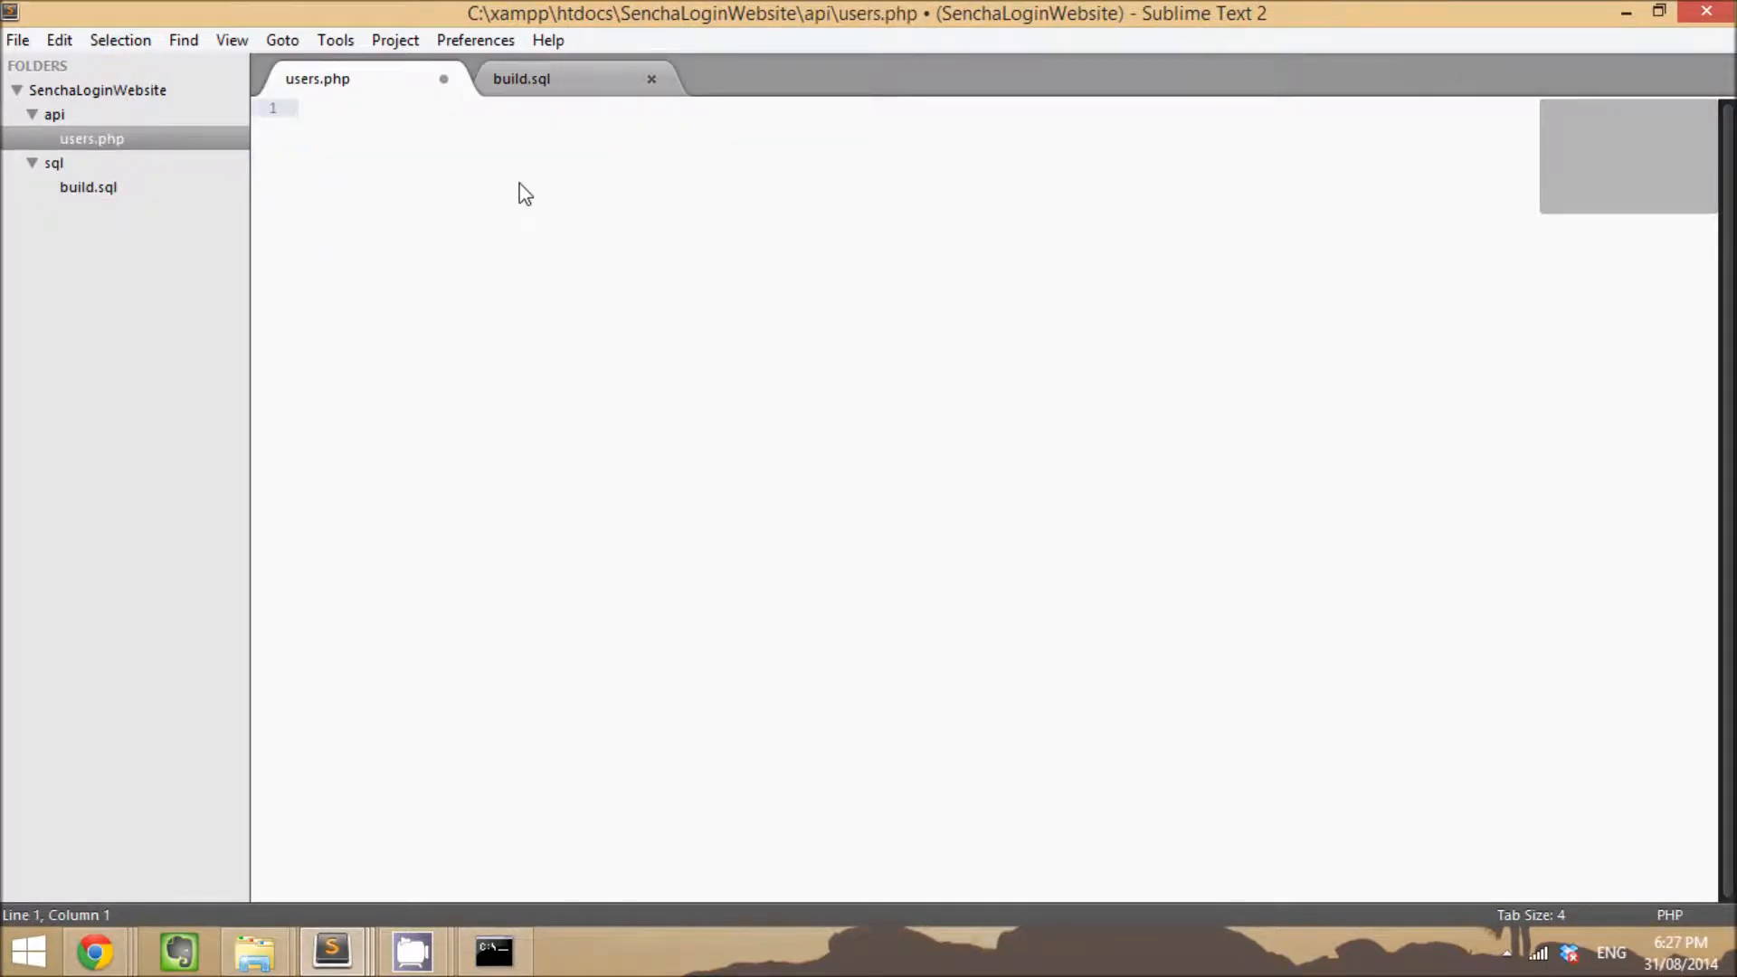
mouse_move(422, 360)
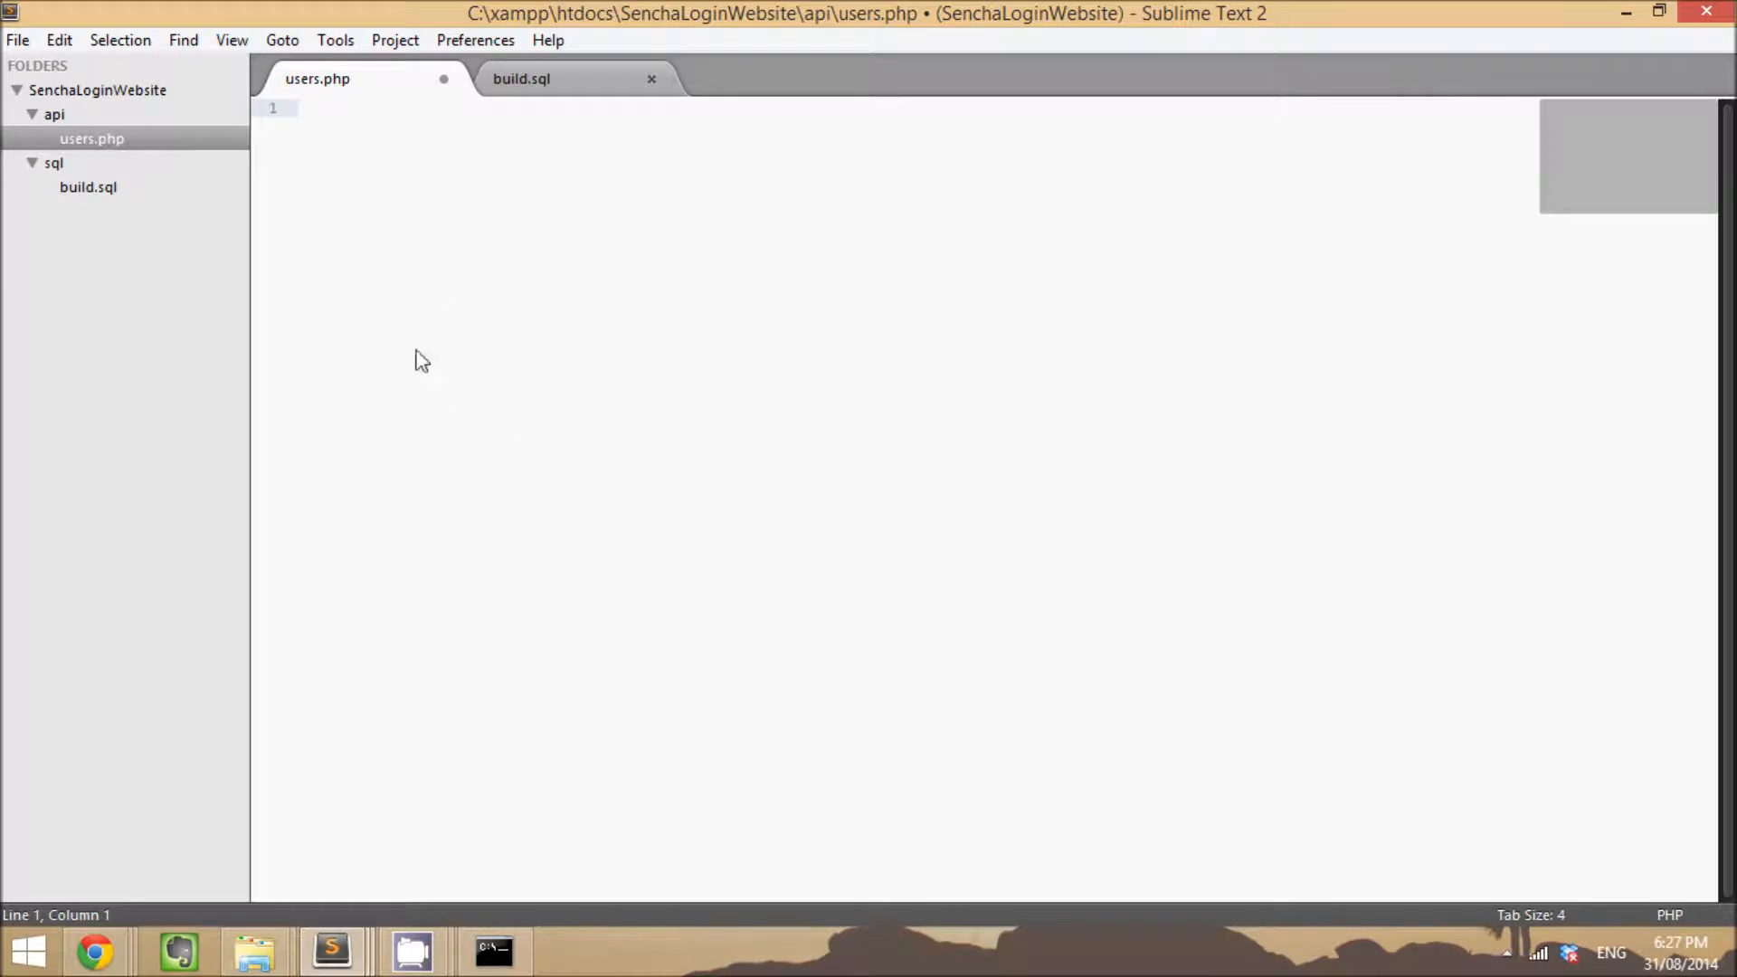
mouse_move(499, 370)
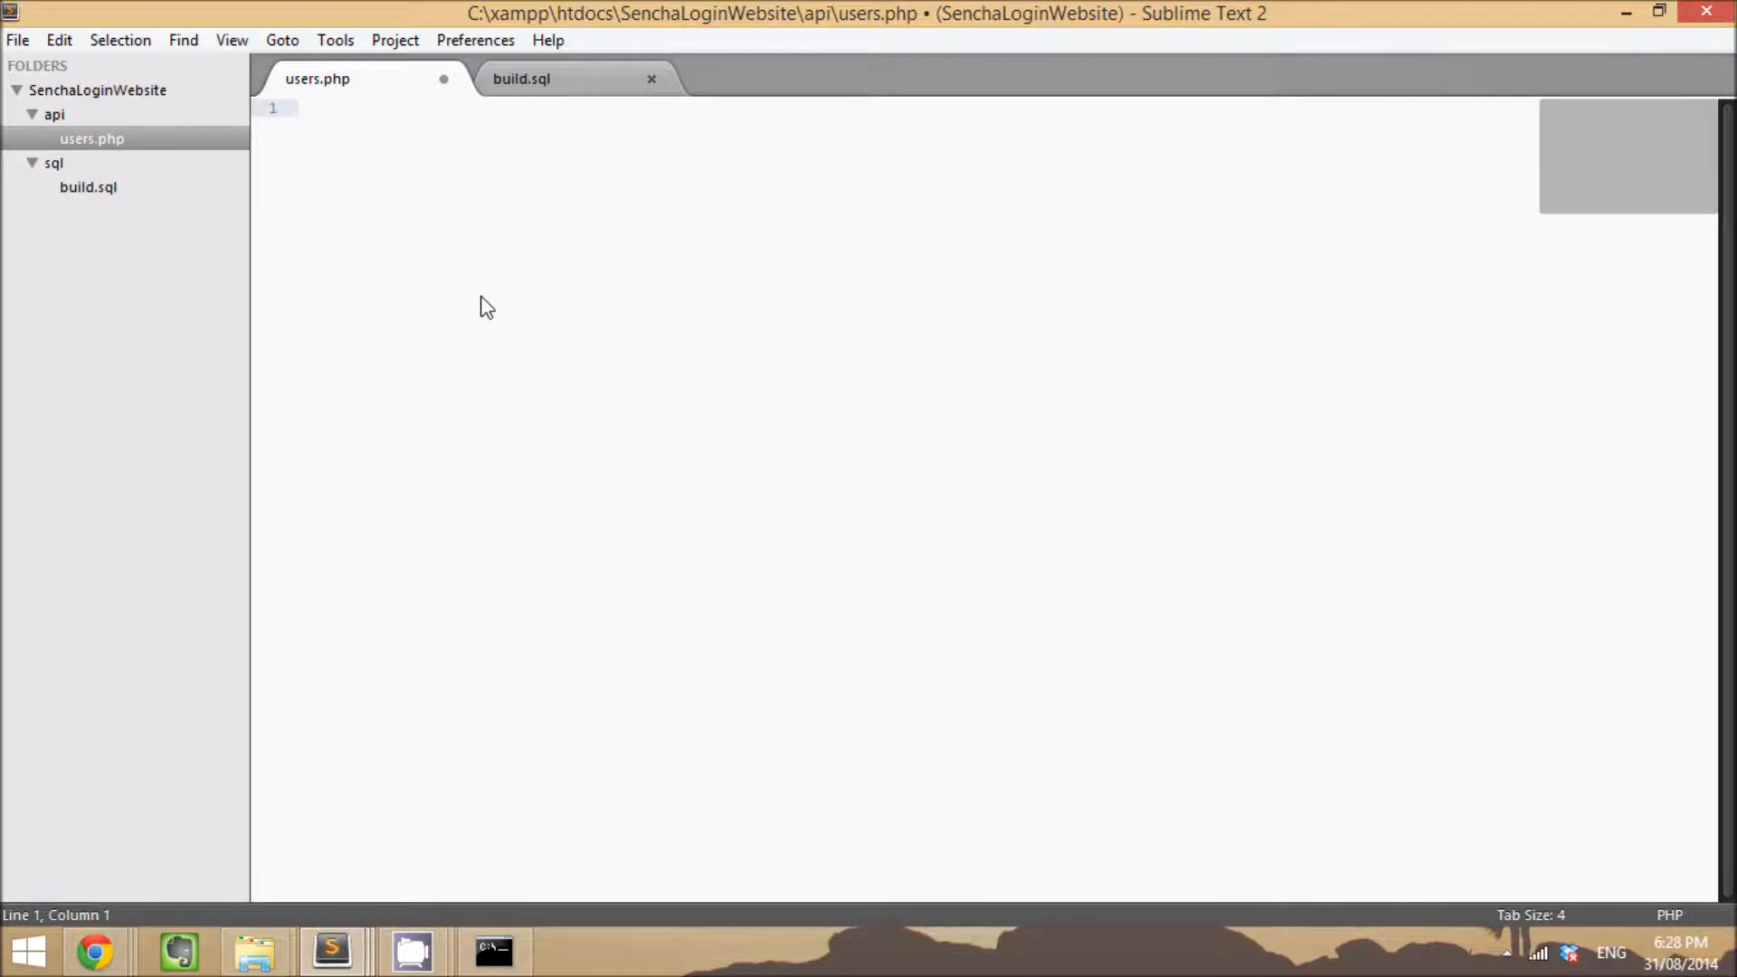
type("<?")
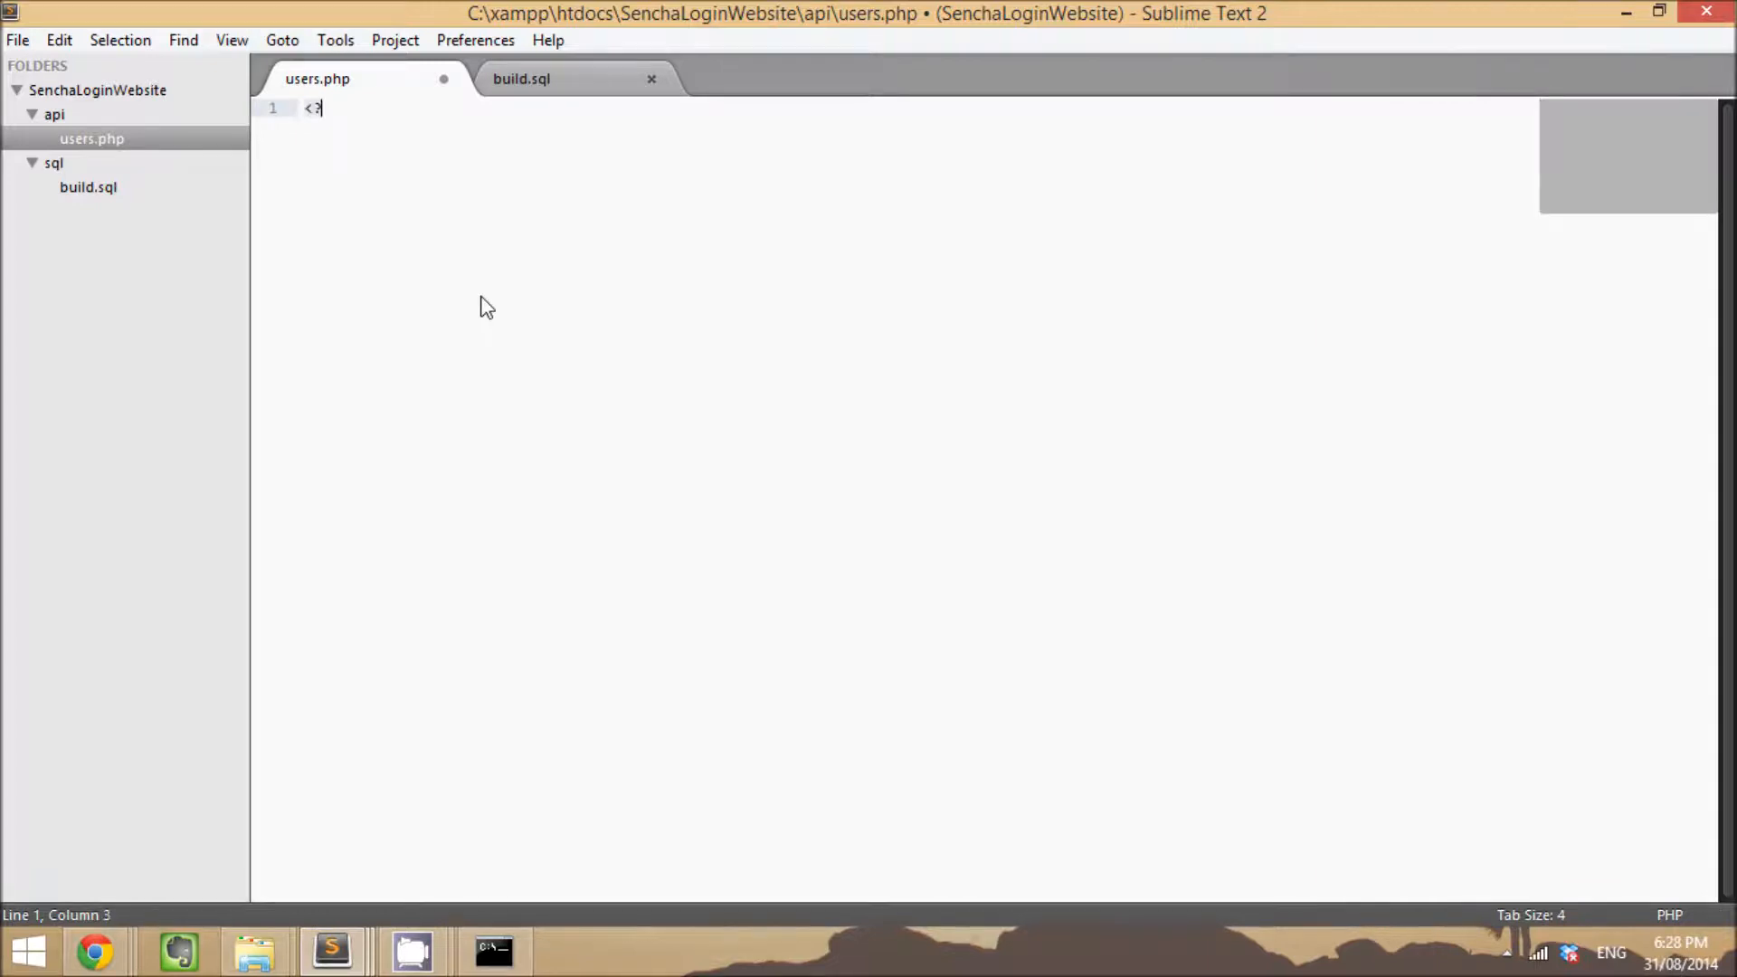
Step: Start the <?php block and write $mysqli = new mysqli("localhost", "db_user", ...)
type("php")
type("?>")
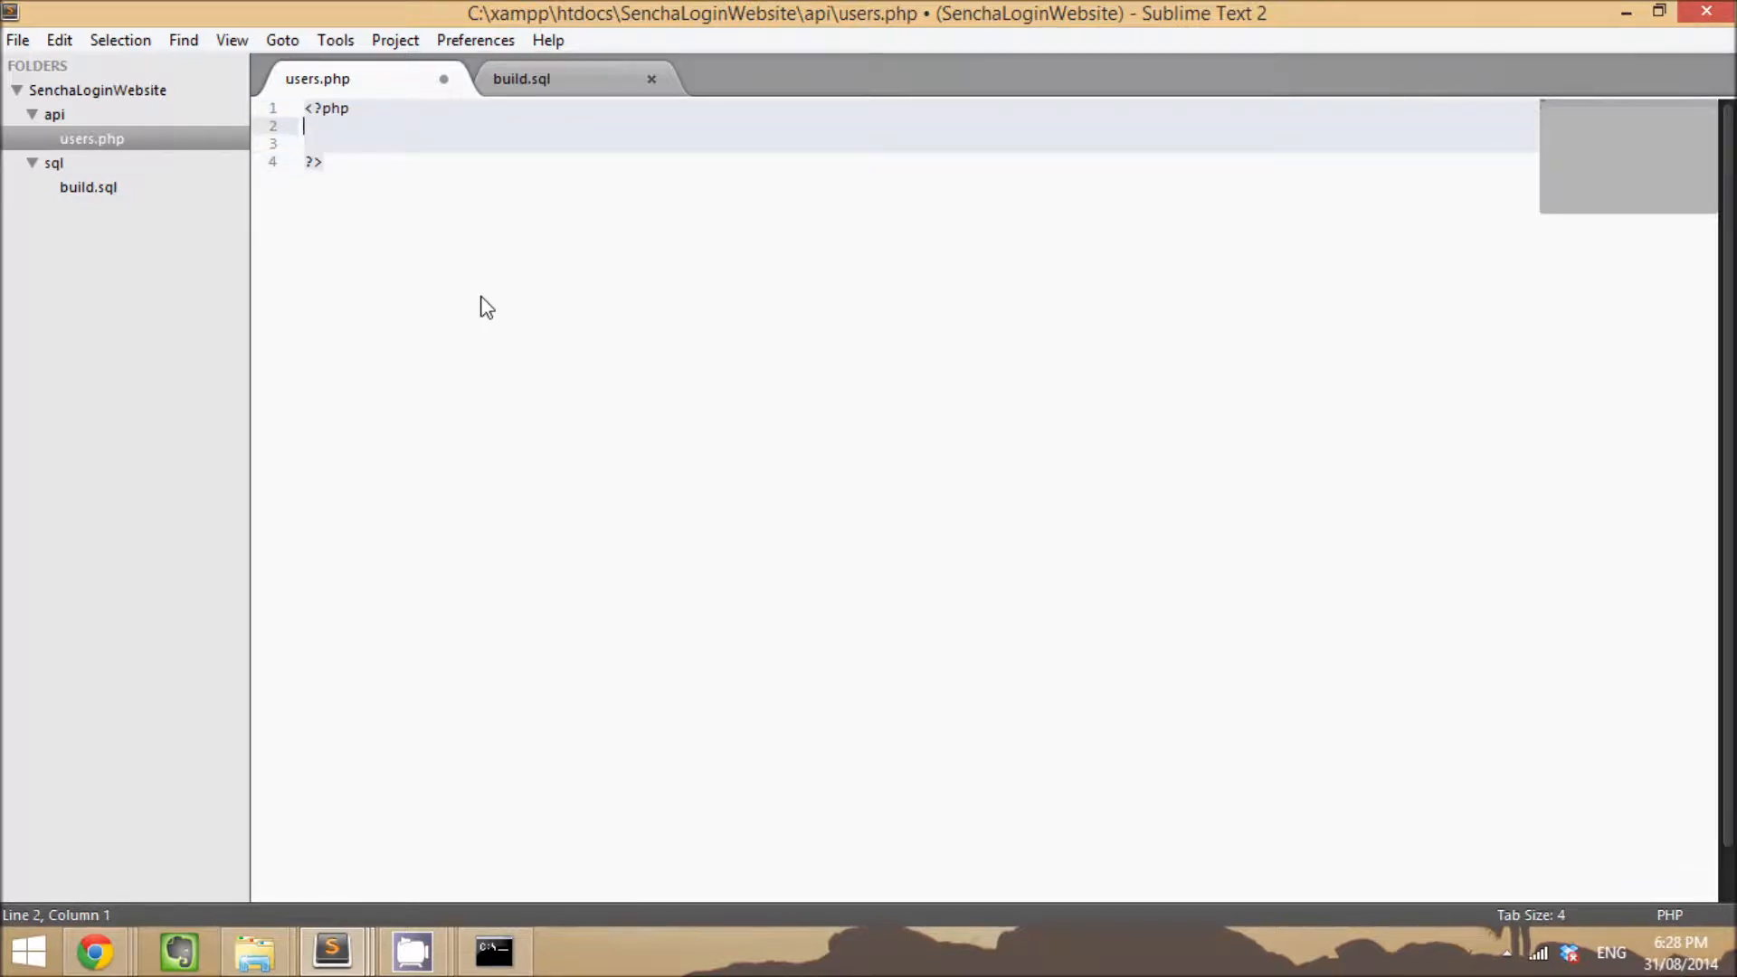
key("enter")
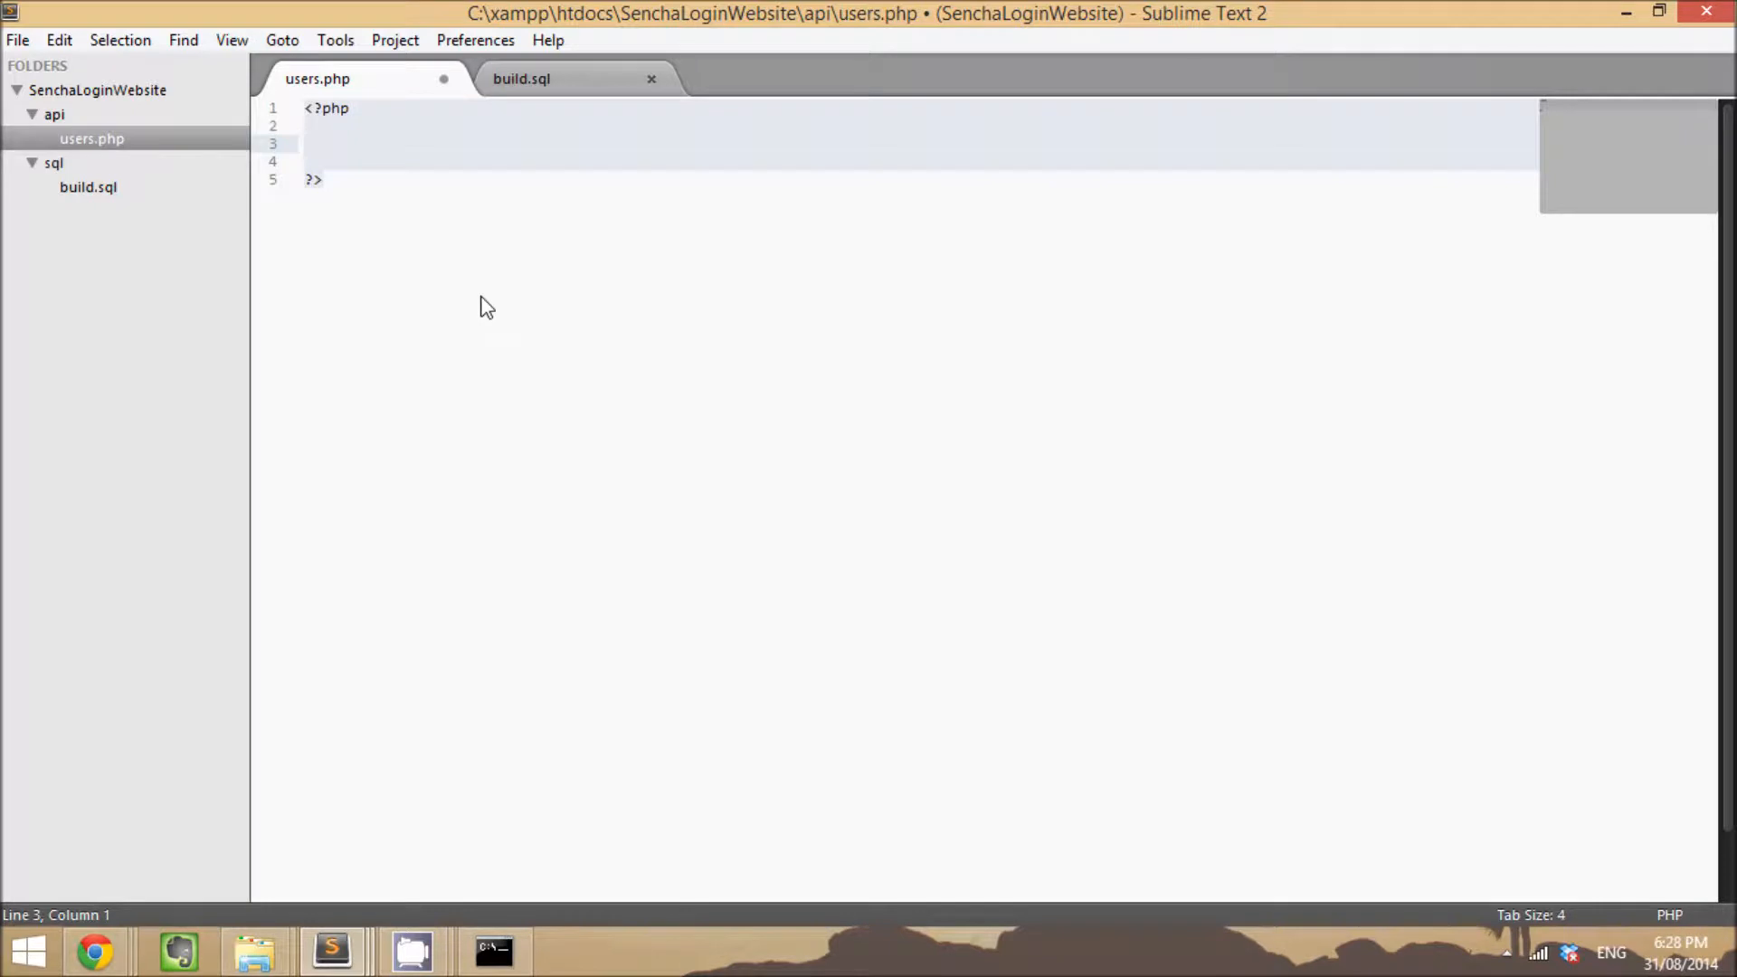
type("$my")
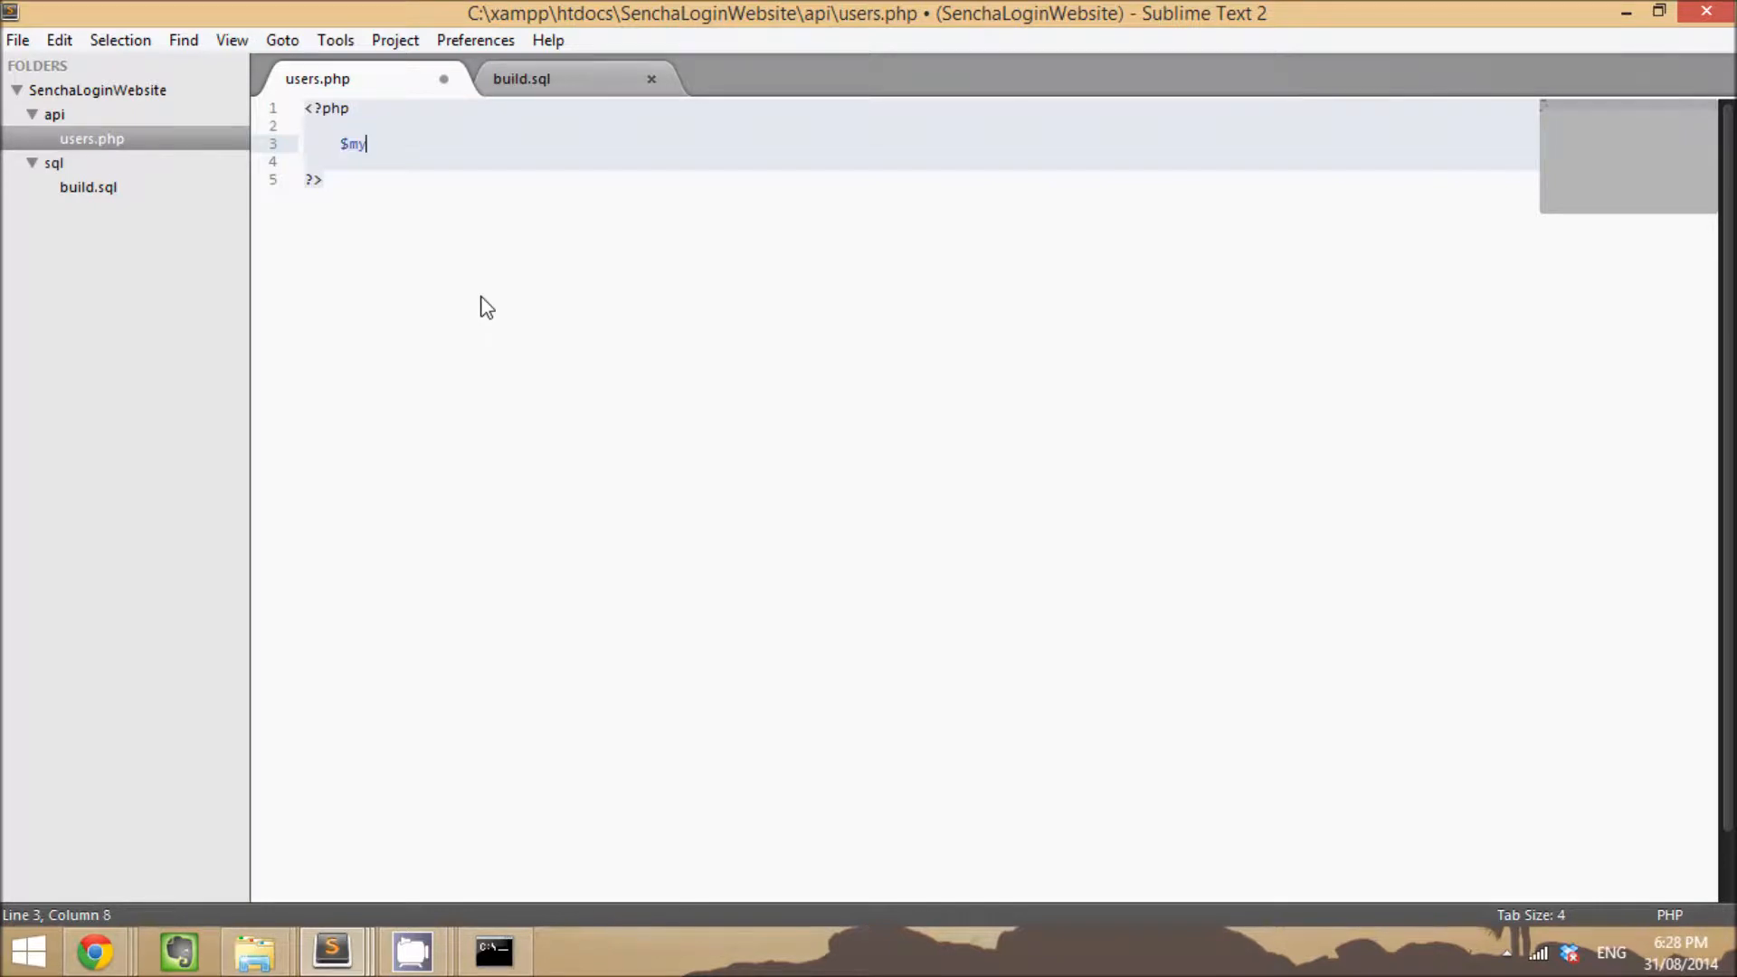
type("sqli = n")
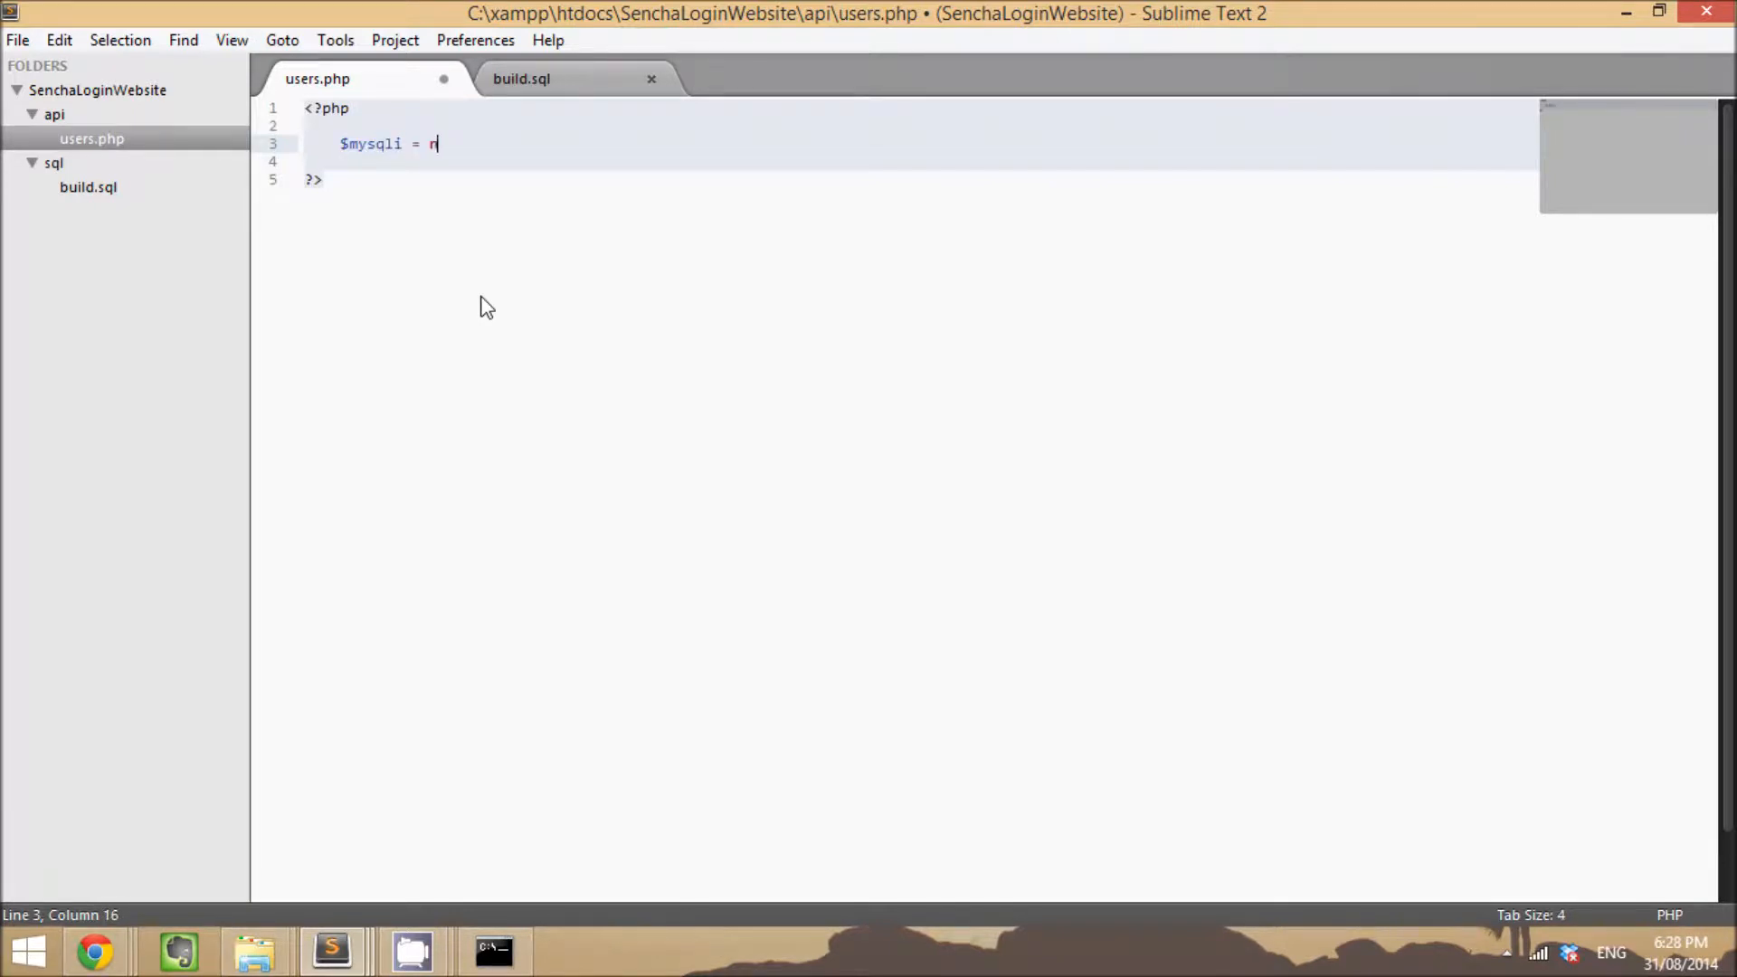
type("ew mysqli(\"")
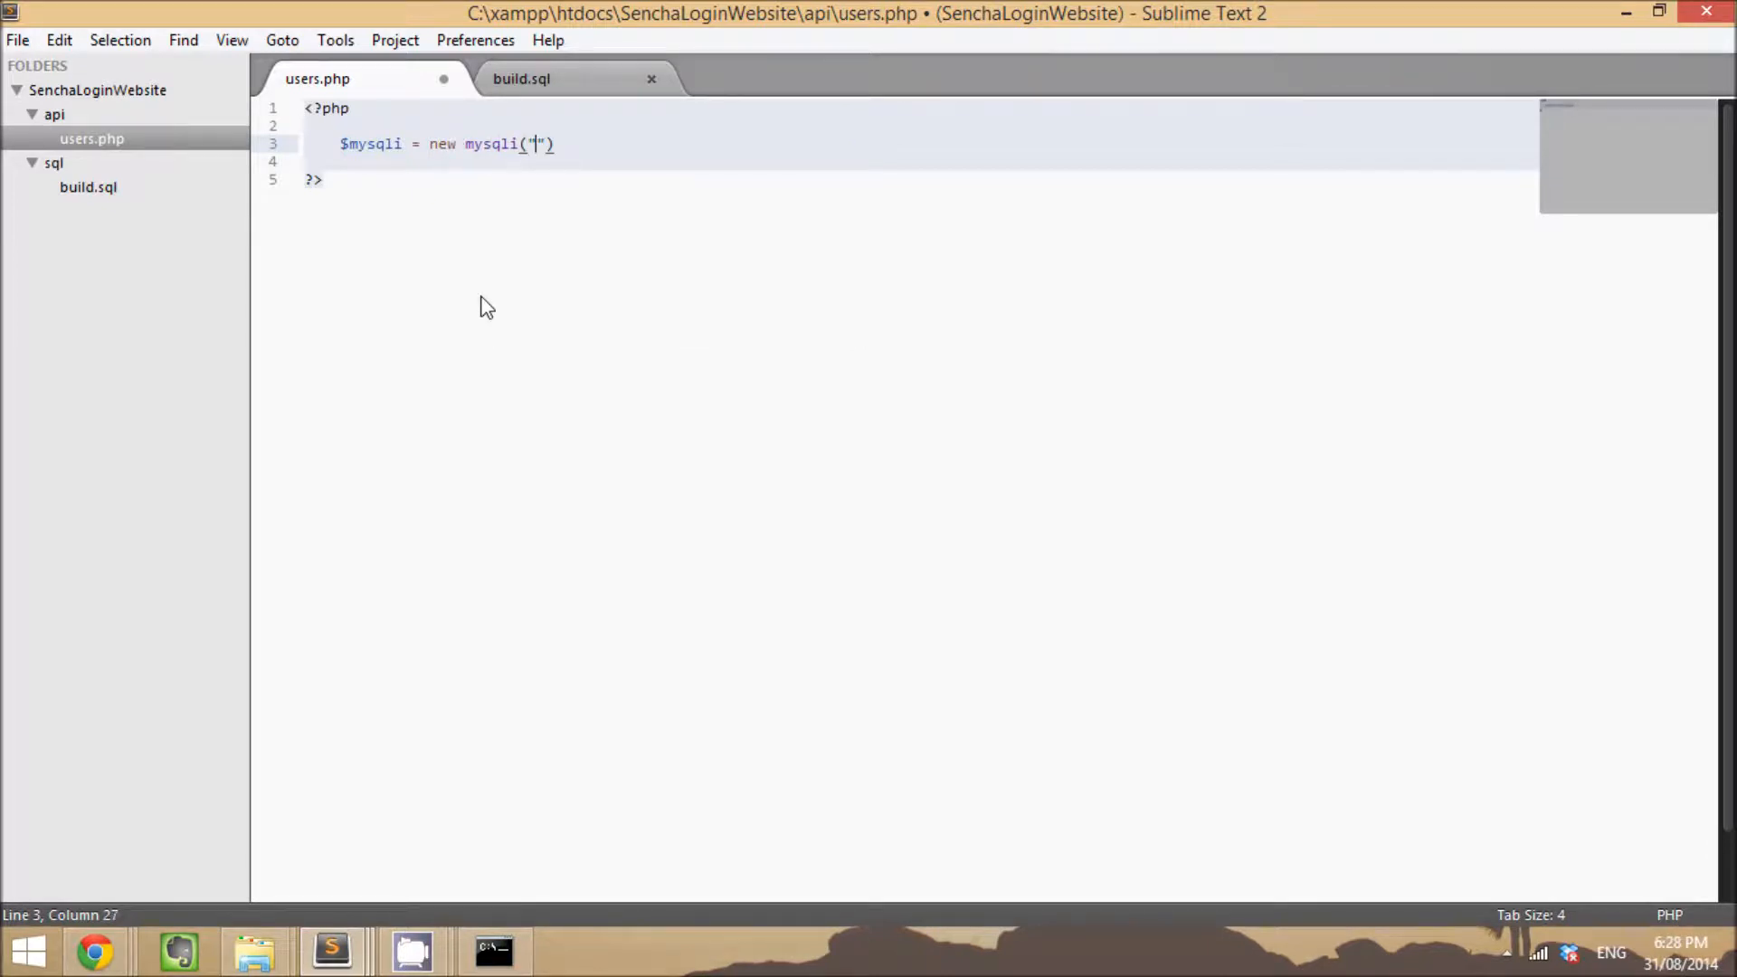
type("localhost")
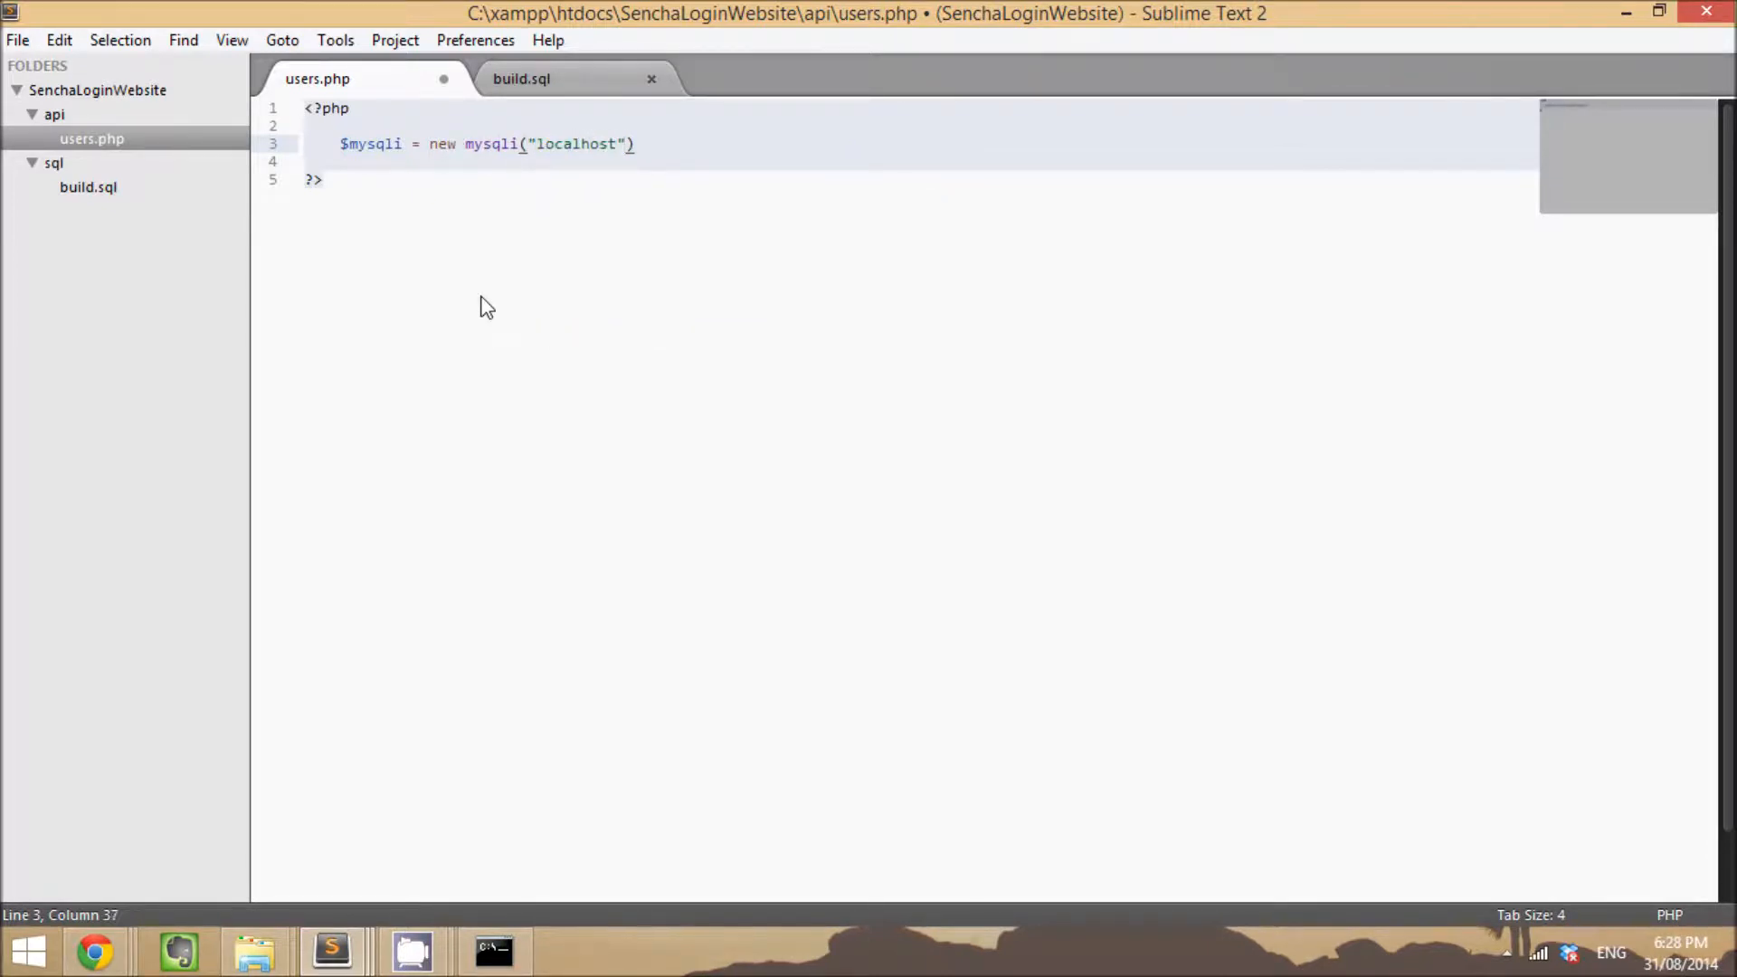
type(", \"\"")
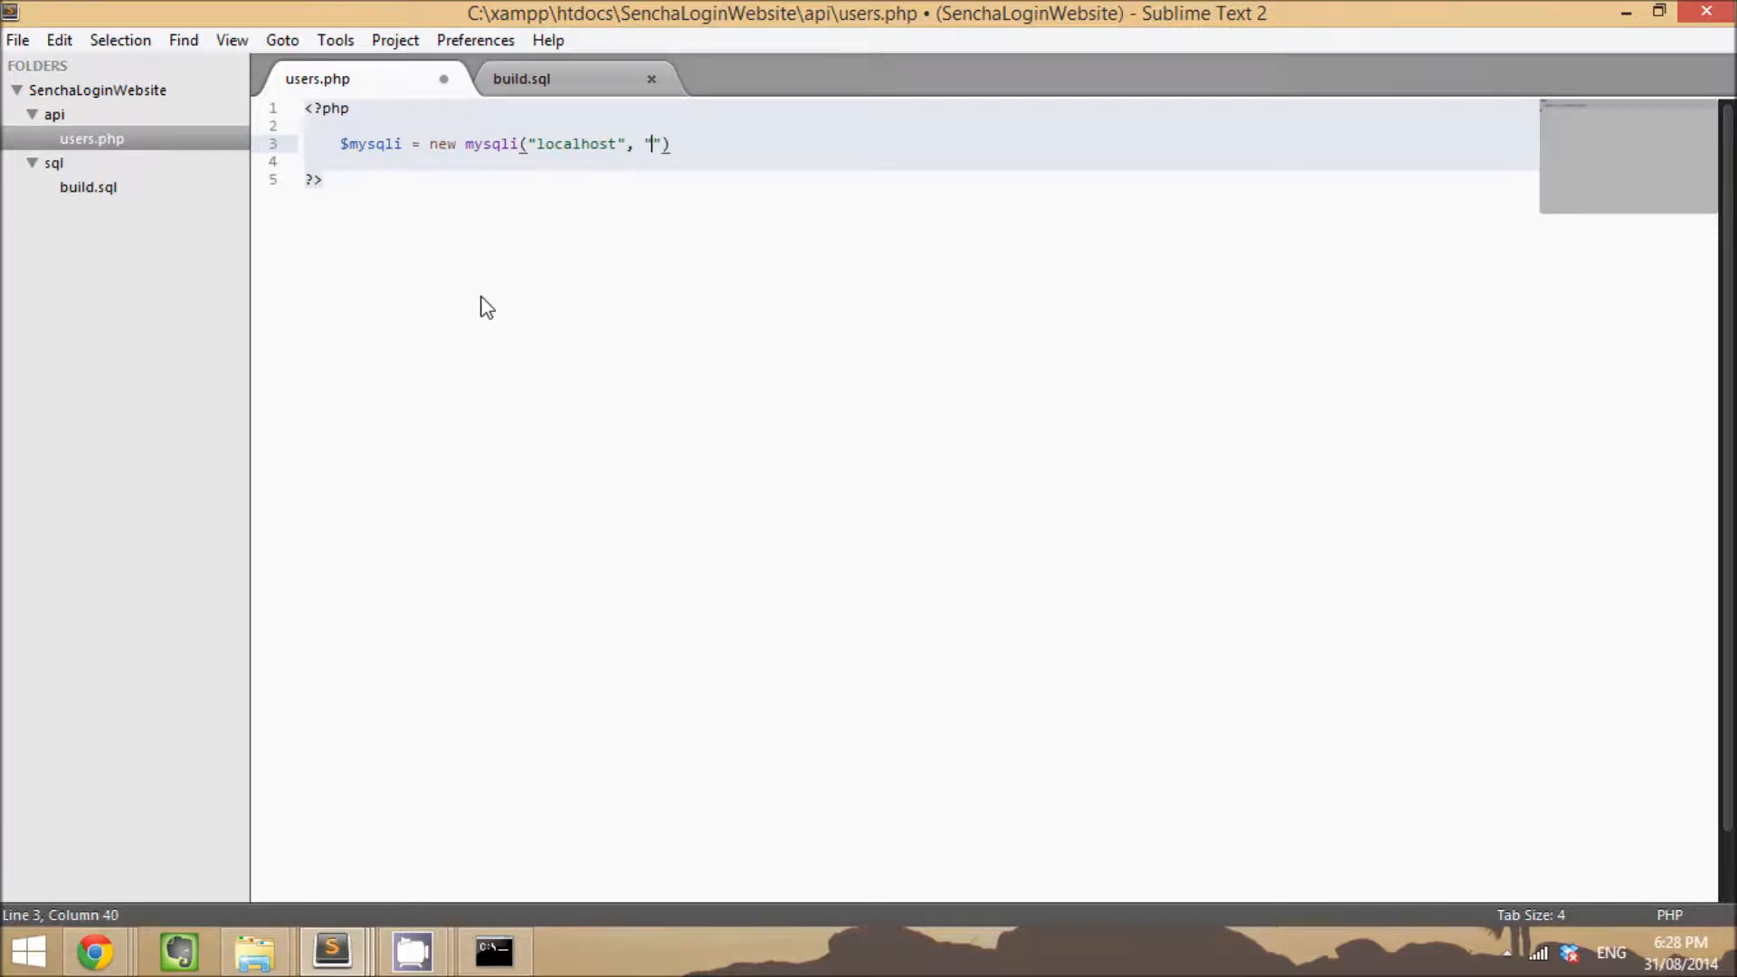
type("db_")
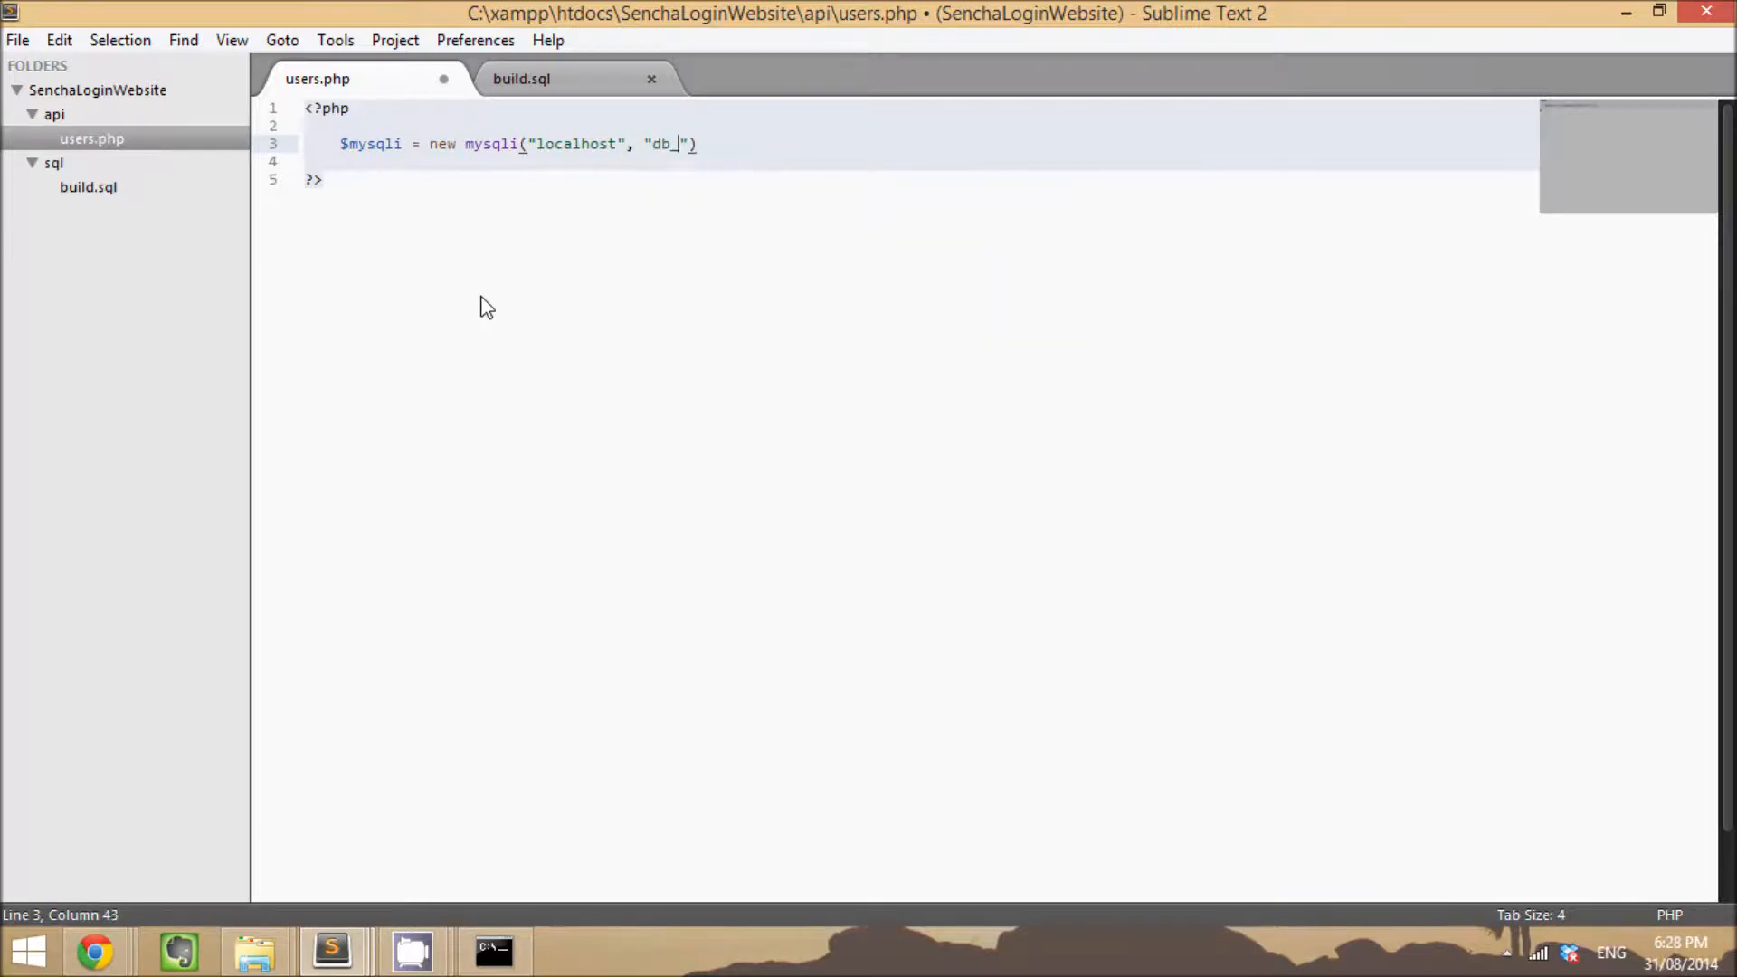
type("user\", \"db_password\", \"db_name")
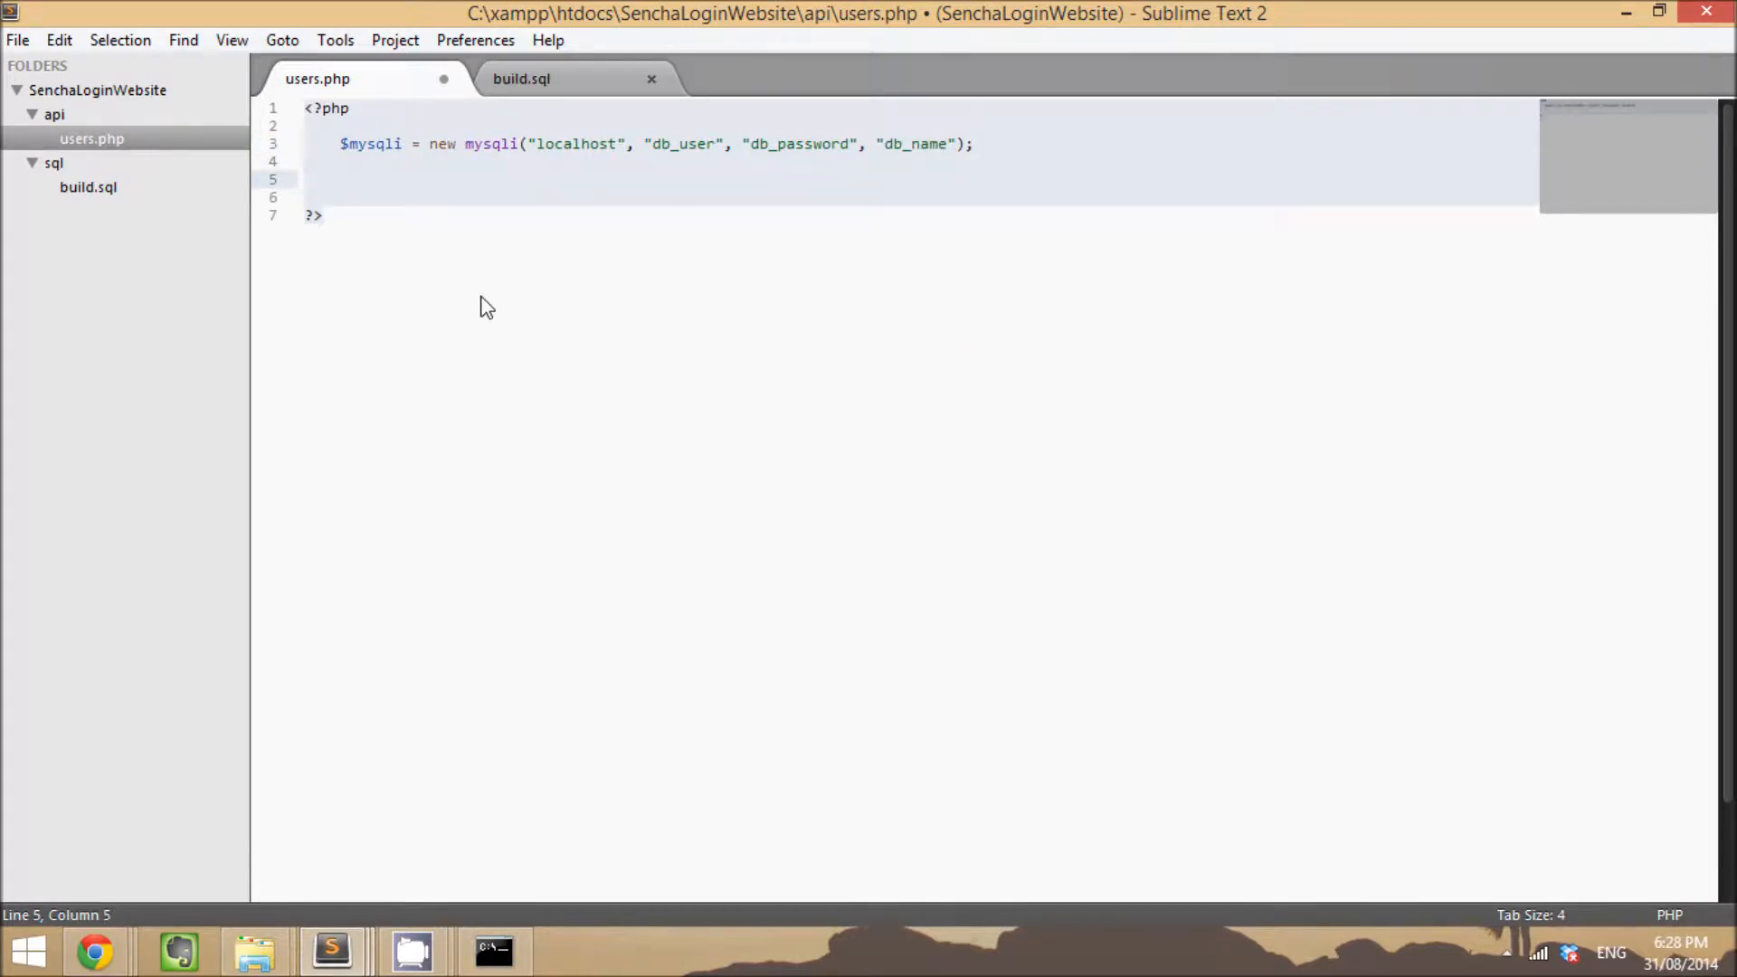
Step: Begin the $action variable on the next line
type("$action")
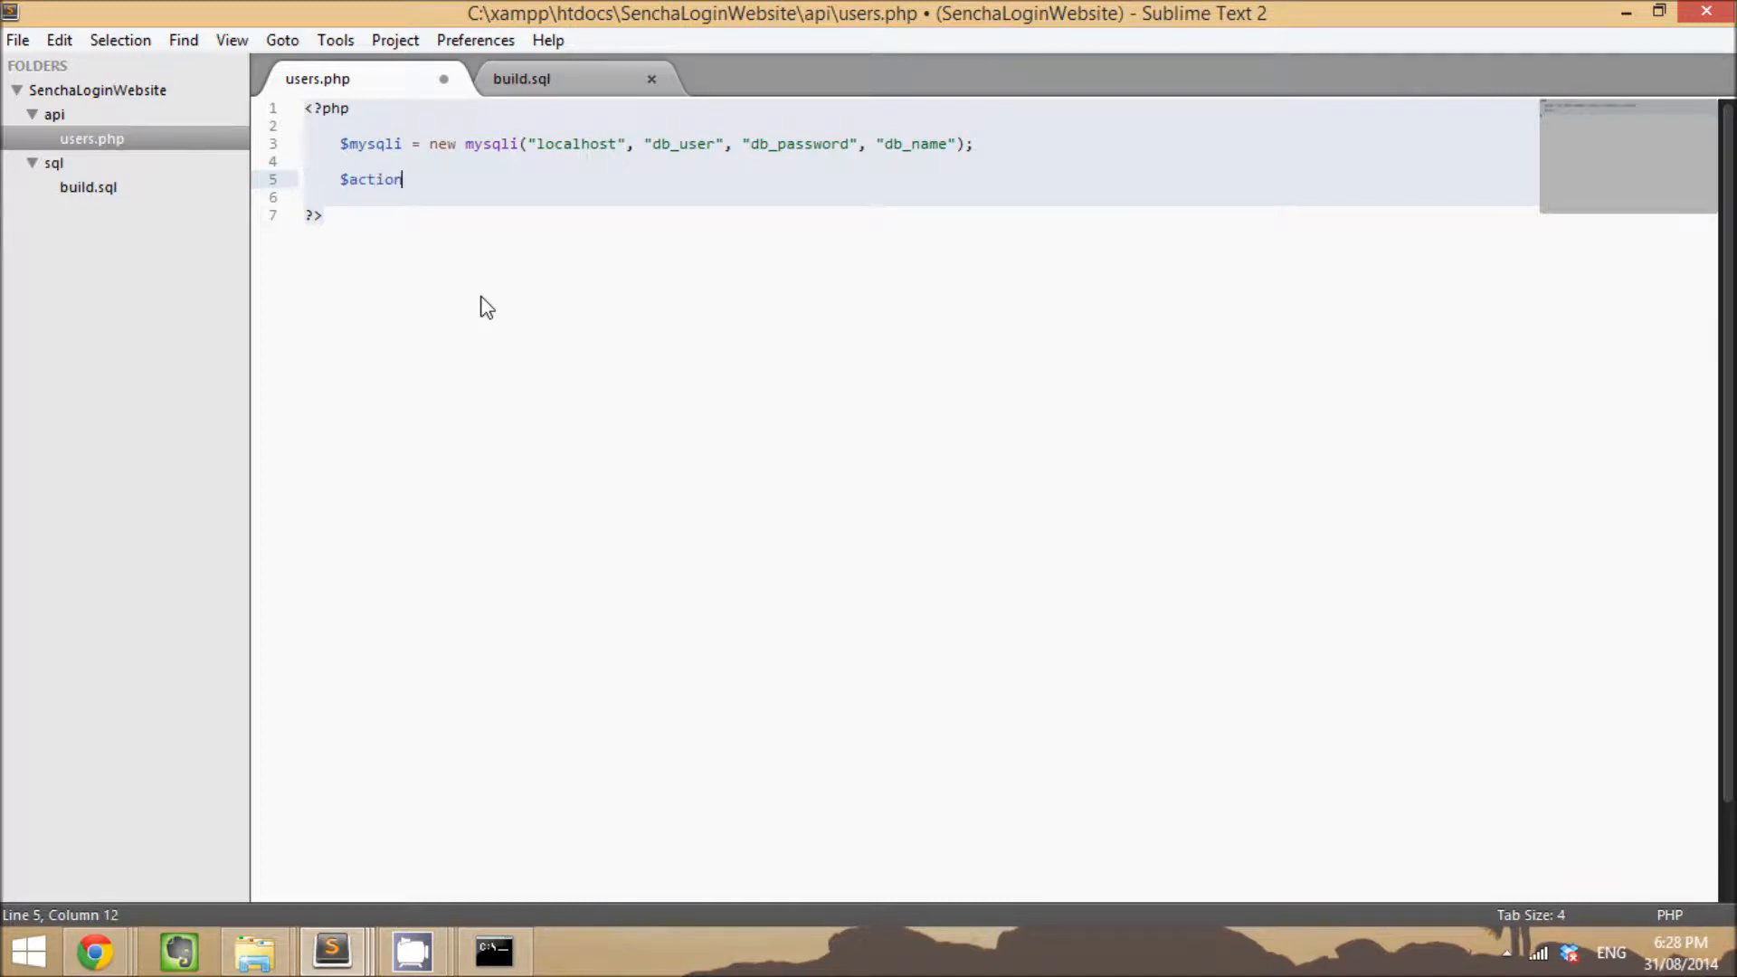
Step: Assign $action = $_GET["action"];
type("=")
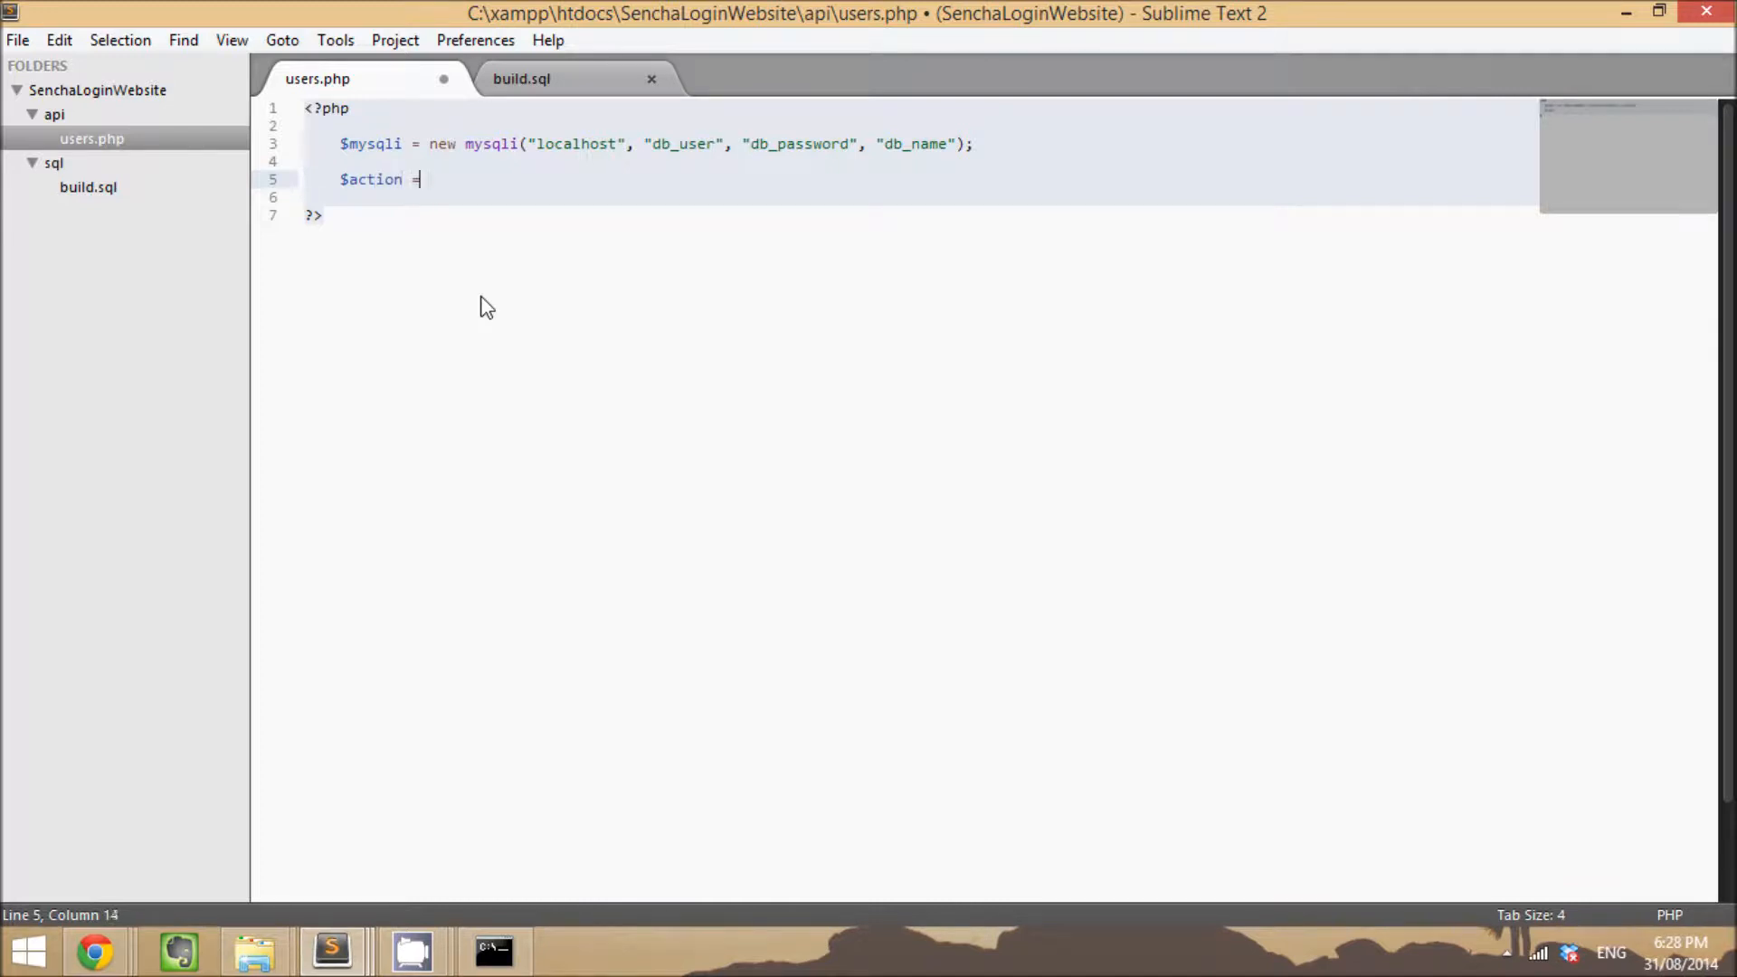
type("$_")
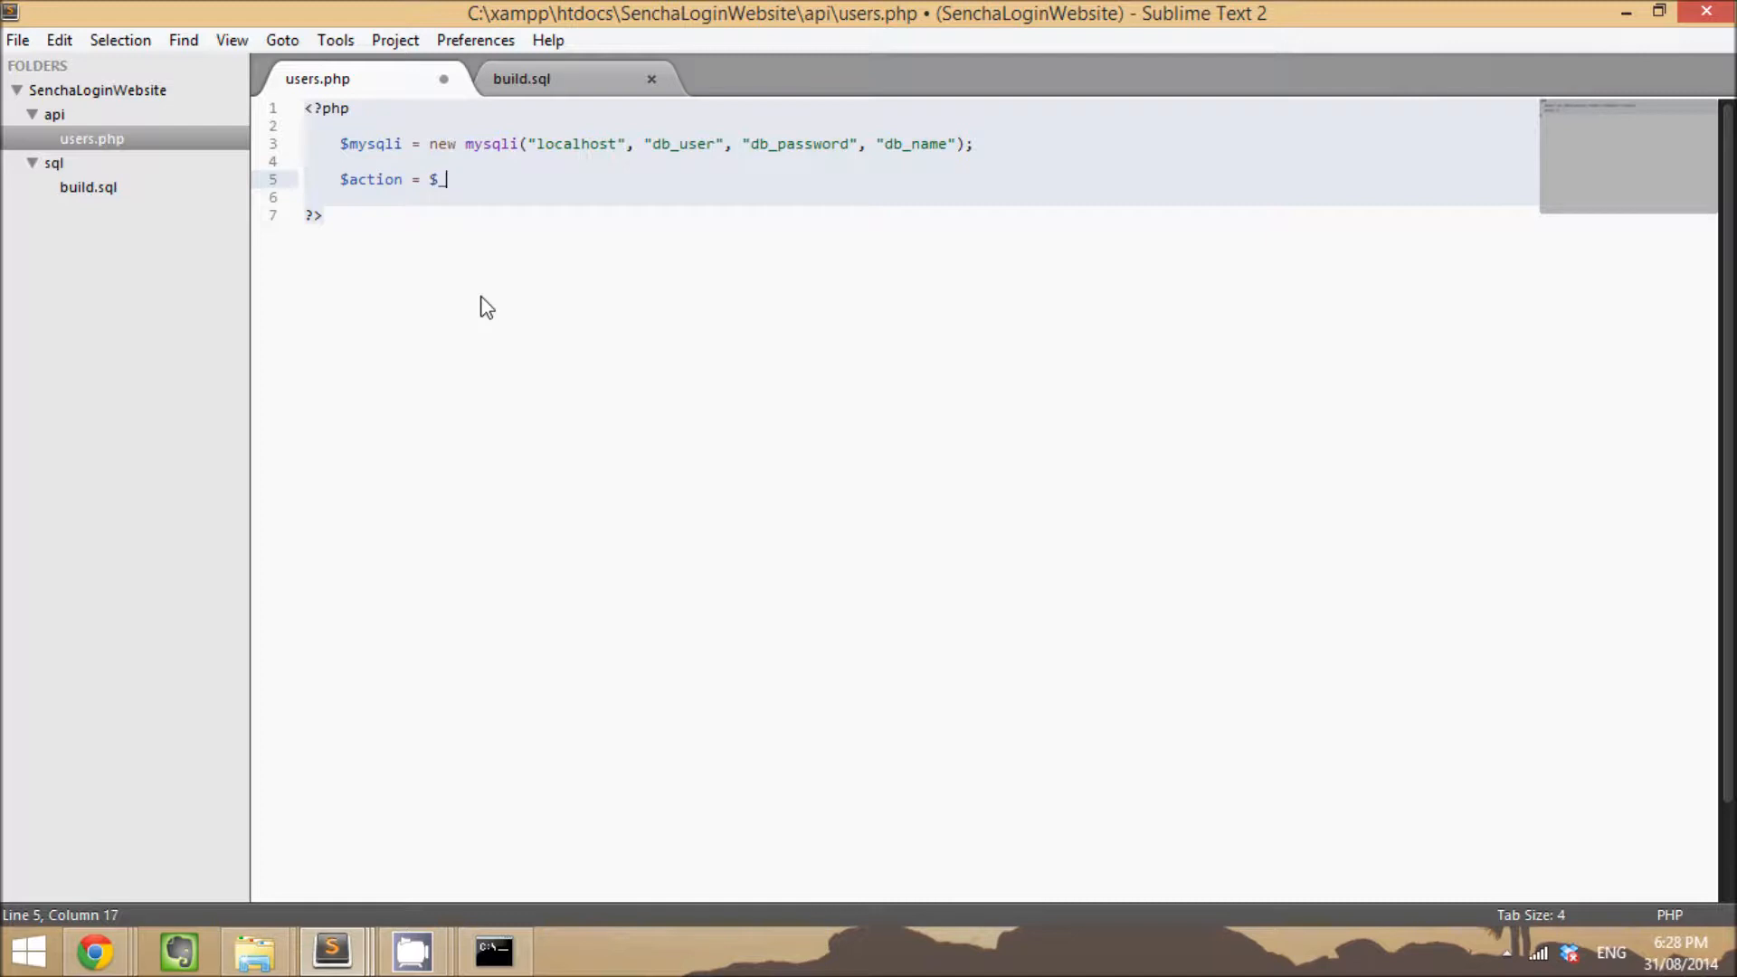
type("G")
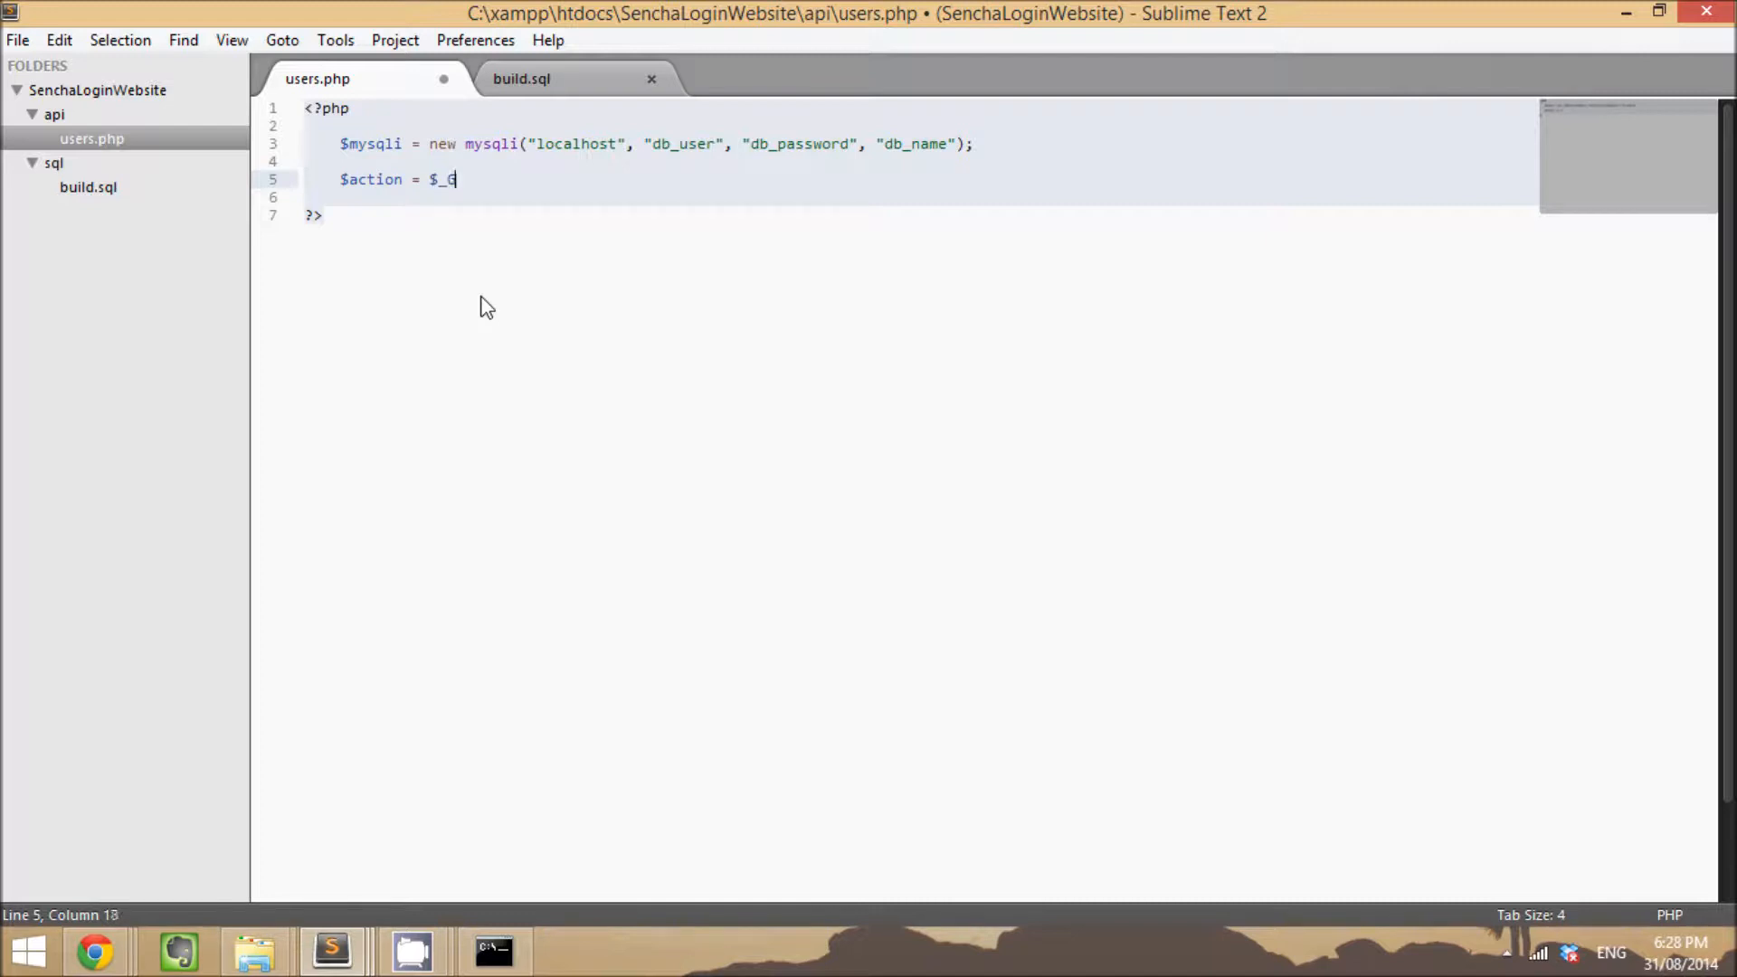
type("ET[\"\"]")
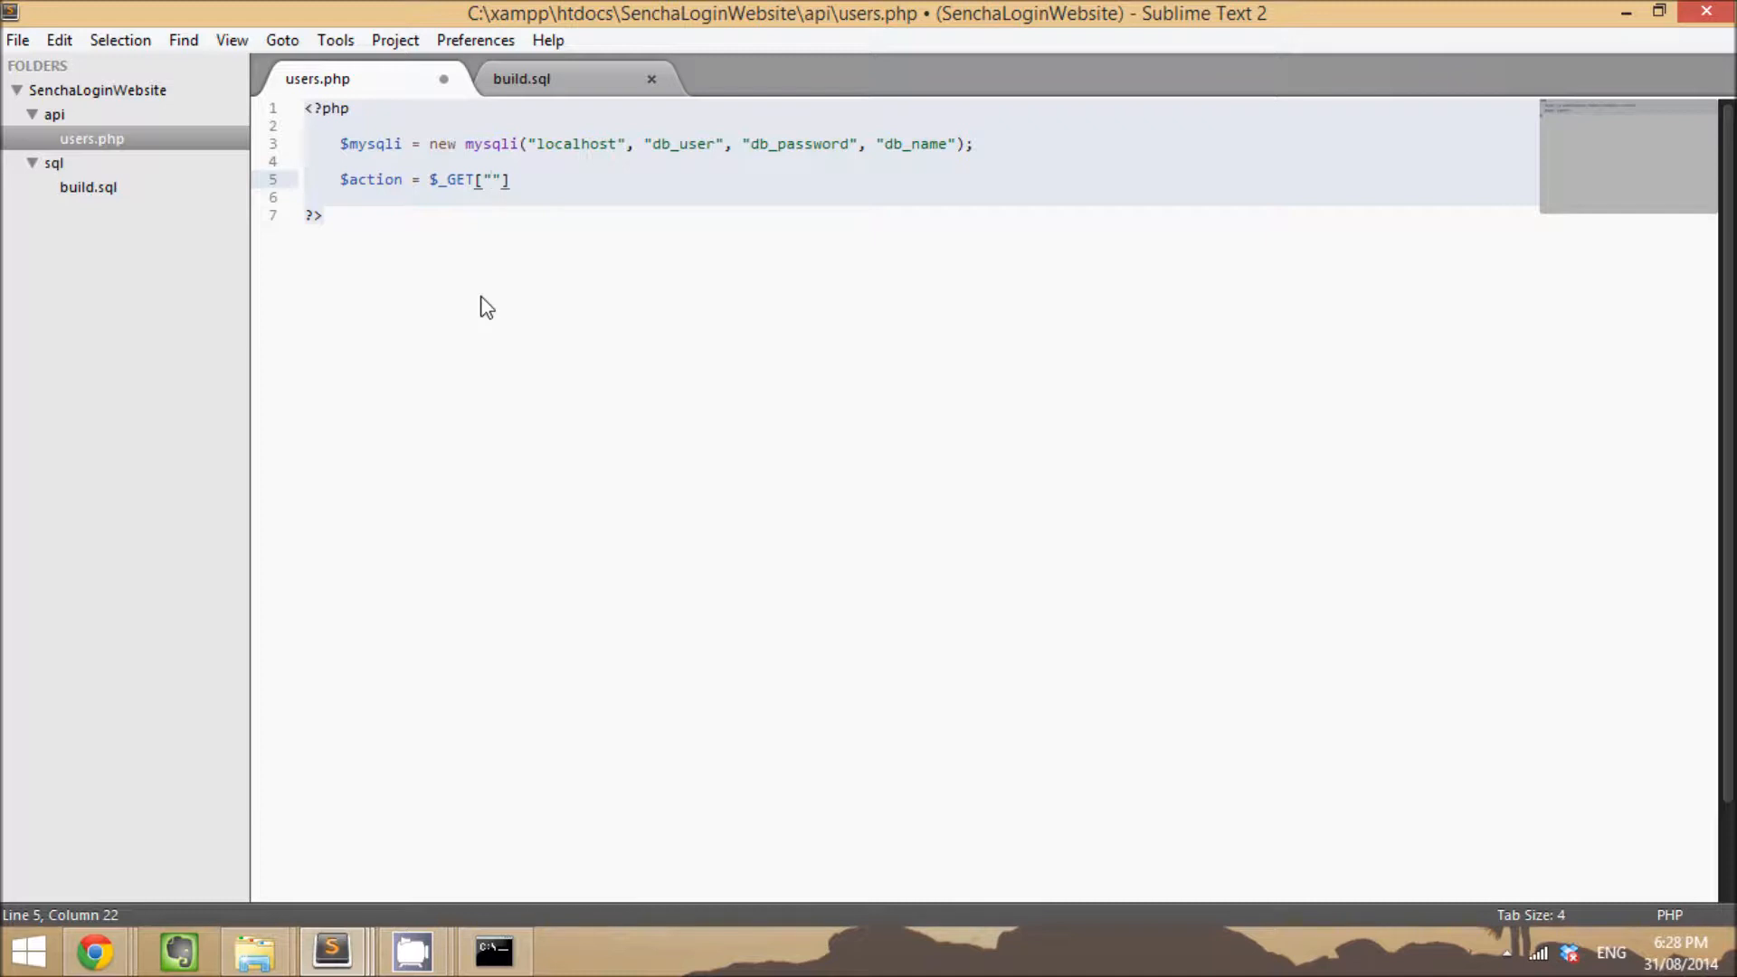
type("action")
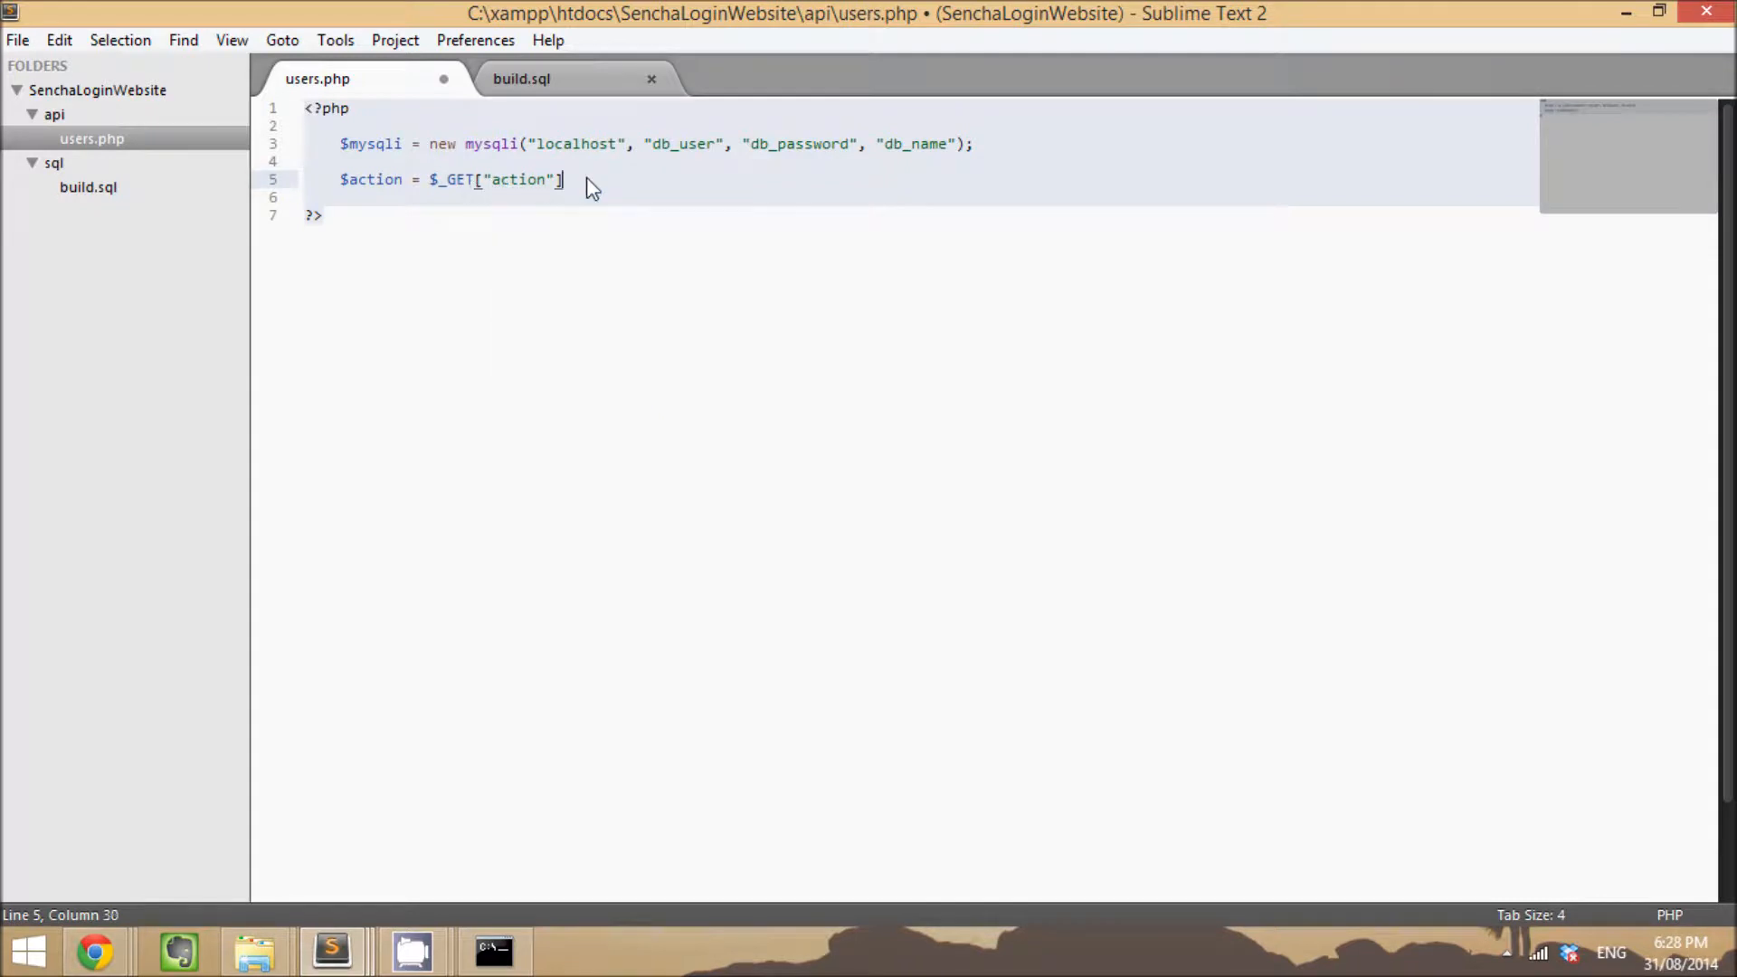
type(";")
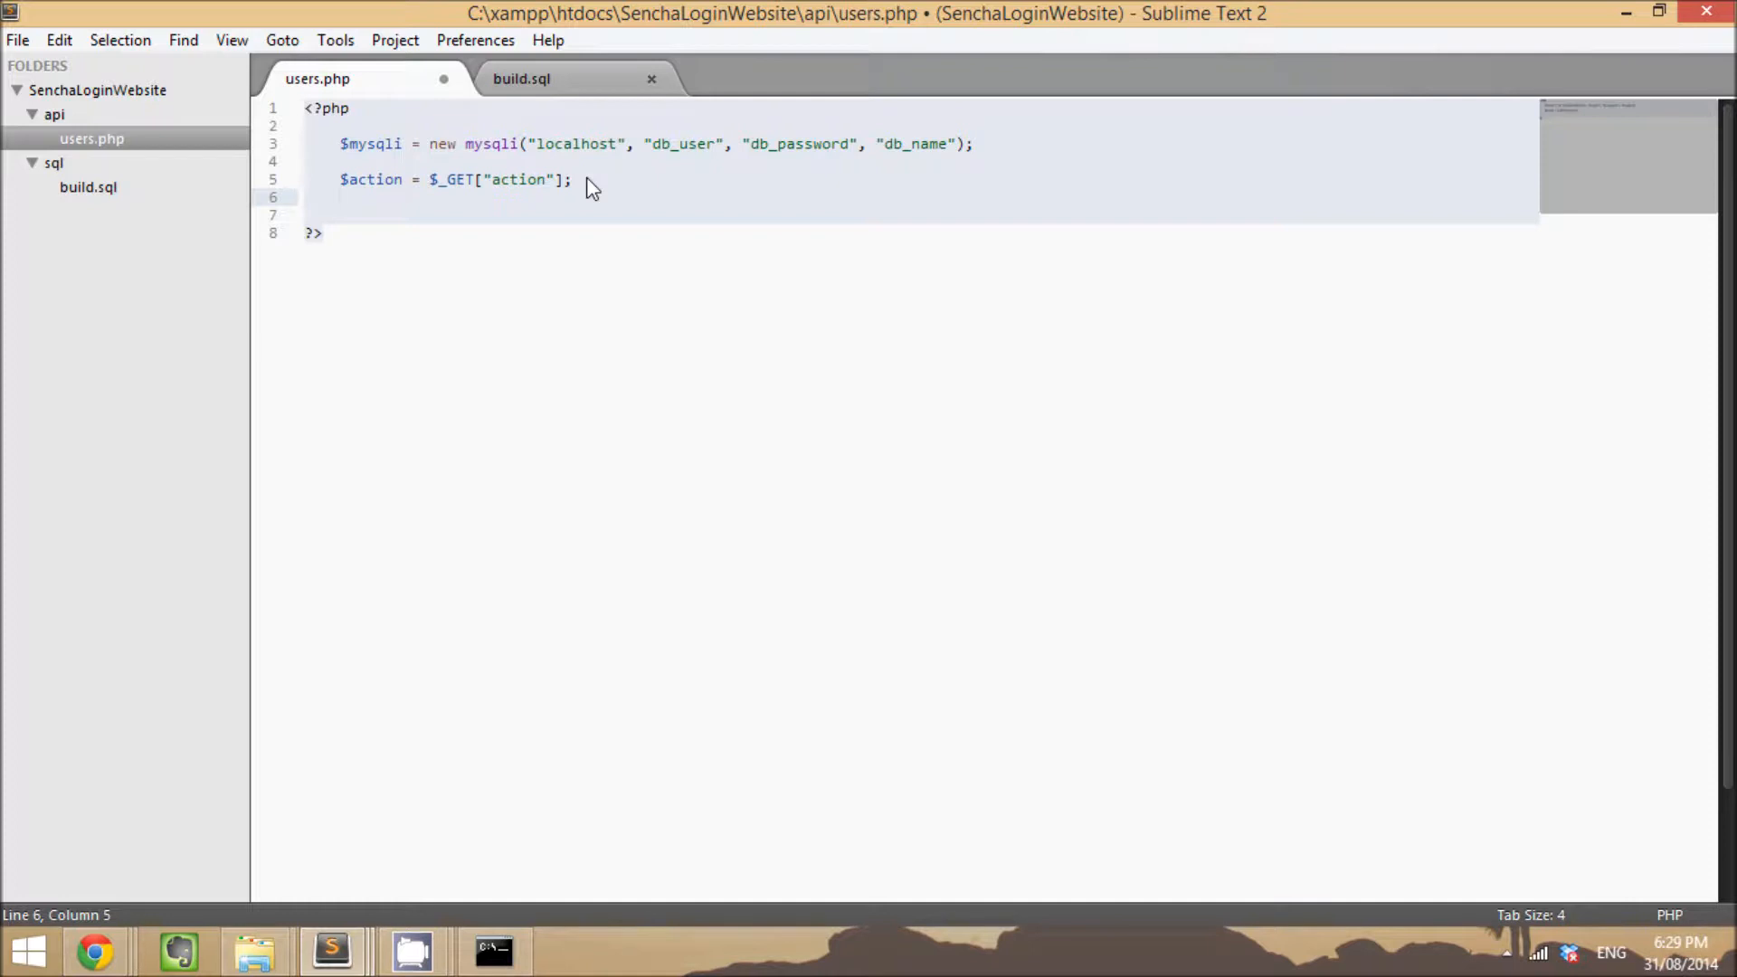
Step: Set $result to the default JSON string "{'success':false}"
type("$res")
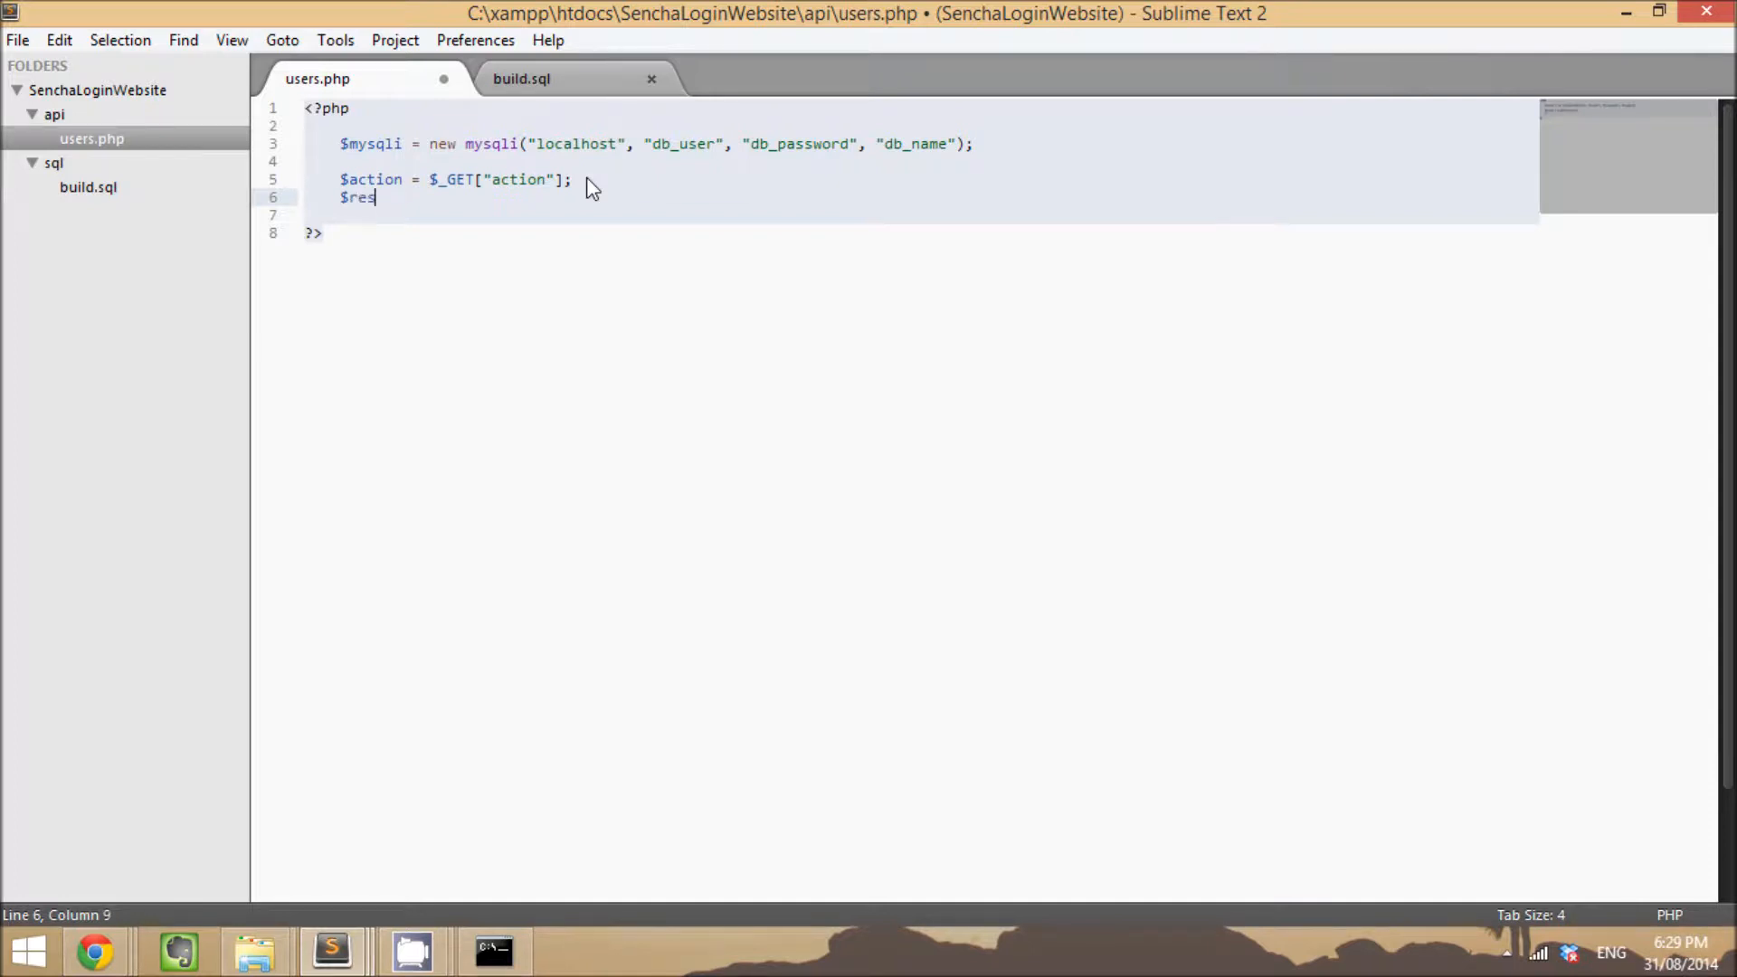
type("ult =")
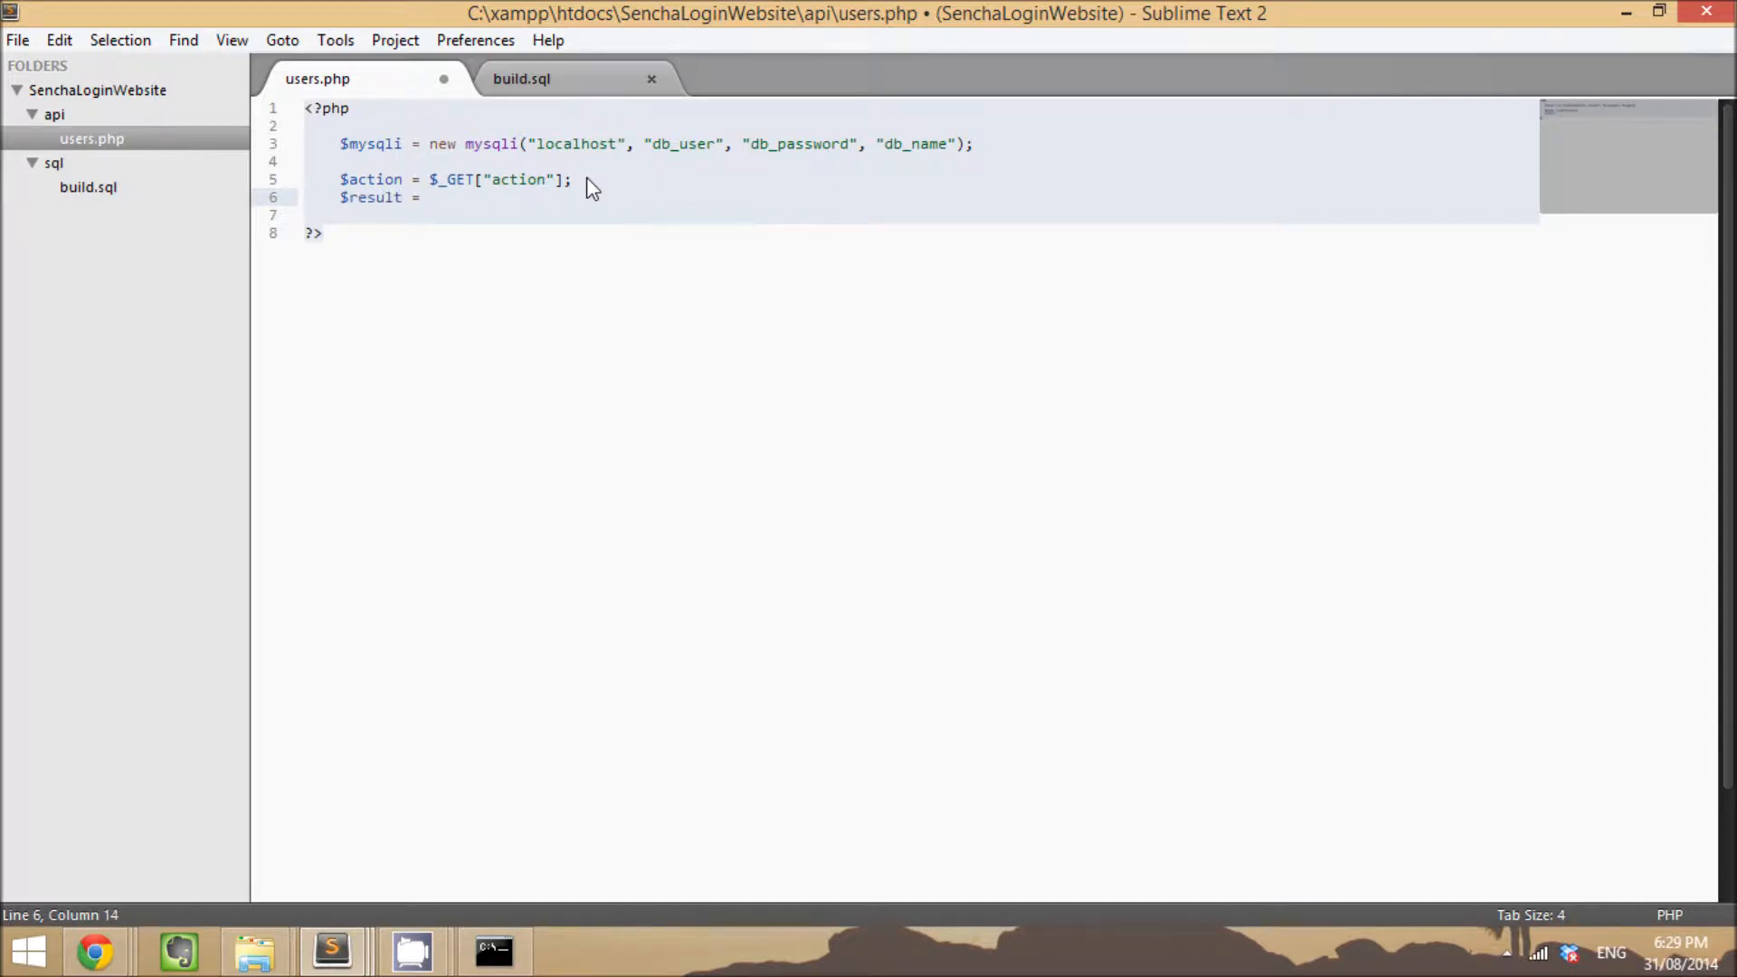
type("\"\"")
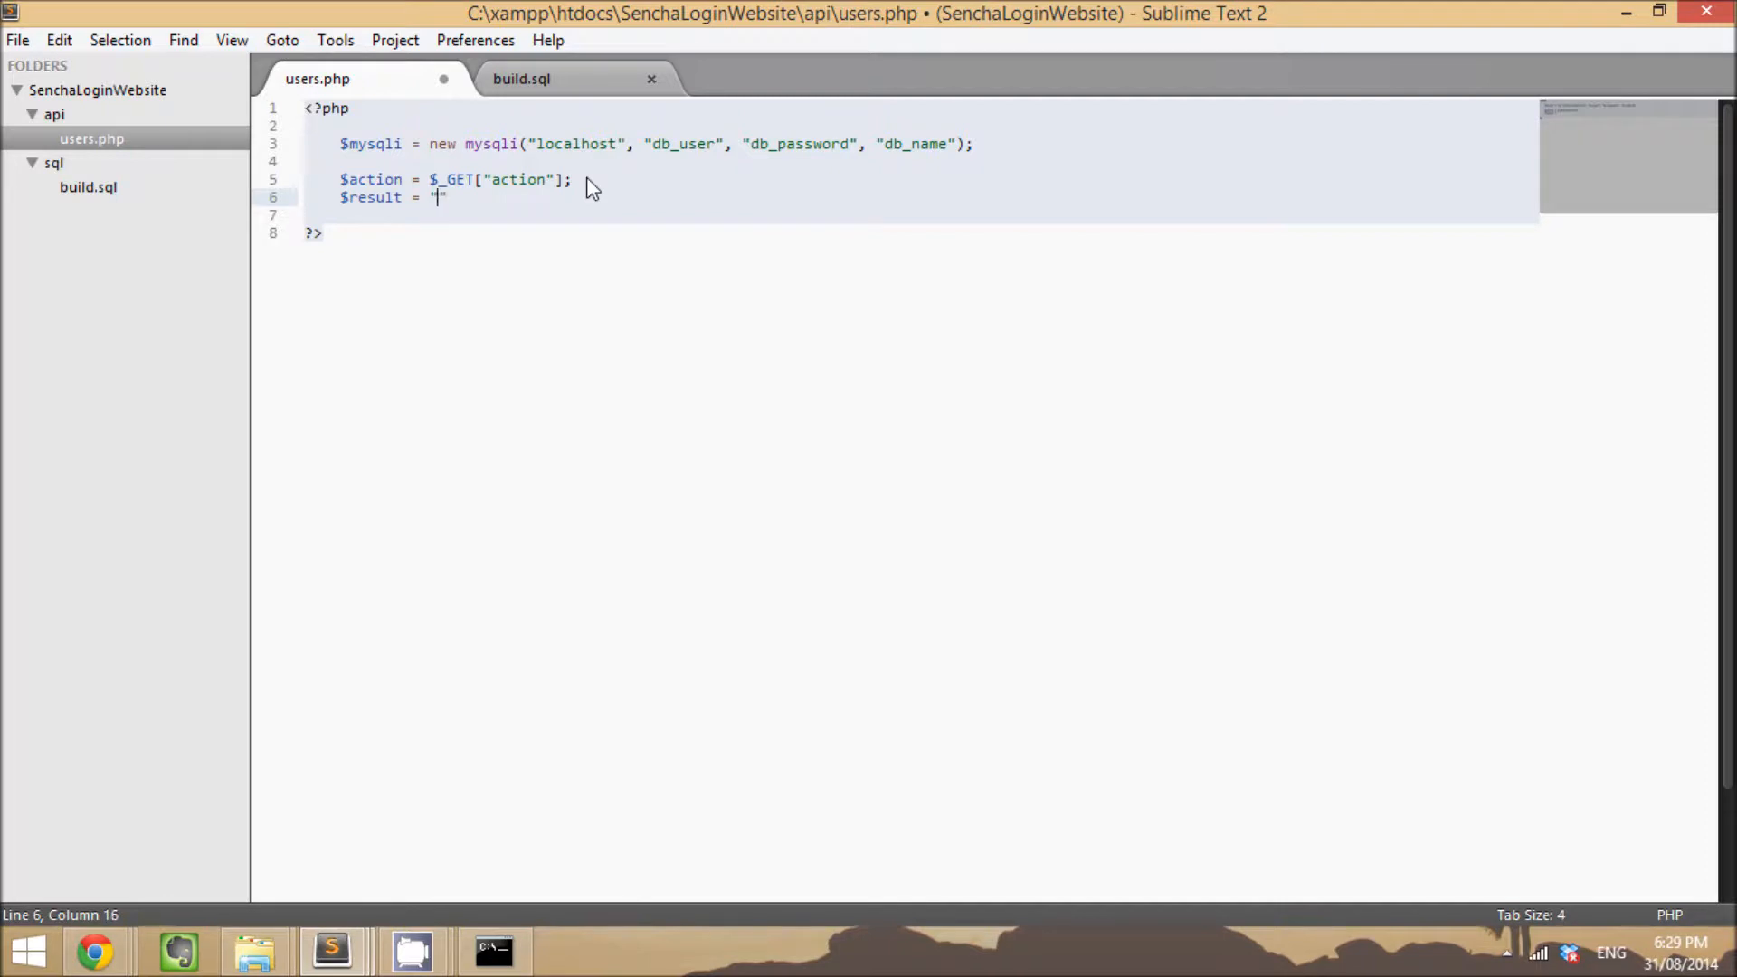
type("{'")
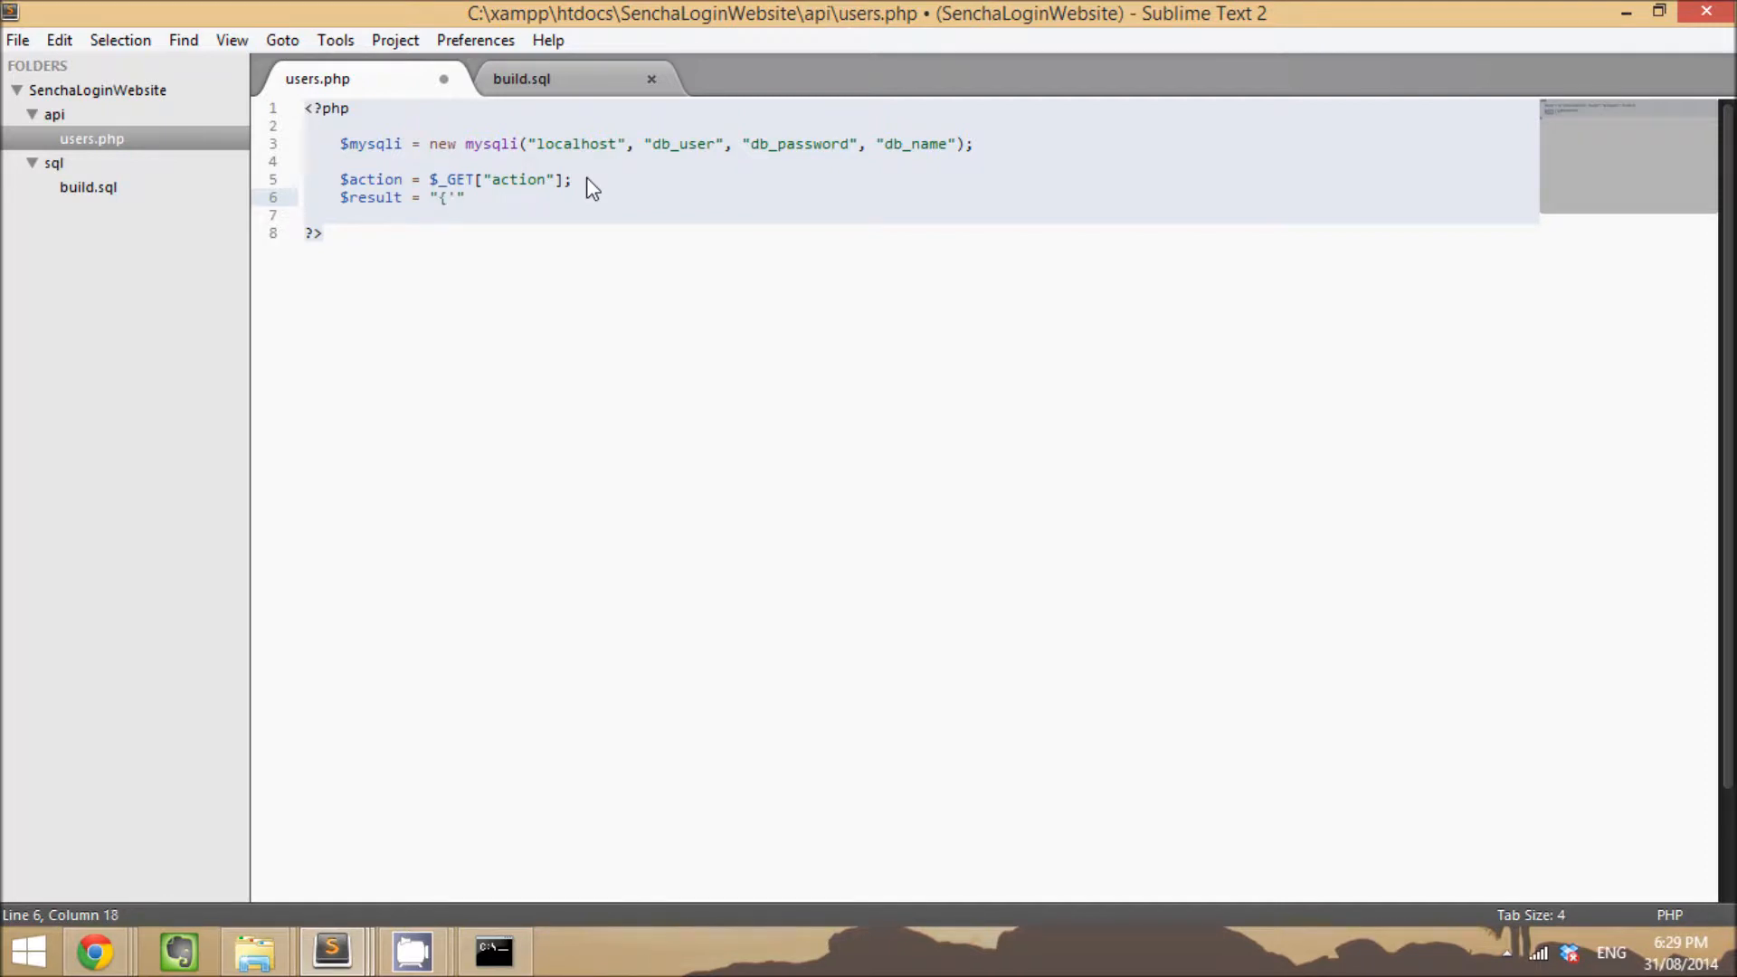
type("success':false")
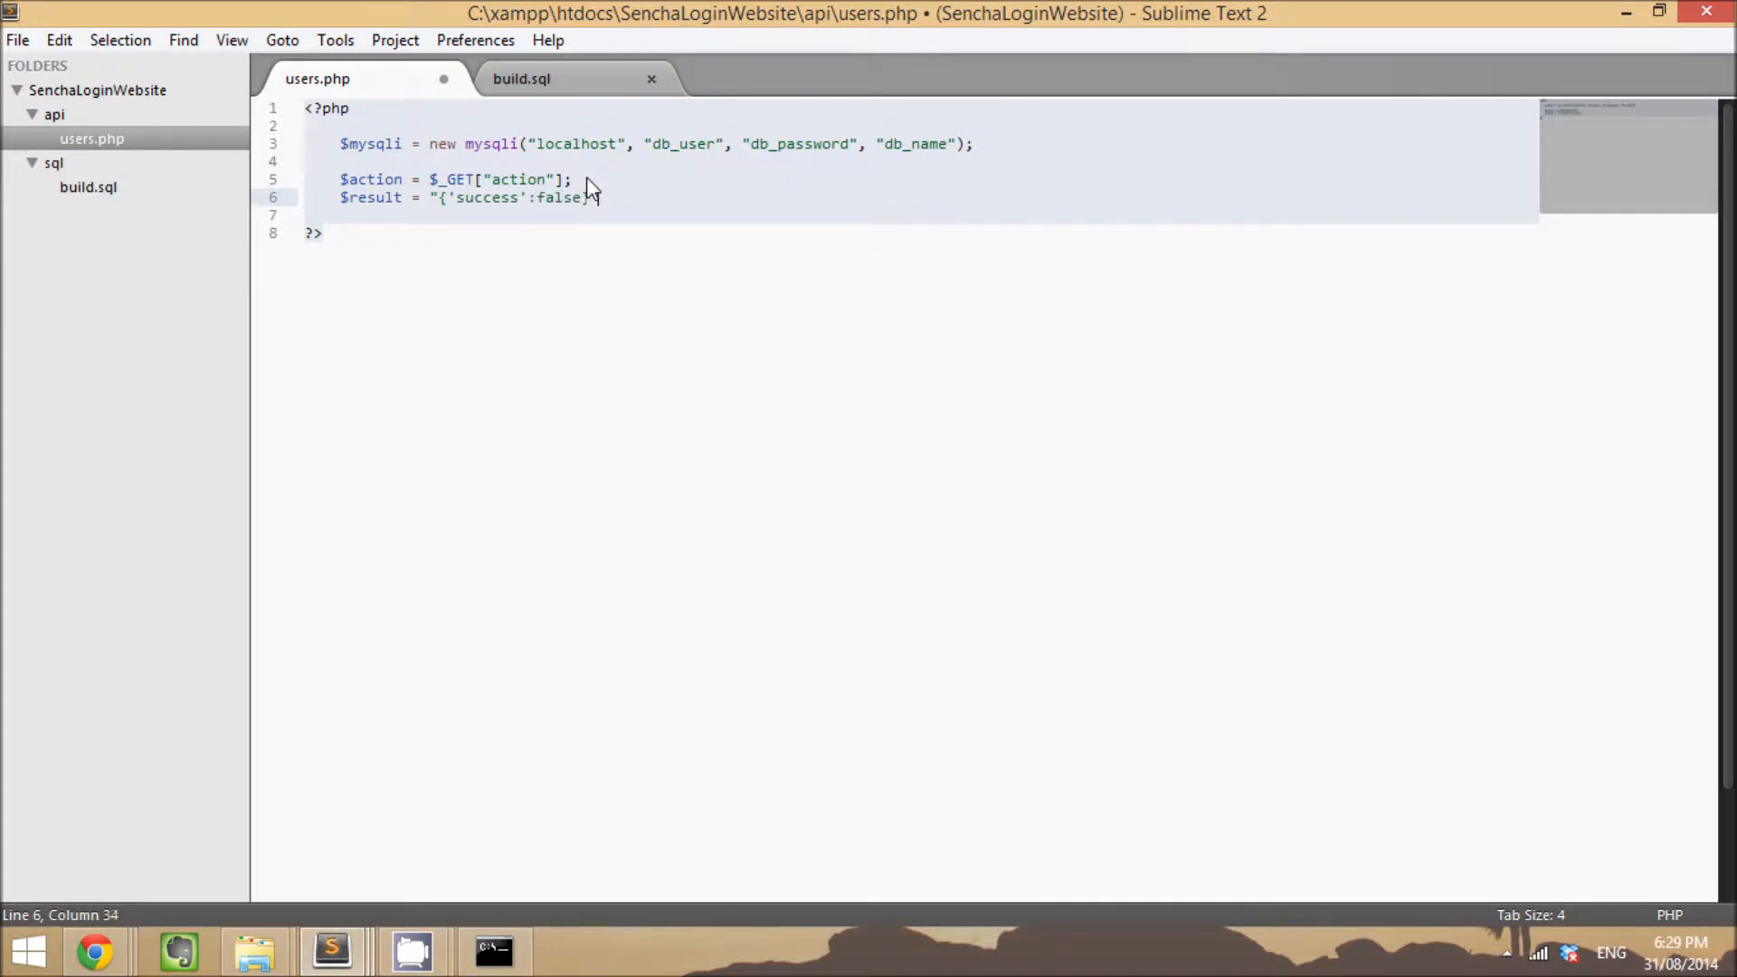
type("}")
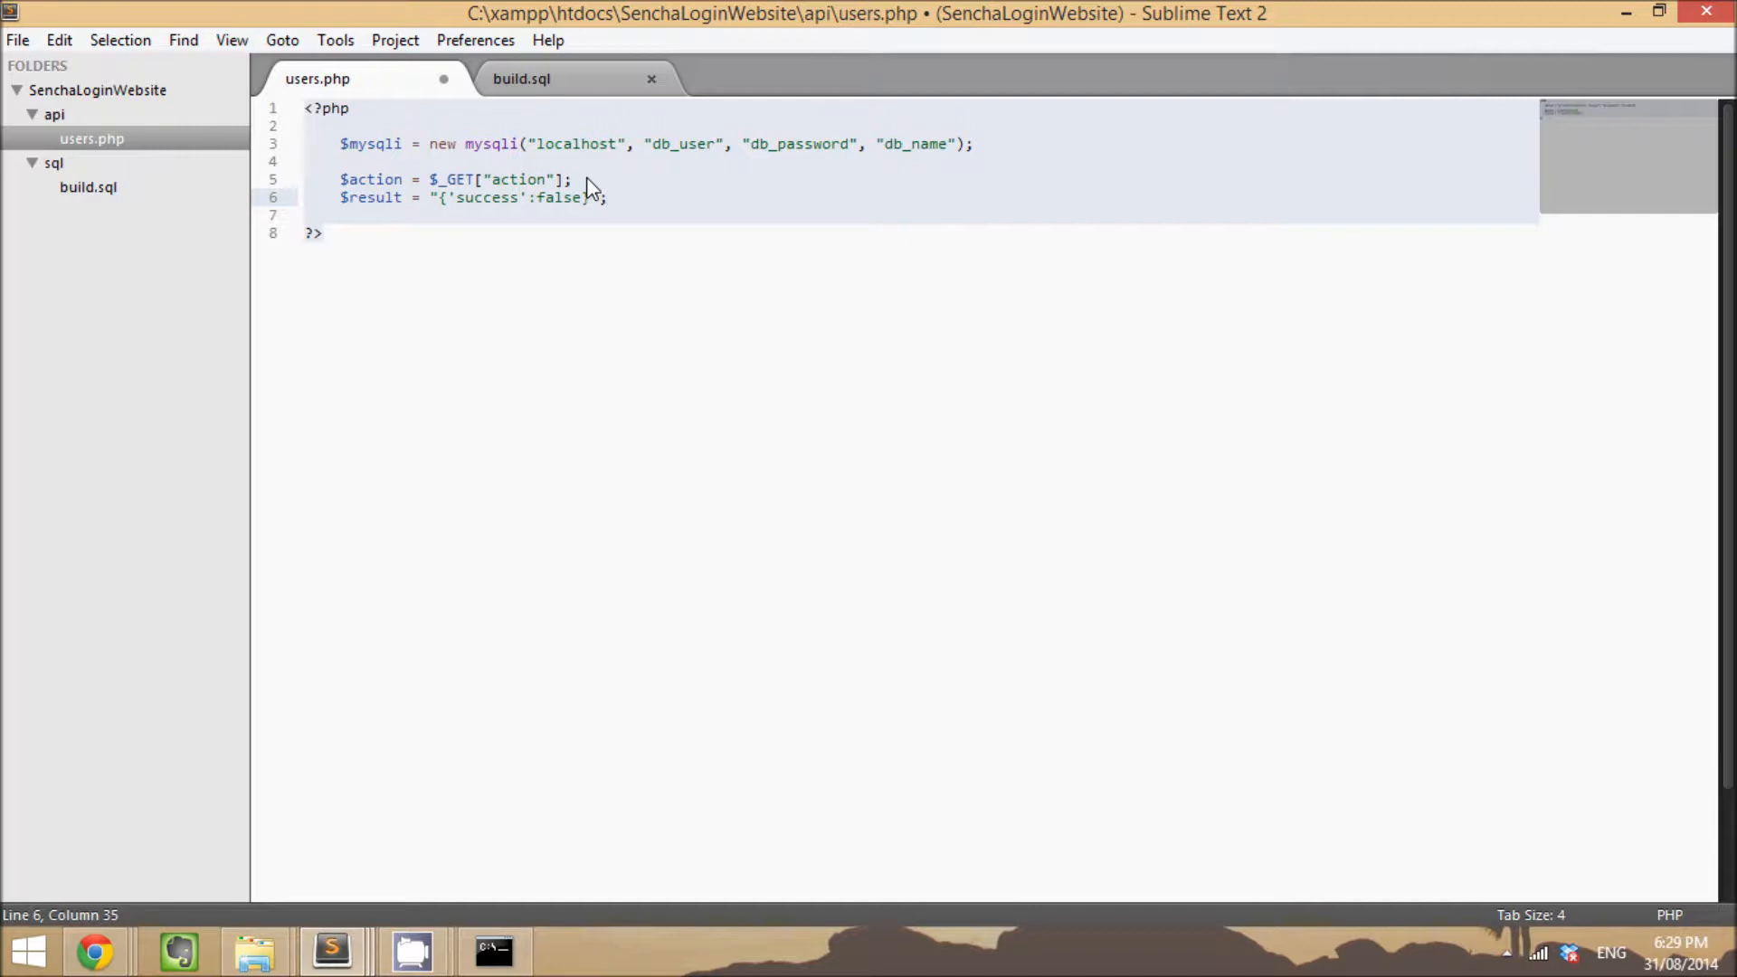
key("Enter")
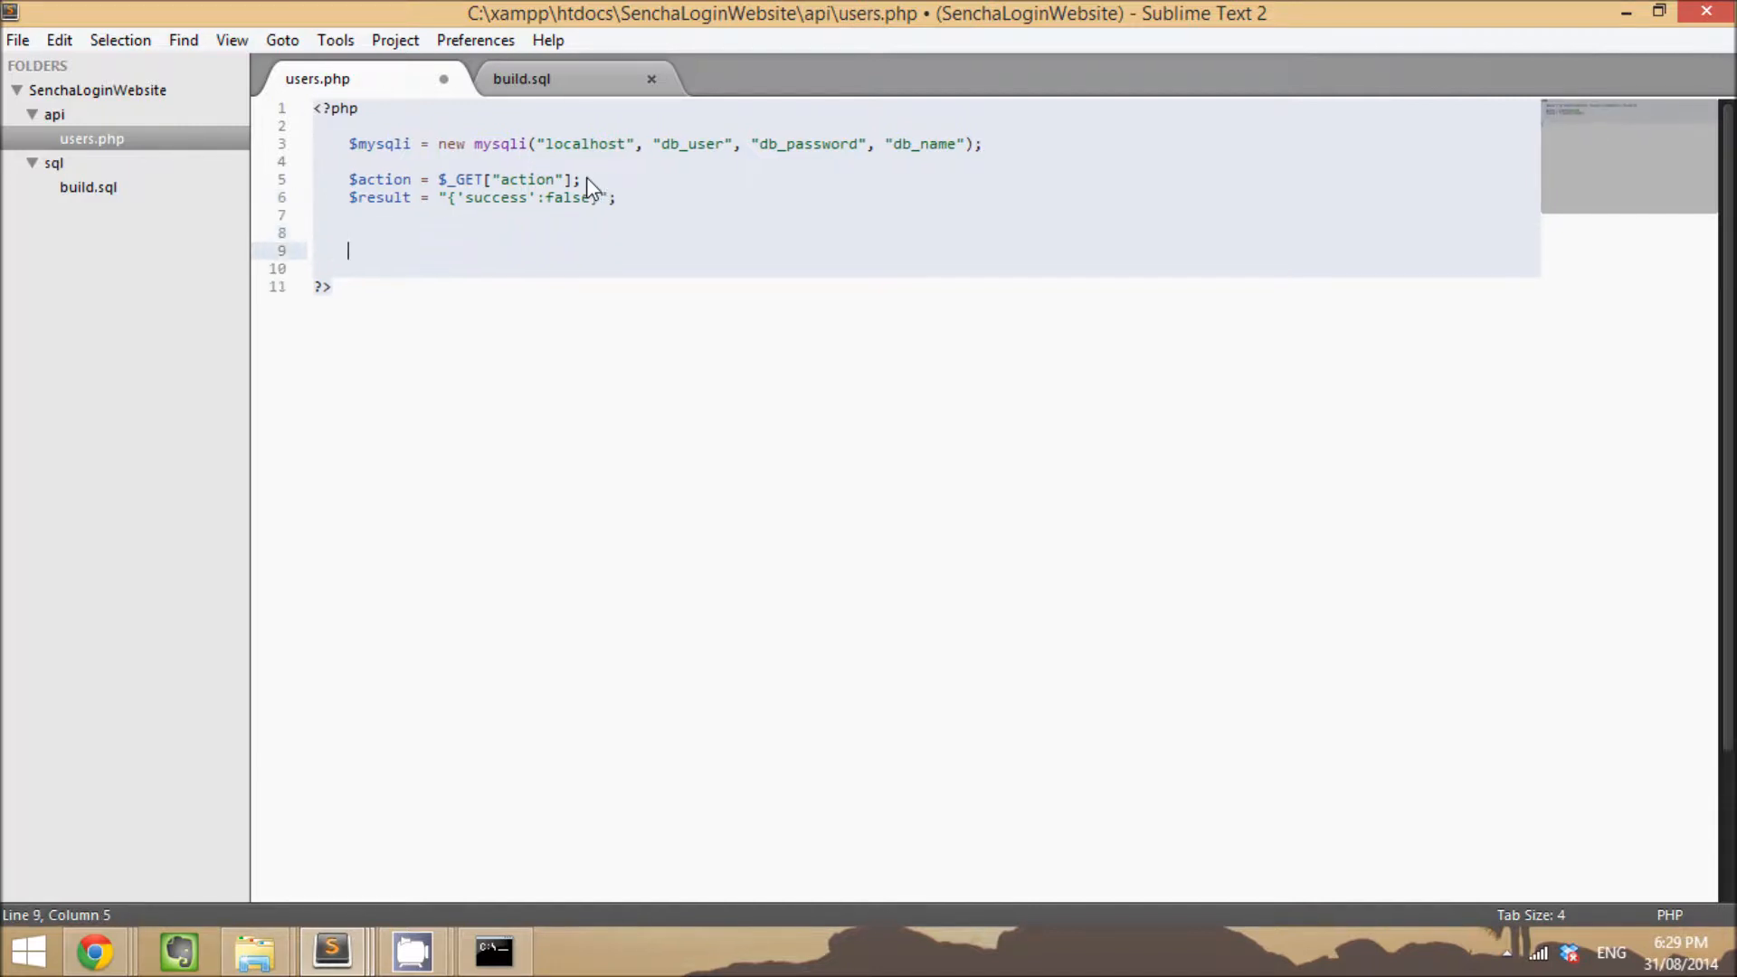
Step: Echo $result and add a //LOGIC comment above it
type("echo($r")
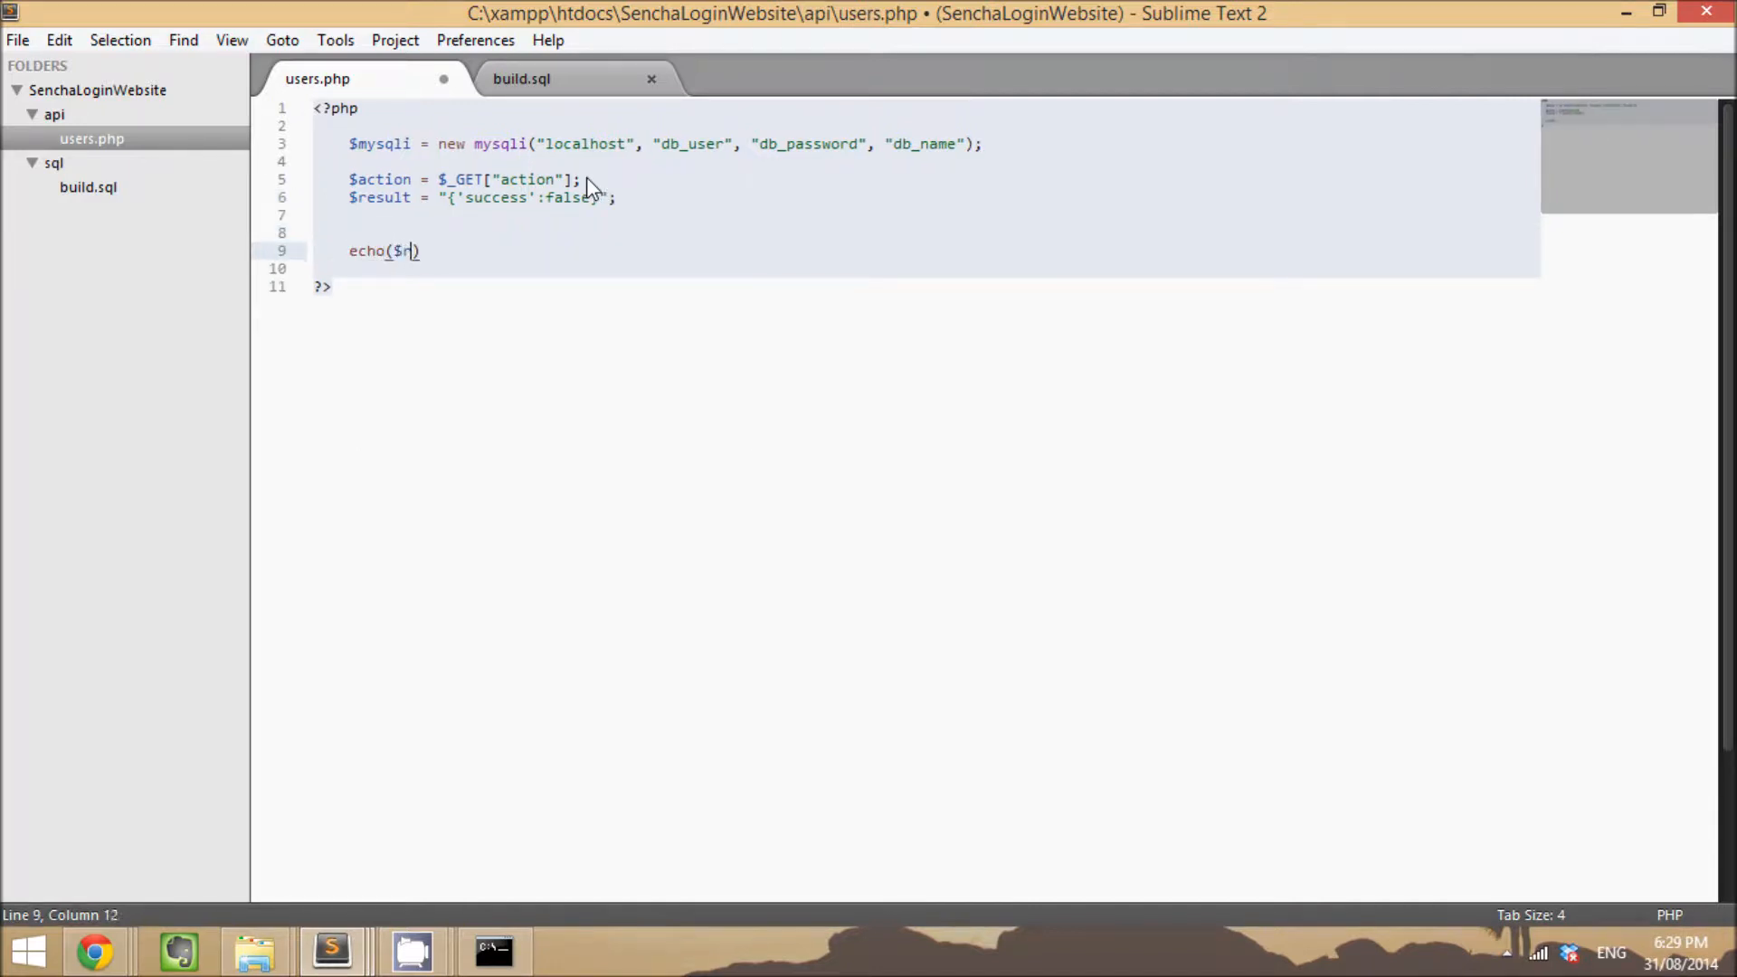
type("esult);")
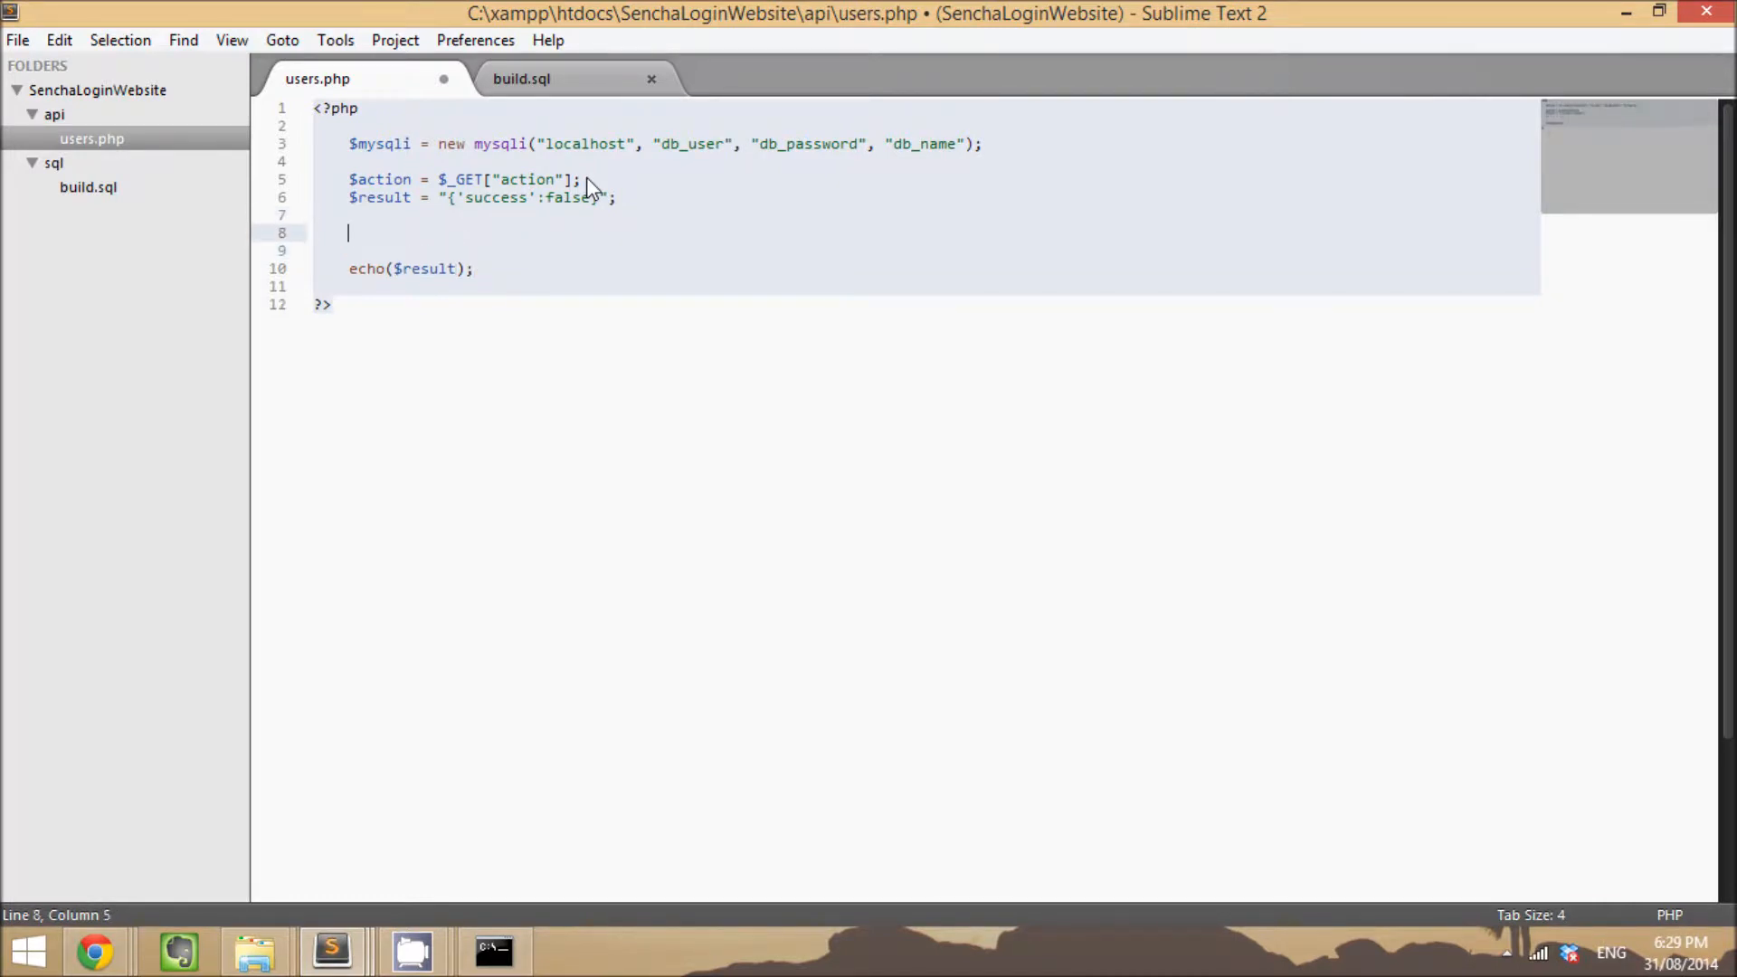
type("//LOGI")
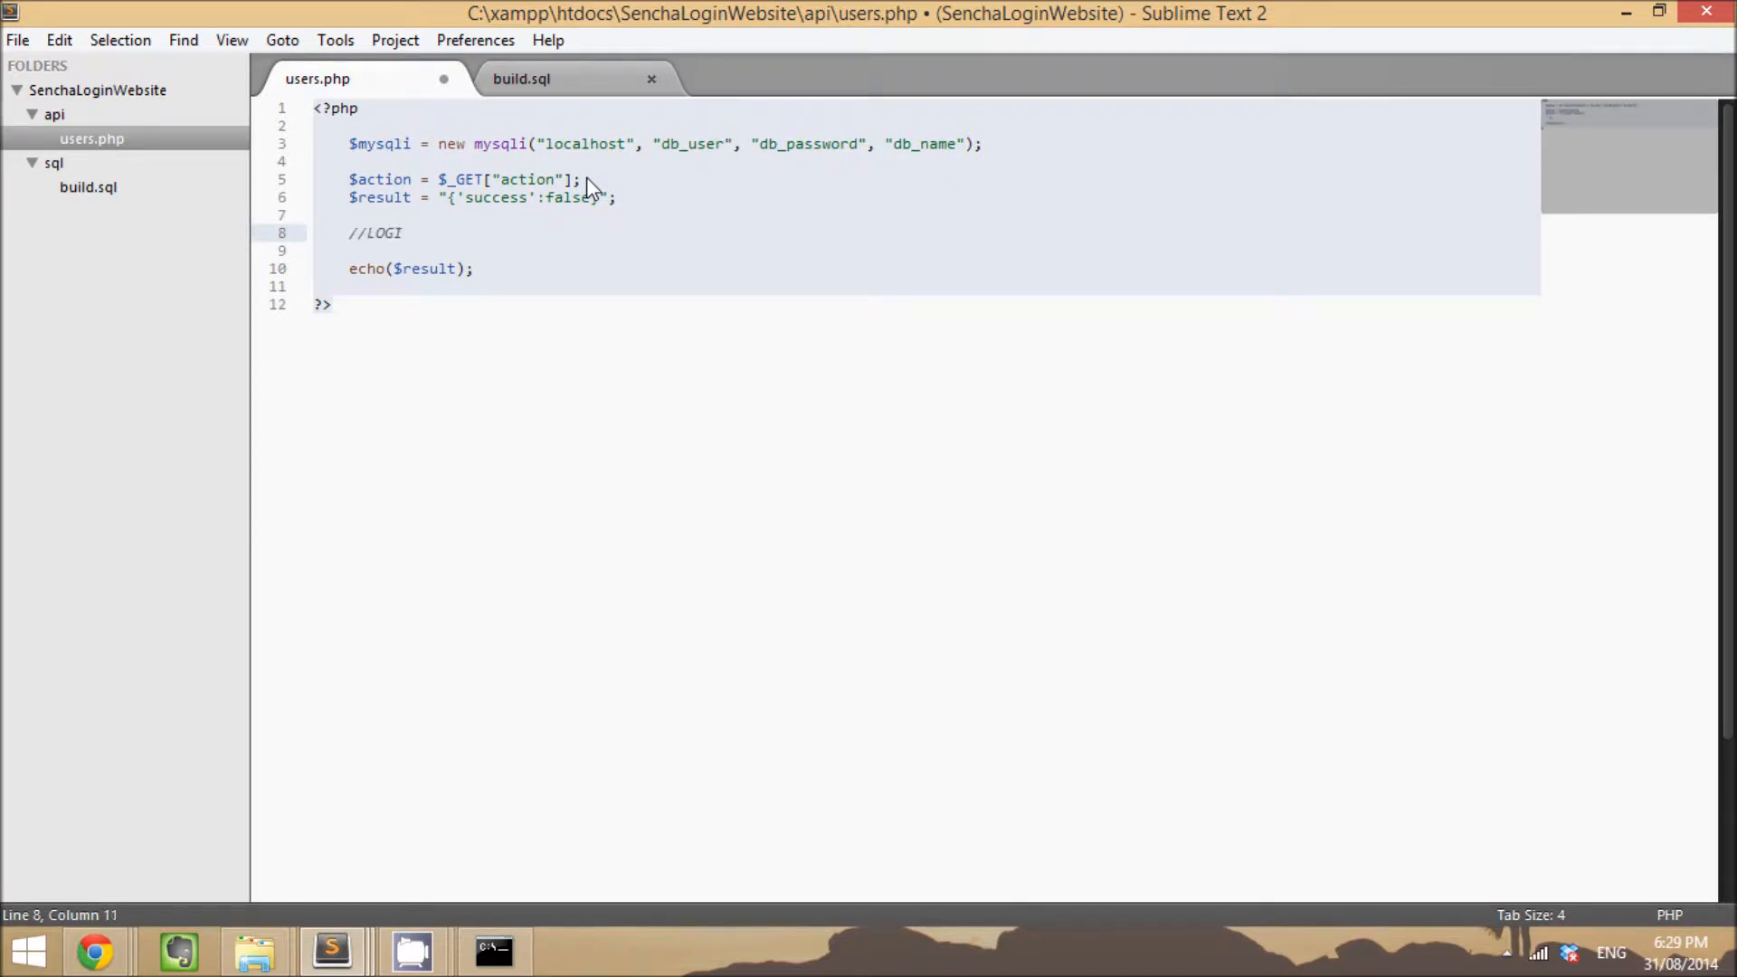
type("C")
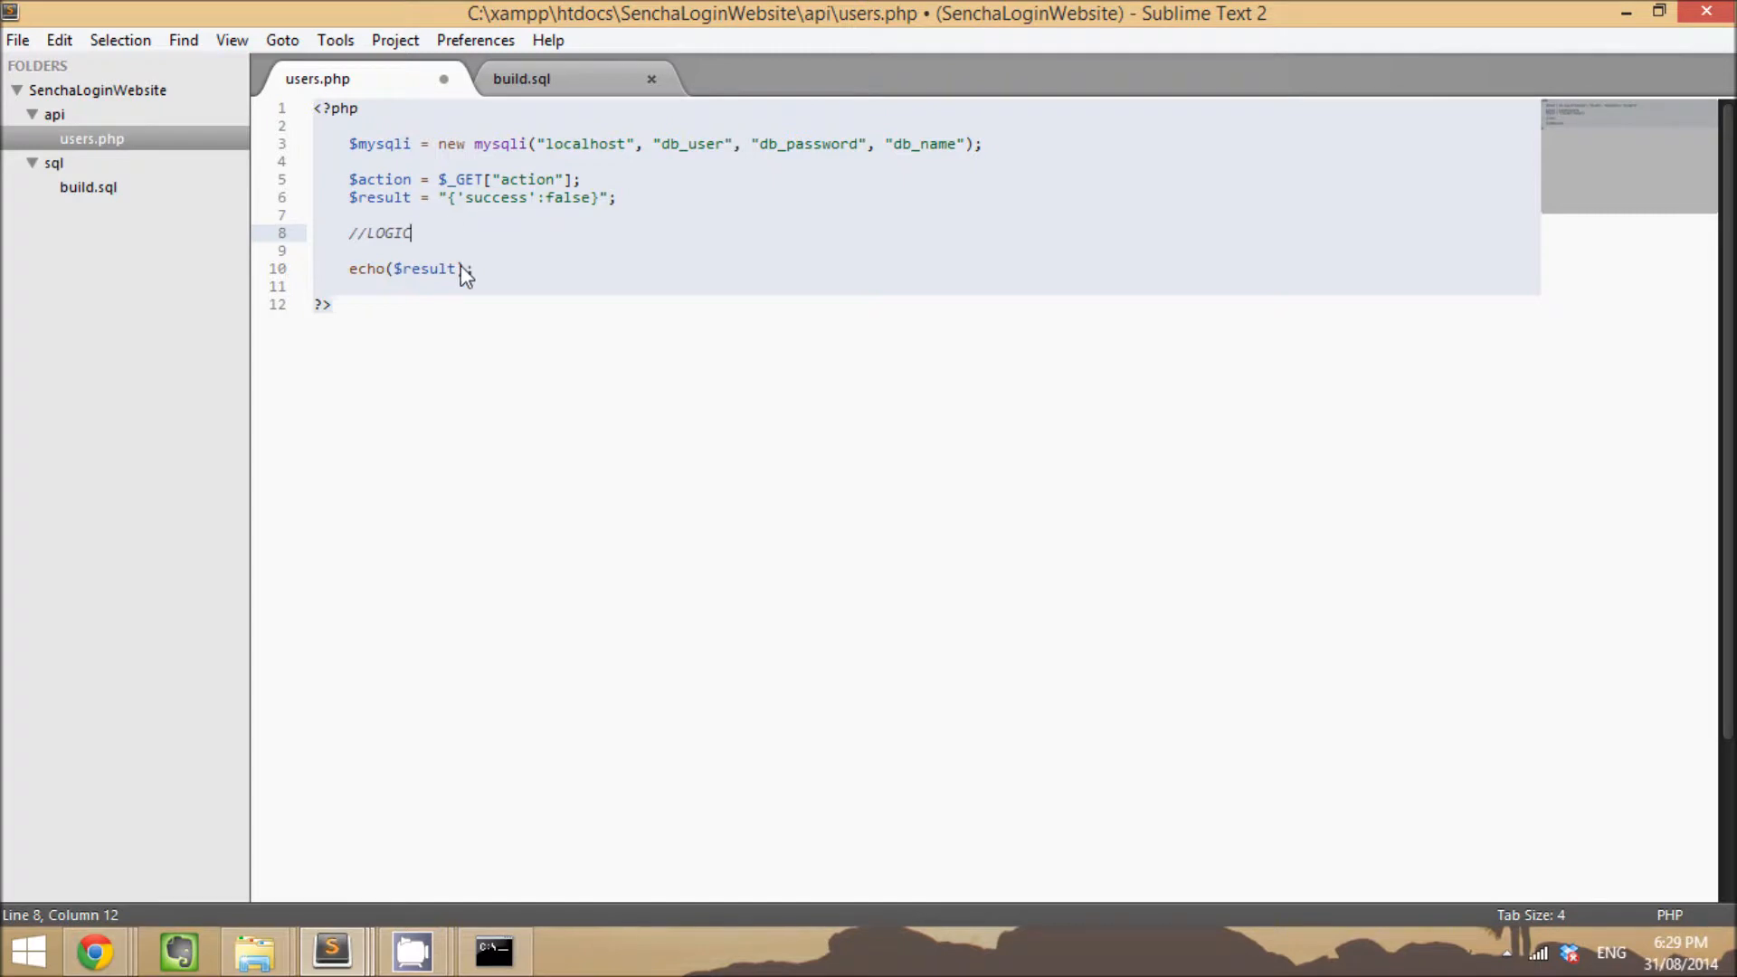
mouse_move(405, 255)
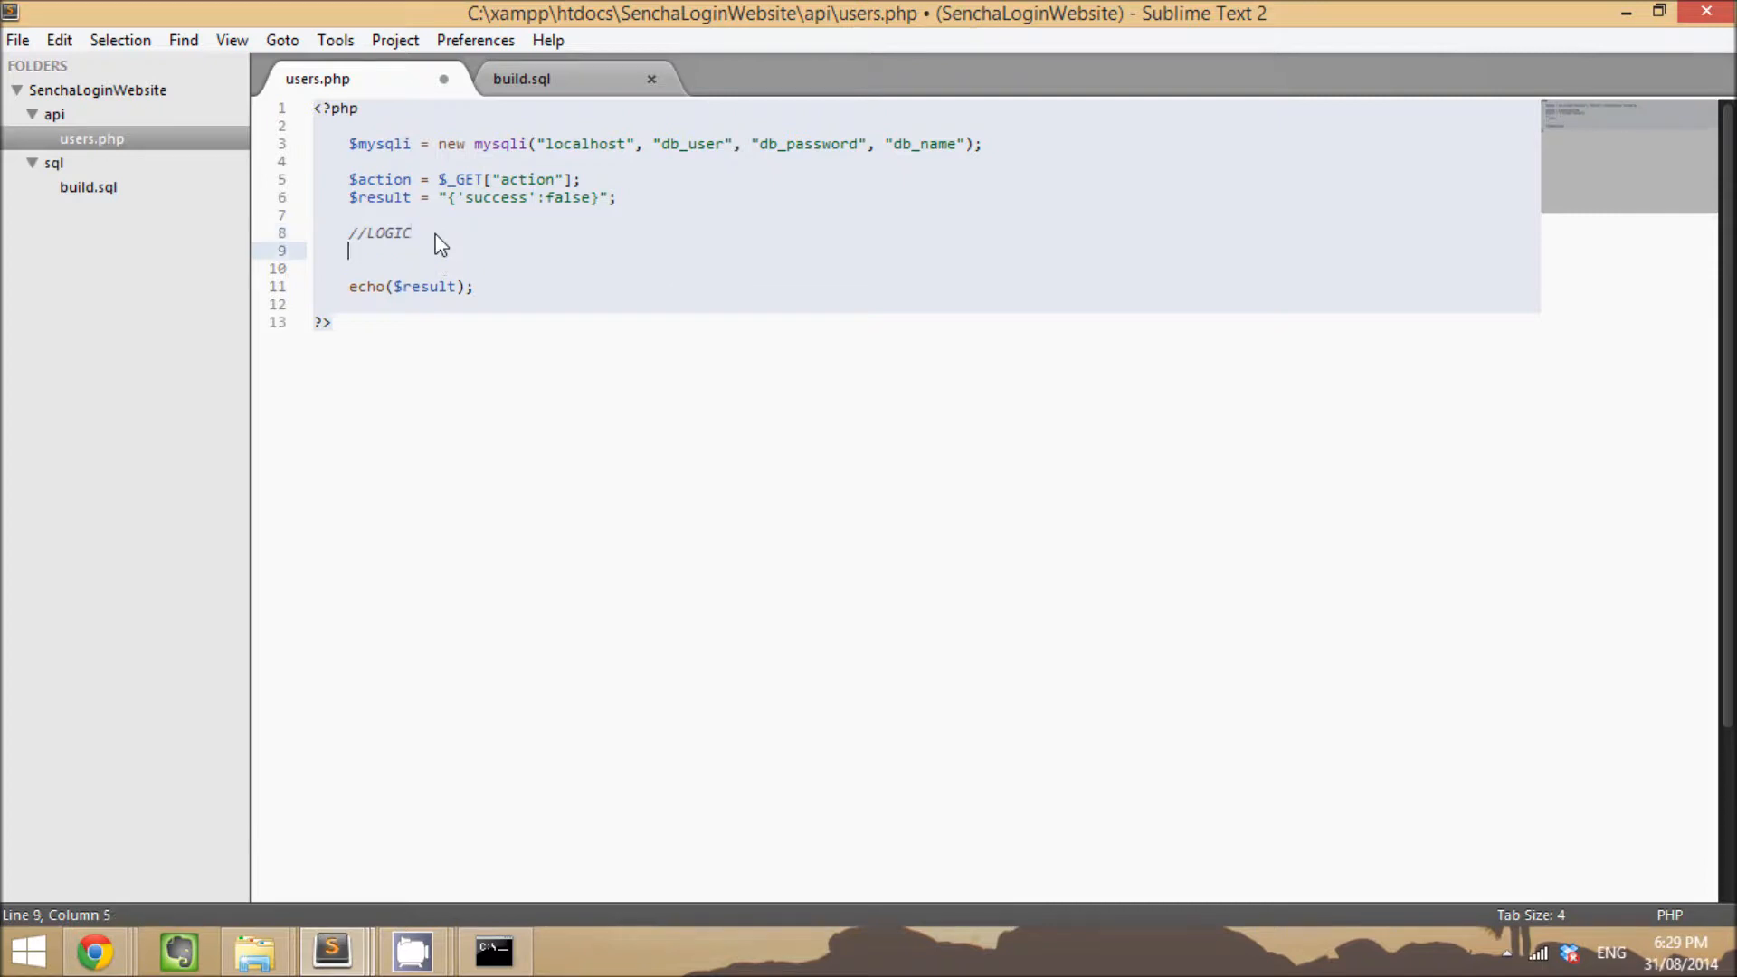
Step: Insert a blank line beneath the //LOGIC comment
key("enter")
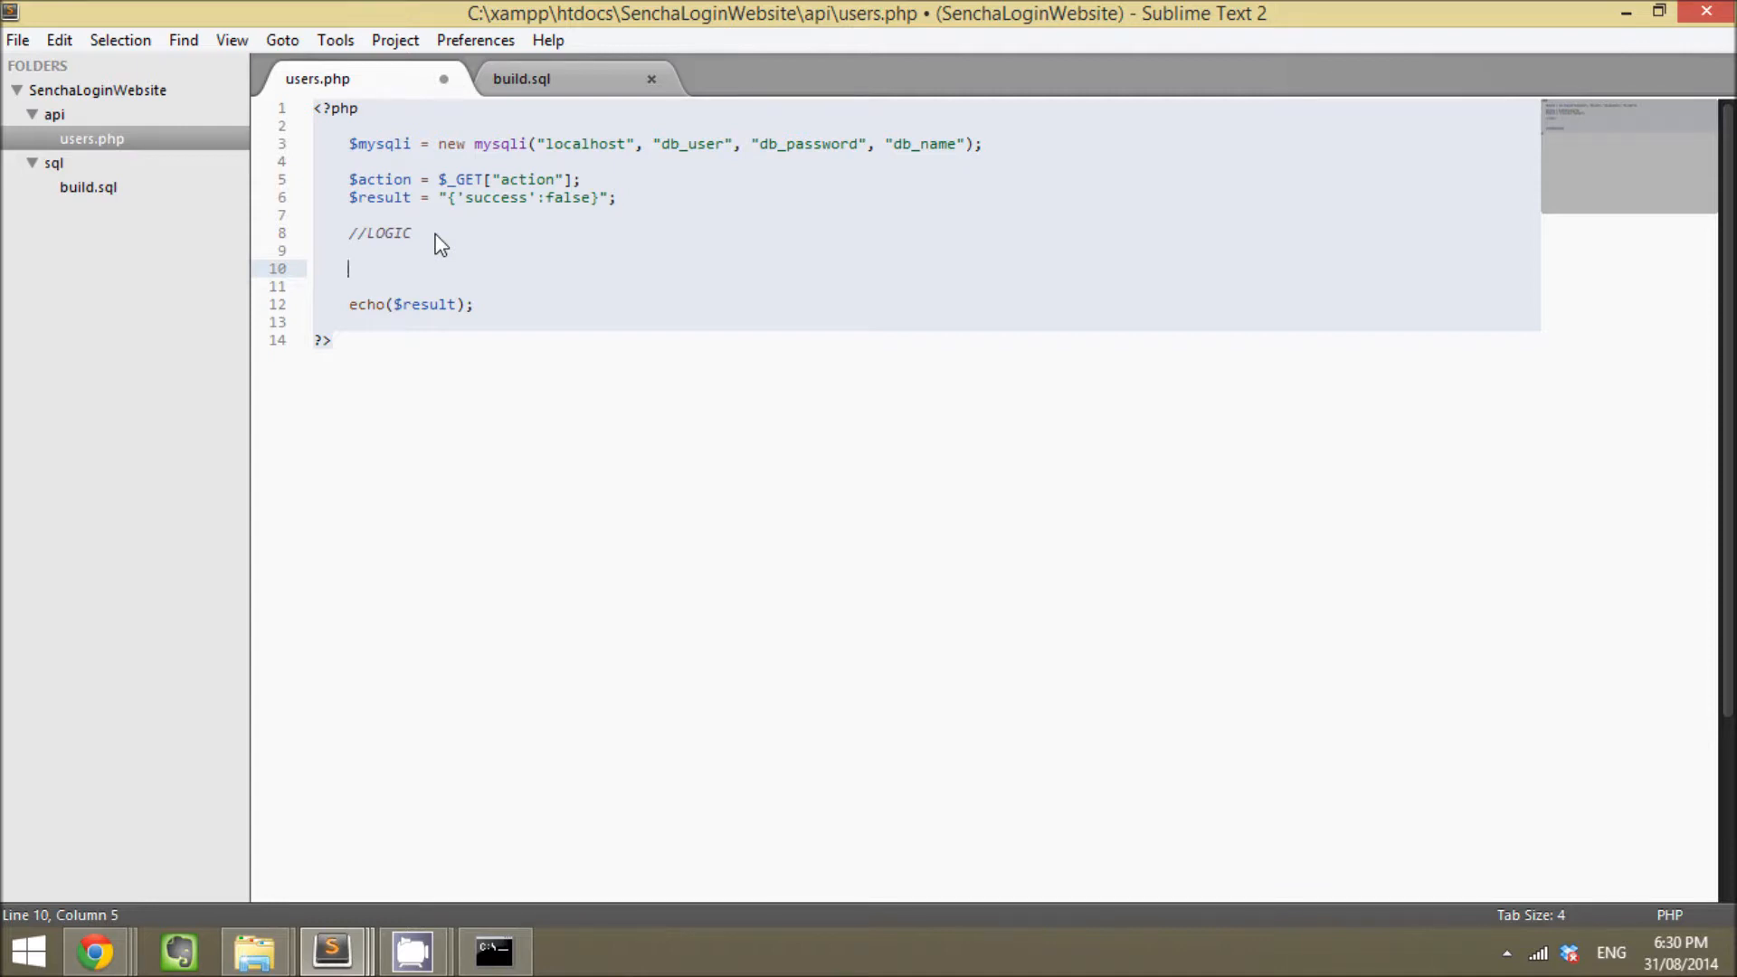
Step: Write header('Access-Control-Allow-Origin: *'); below //LOGIC
type("header('')")
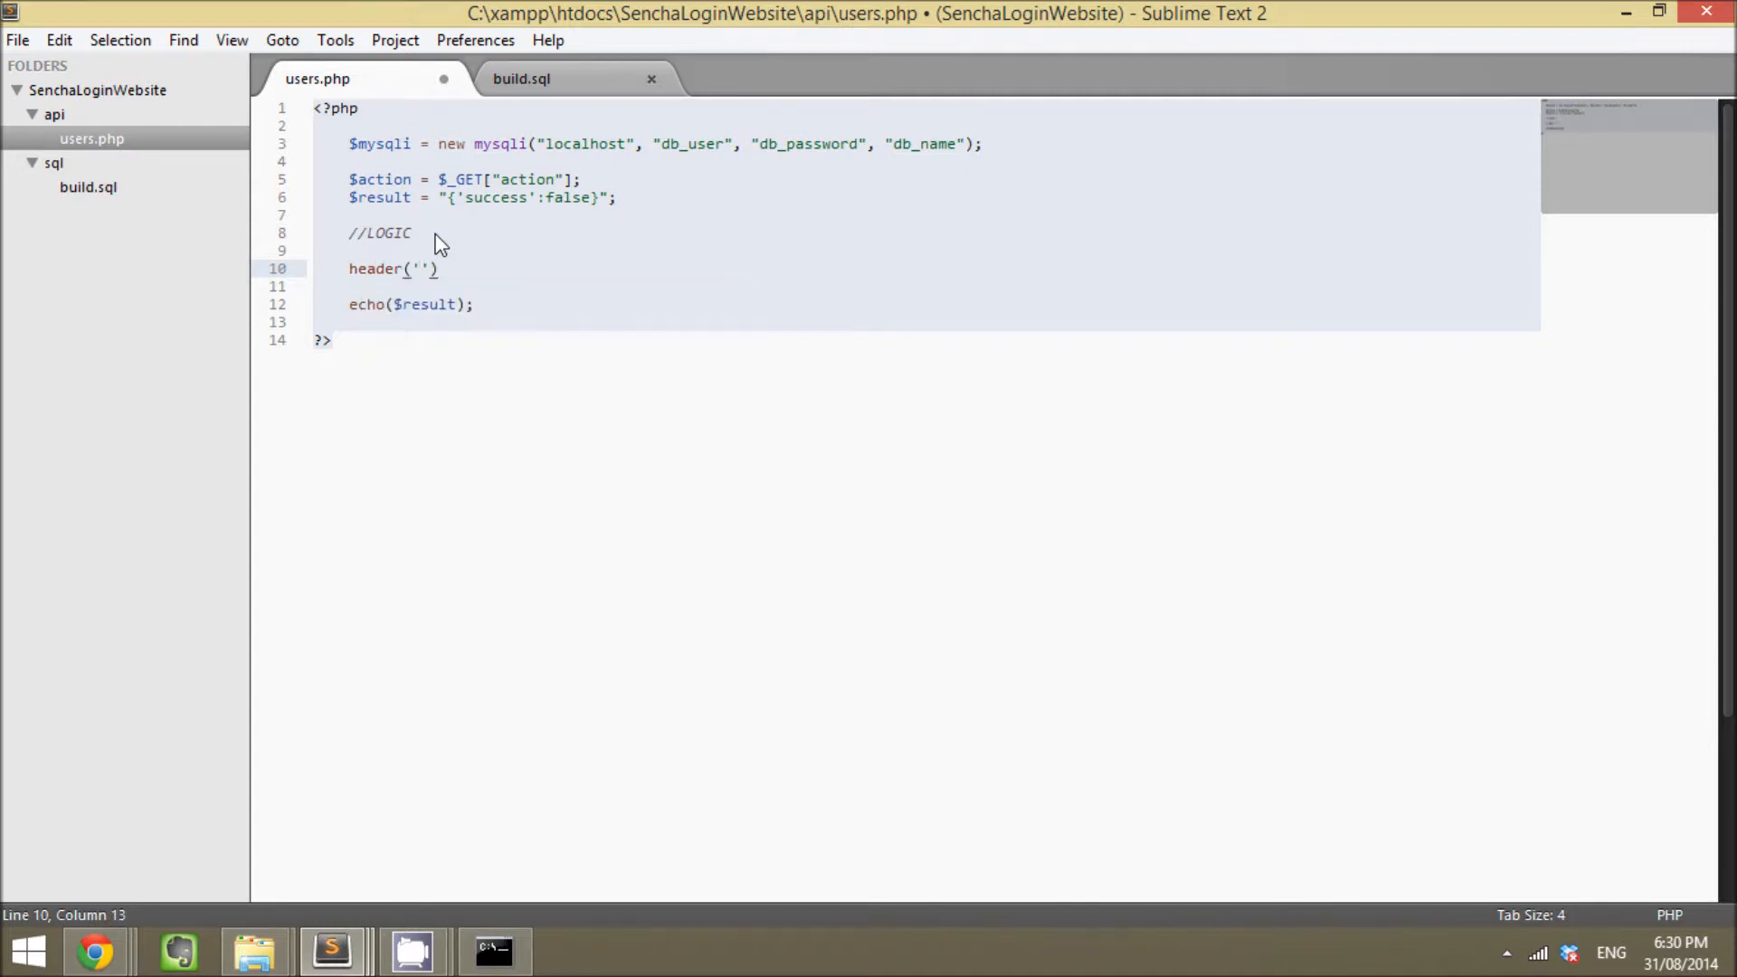
type("Access")
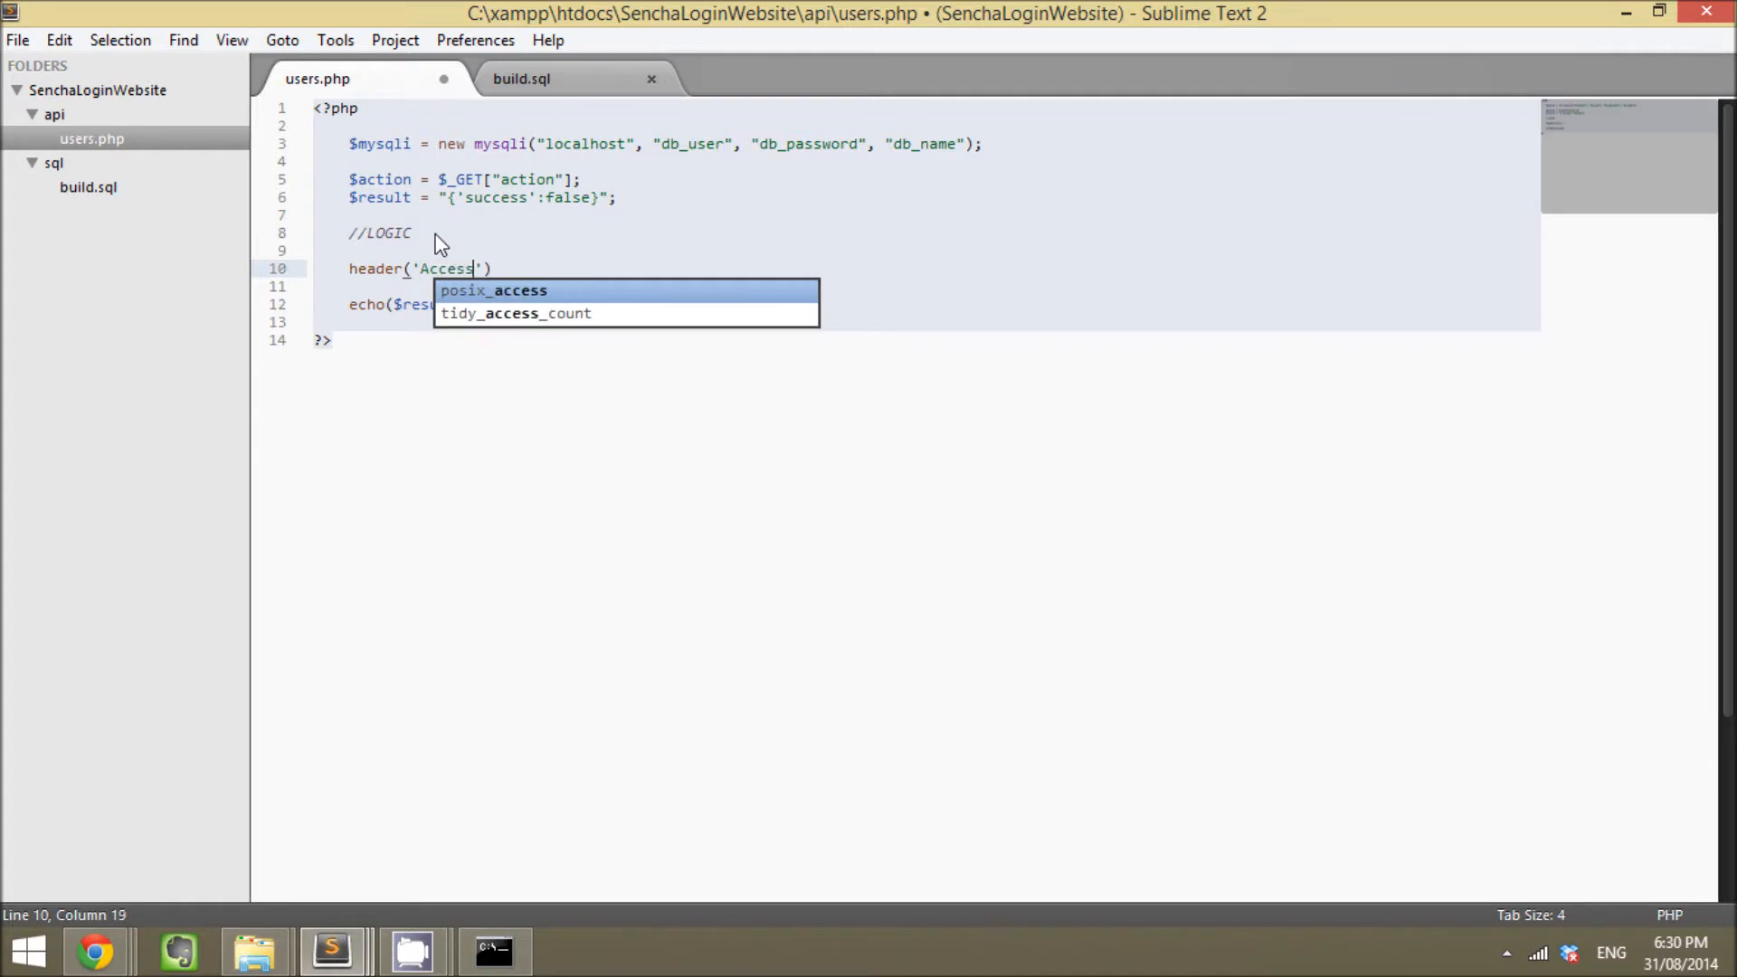
type("-C")
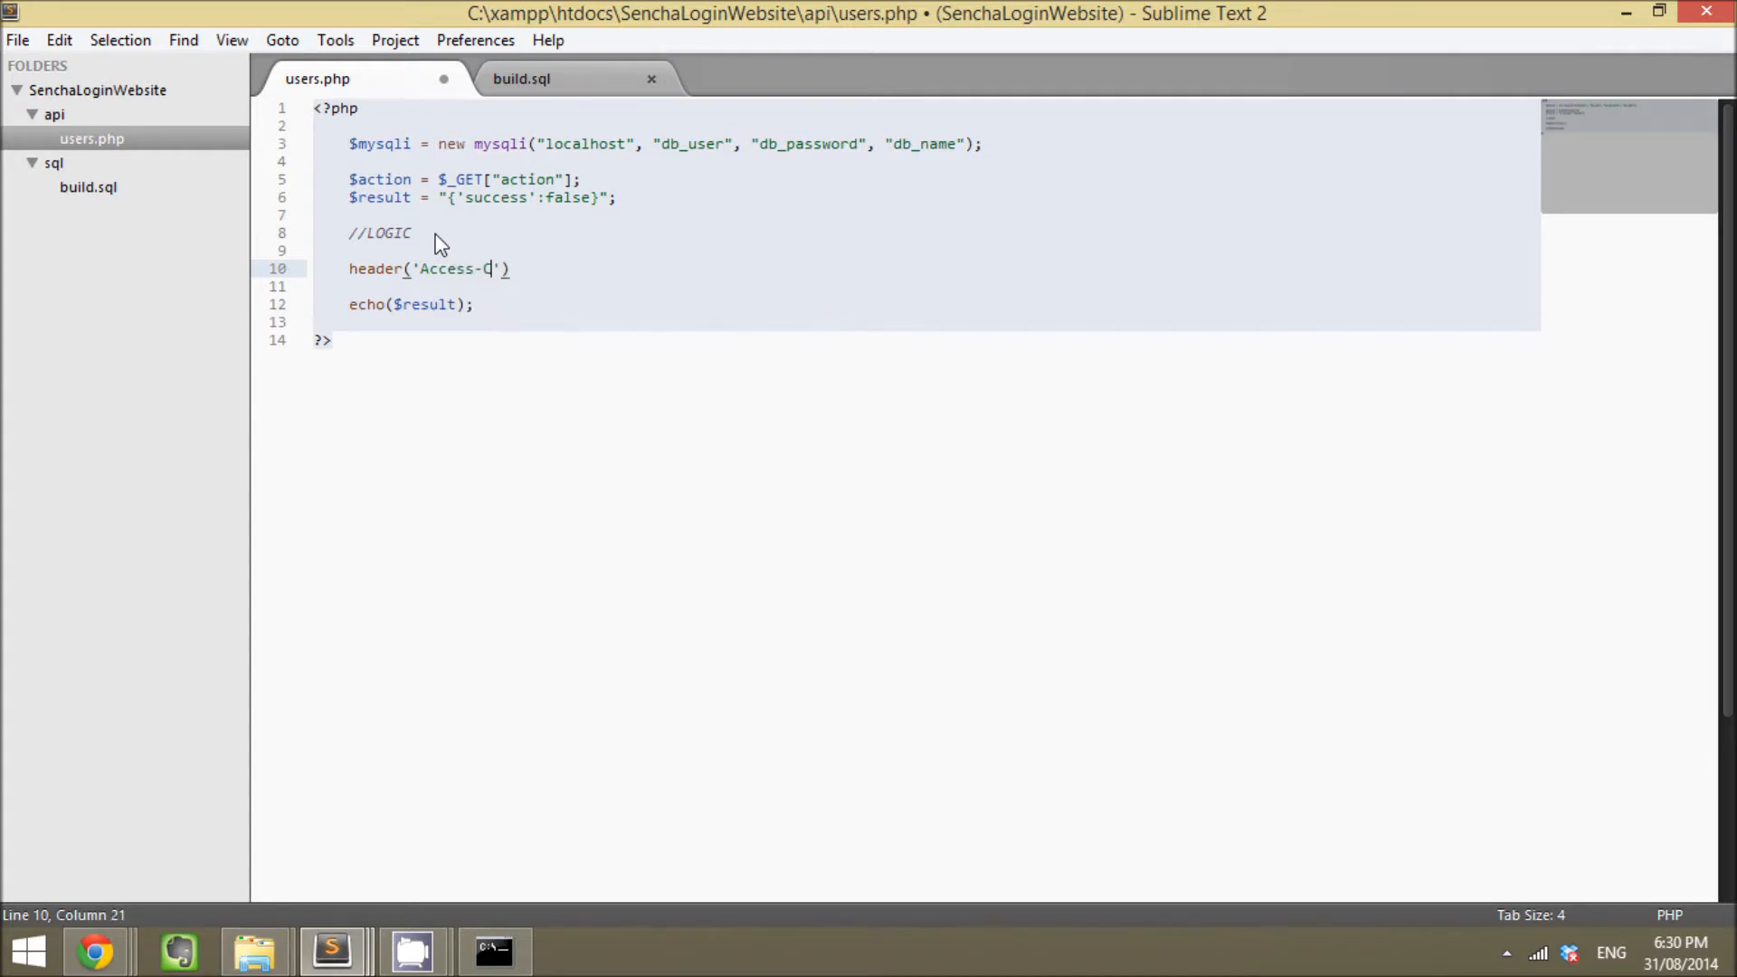
type("ontrol")
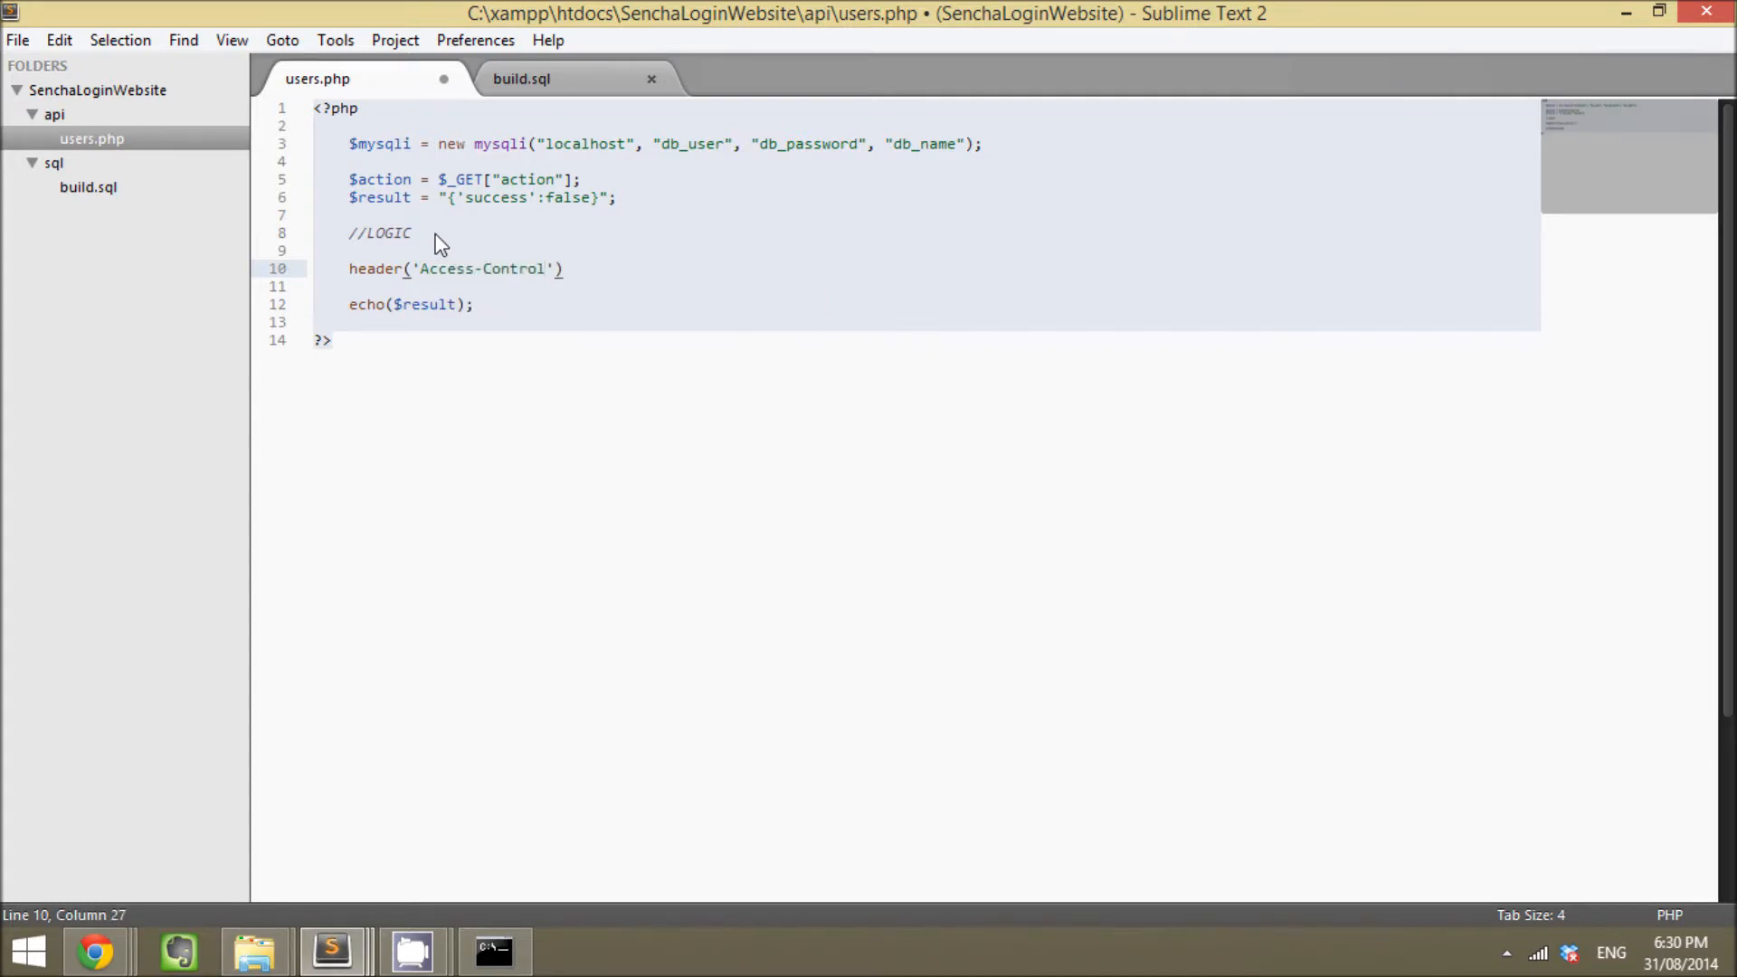
type("-Allow-Ori")
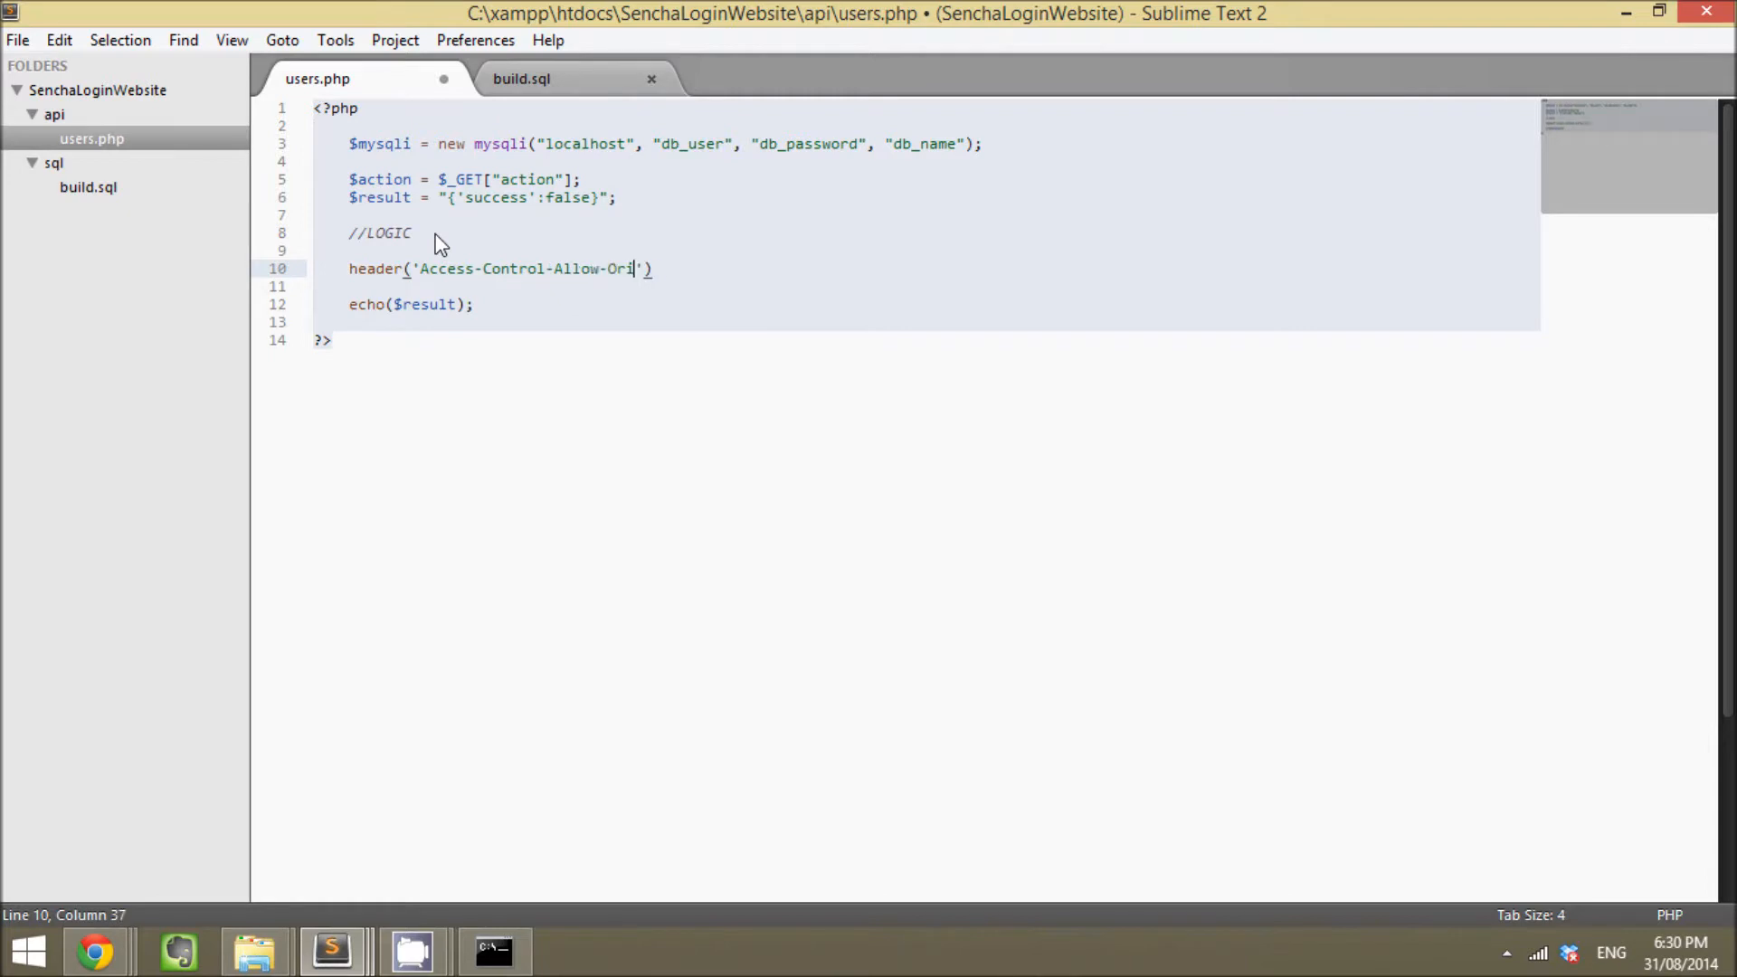
type("gin:")
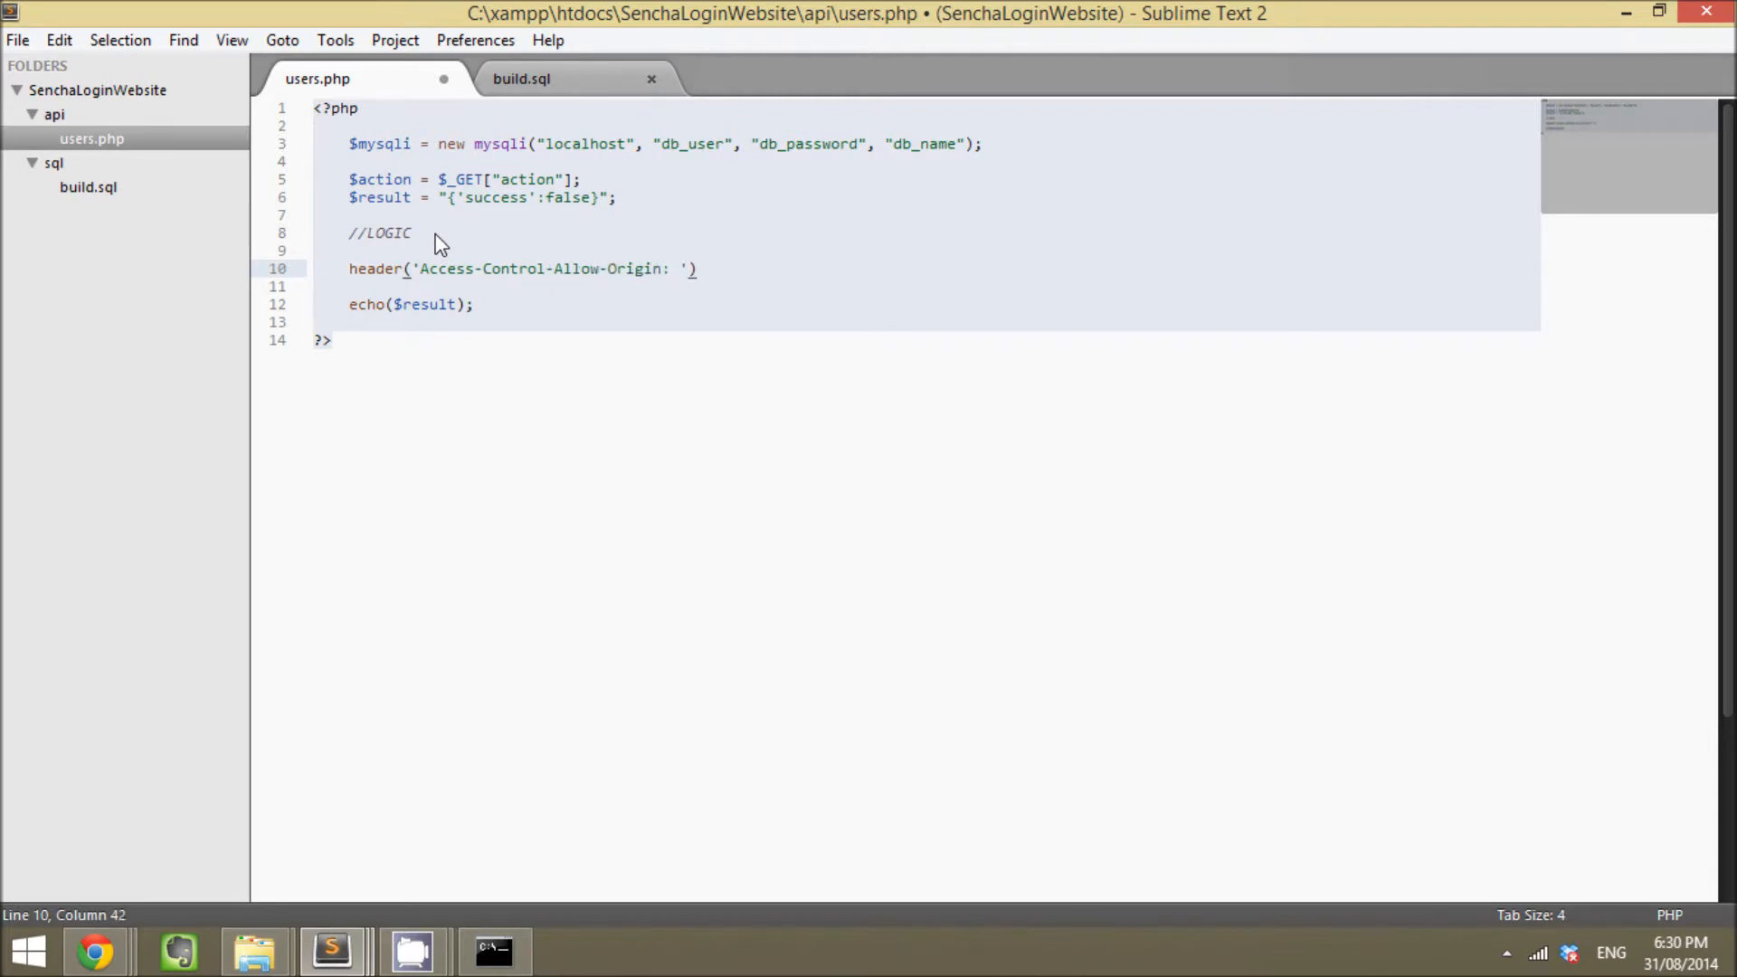
type("*")
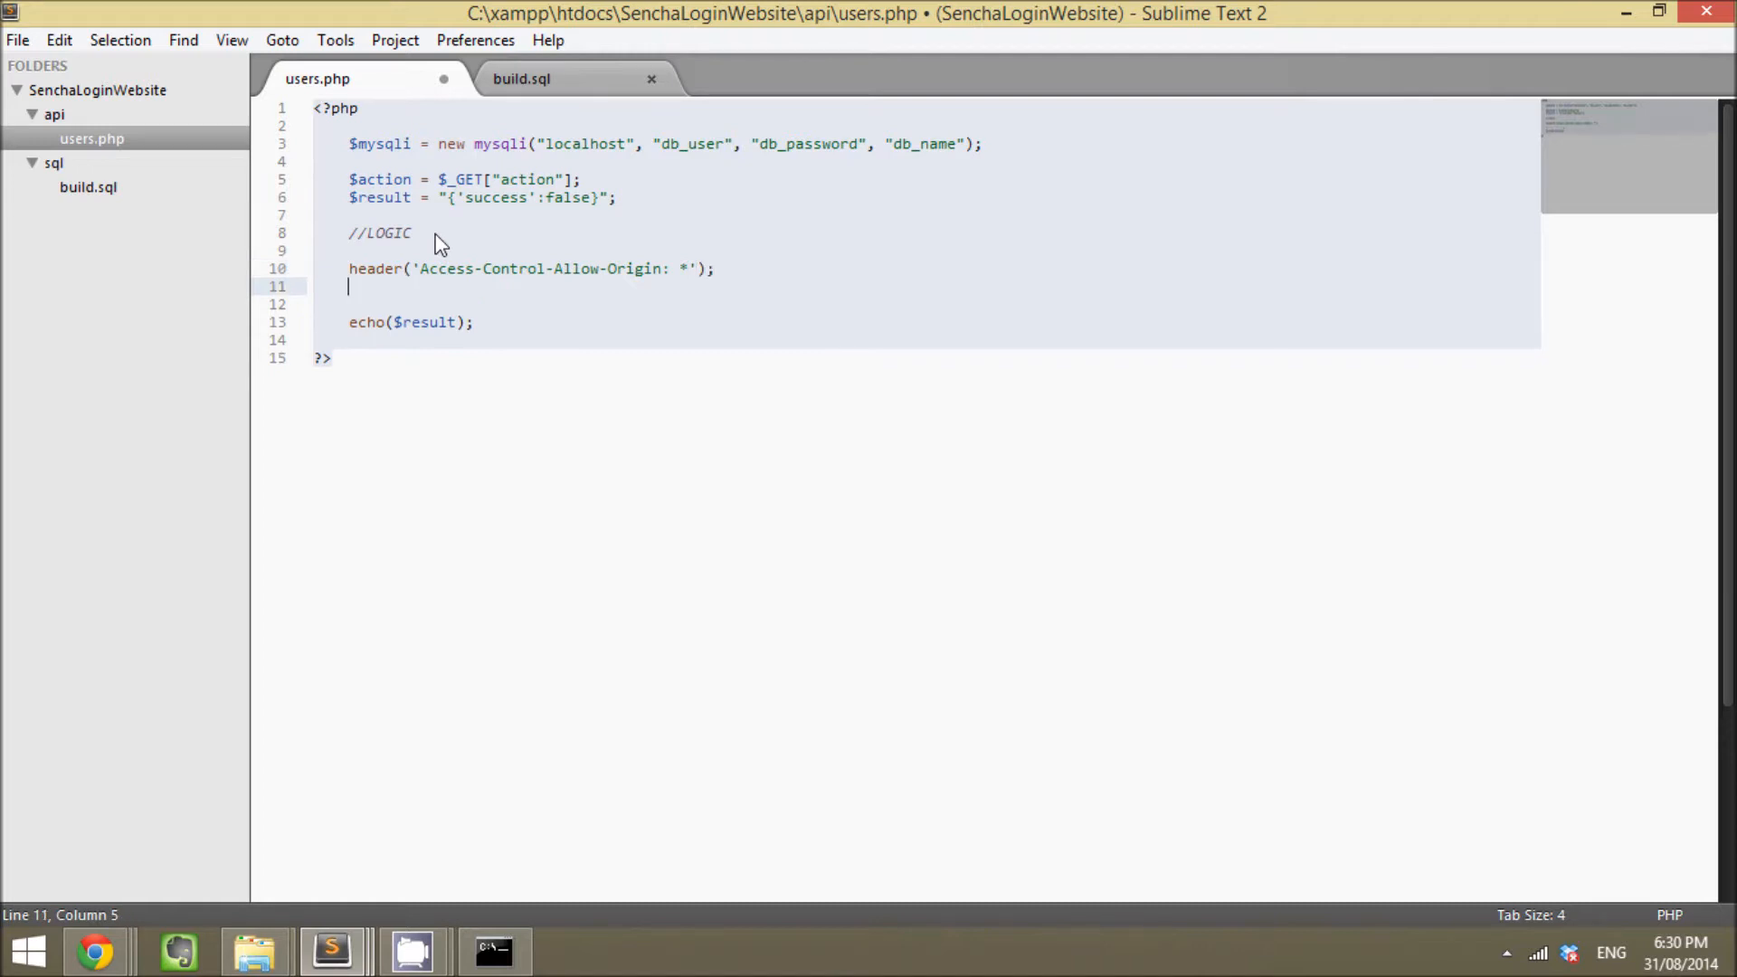
Step: Write header('Access-Control-Allow-Methods: GET, POST, OPTIONS');
type("header(")
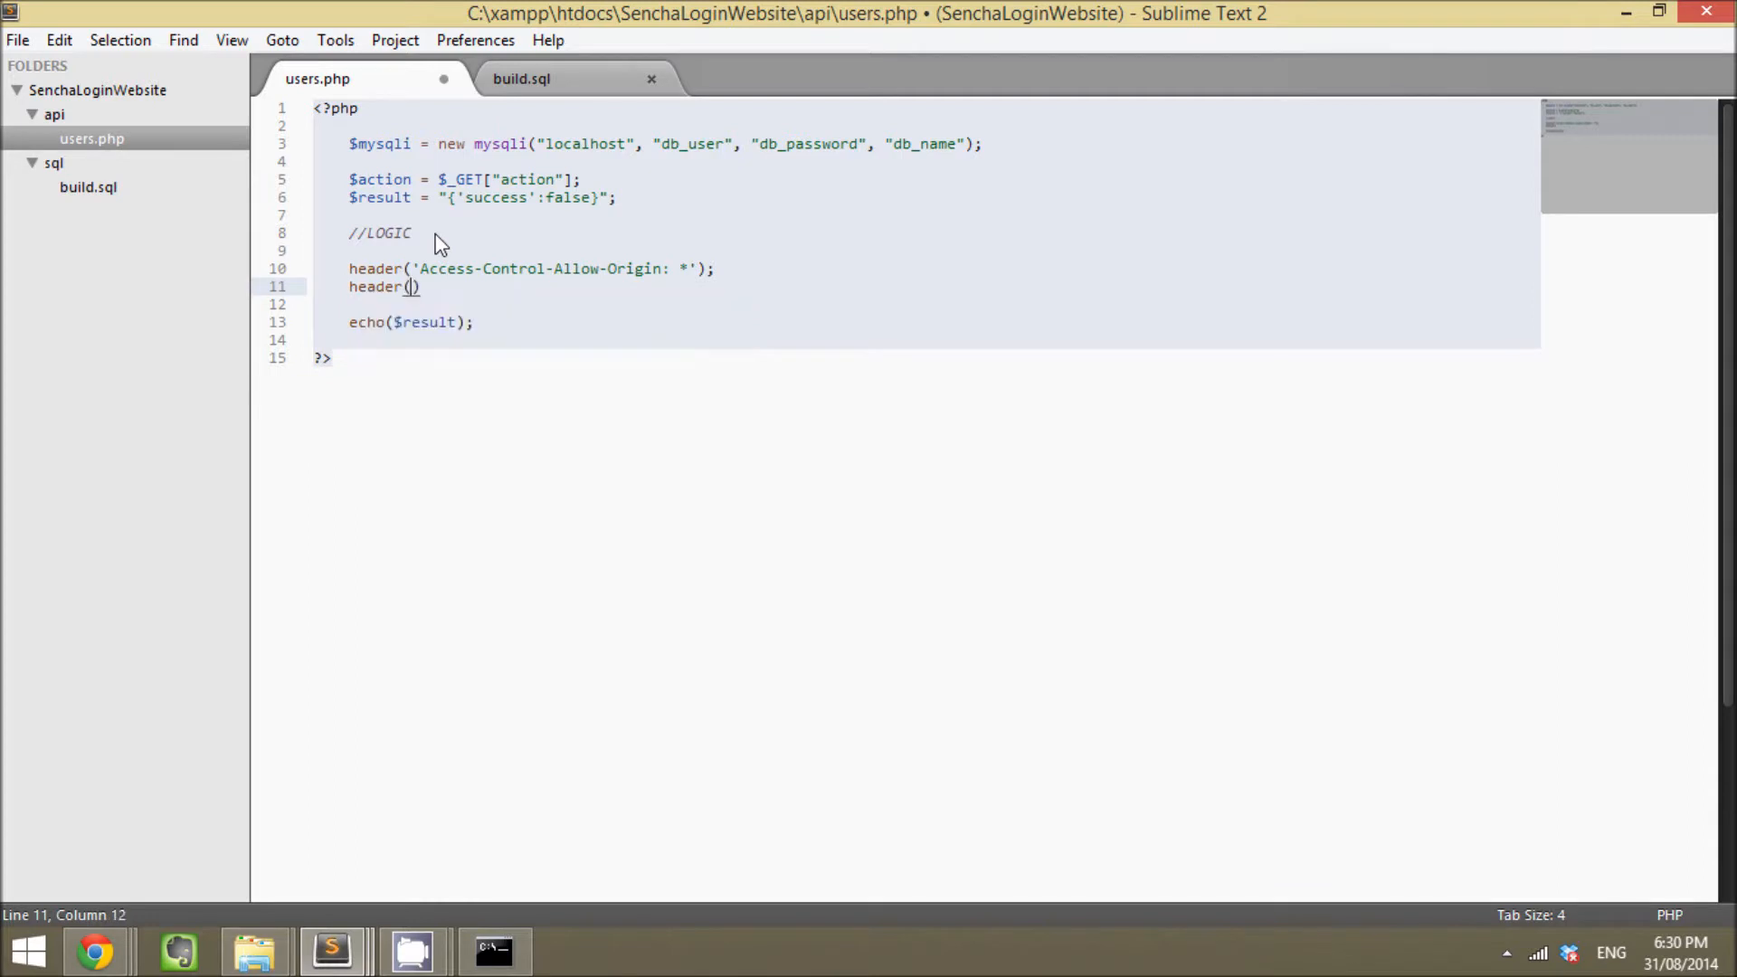
type("'Access-")
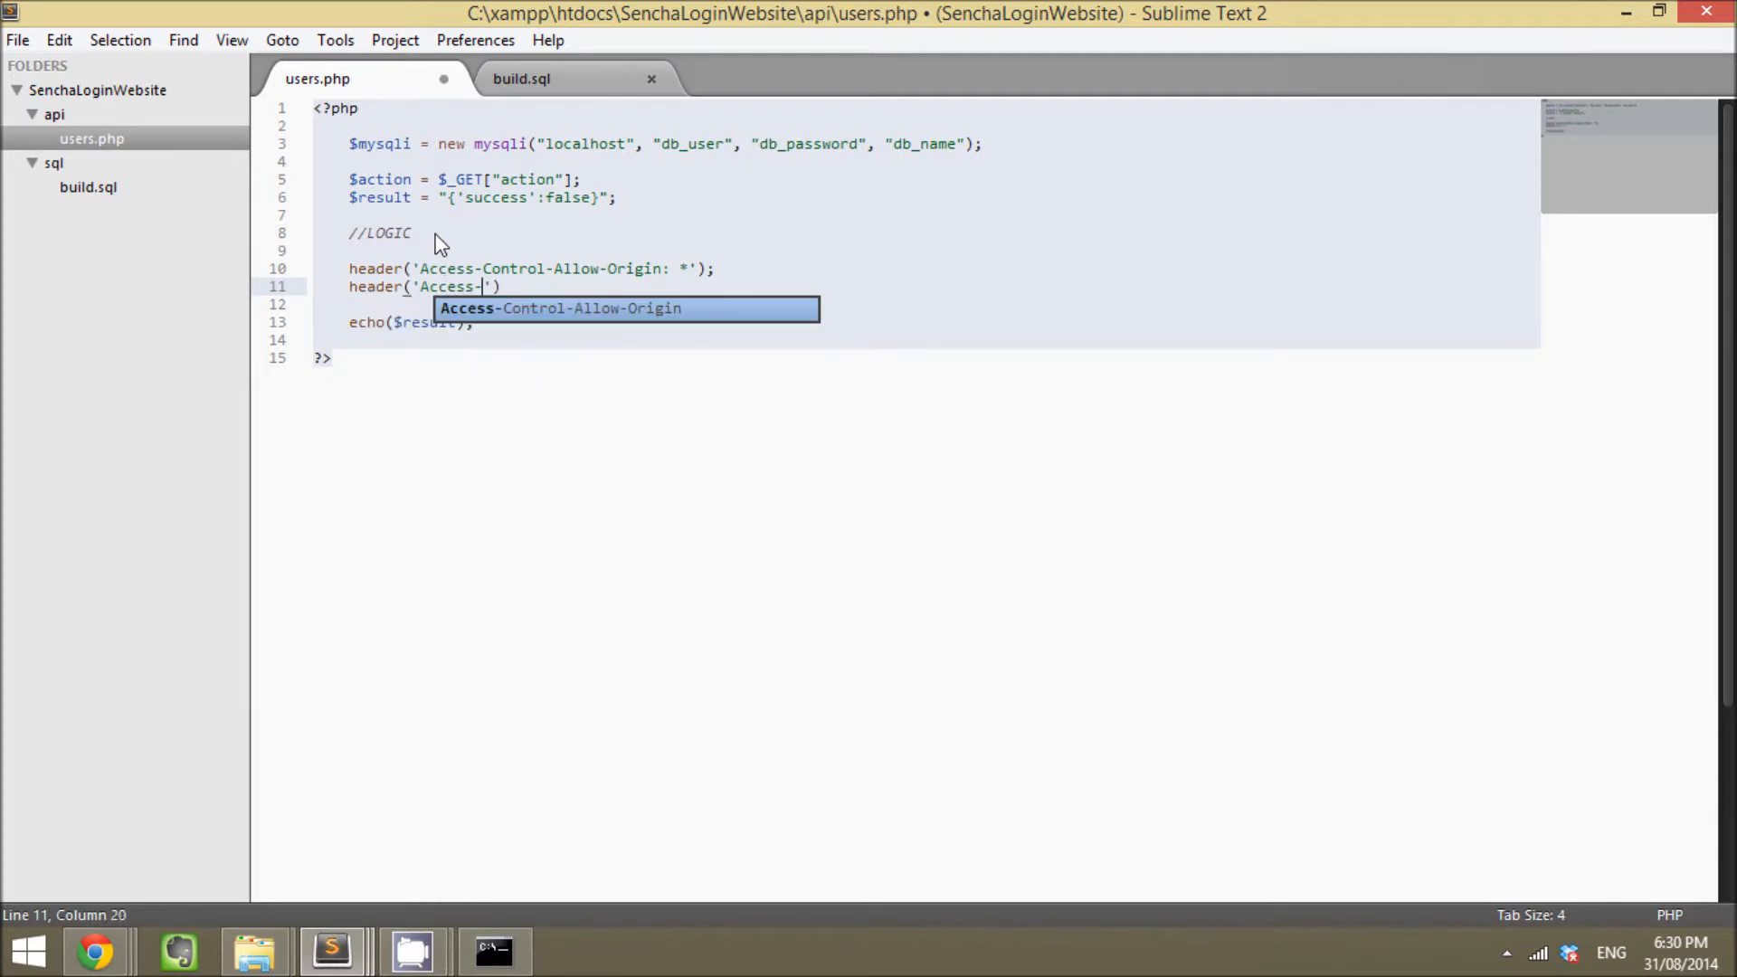
type("Control-A")
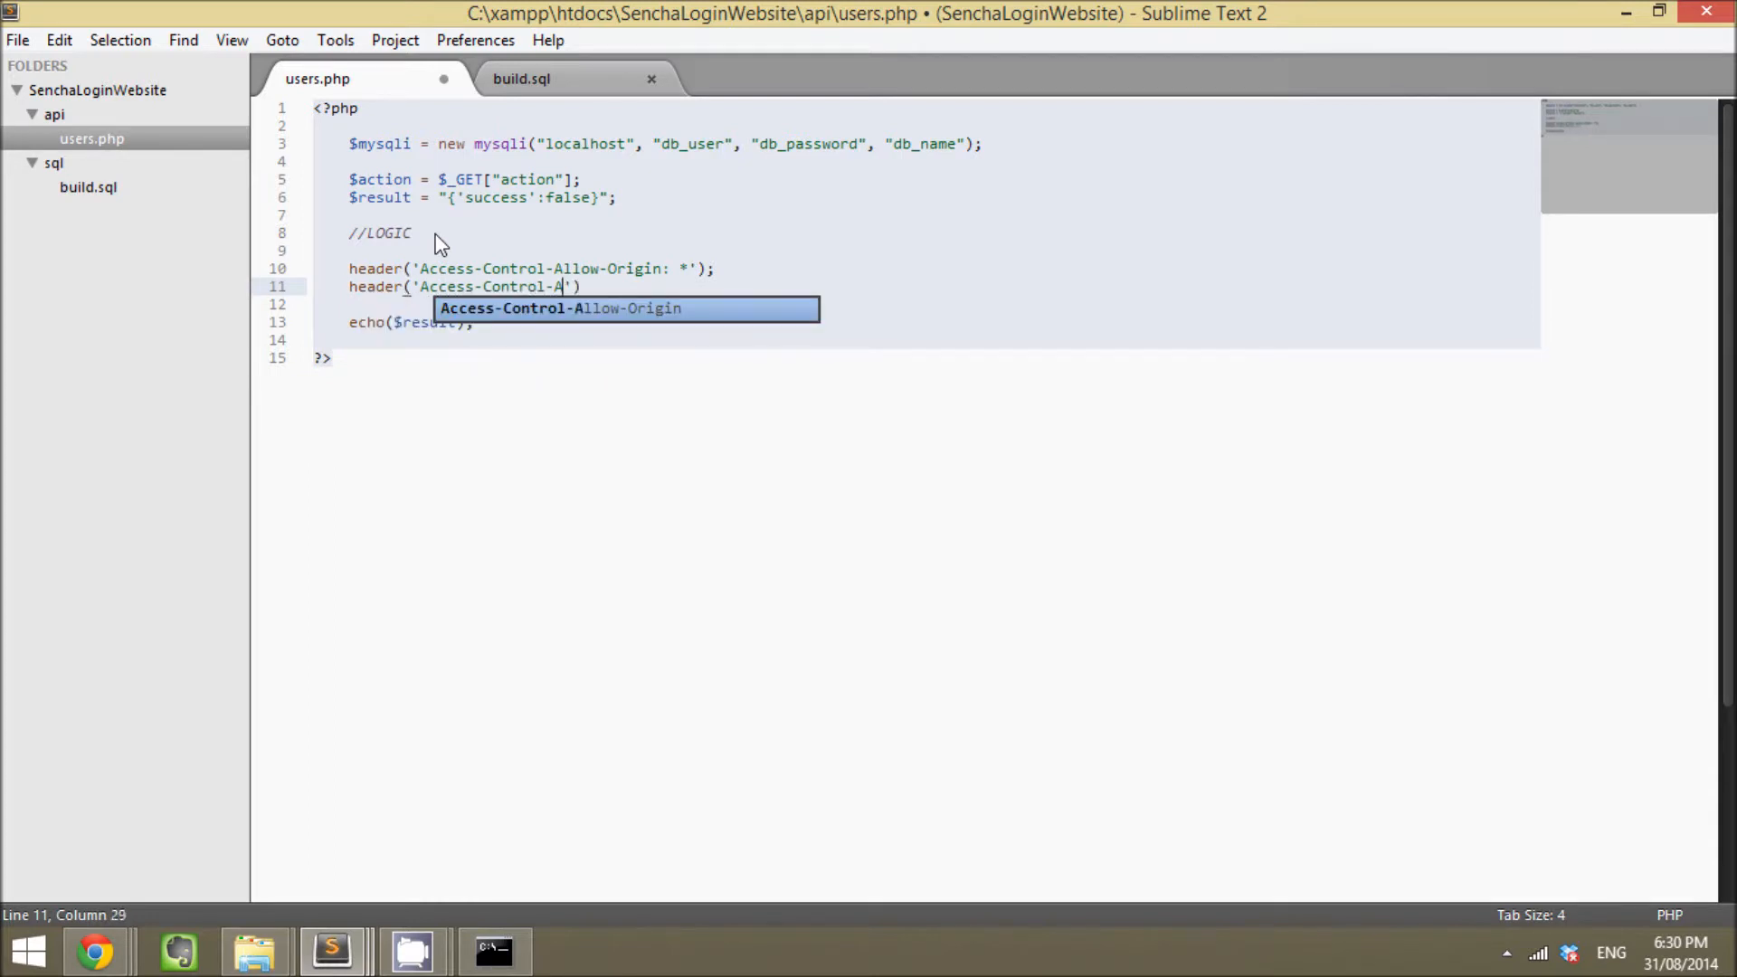
type("llow-Methods")
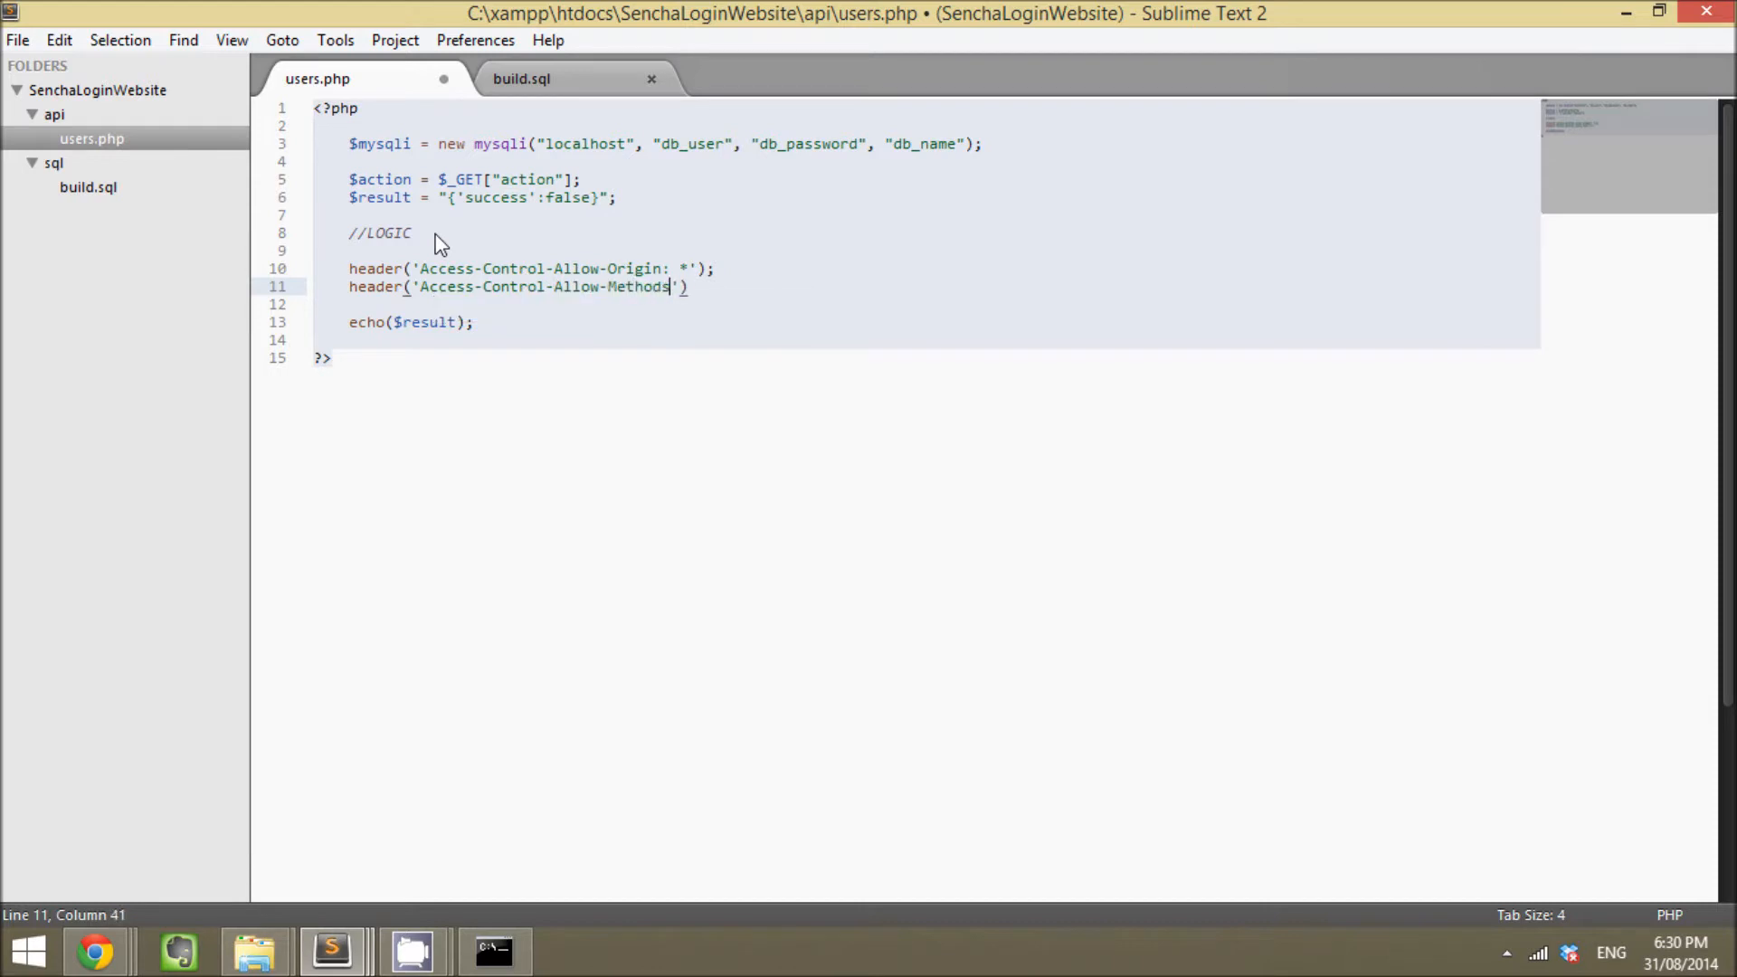
type(": GET,")
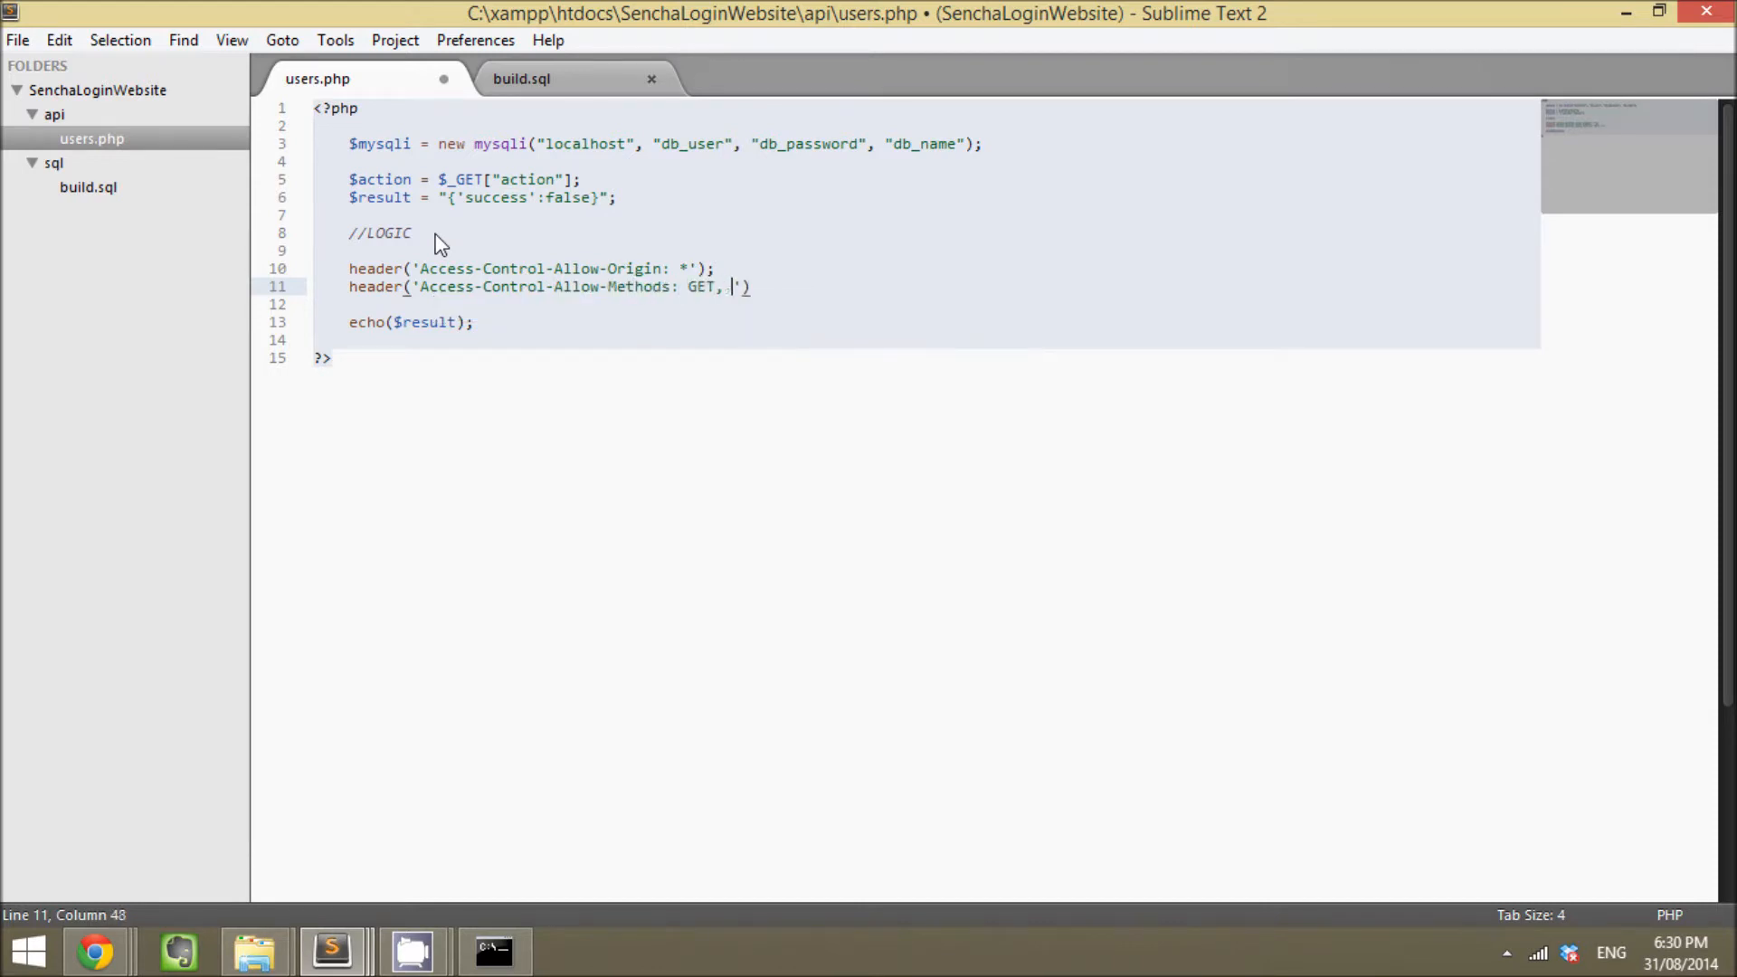
type("POST, OPTIONS")
type("header('")
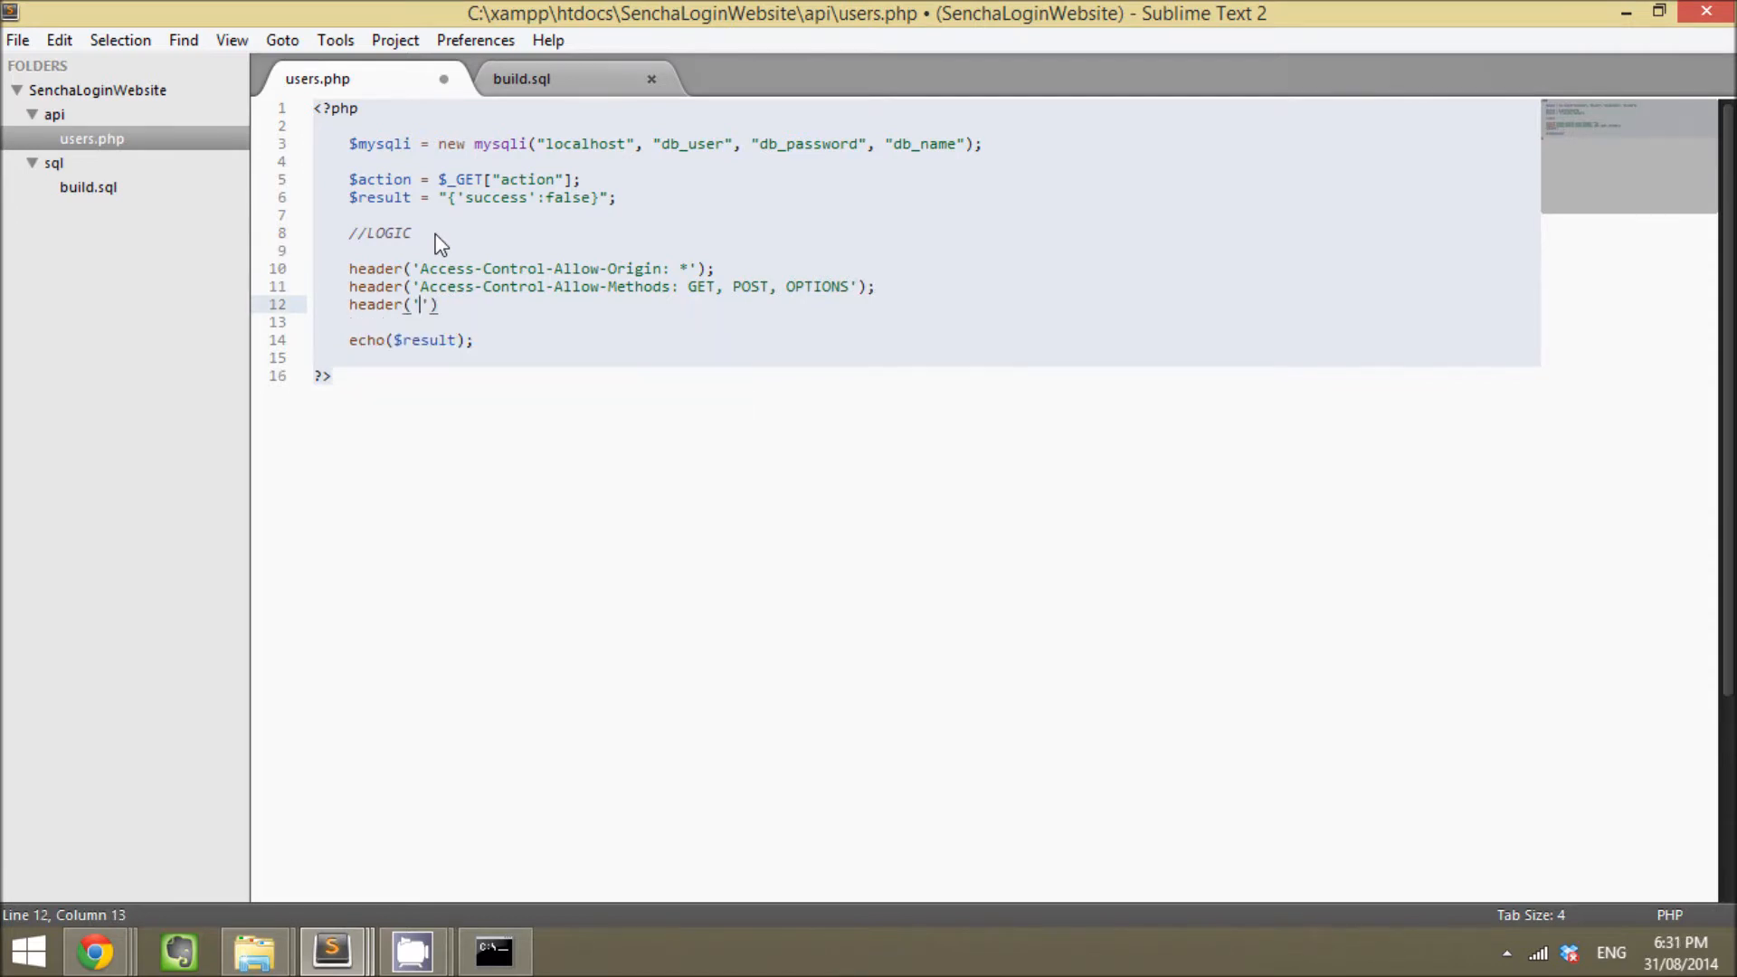
Step: Write the Access-Control-Allow-Headers header for Content-Type, x-prototype-version, x-requested-with
type("Access-")
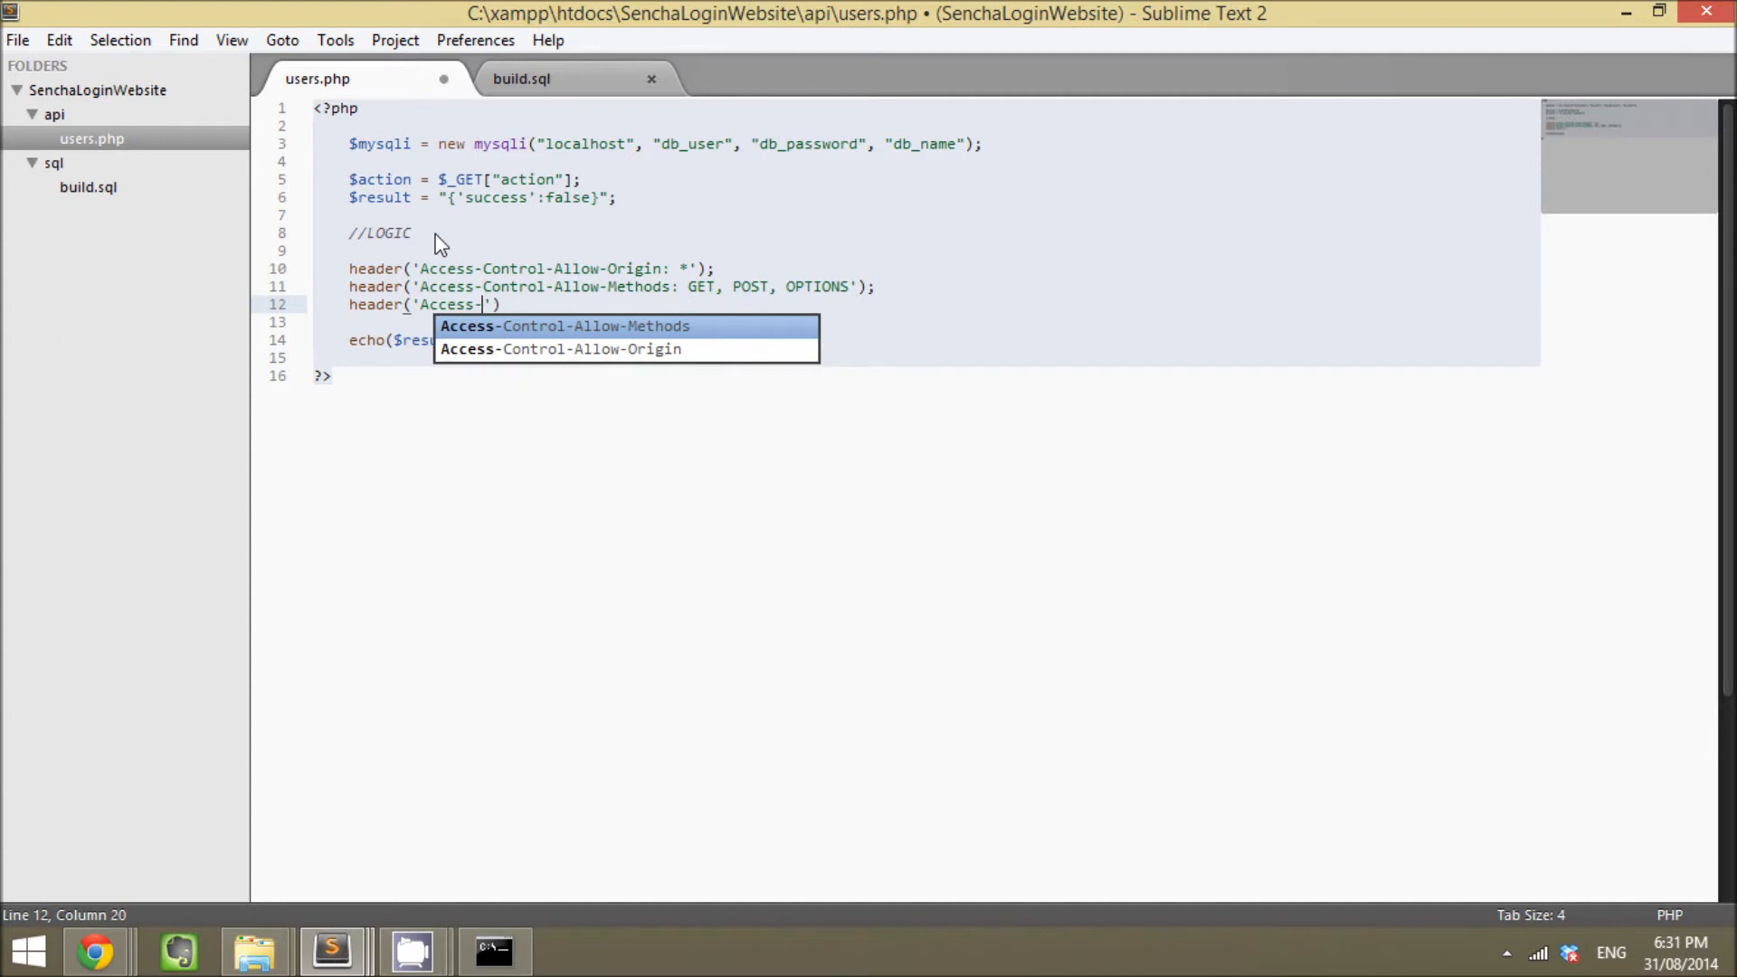
type("Control-")
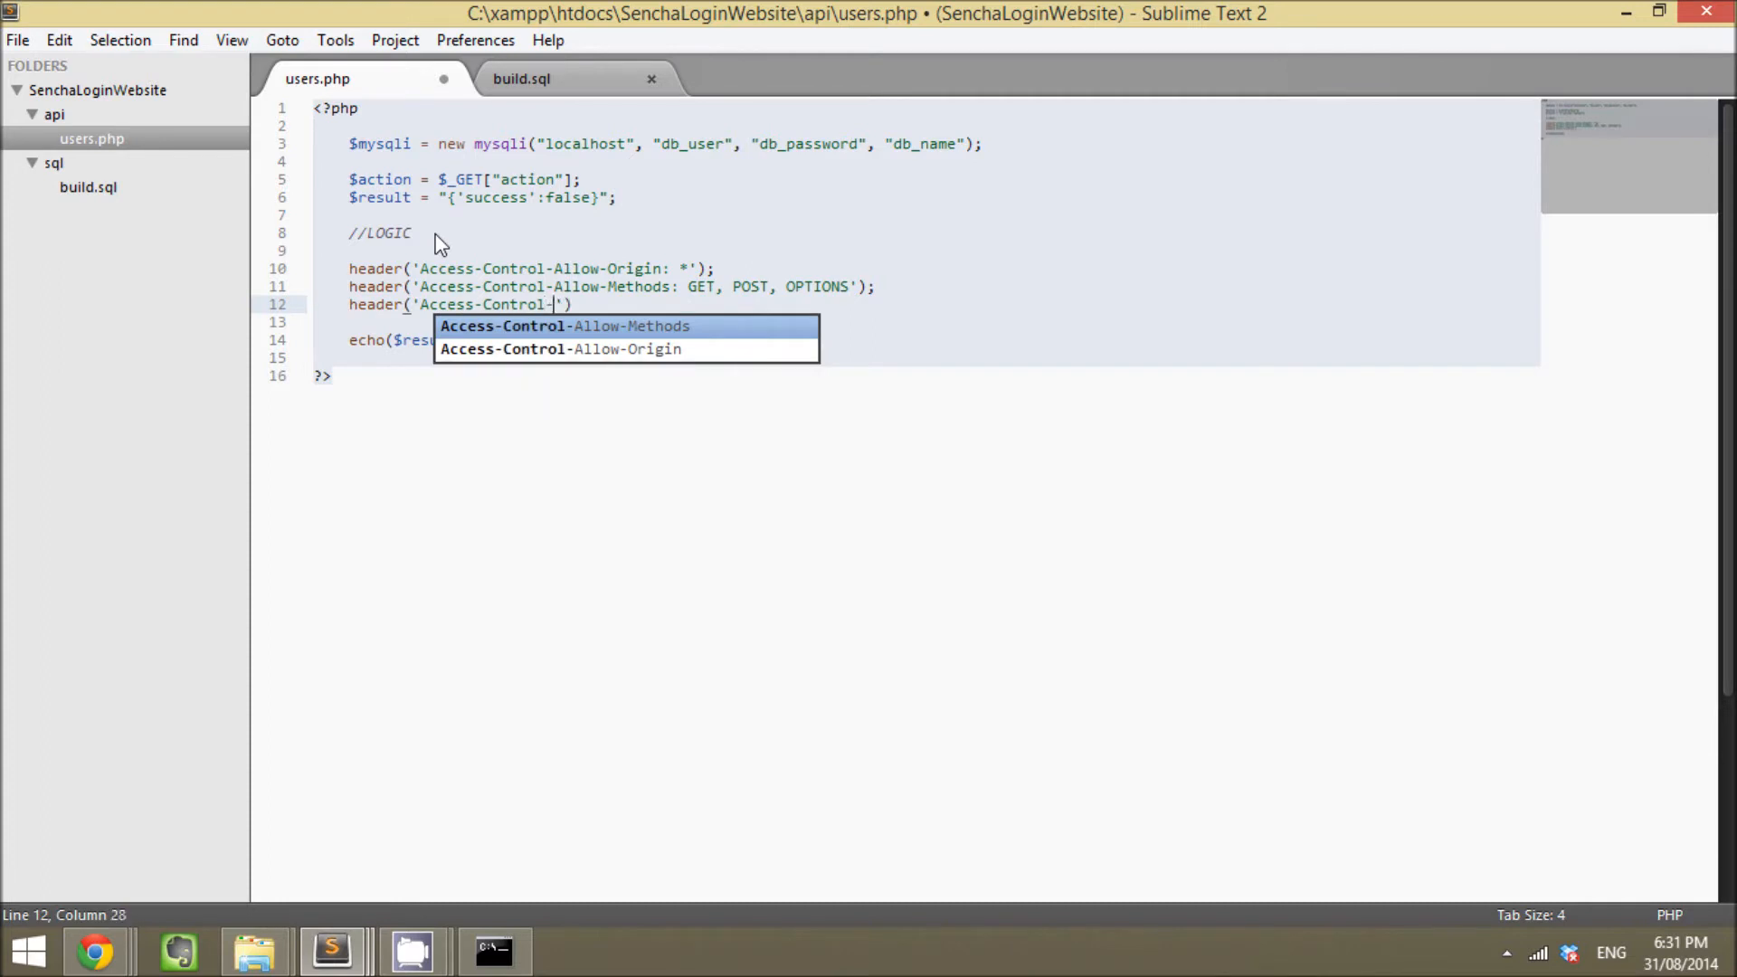
type("Allow-Headers: Co")
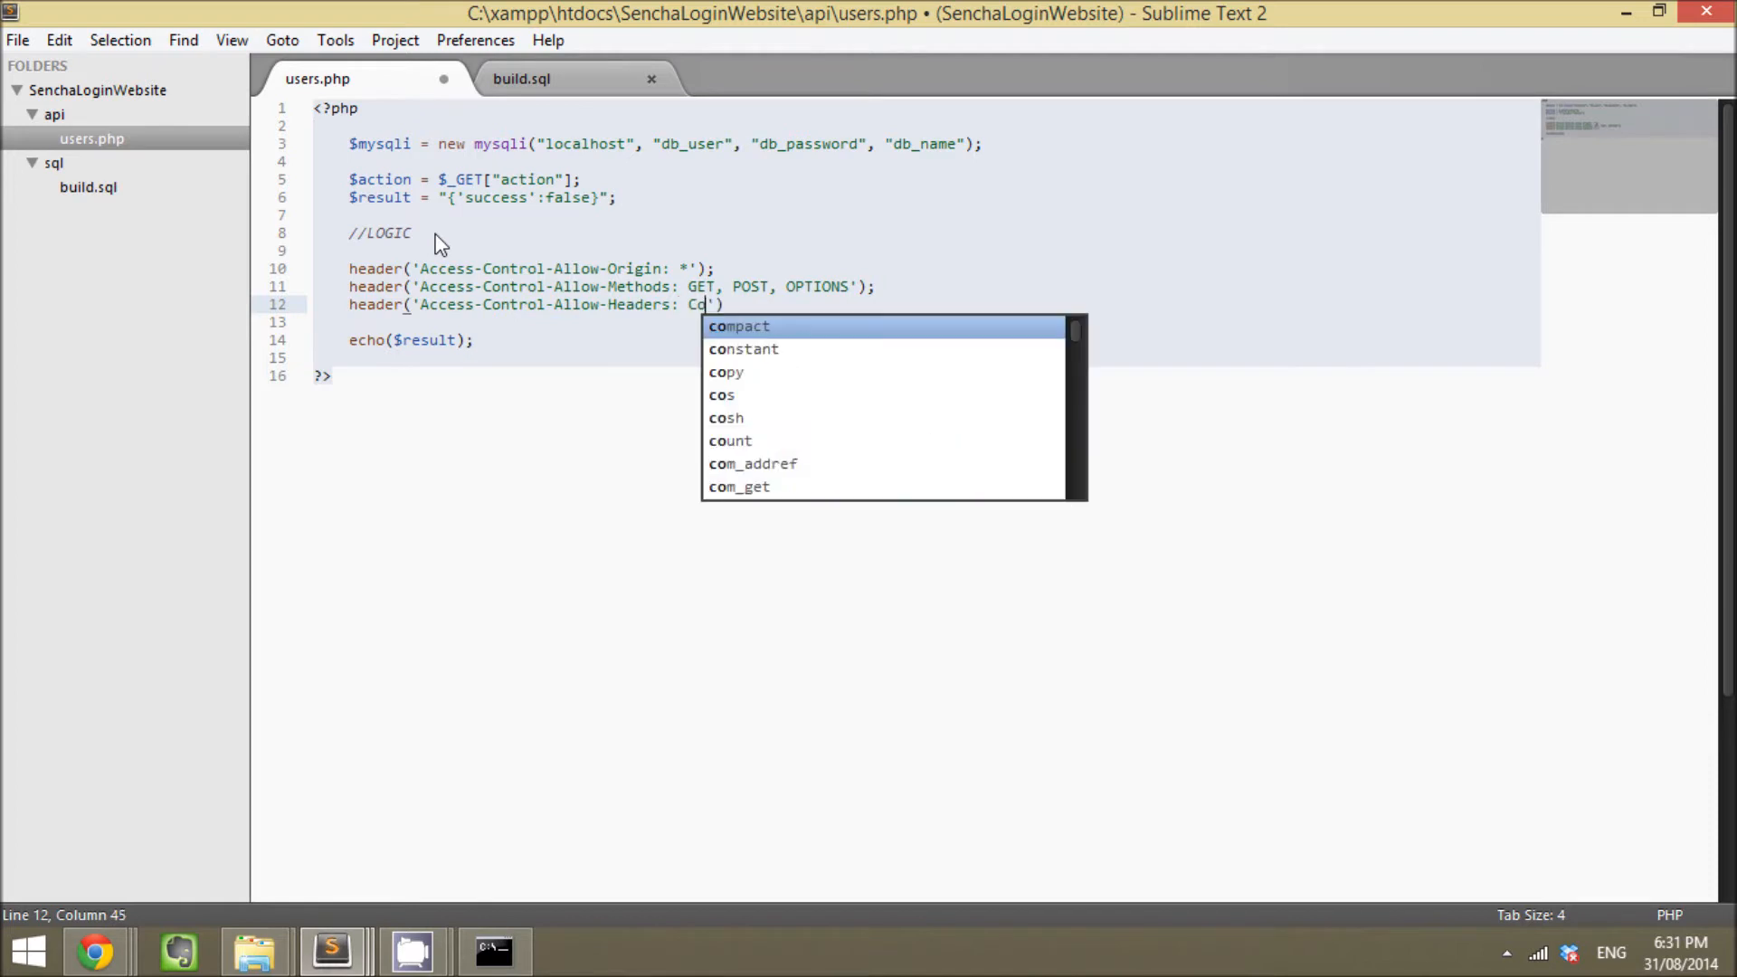
type("ntent-Type,")
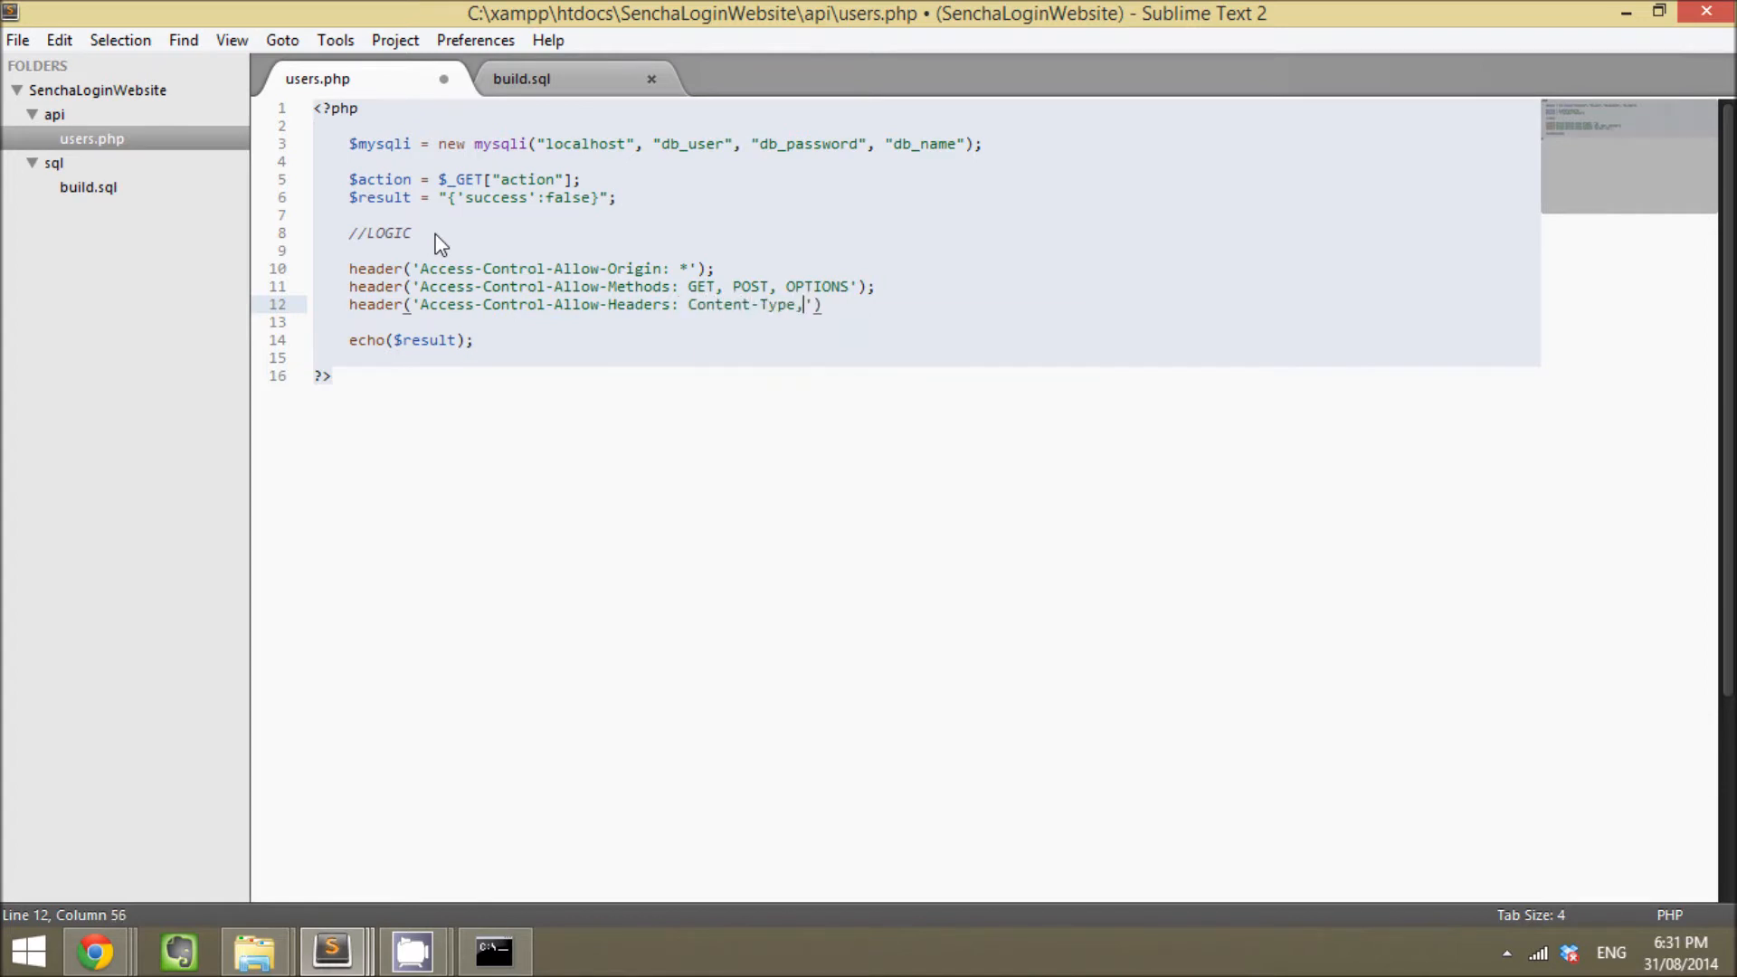
type("x-protot")
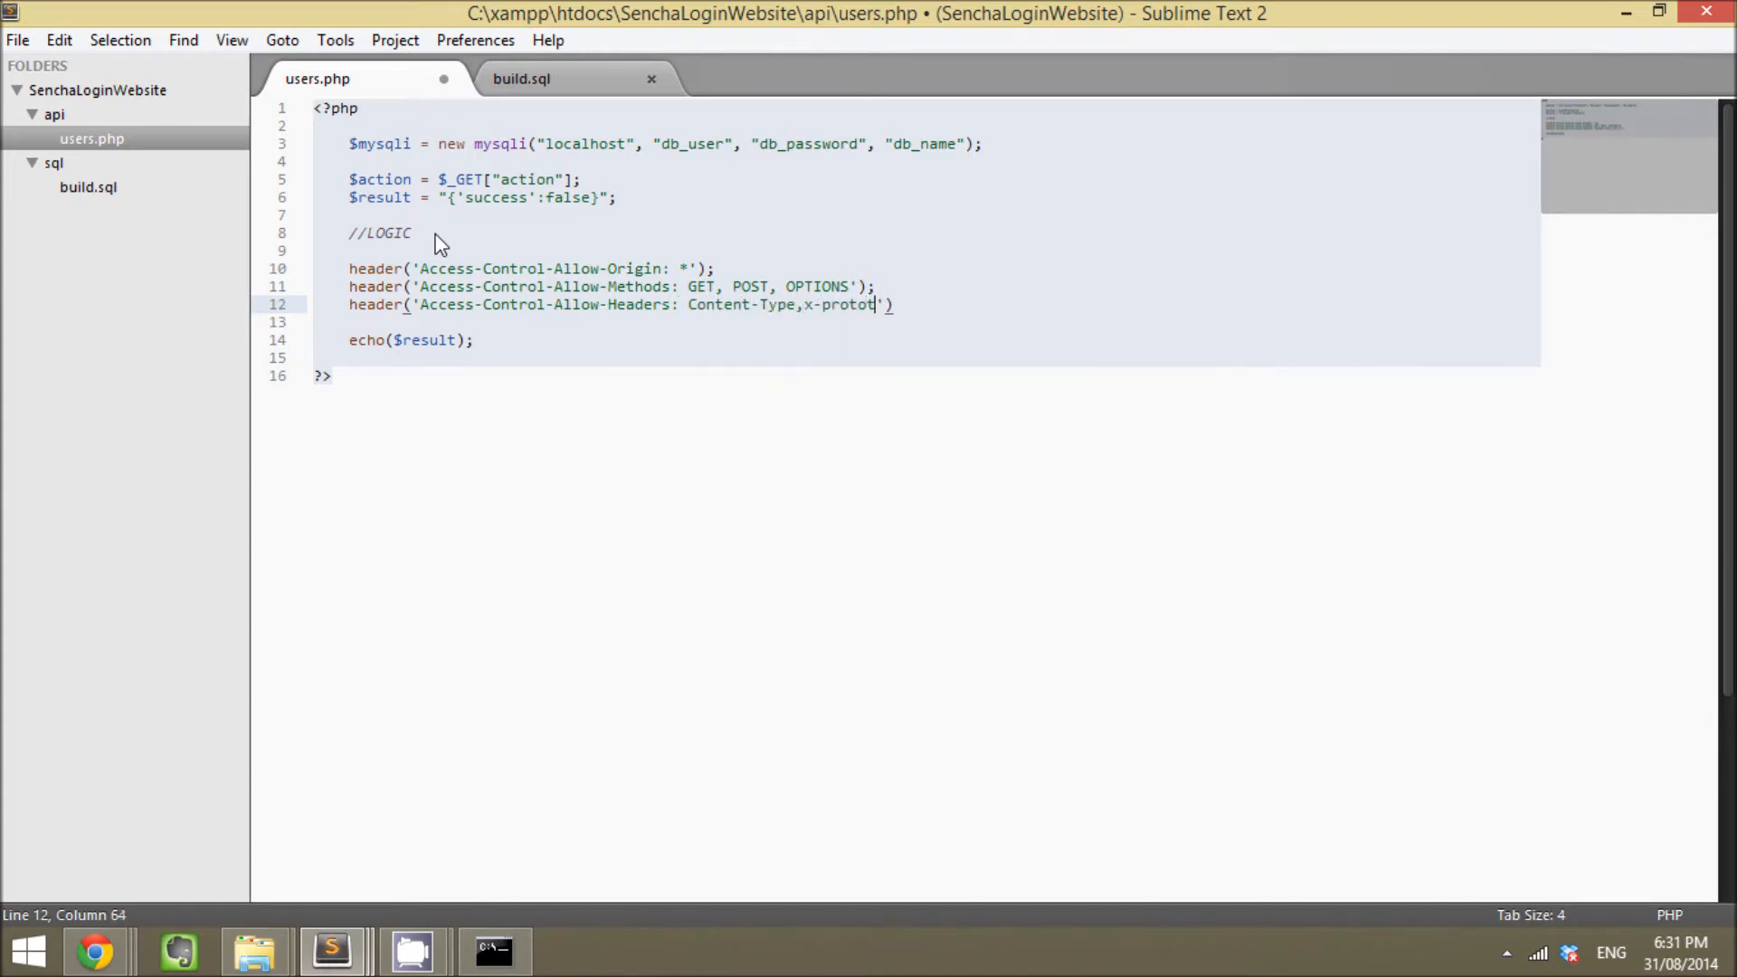
type("ype-version,")
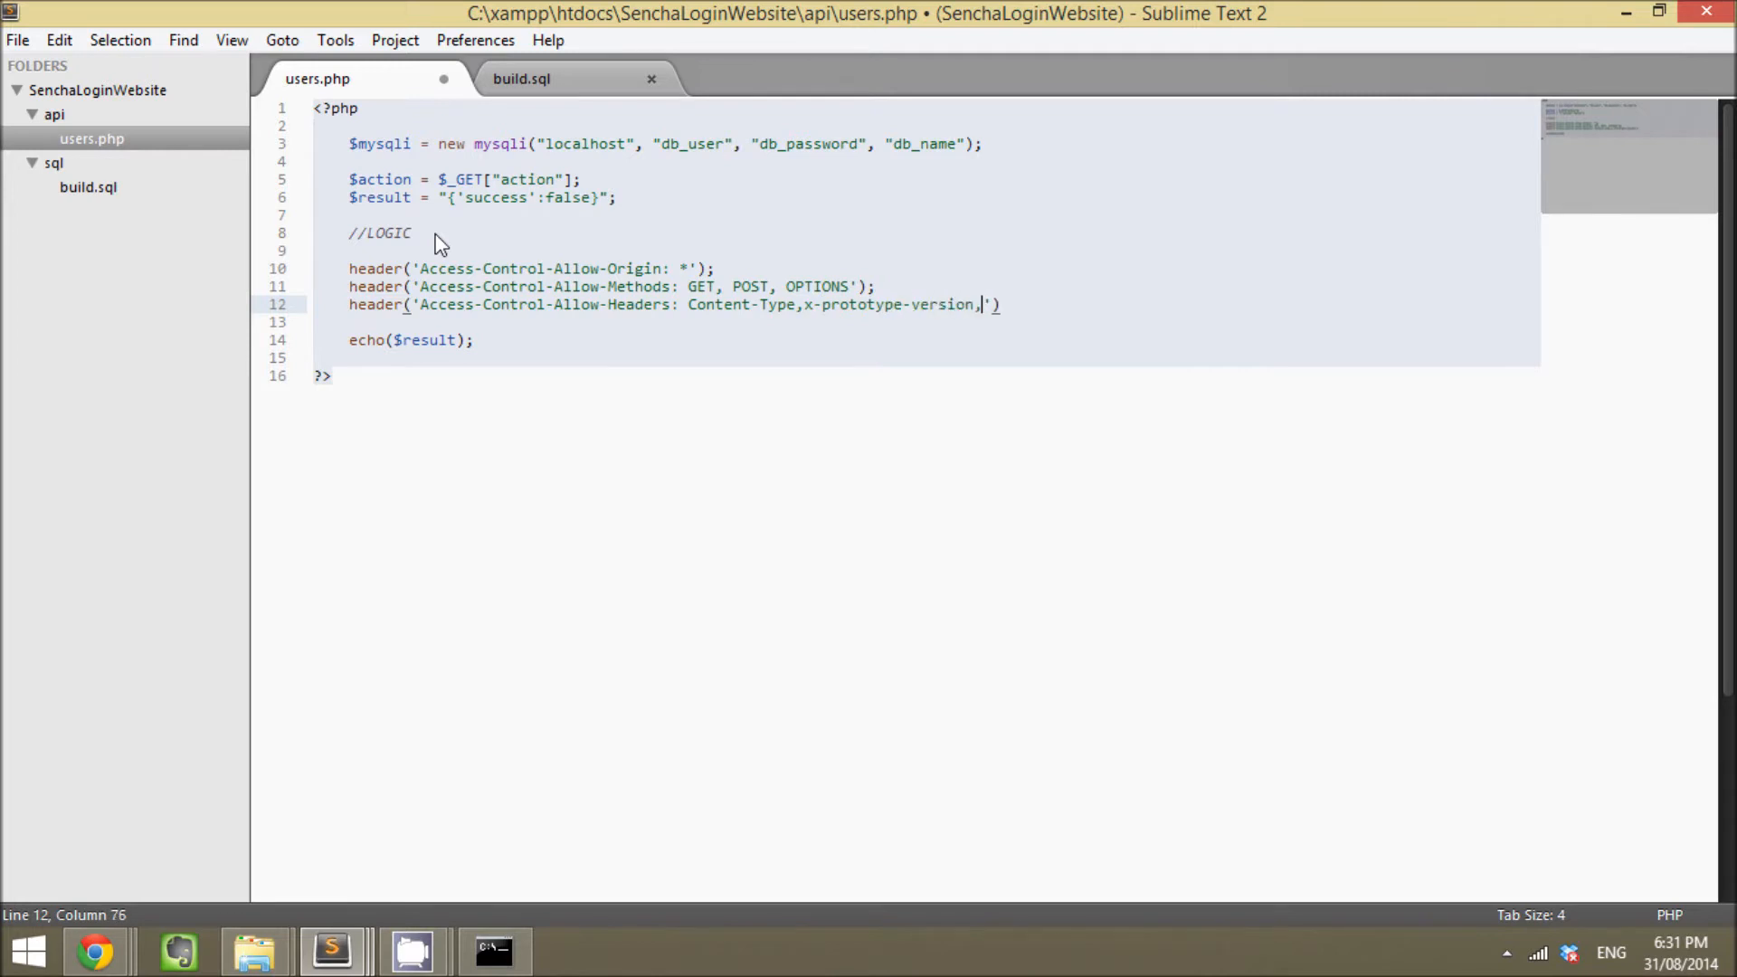
type("x-requested-with")
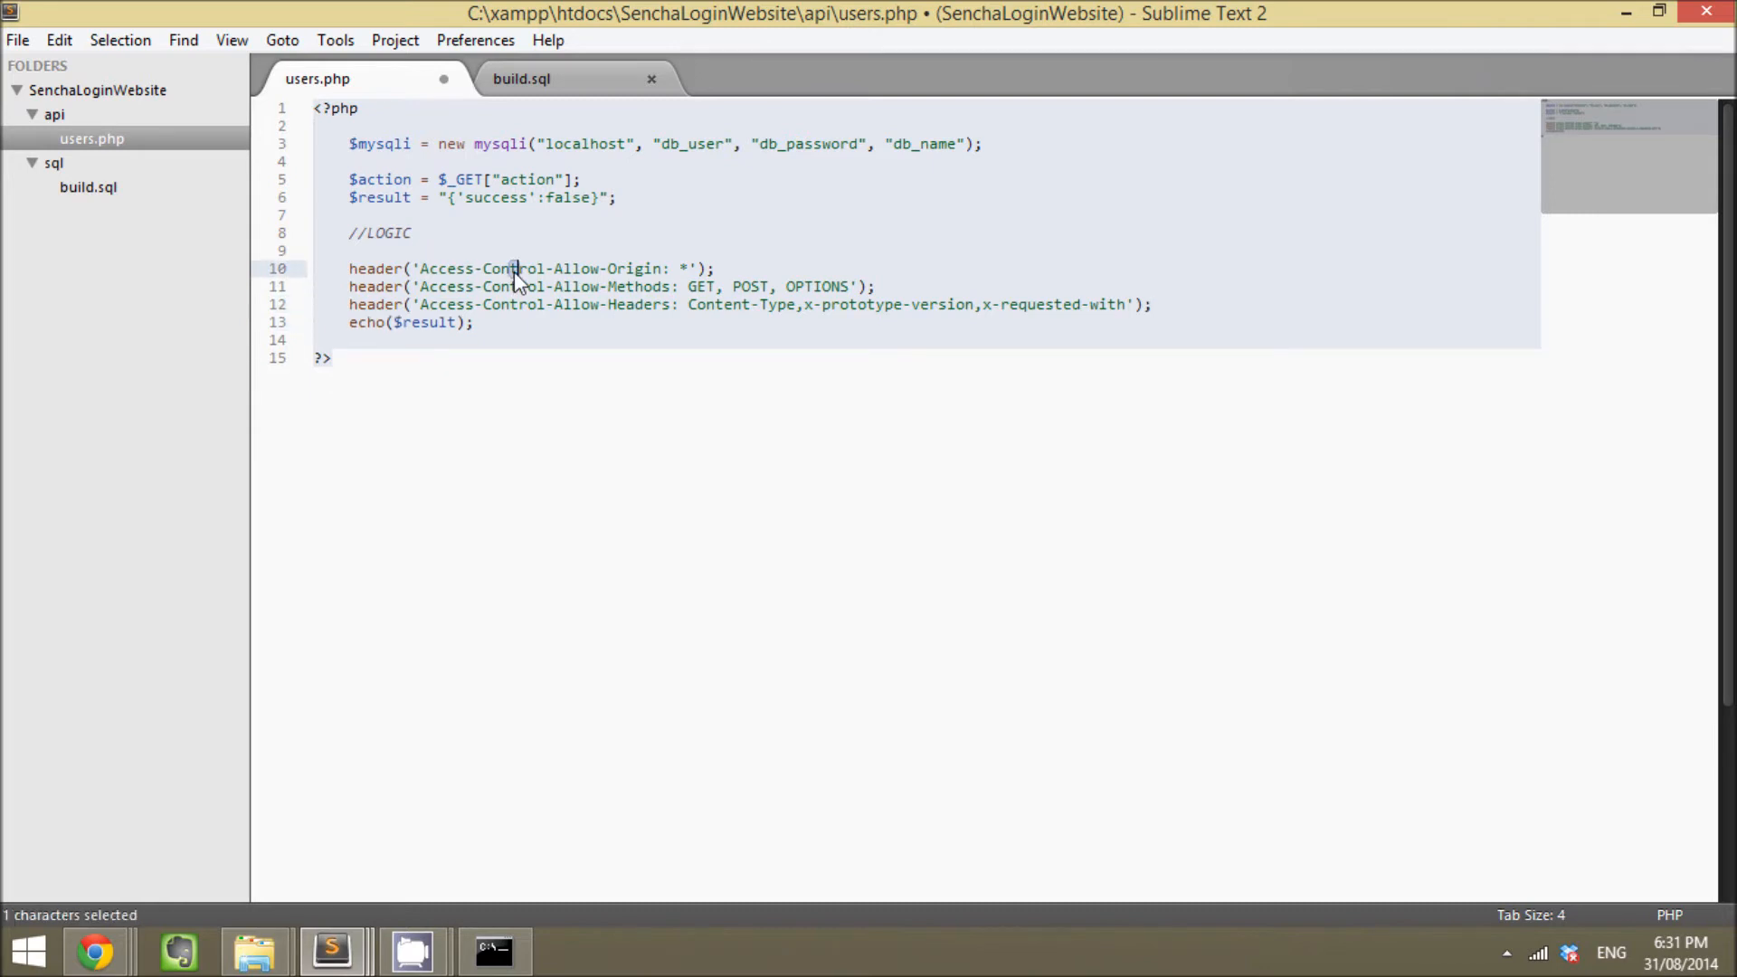
mouse_move(588, 245)
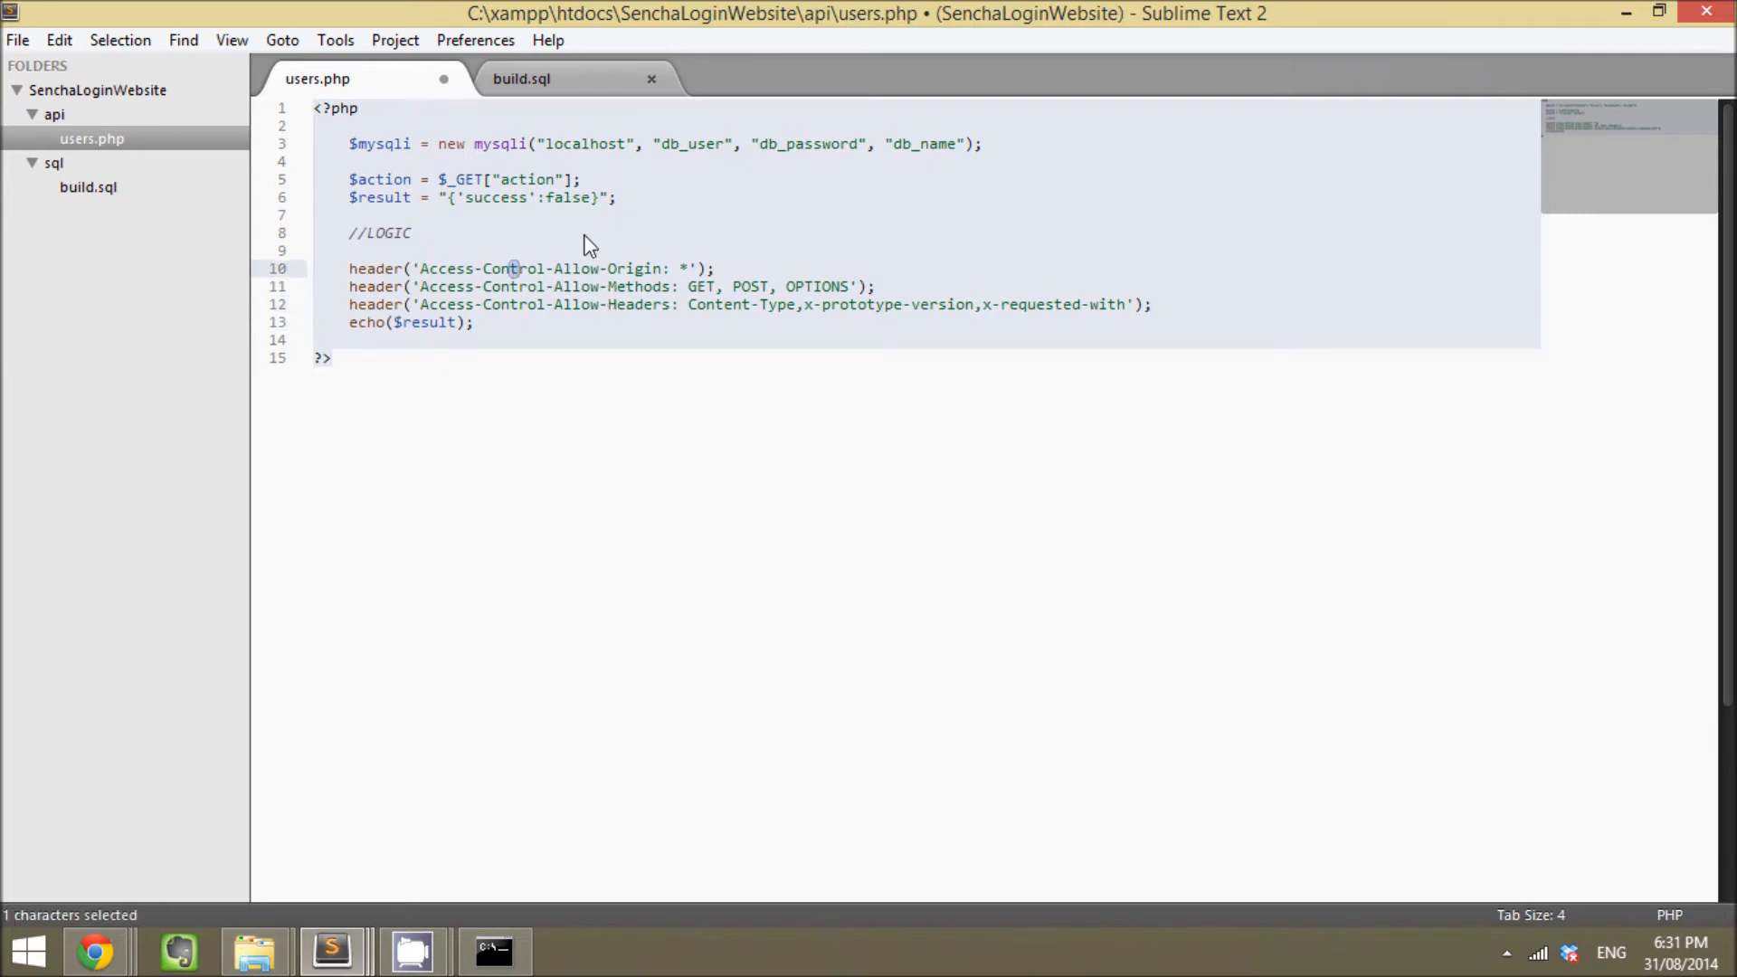
Step: Save users.php and highlight the LOGIC comment and $result line while reviewing the code
left_click(402, 232)
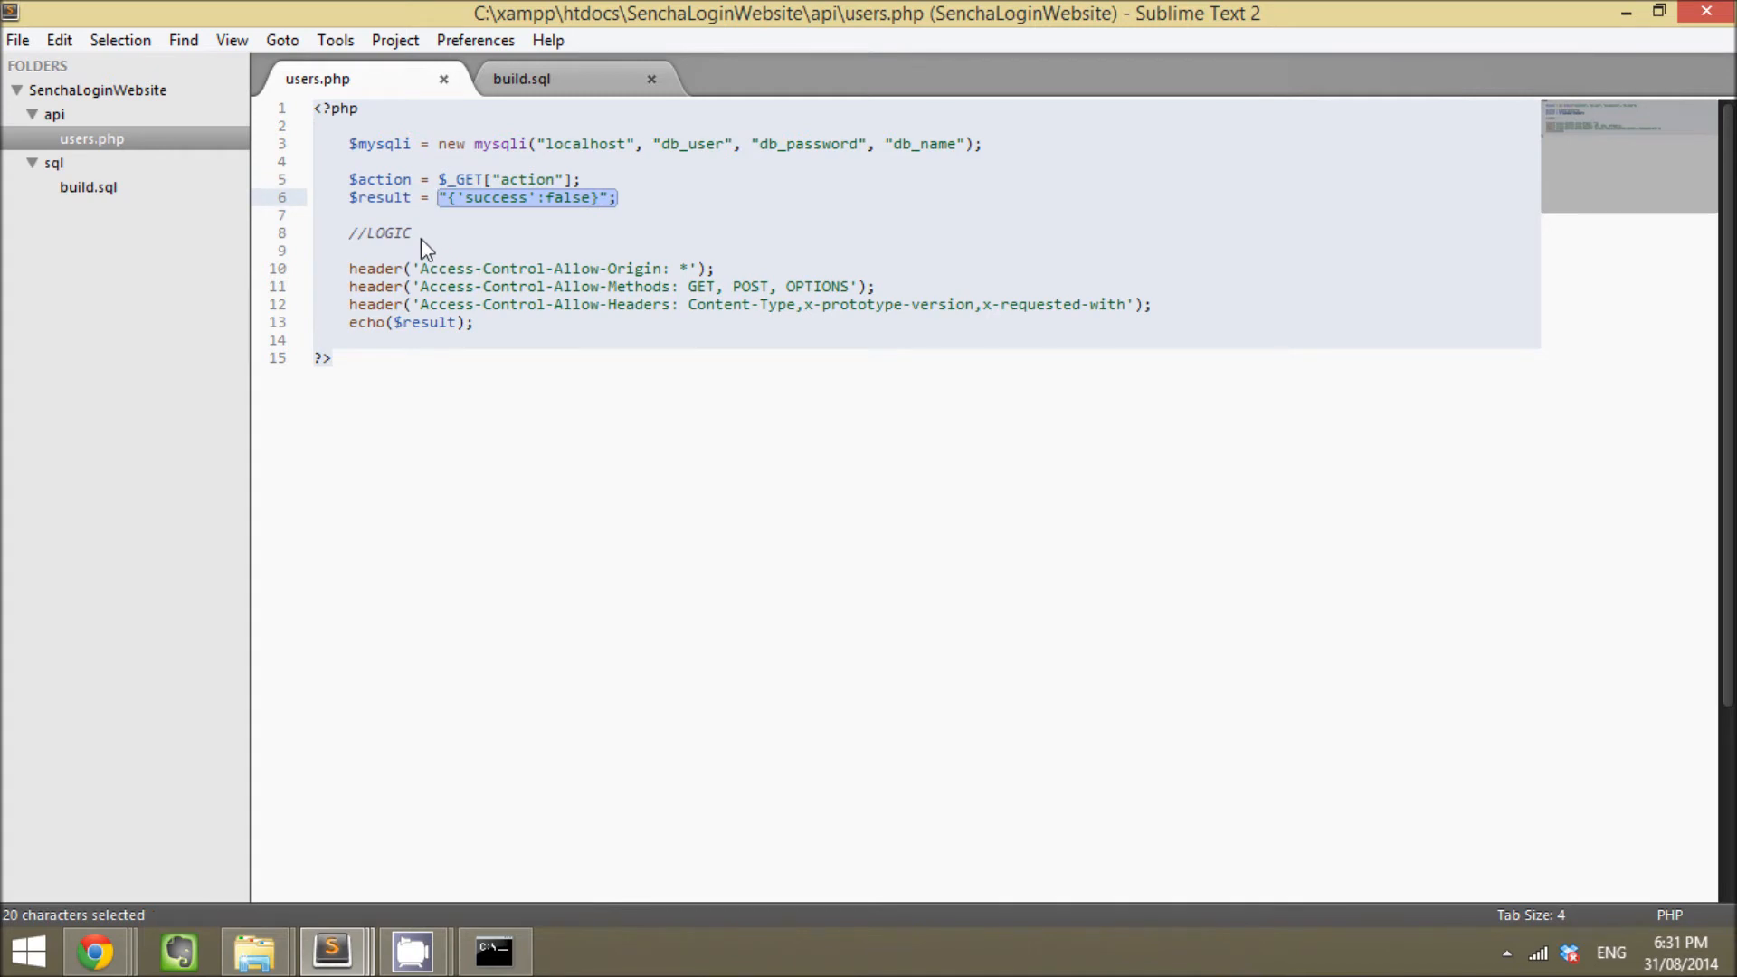
double_click(391, 232)
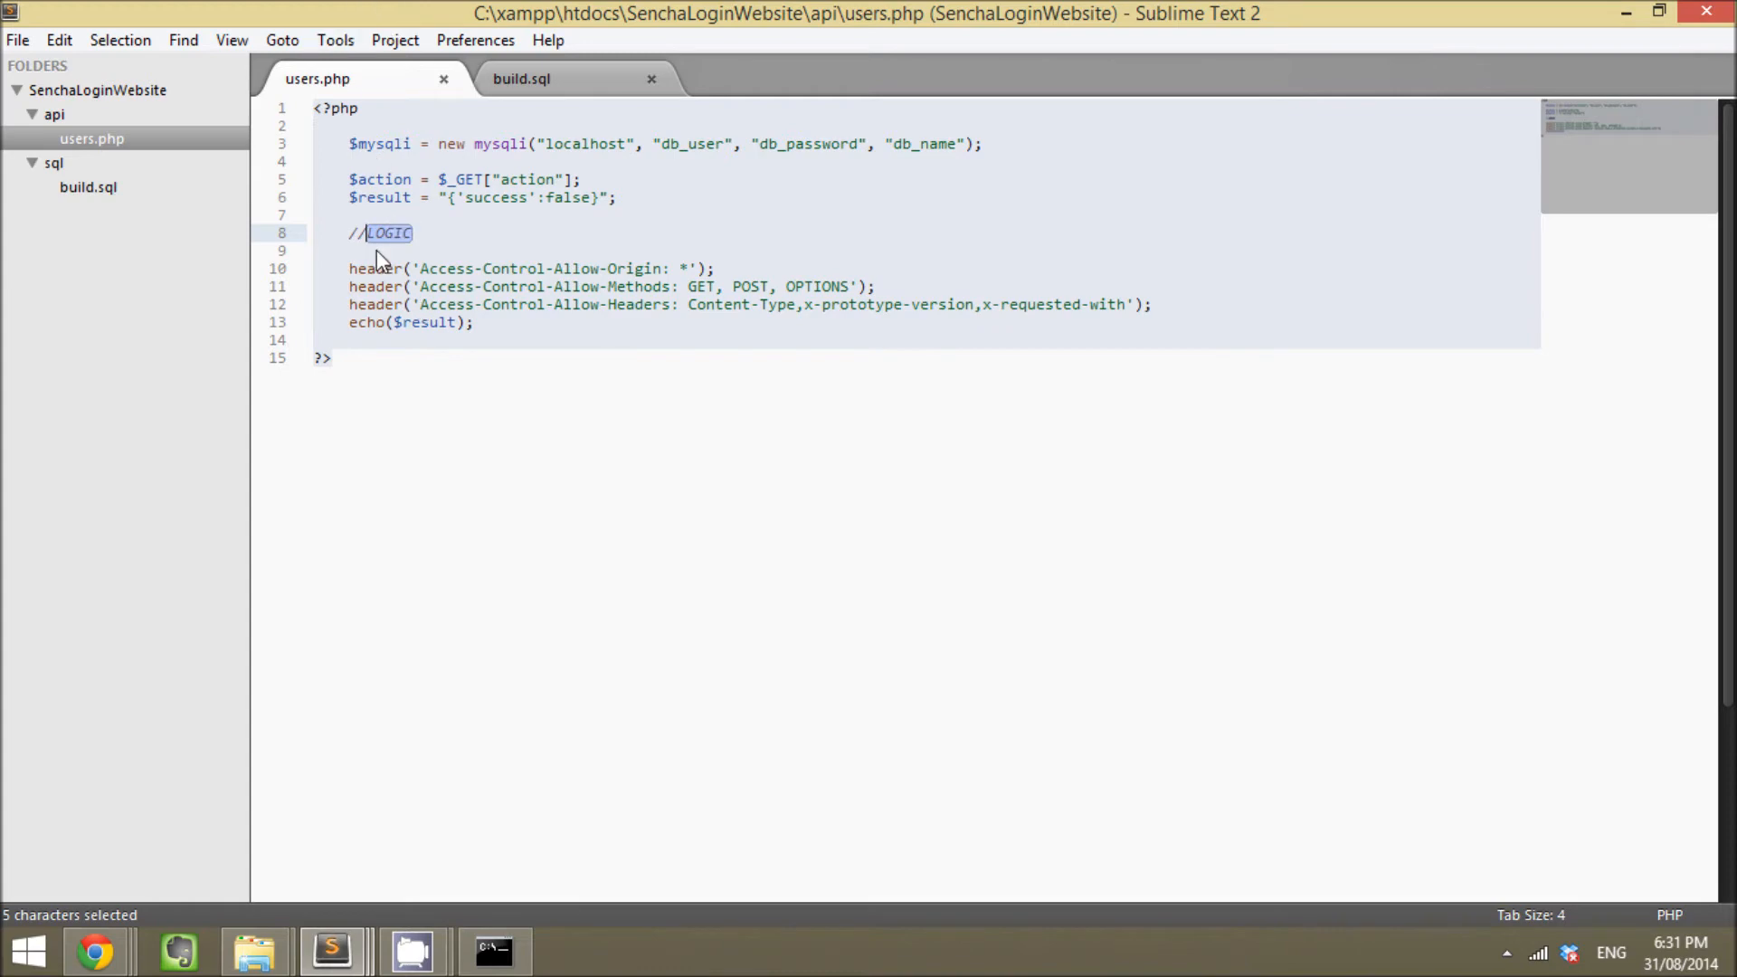
mouse_move(423, 271)
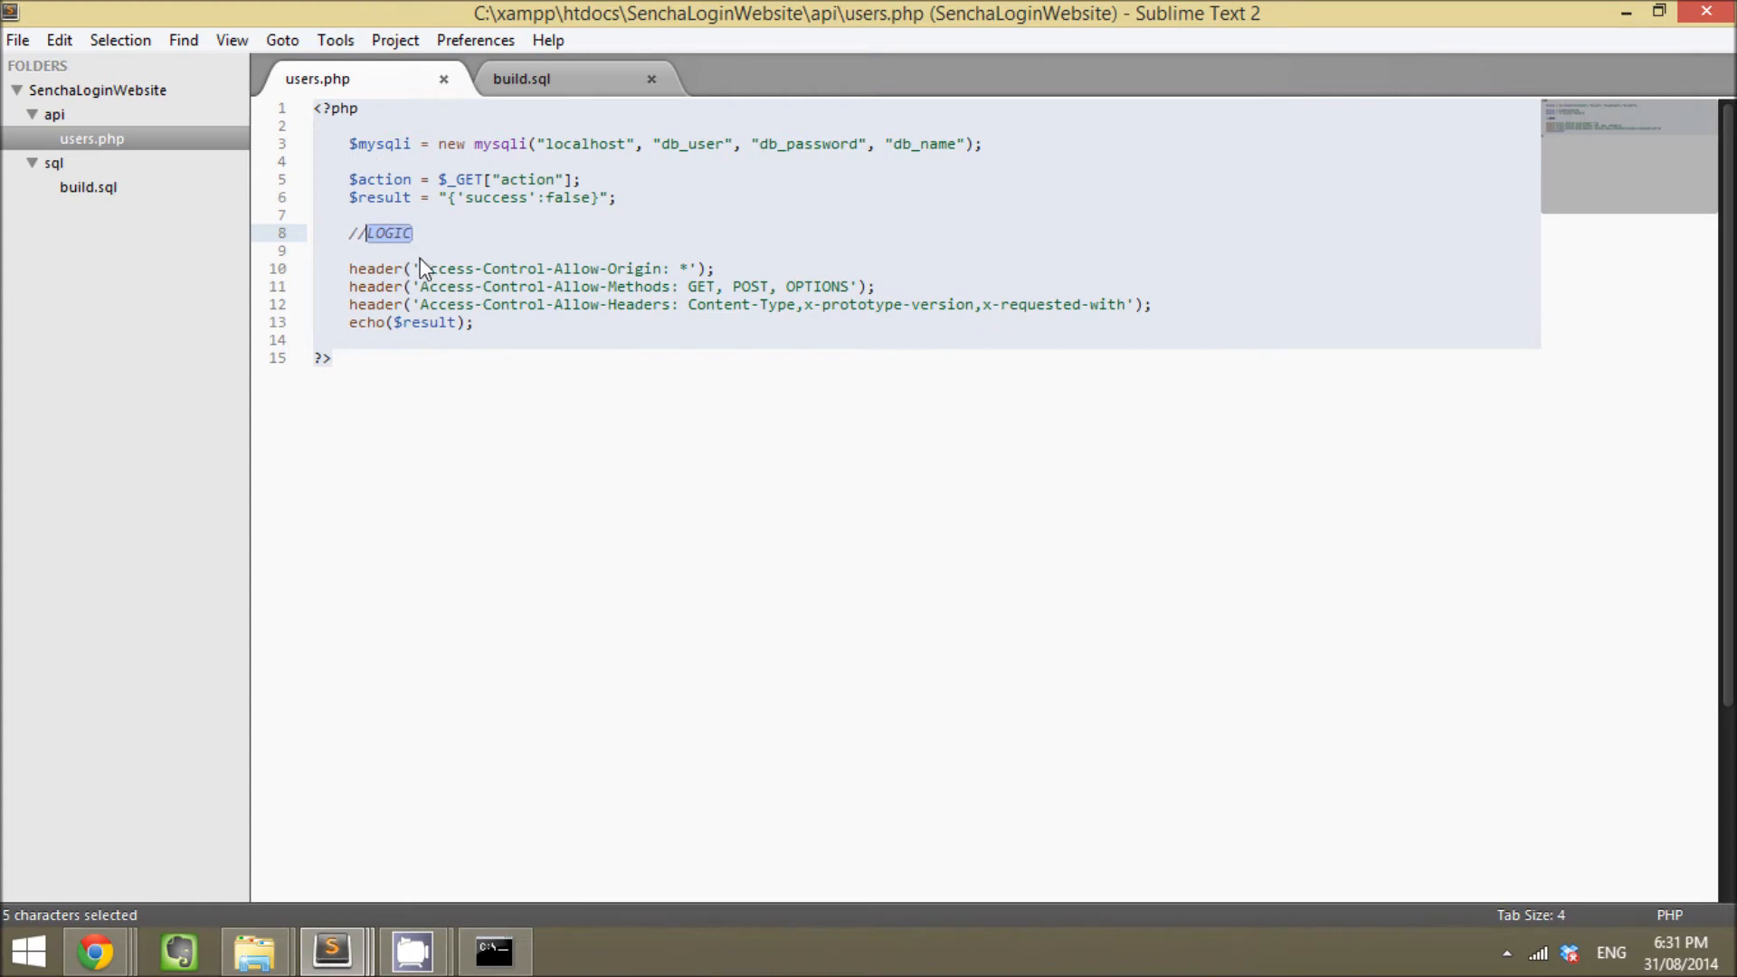
left_click(449, 213)
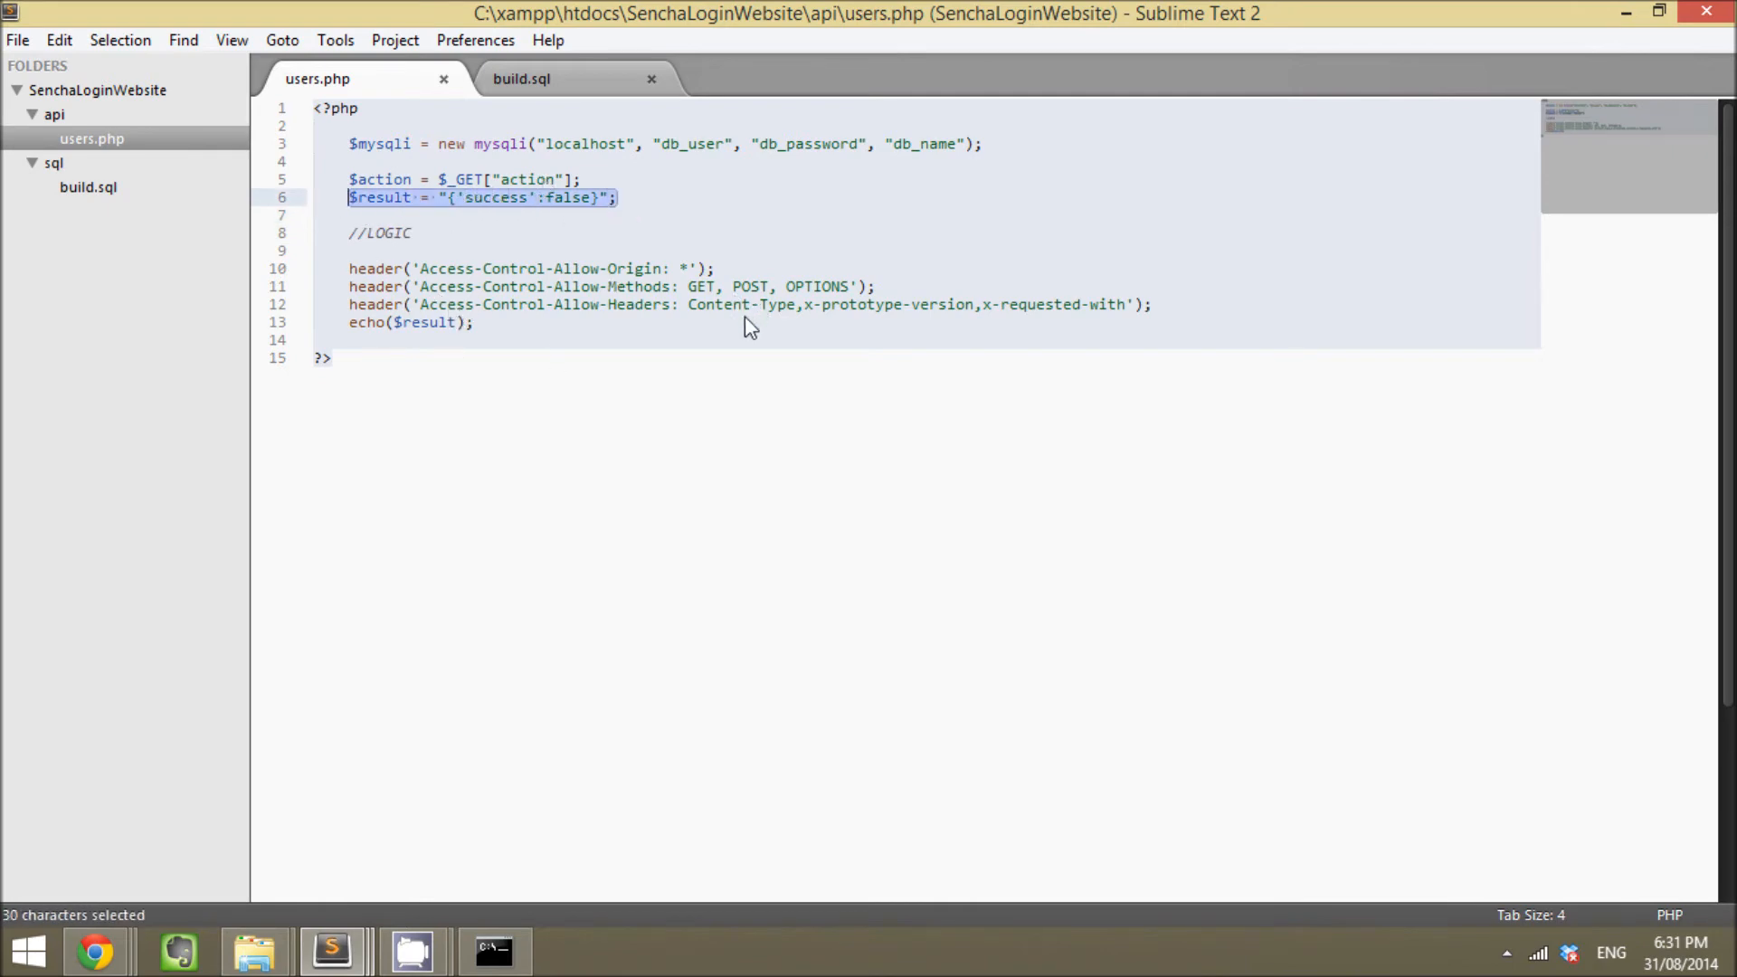
mouse_move(443, 273)
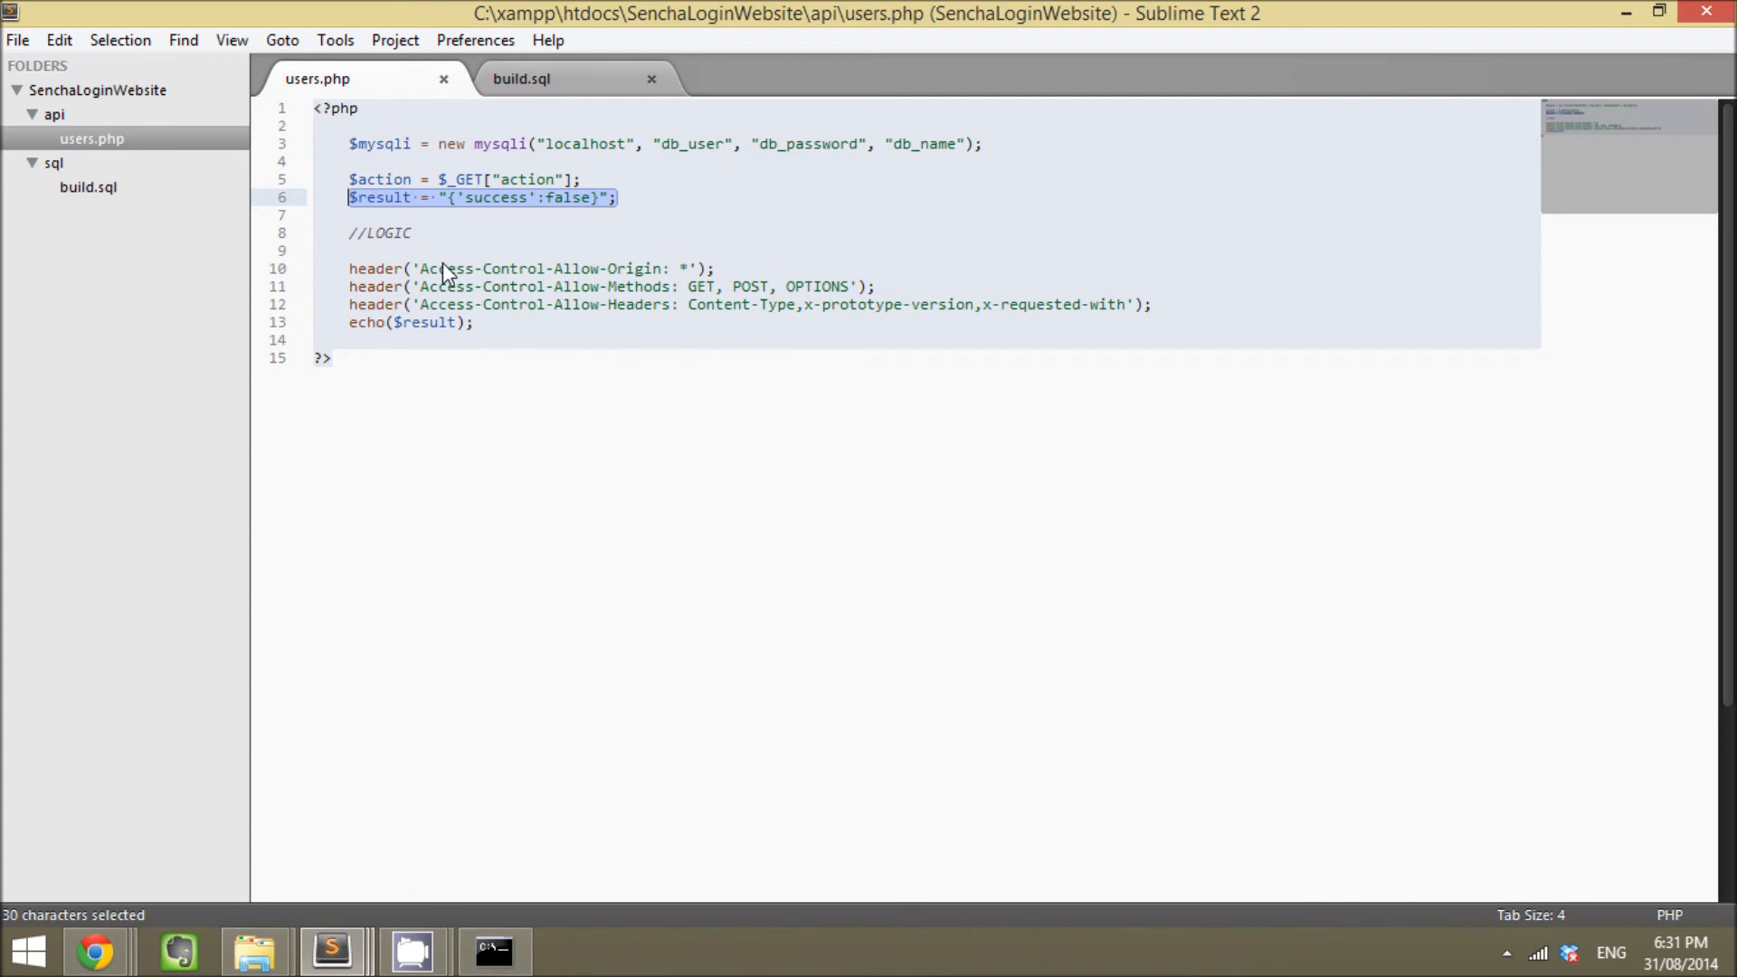
mouse_move(434, 246)
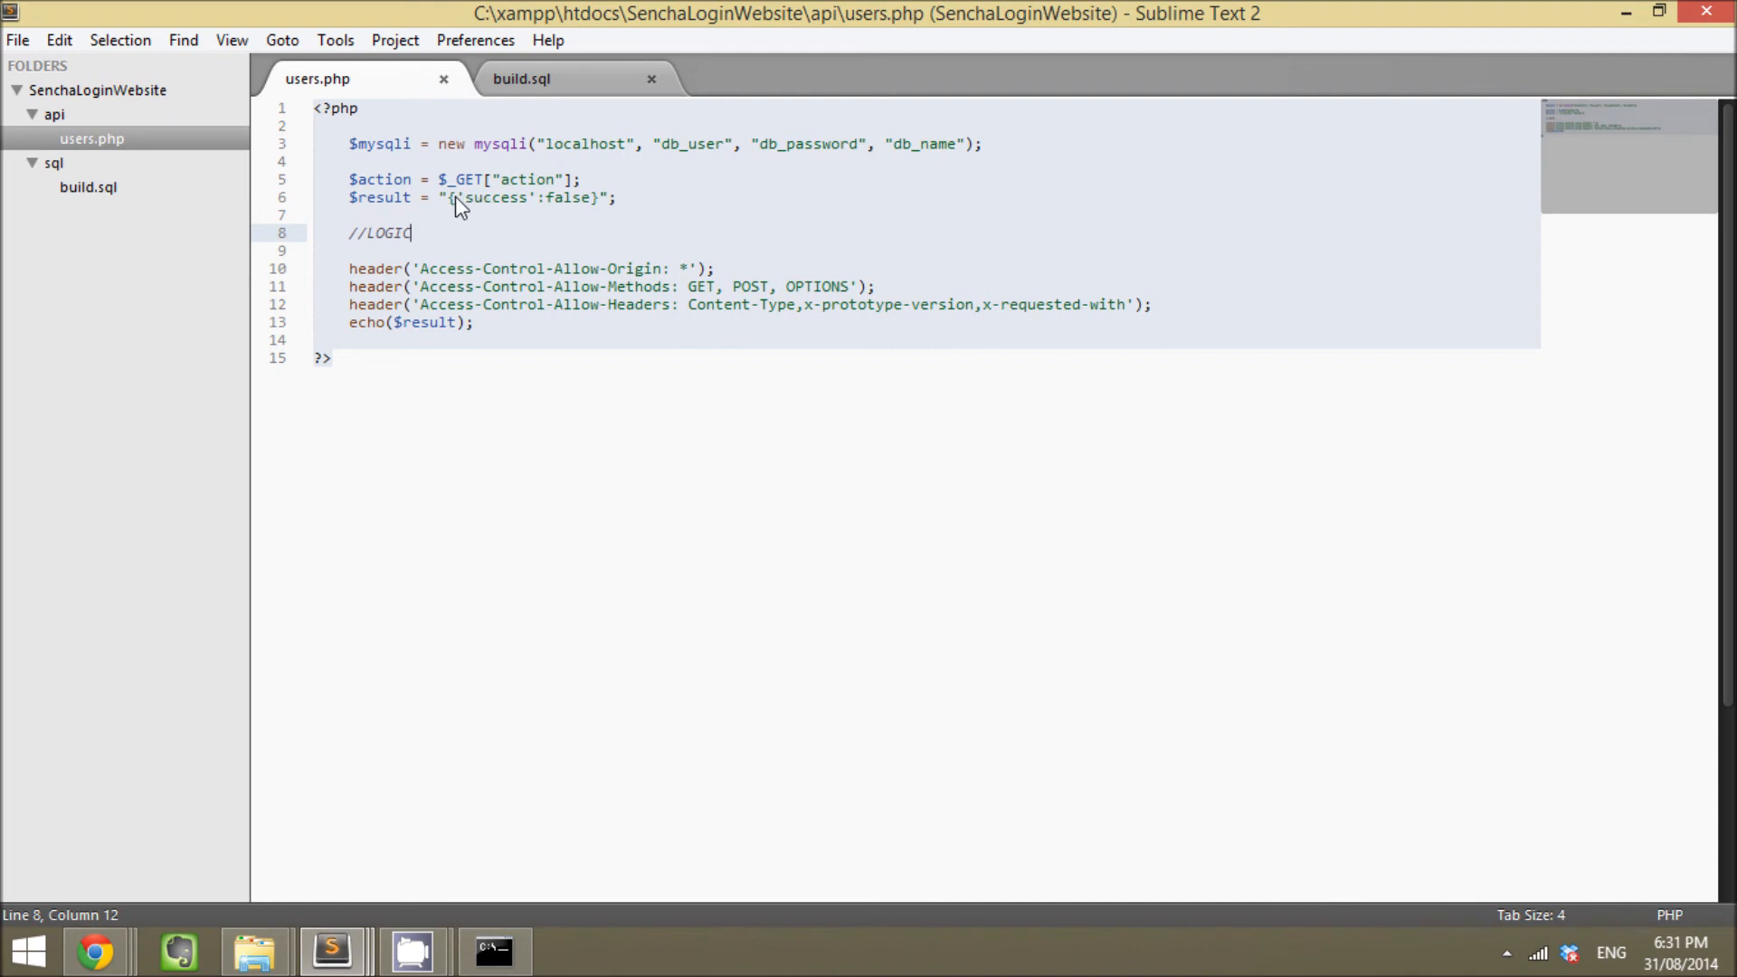
mouse_move(540, 232)
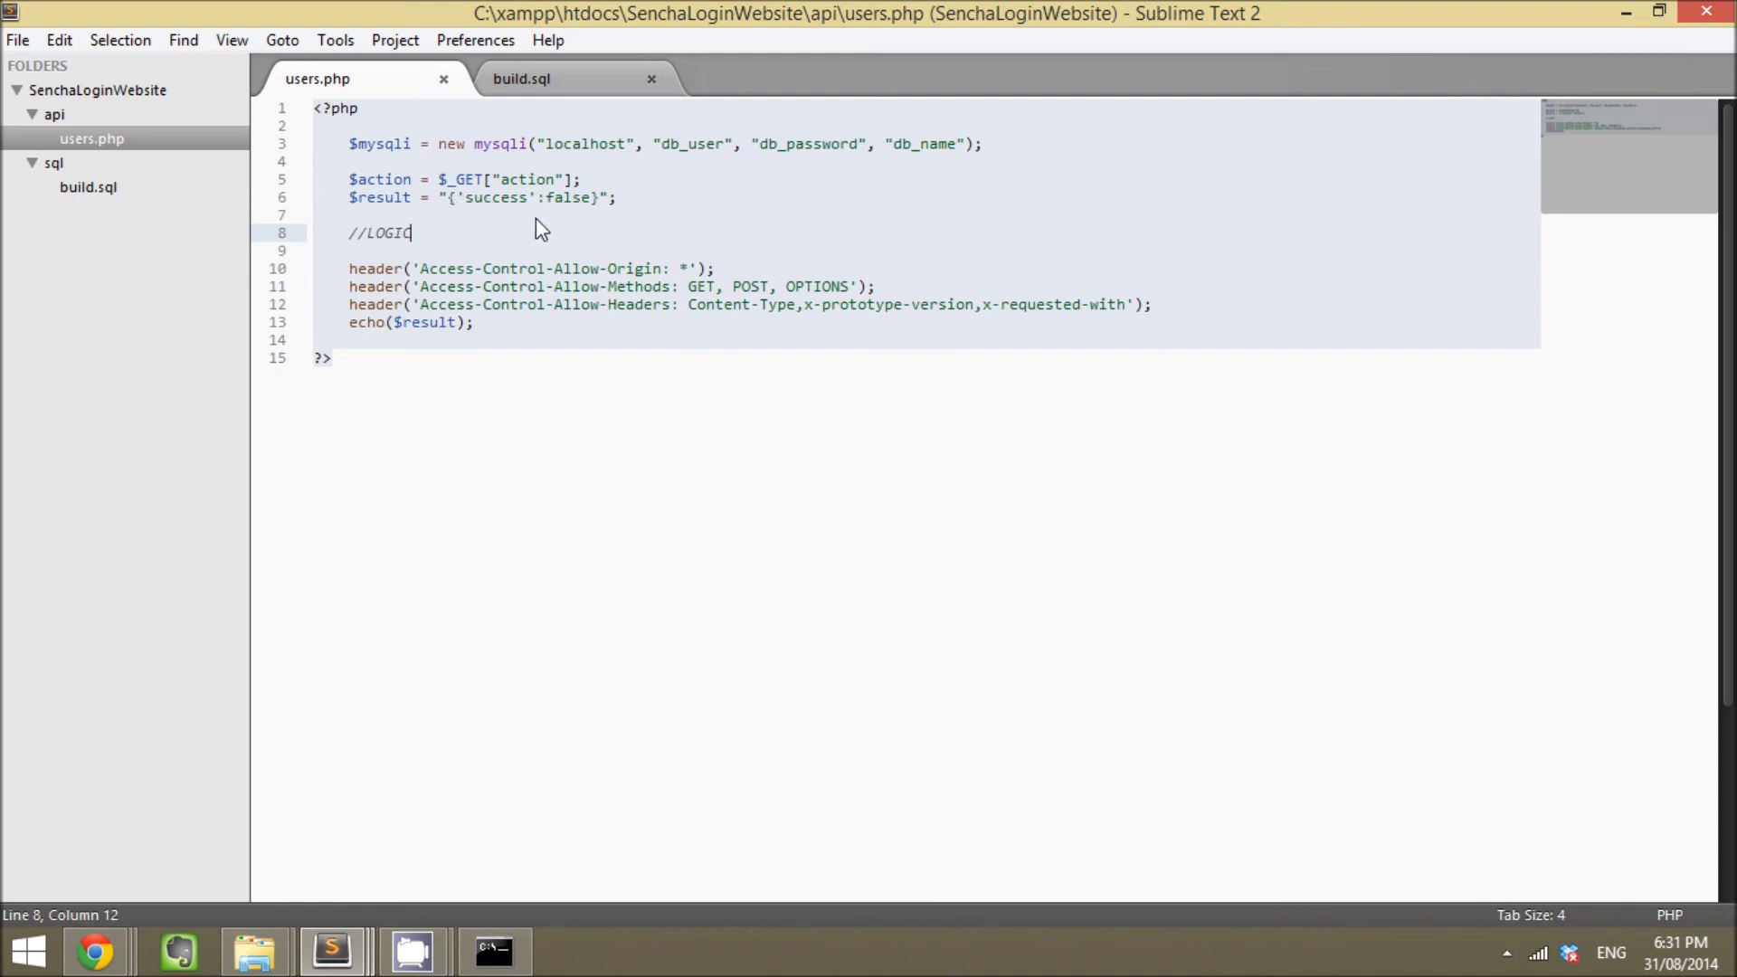
mouse_move(414, 249)
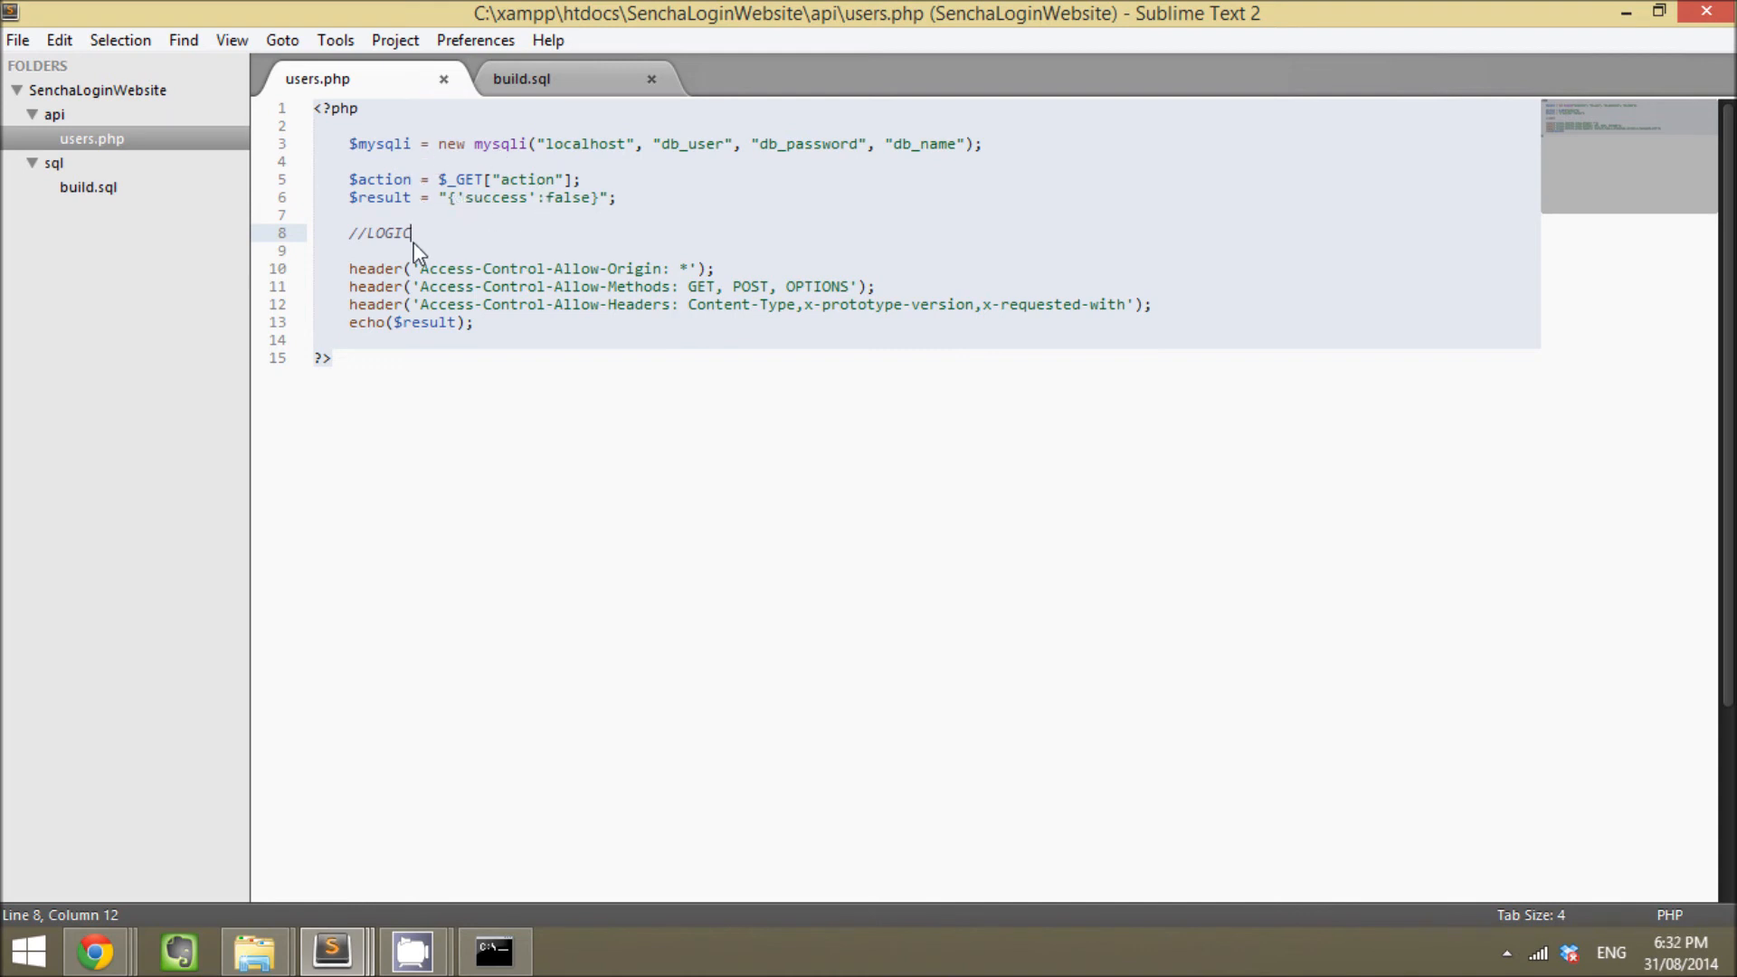
mouse_move(447, 181)
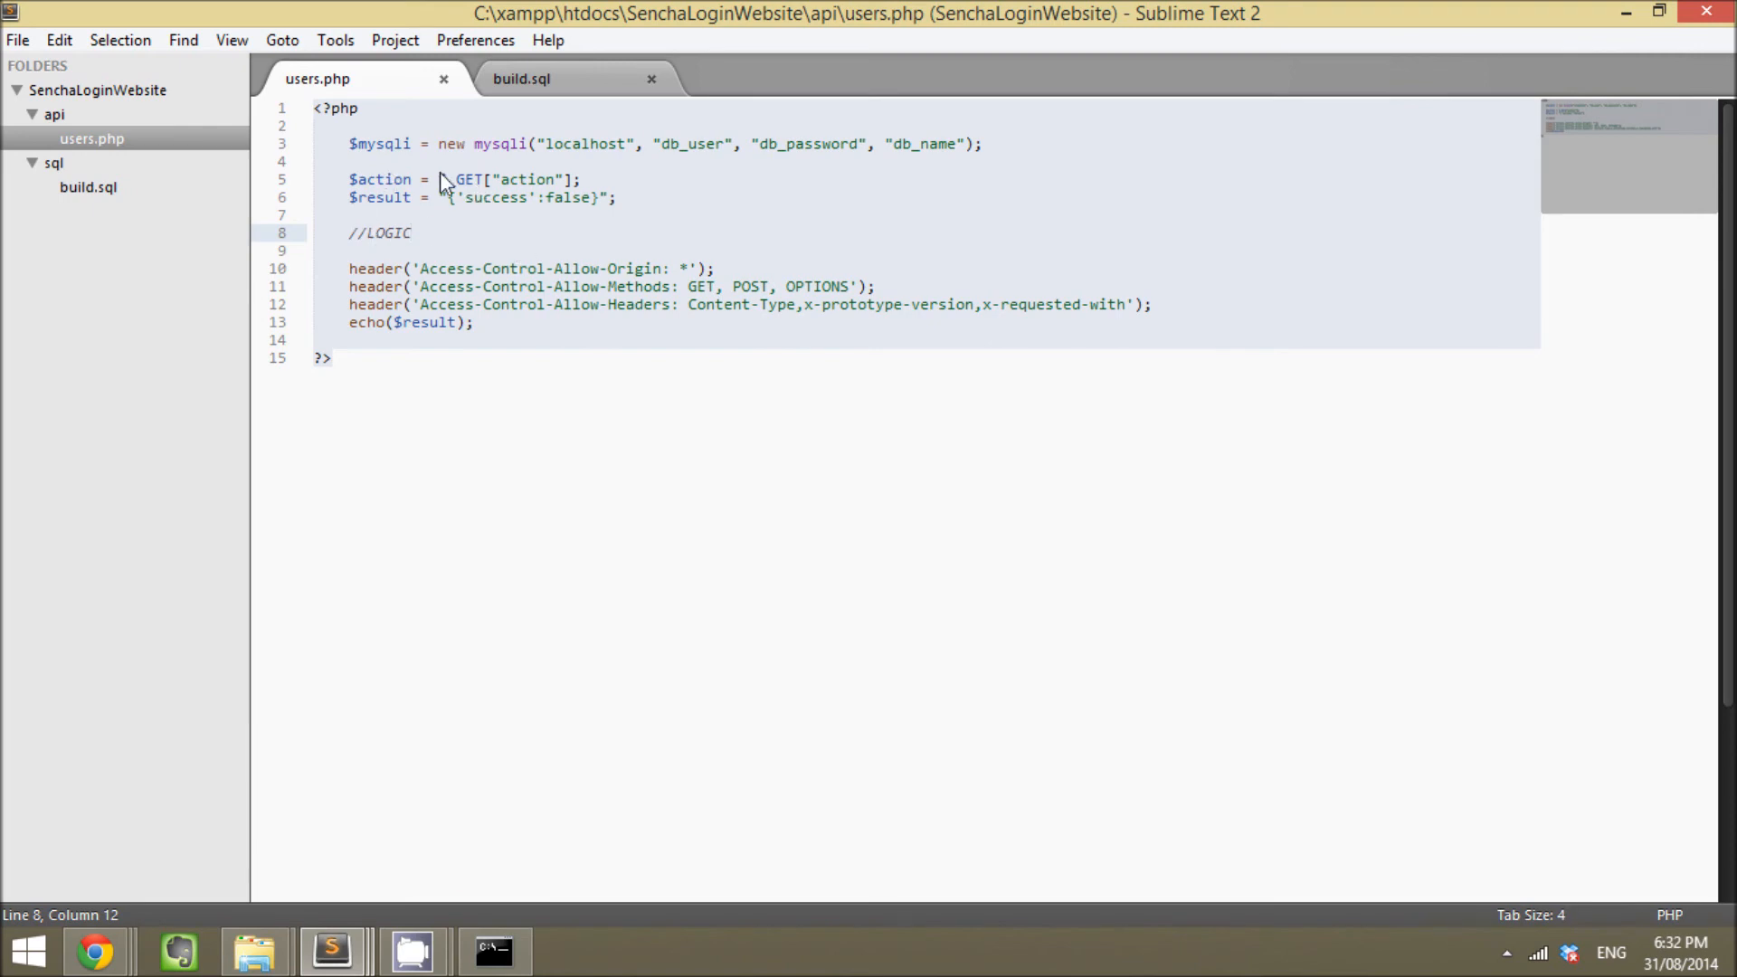